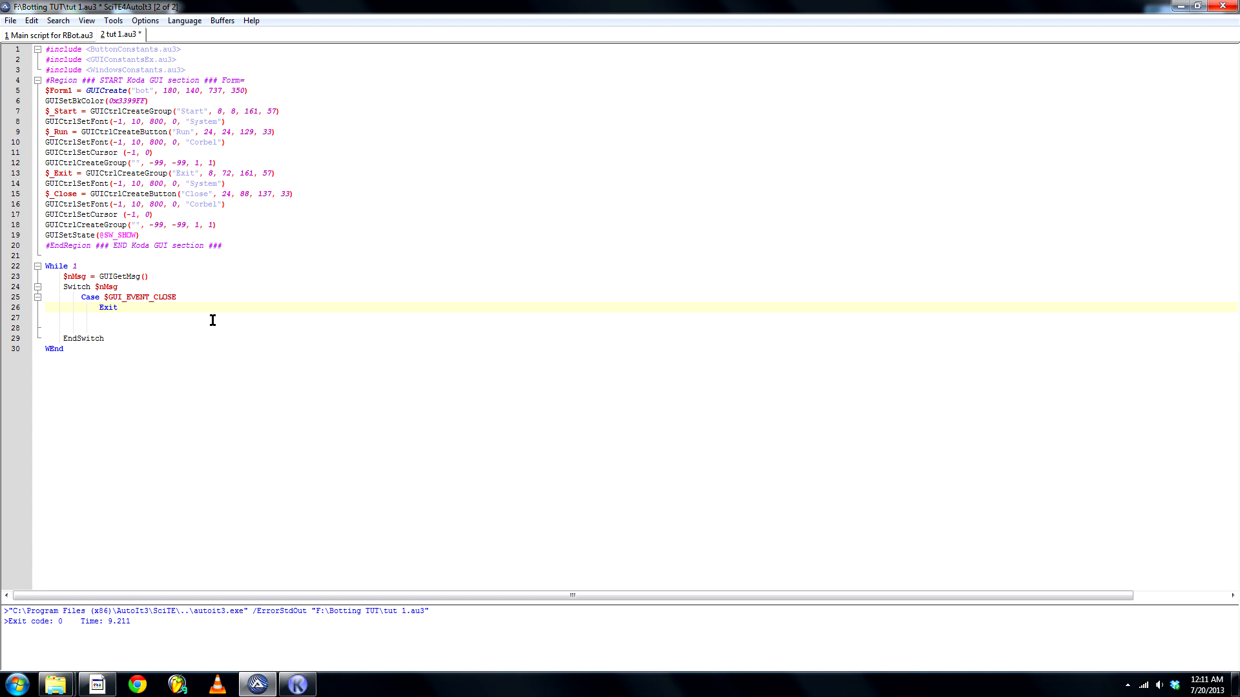
Step: Test-run the script, move the bot window, then close it
click(115, 307)
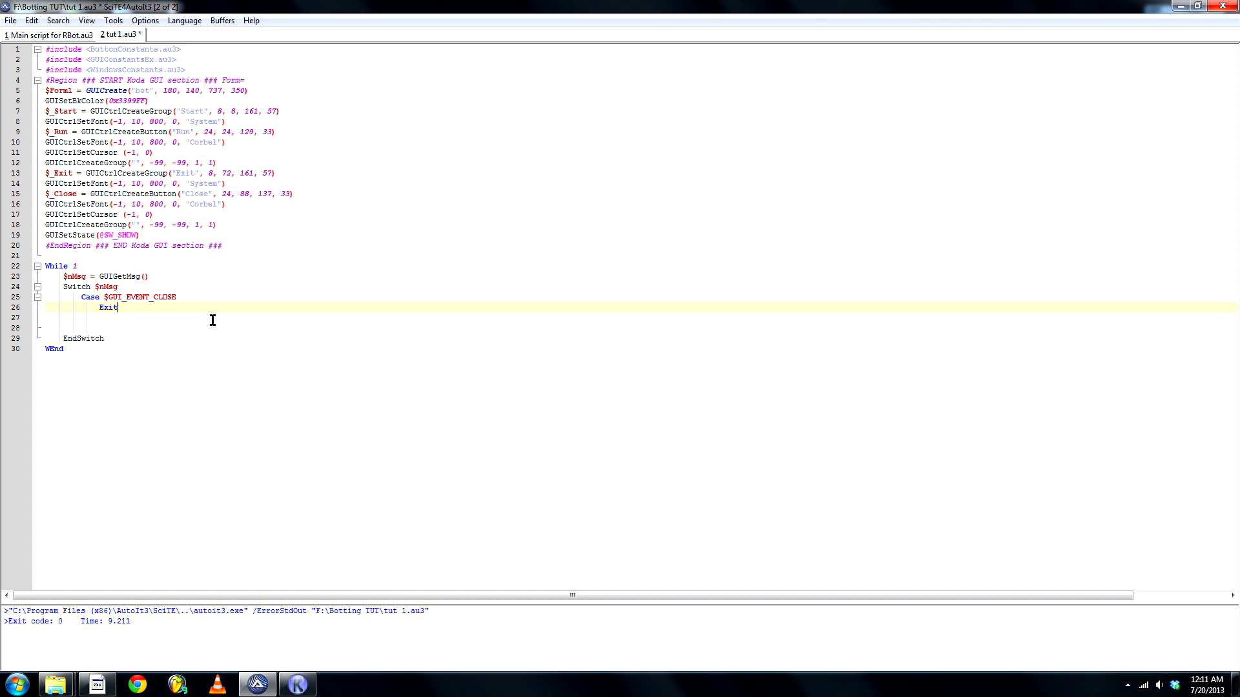
click(297, 682)
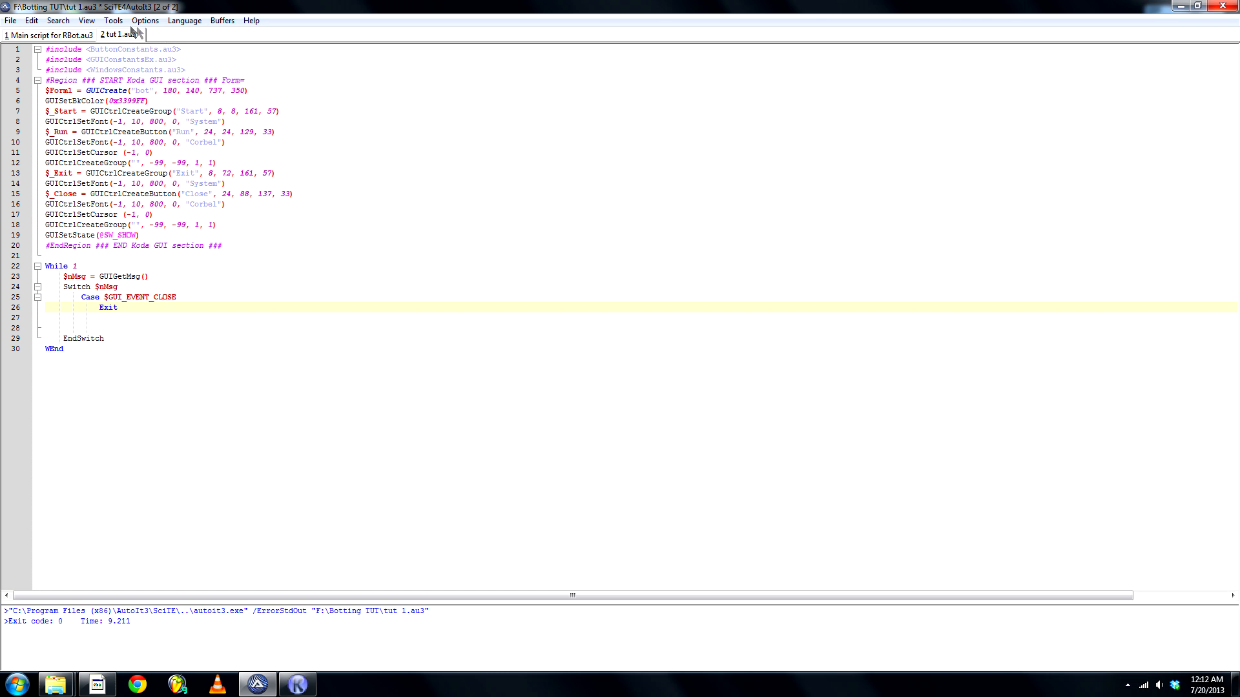
key(F5)
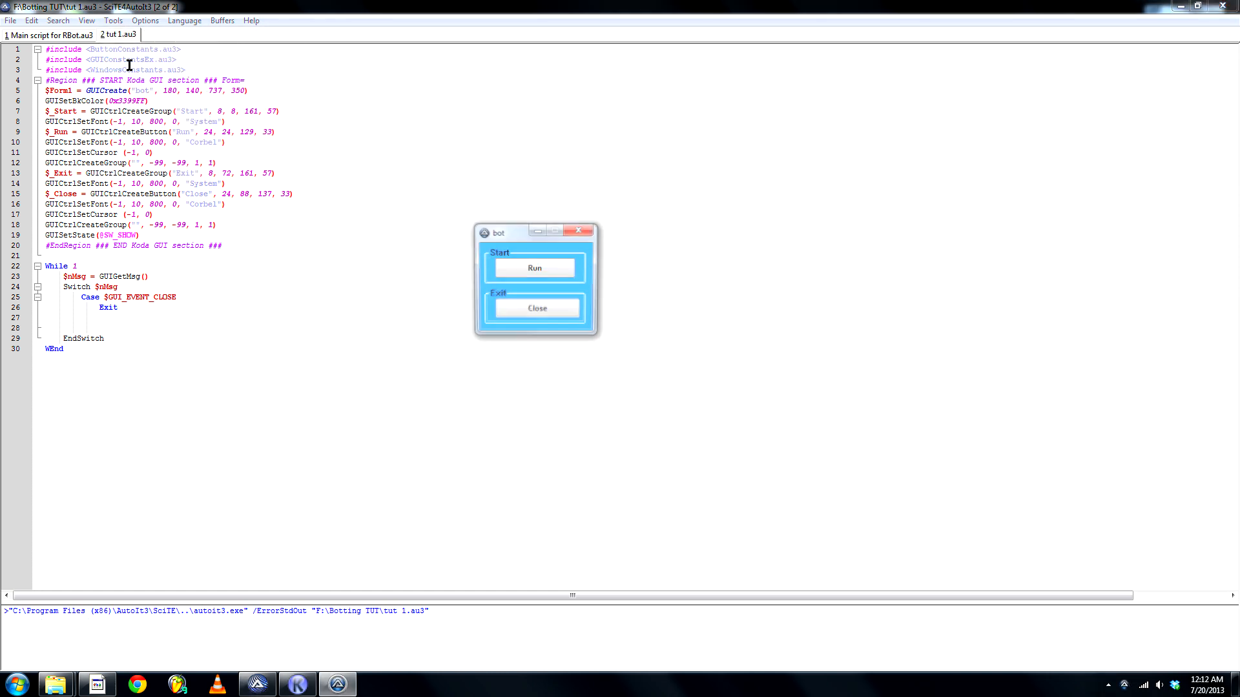
drag(535, 232, 524, 219)
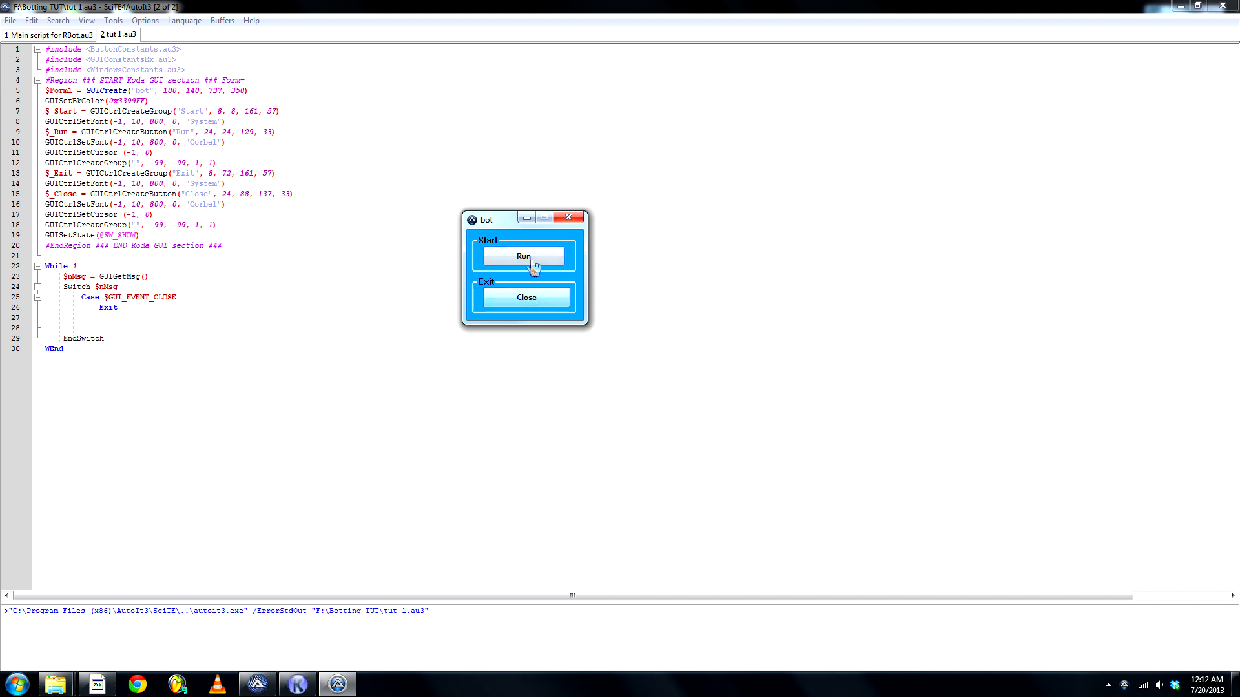
click(525, 297)
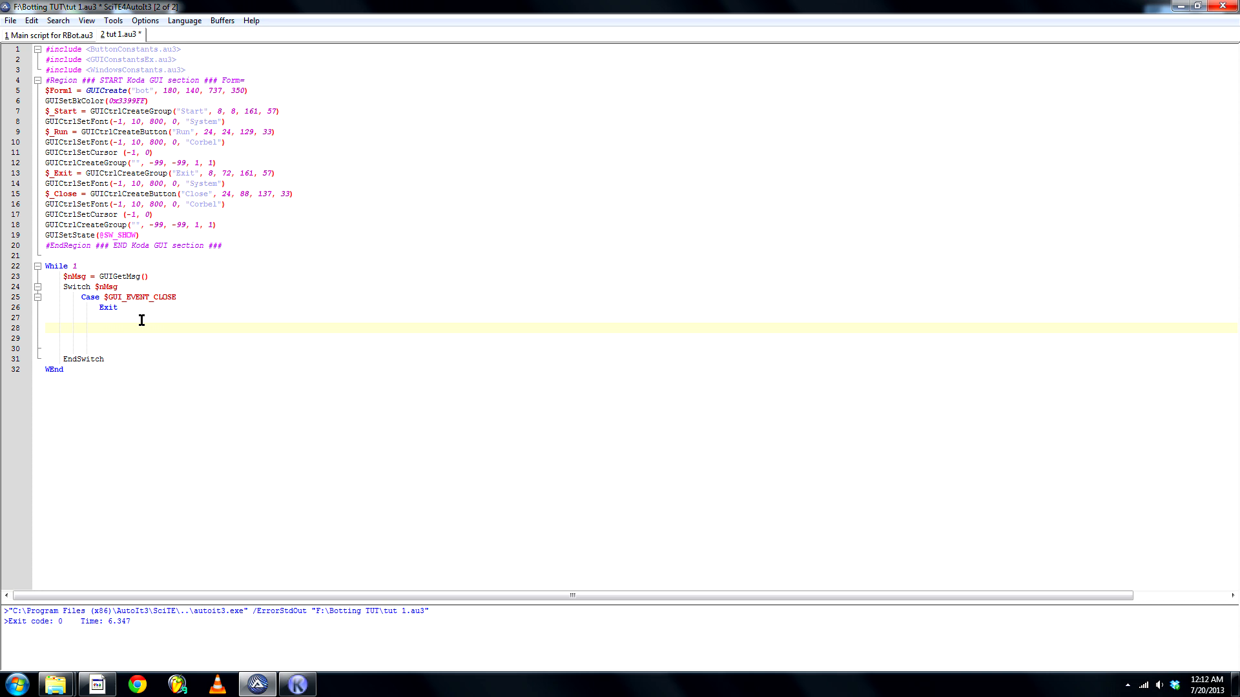
Step: Add a Case $_Start line in the Switch block with a new line beneath
text(Case)
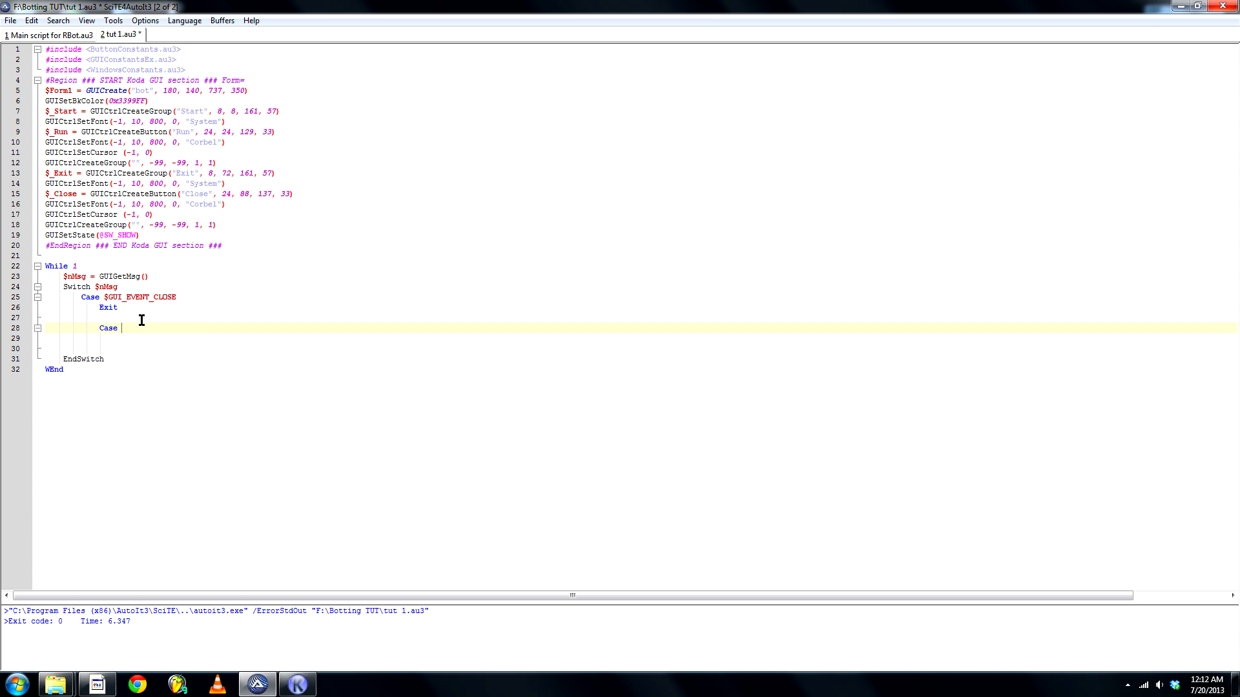
text($)
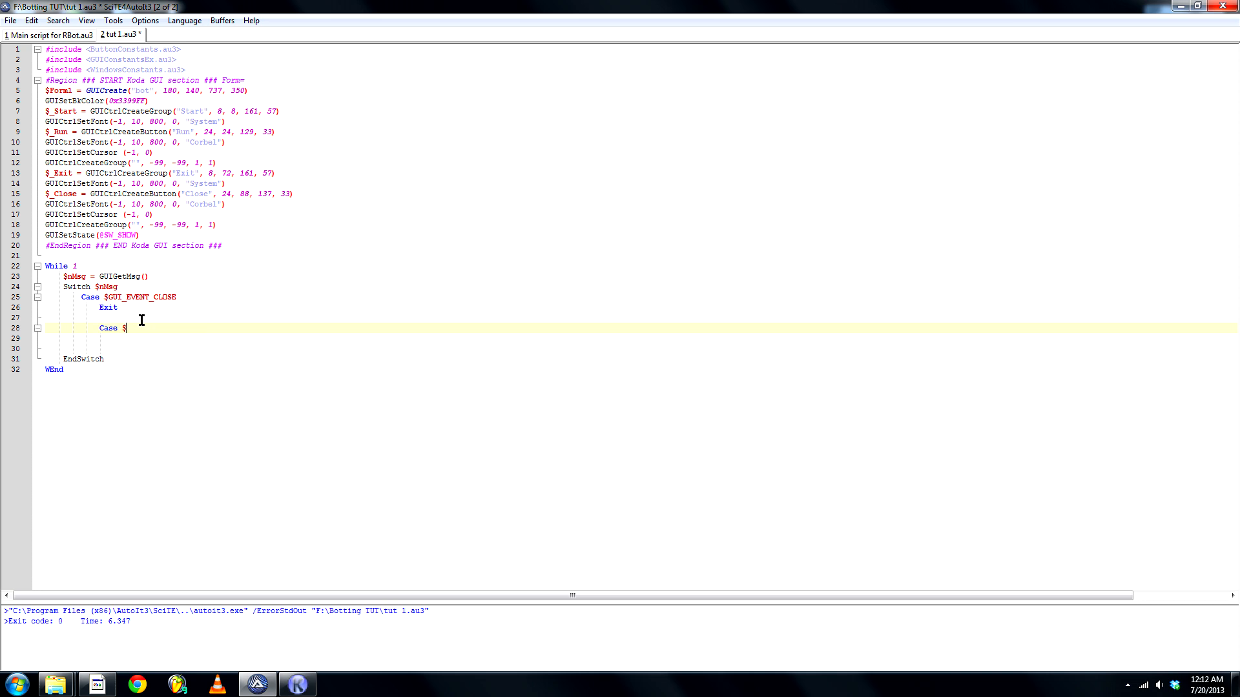
text(_Start)
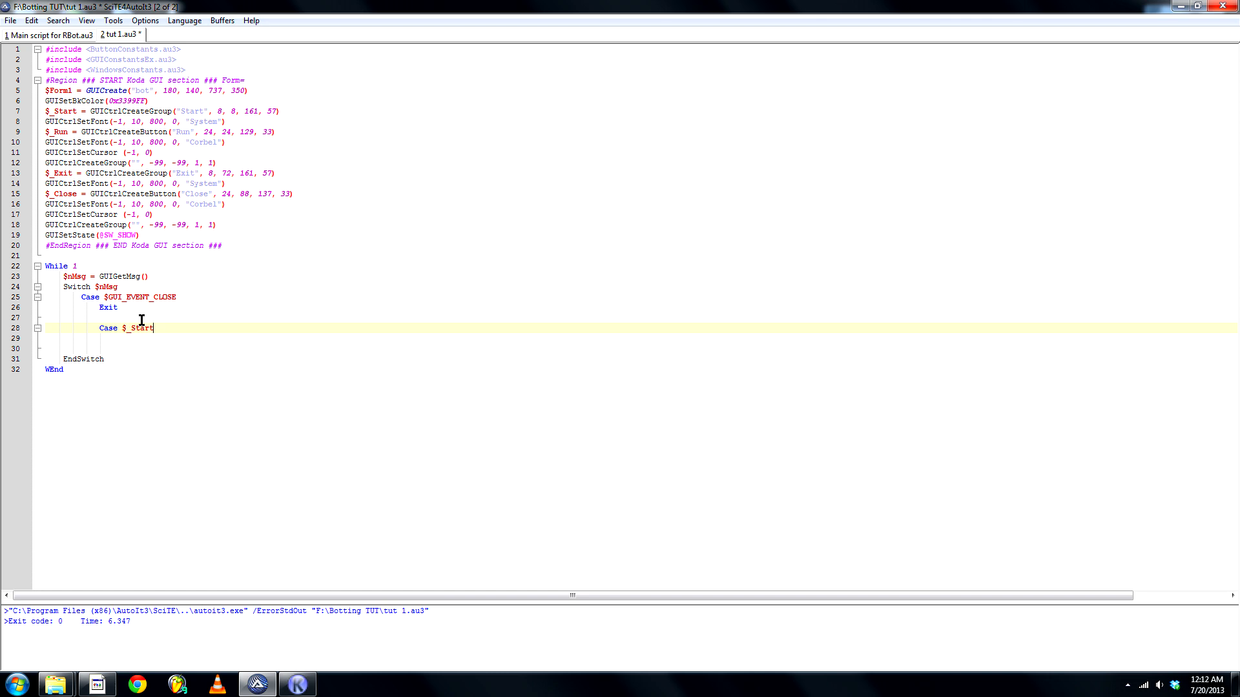
key(Return)
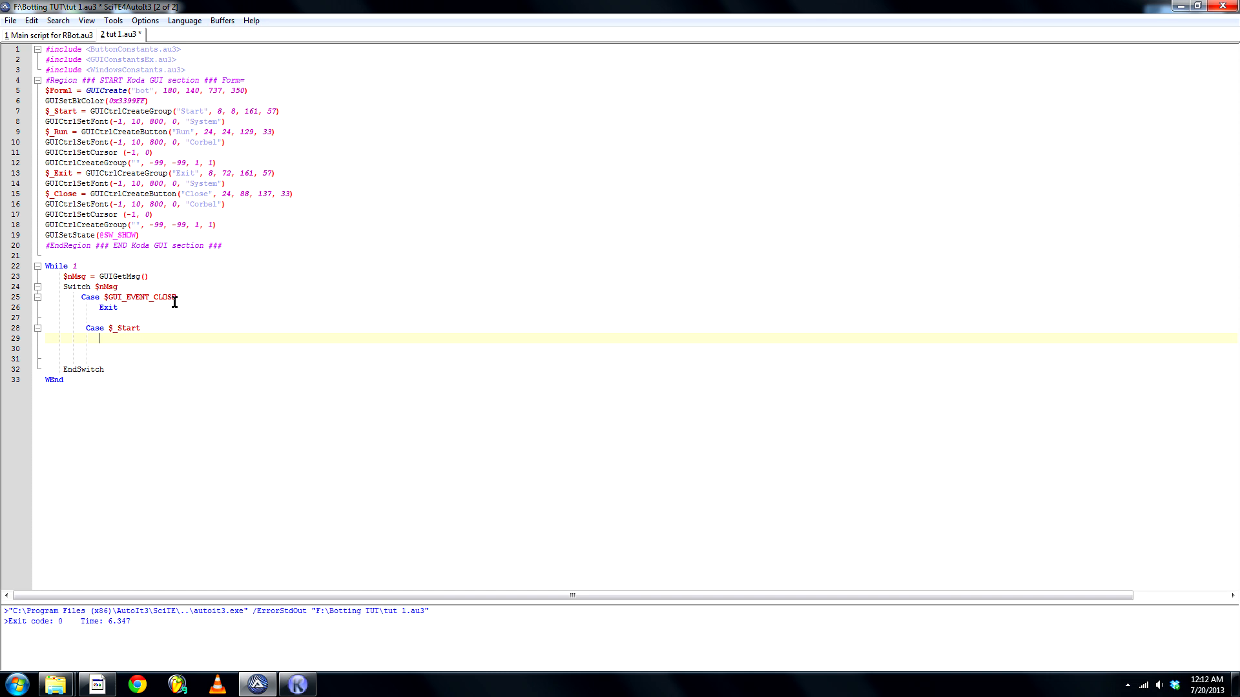
mouse_move(169, 328)
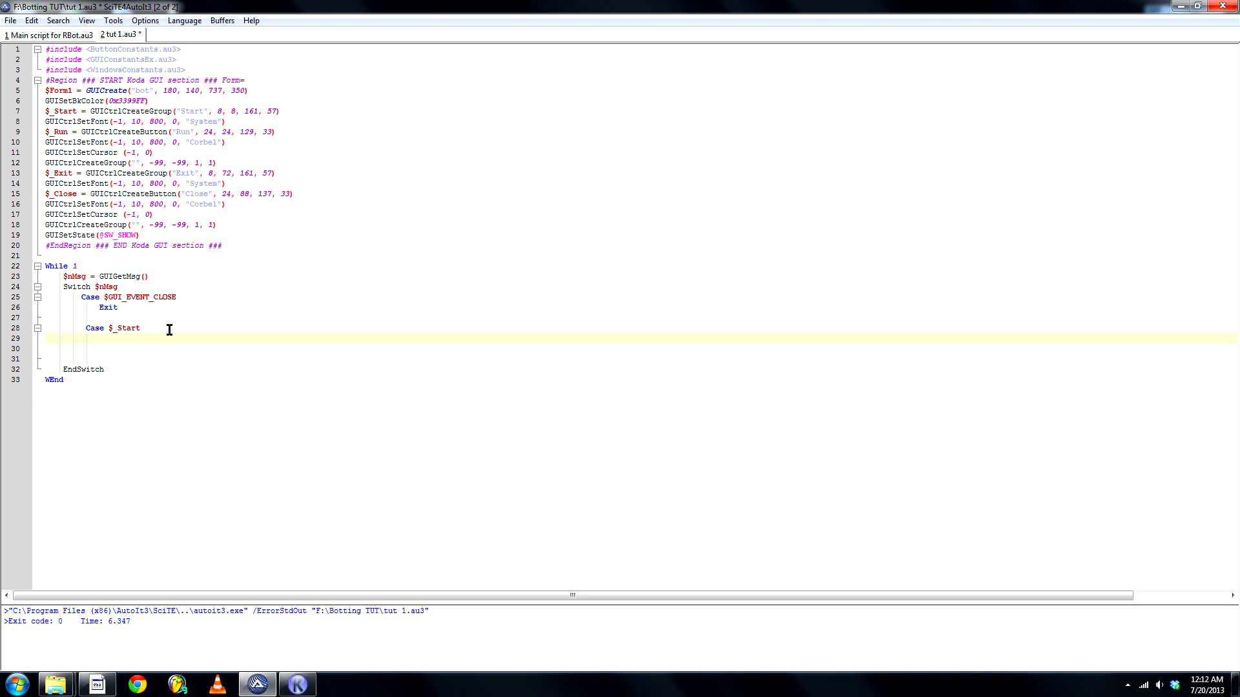
Step: Declare Local $pw = 001 under Case $_Start
text(Local)
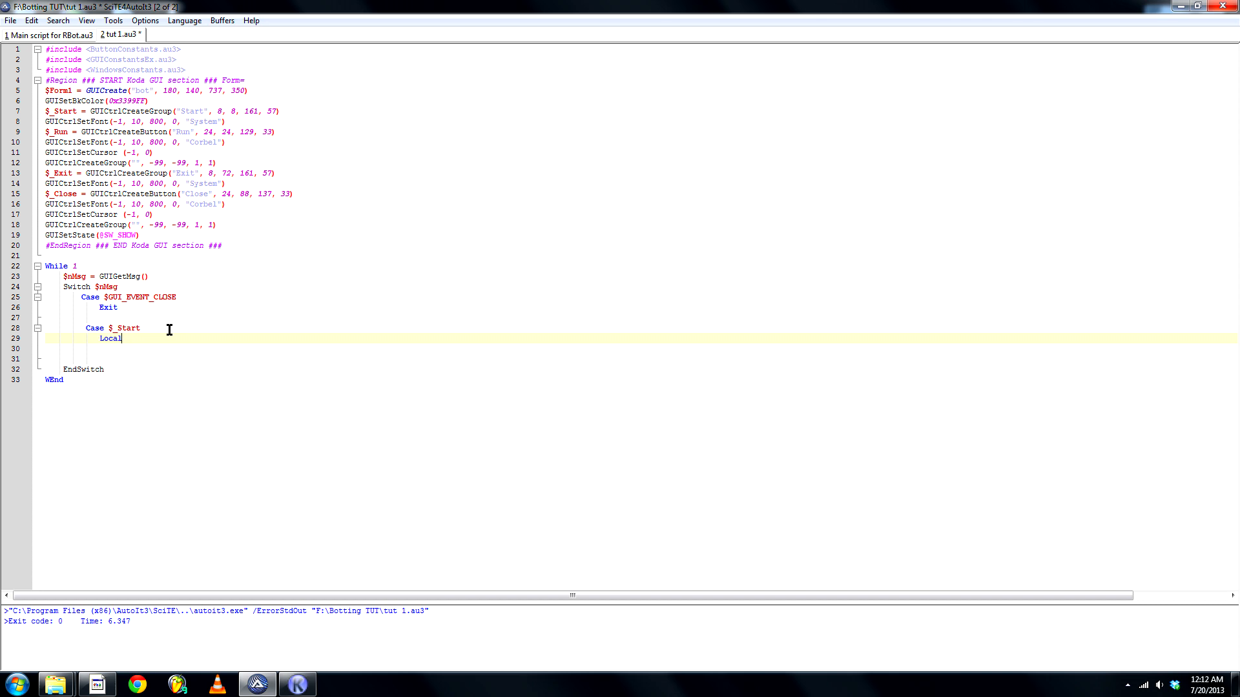
text($p)
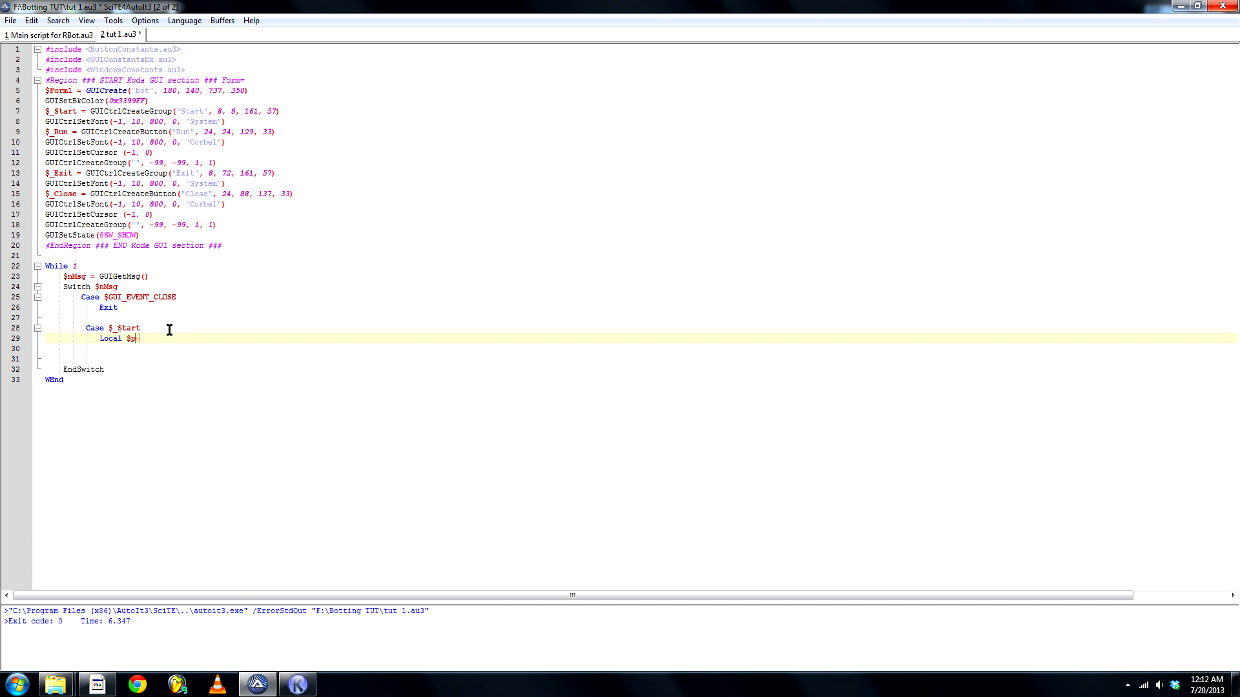
text(w =)
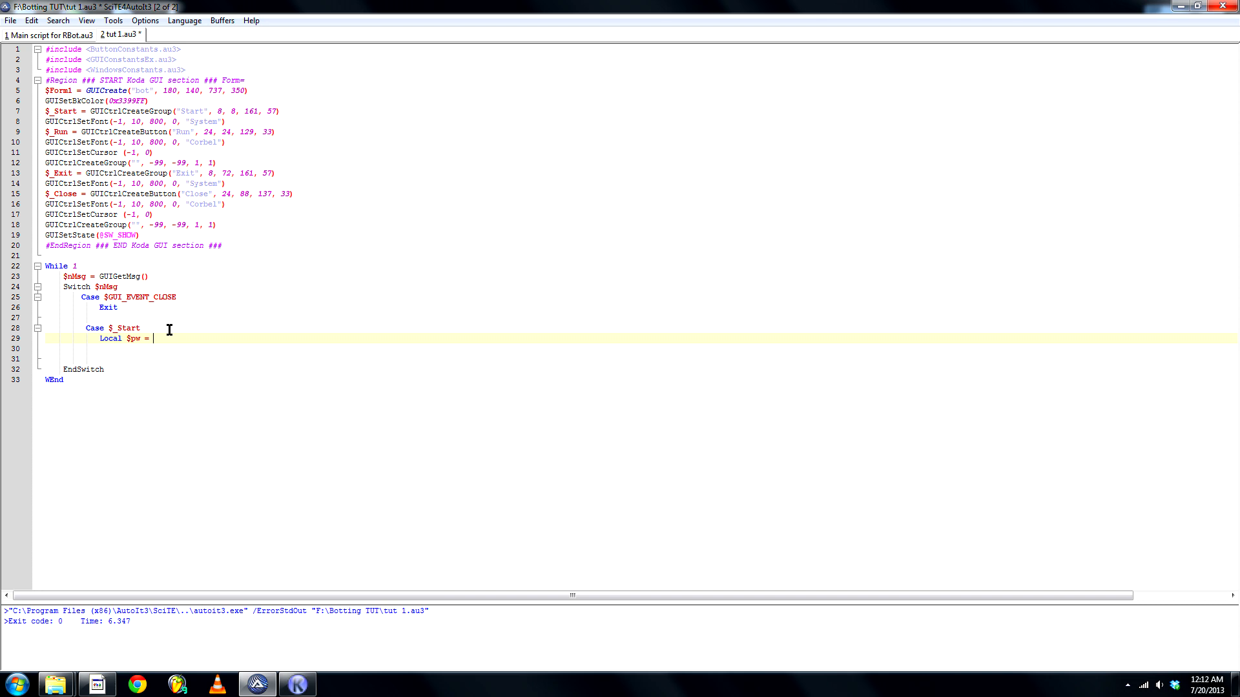
text(12321)
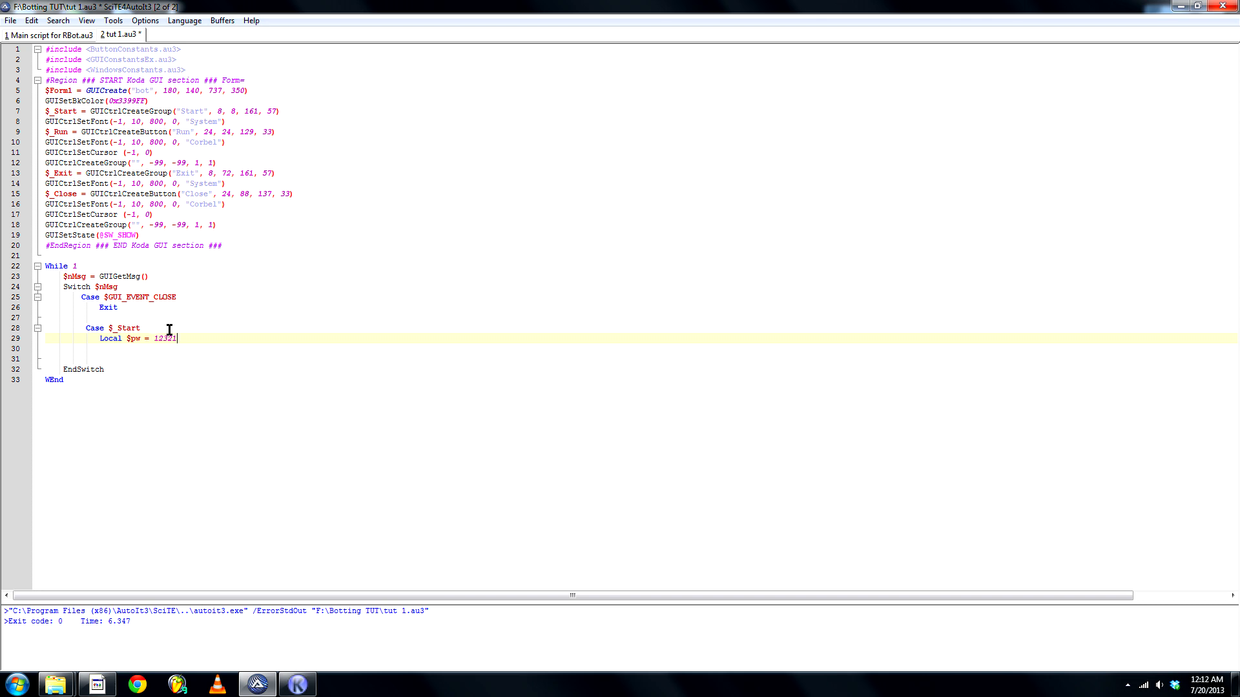
key(BackSpace)
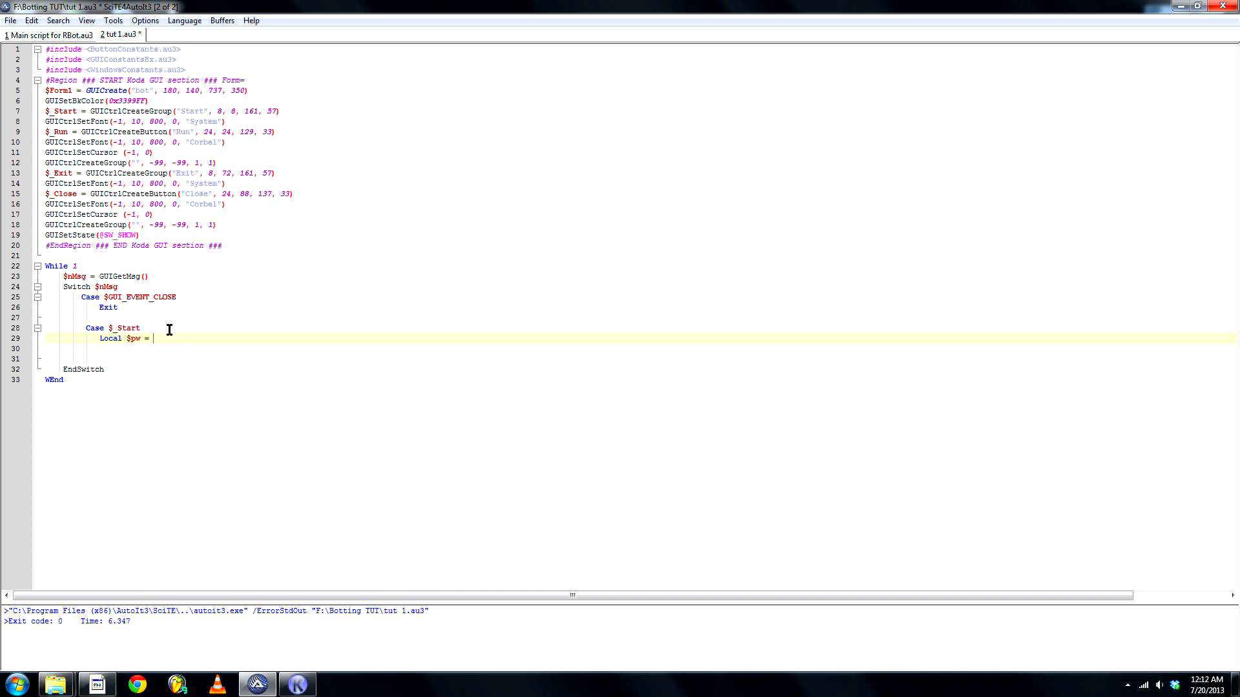
text("v)
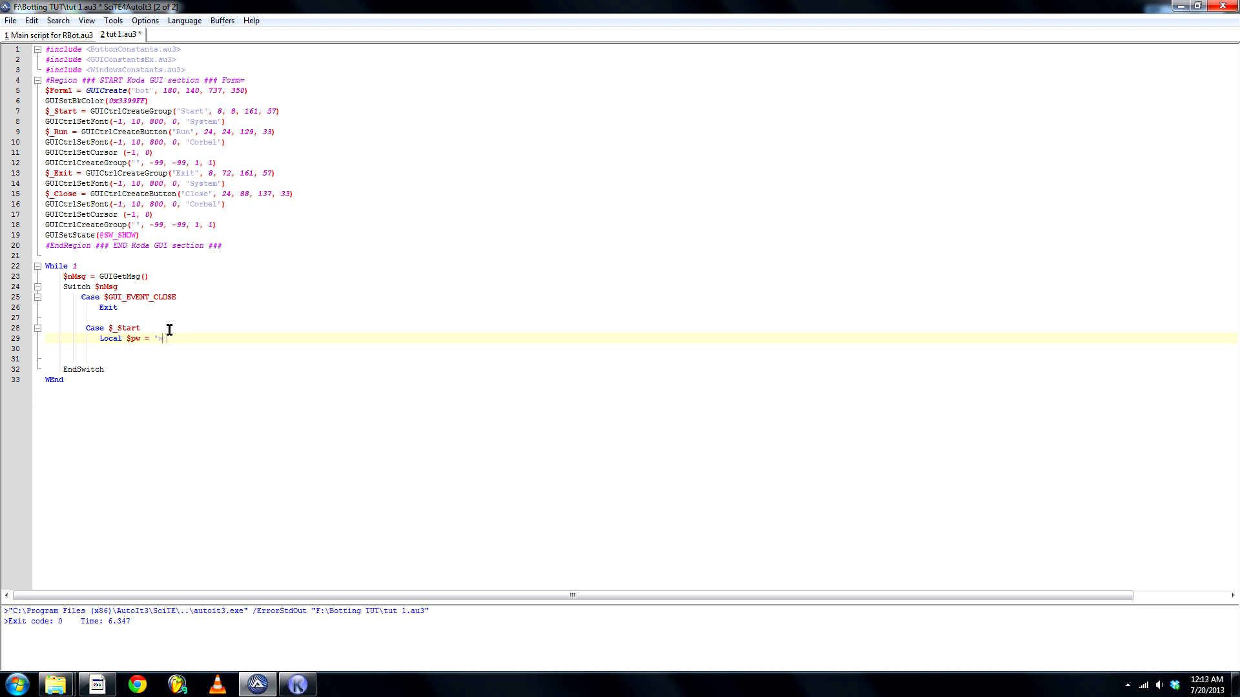
key(backspace)
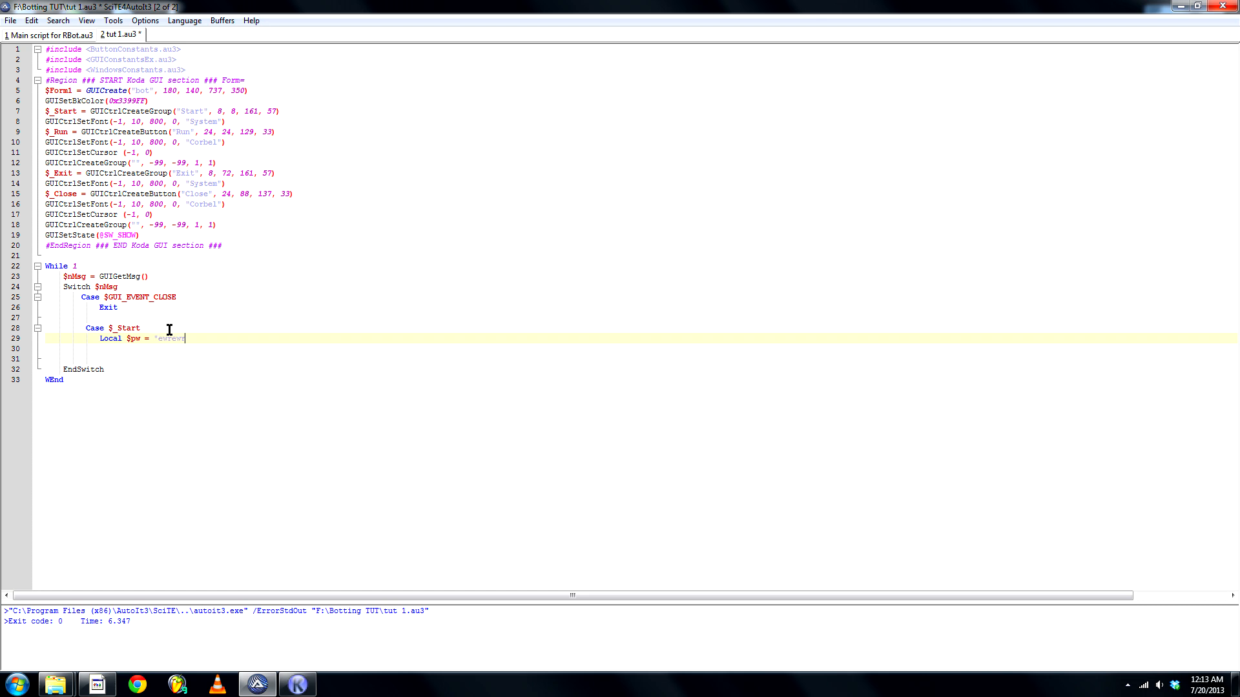
text(")
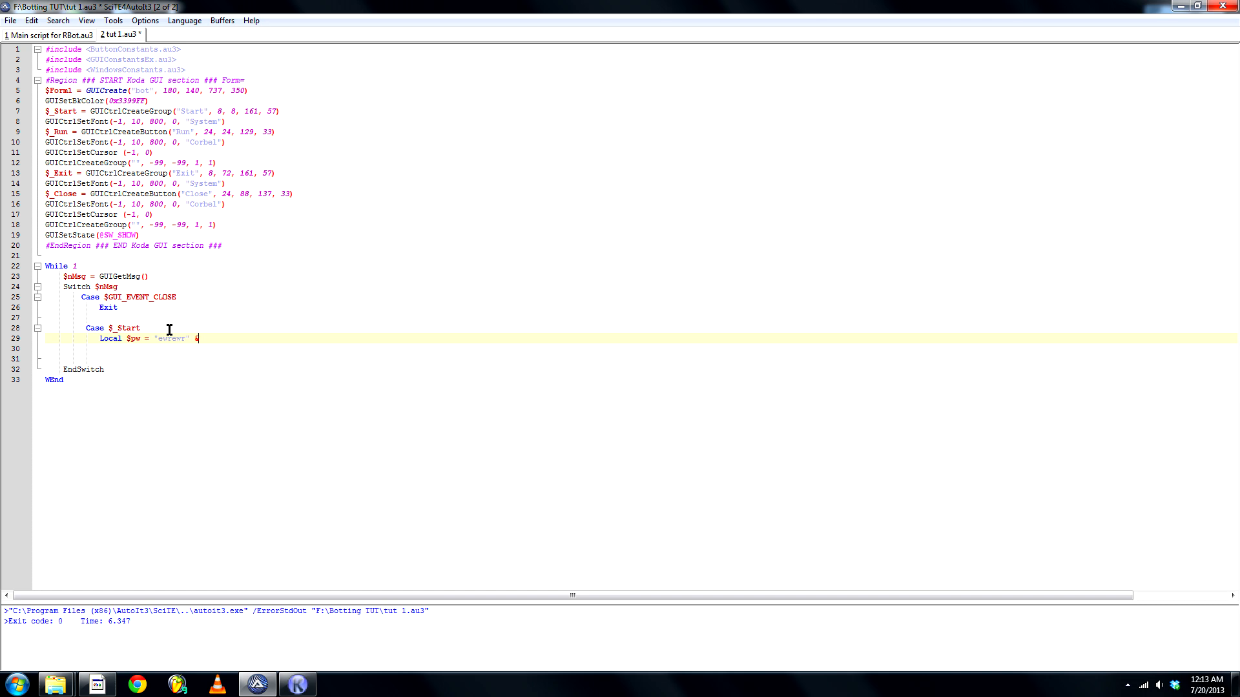
text(& 123)
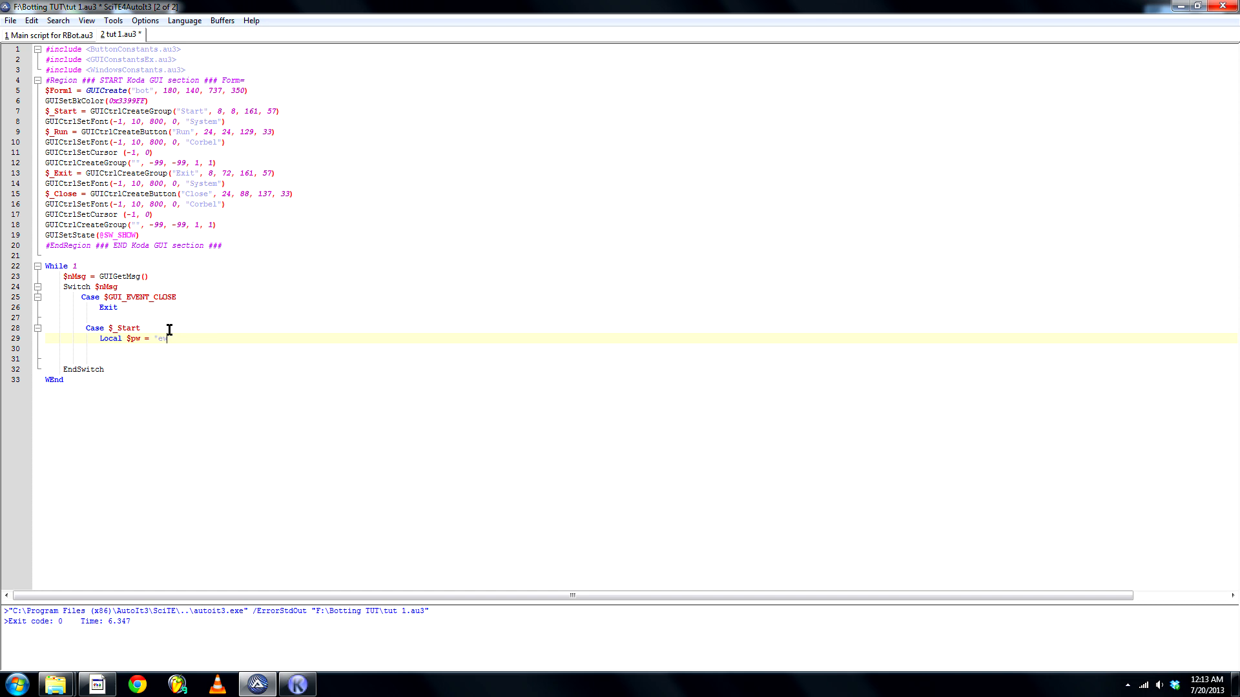
key(backspace)
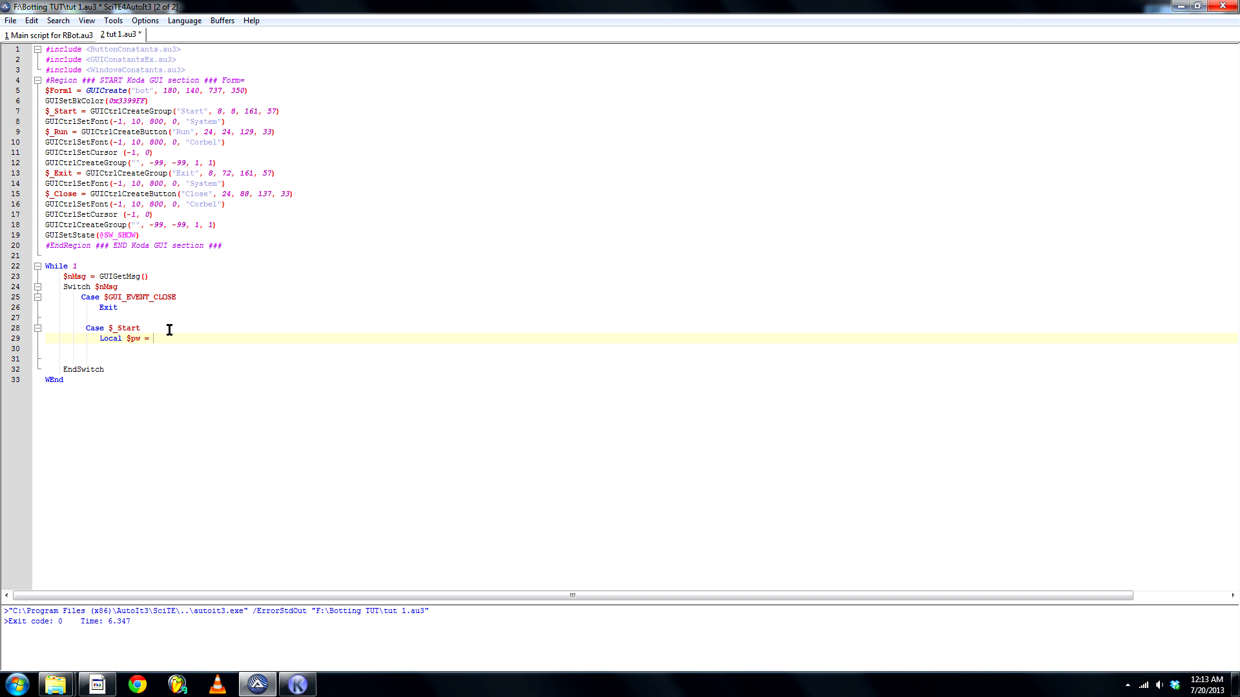
text(001)
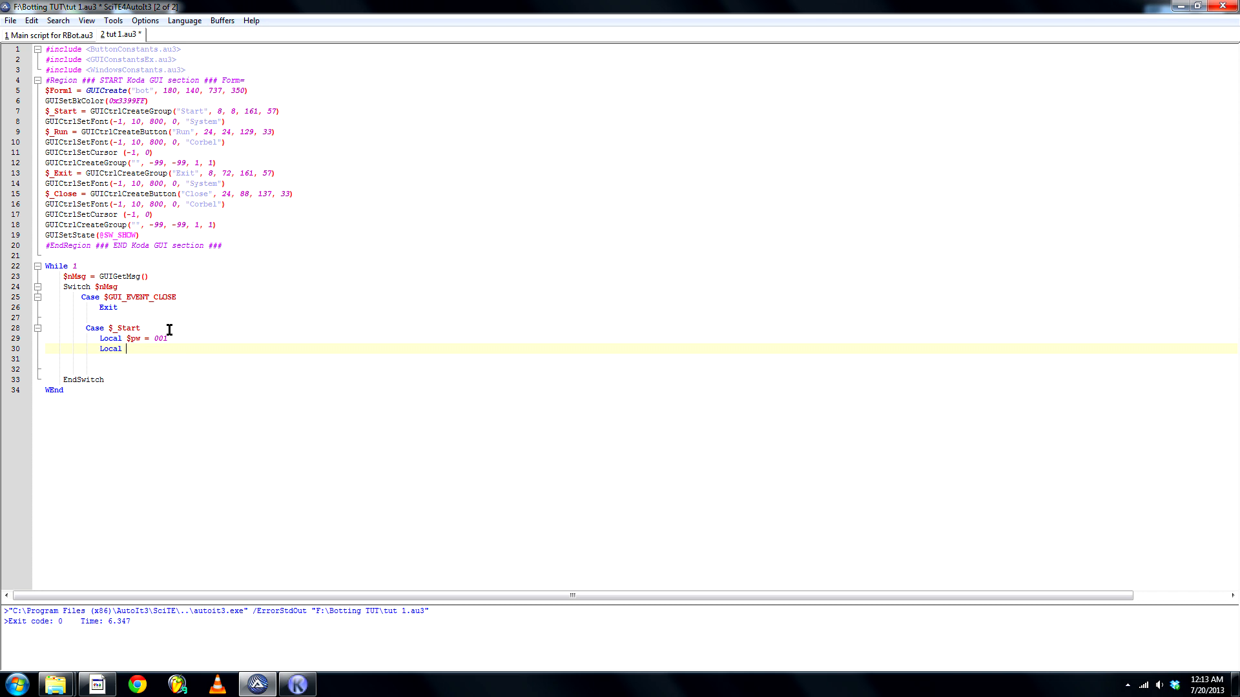
Step: Add the $pw2 = 002 and $pw3 = 003 declarations and a blank line below
text($pw2 = 002)
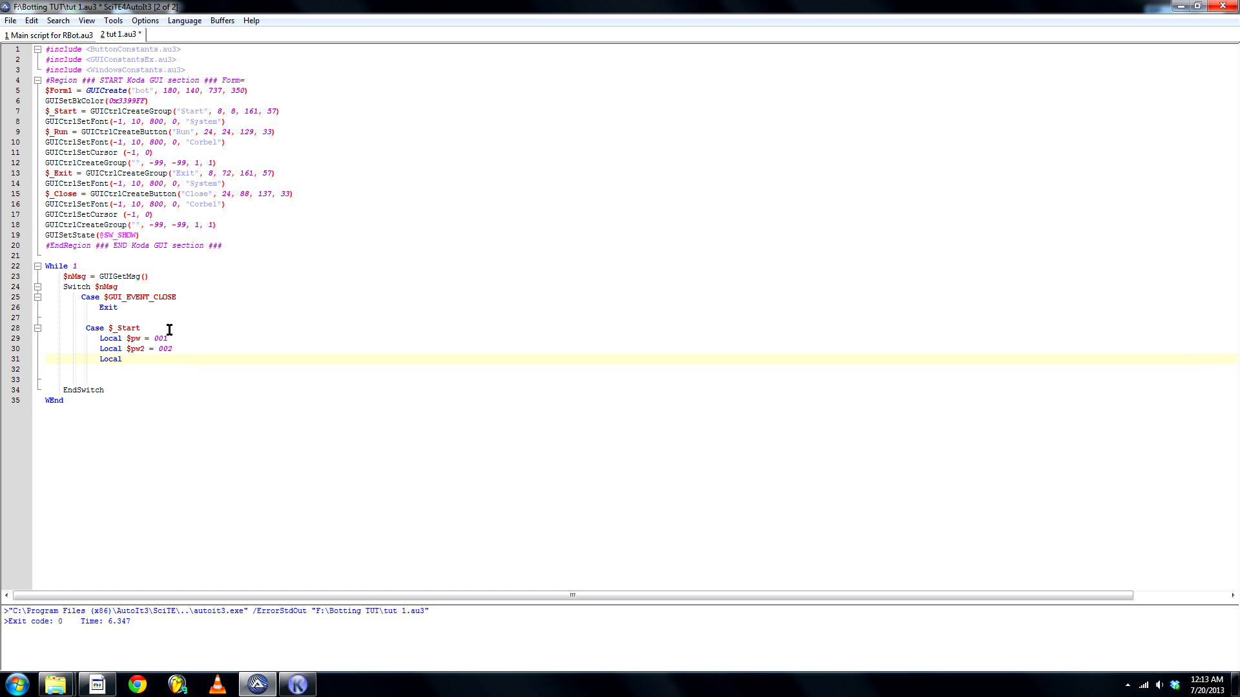
text($pw)
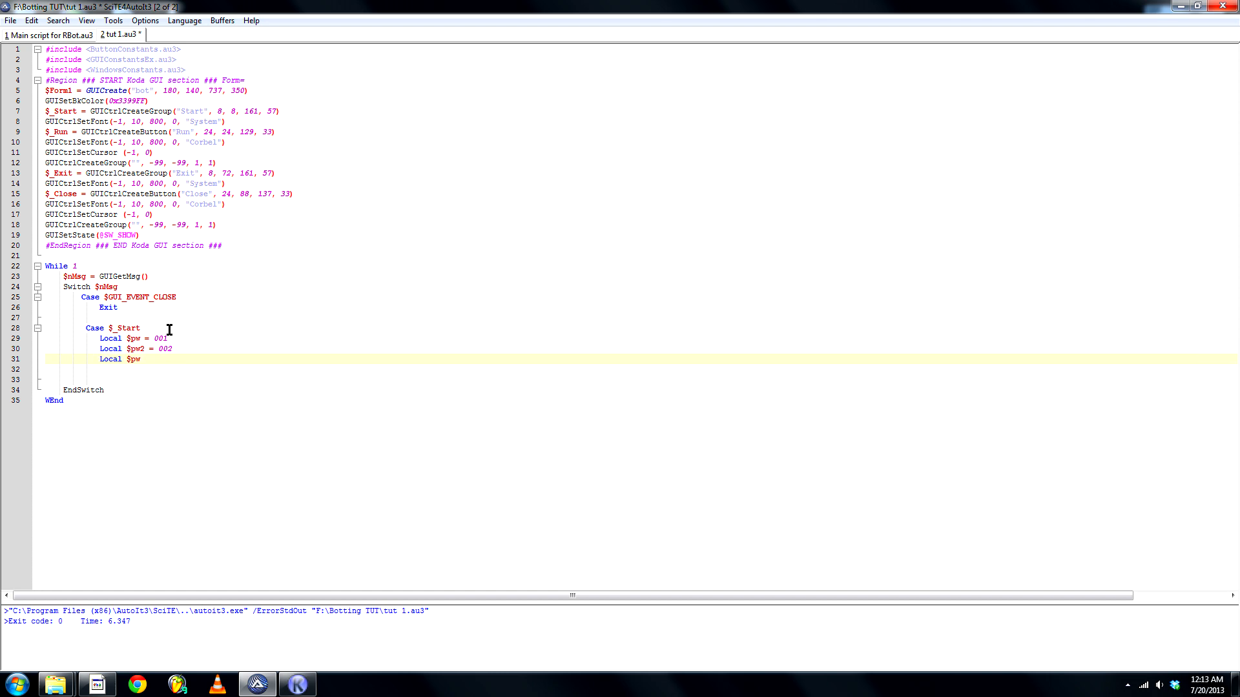
text(3 = 00)
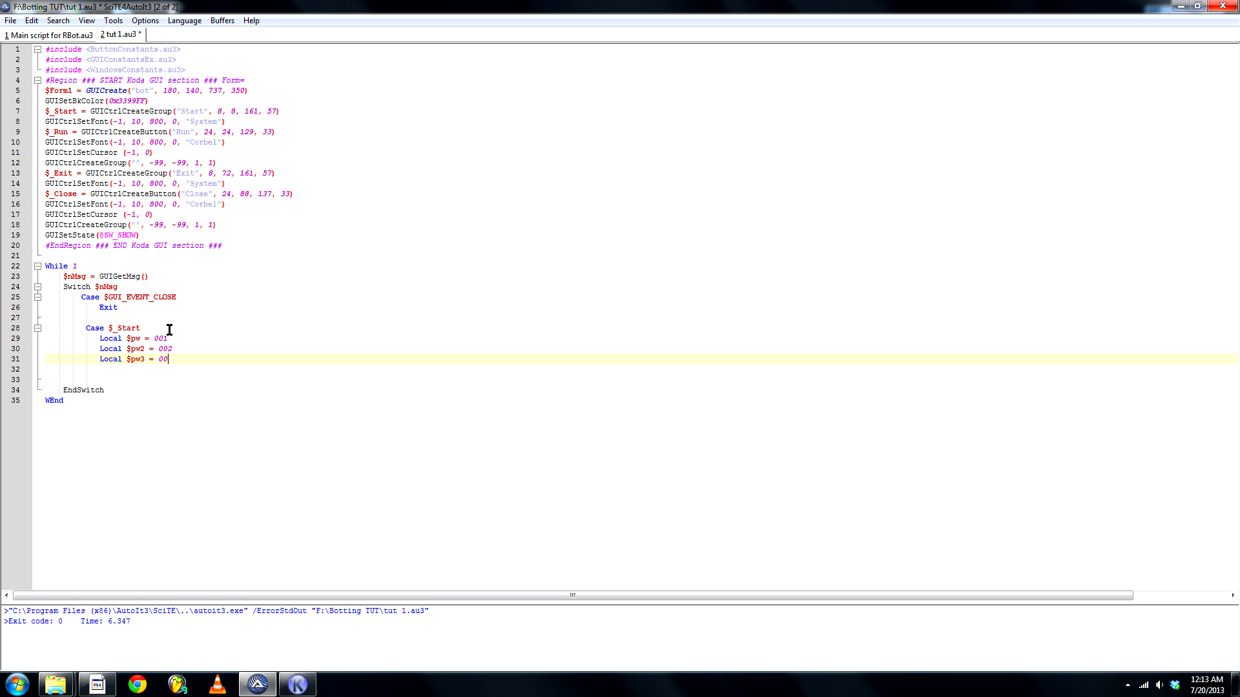
text(3)
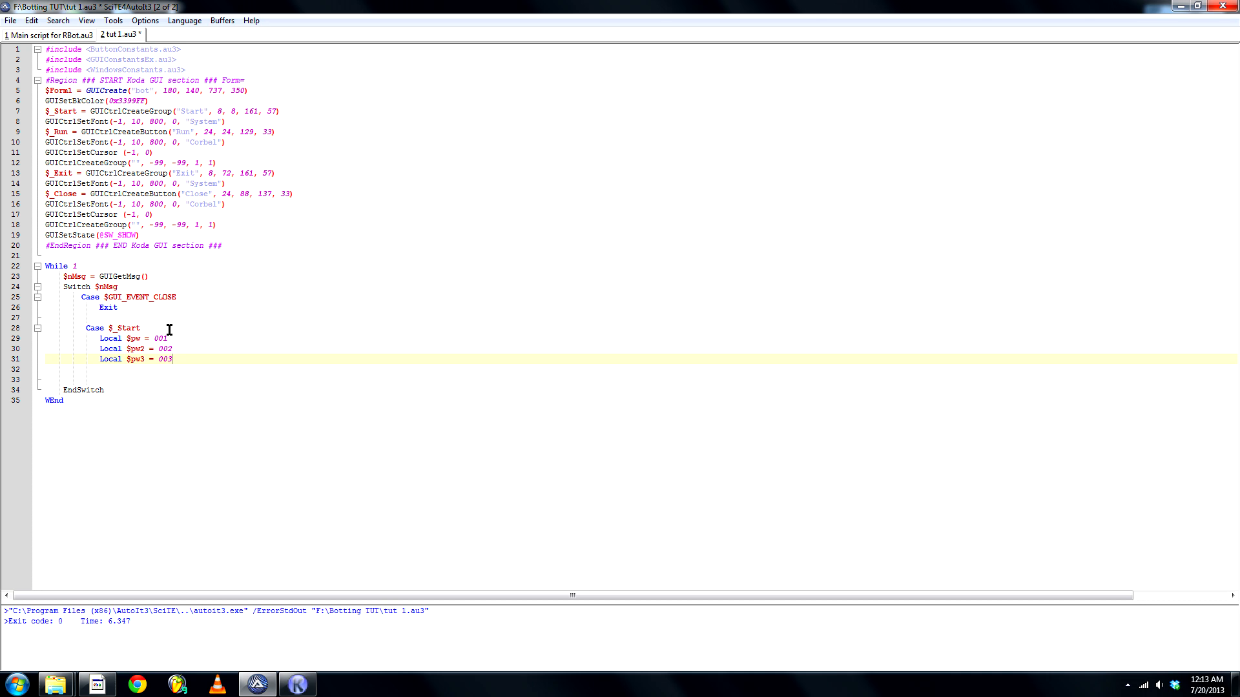
key(Return)
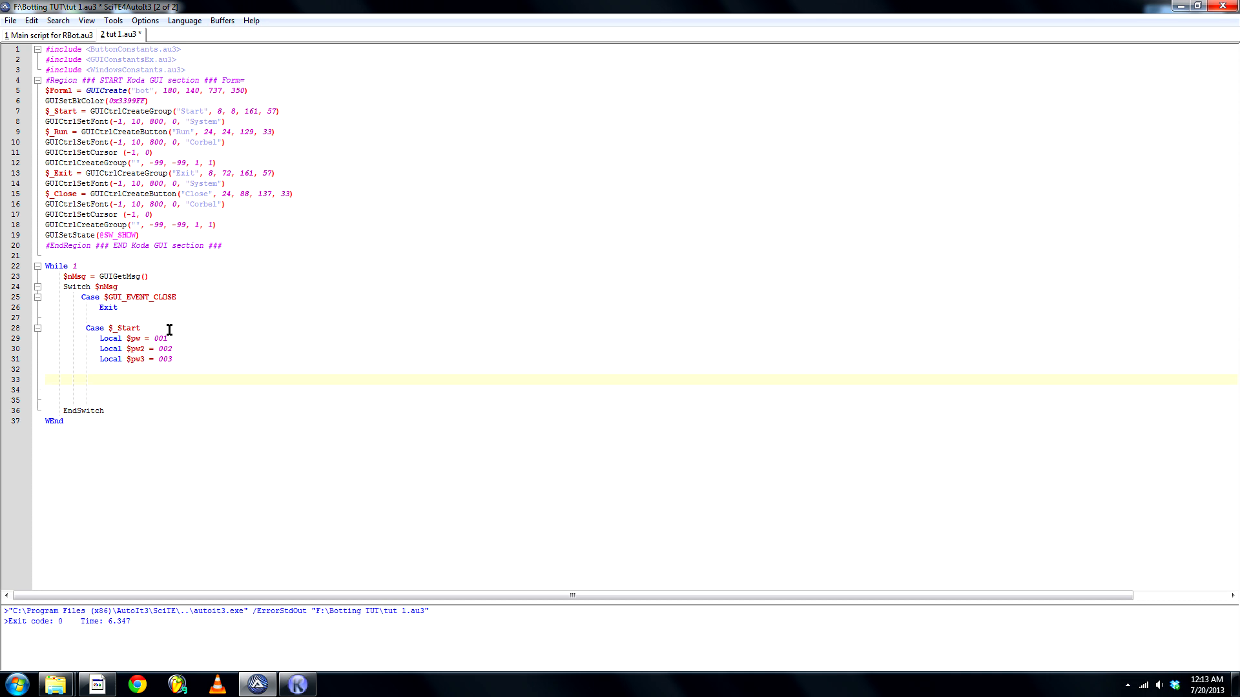
mouse_move(202, 240)
text(1)
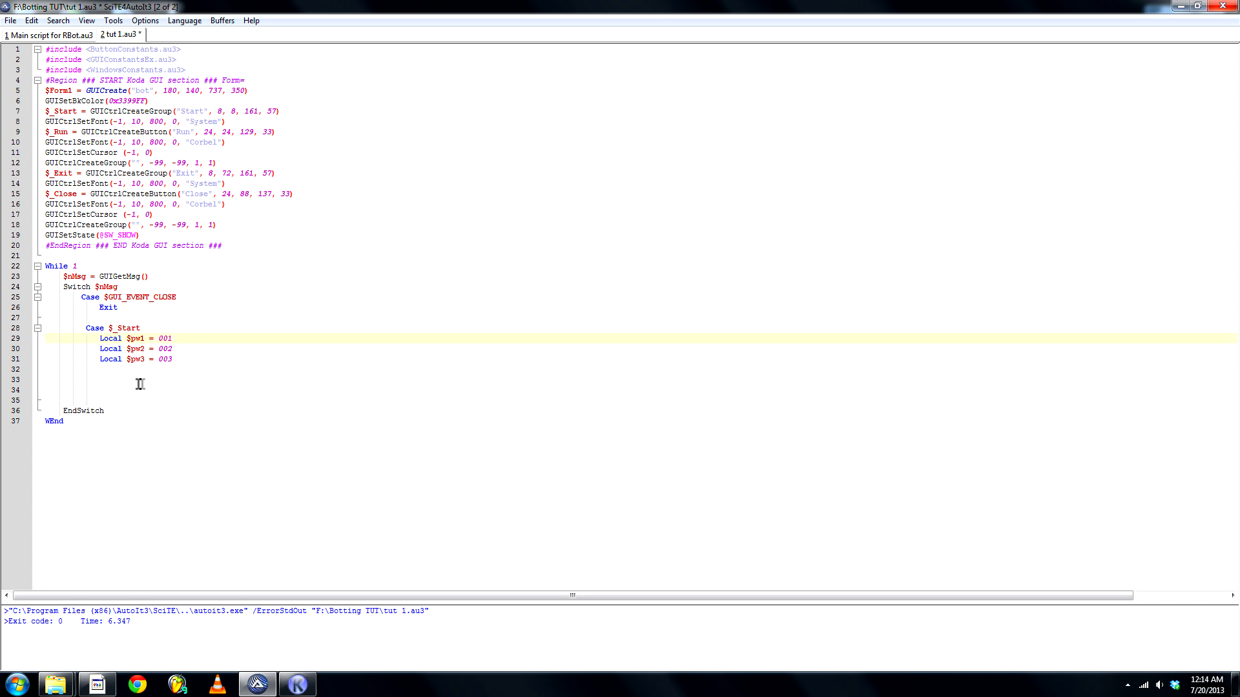
Step: Assign $pw = InputBox("Login","password","","",230,120) below the declarations
click(140, 384)
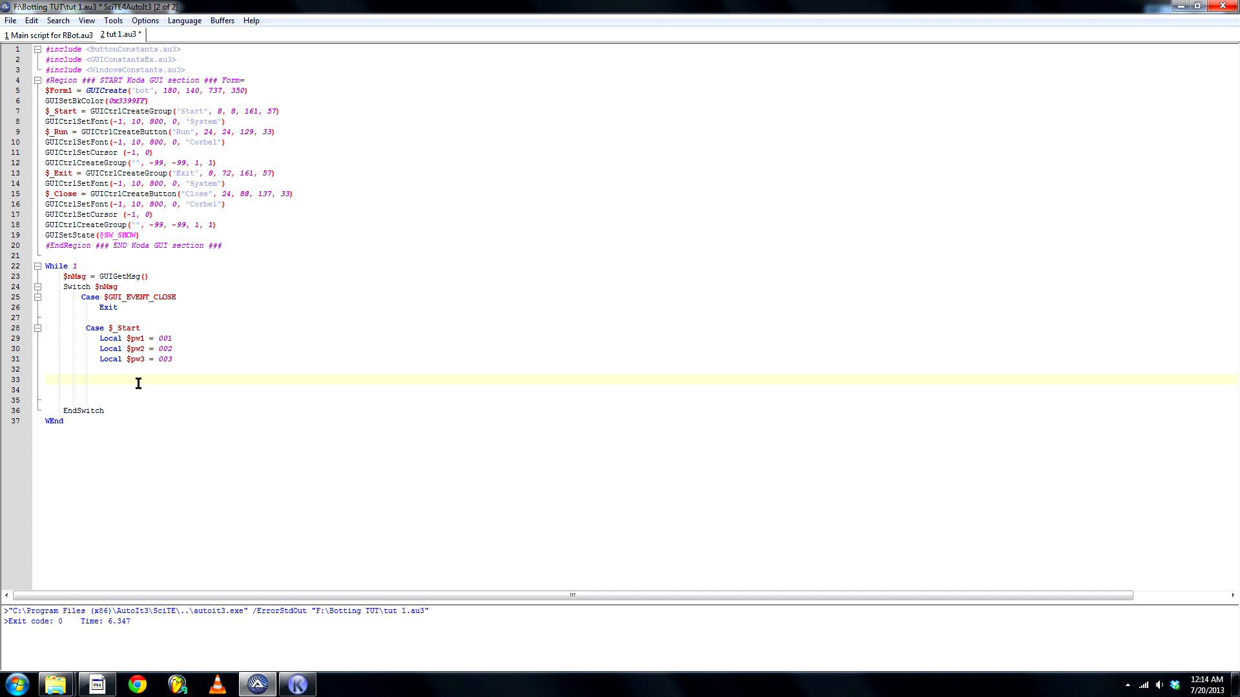
click(98, 380)
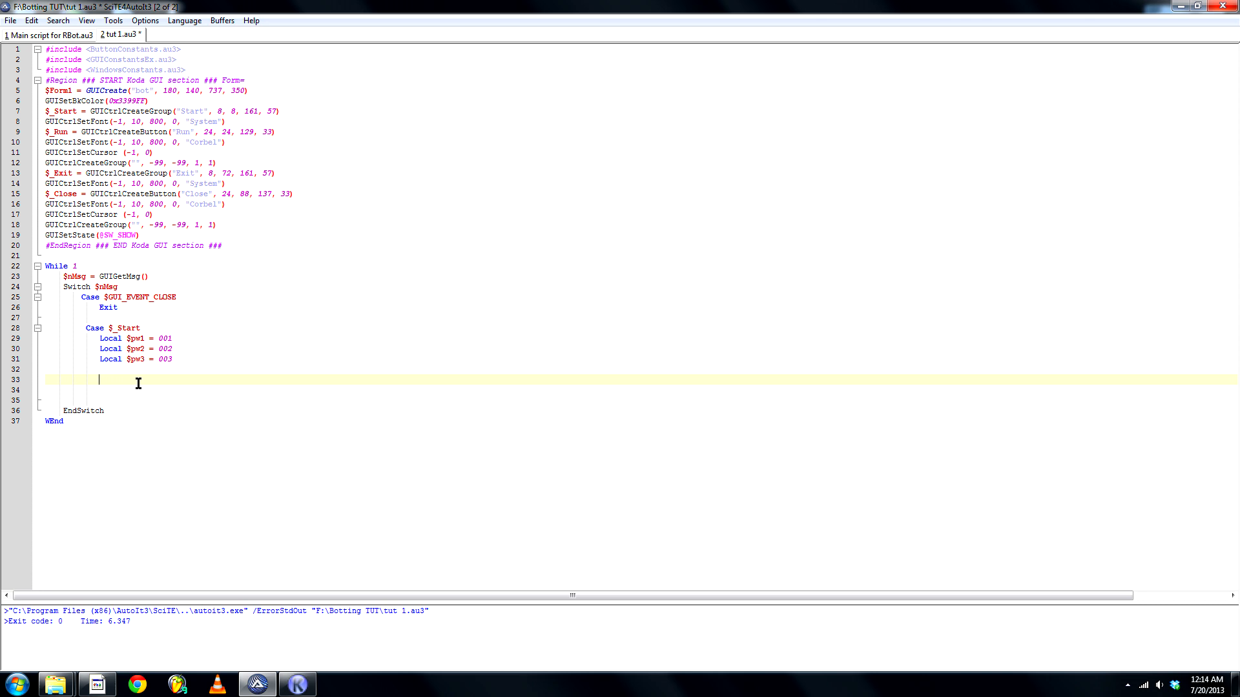
text($pw = InputBox)
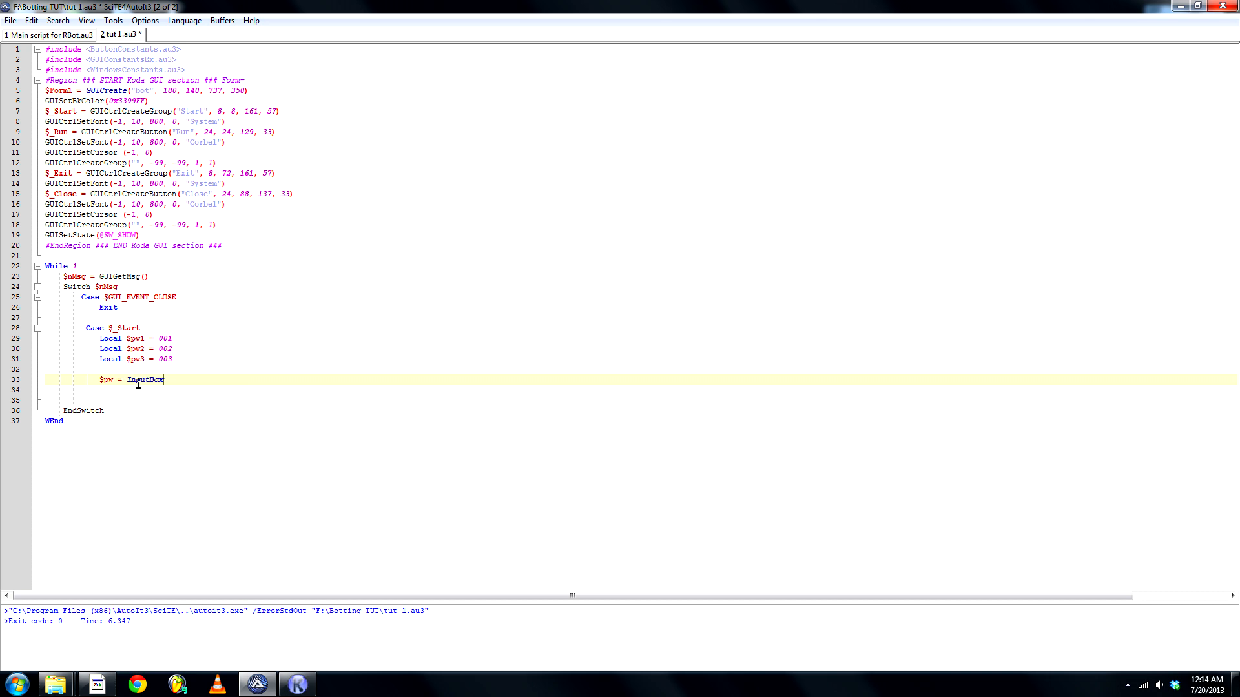
text(("Lo)
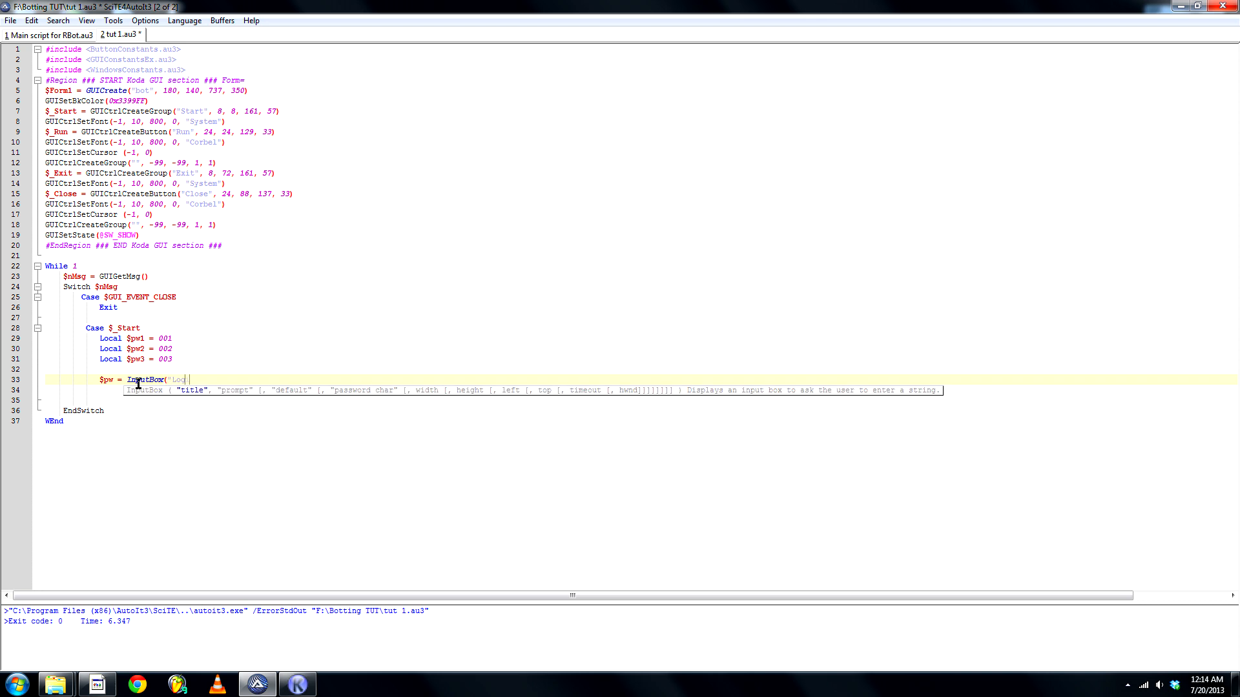
text(gin",)
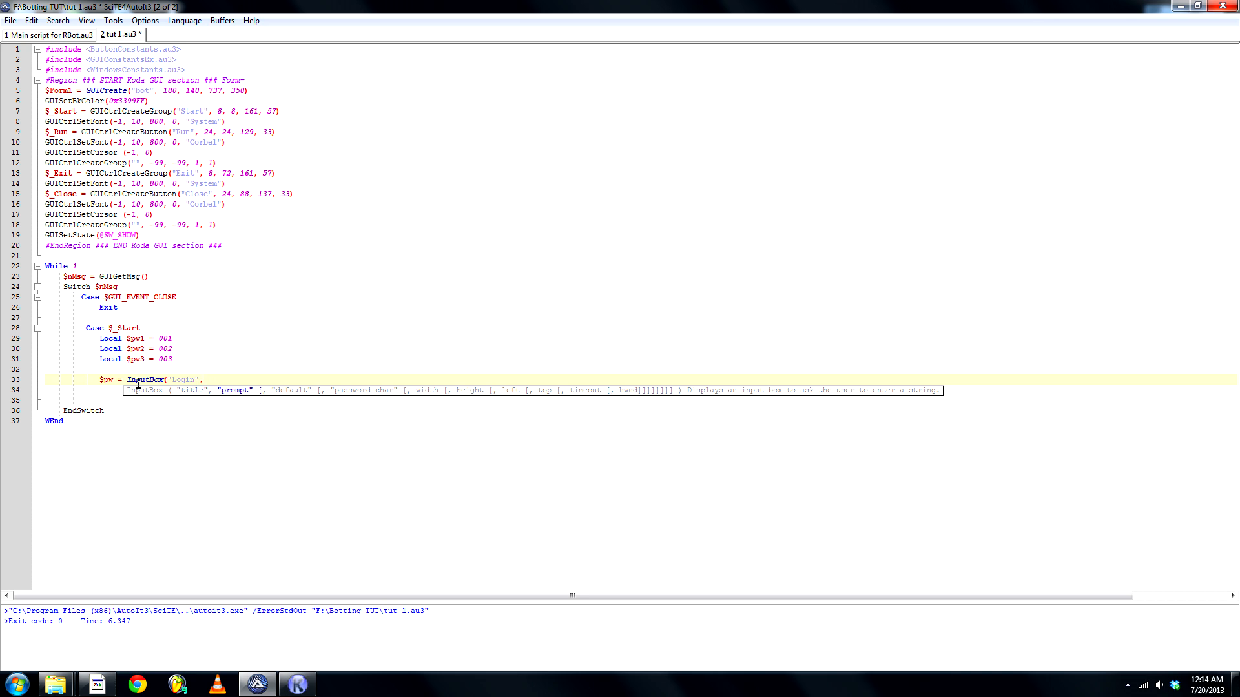
text(")
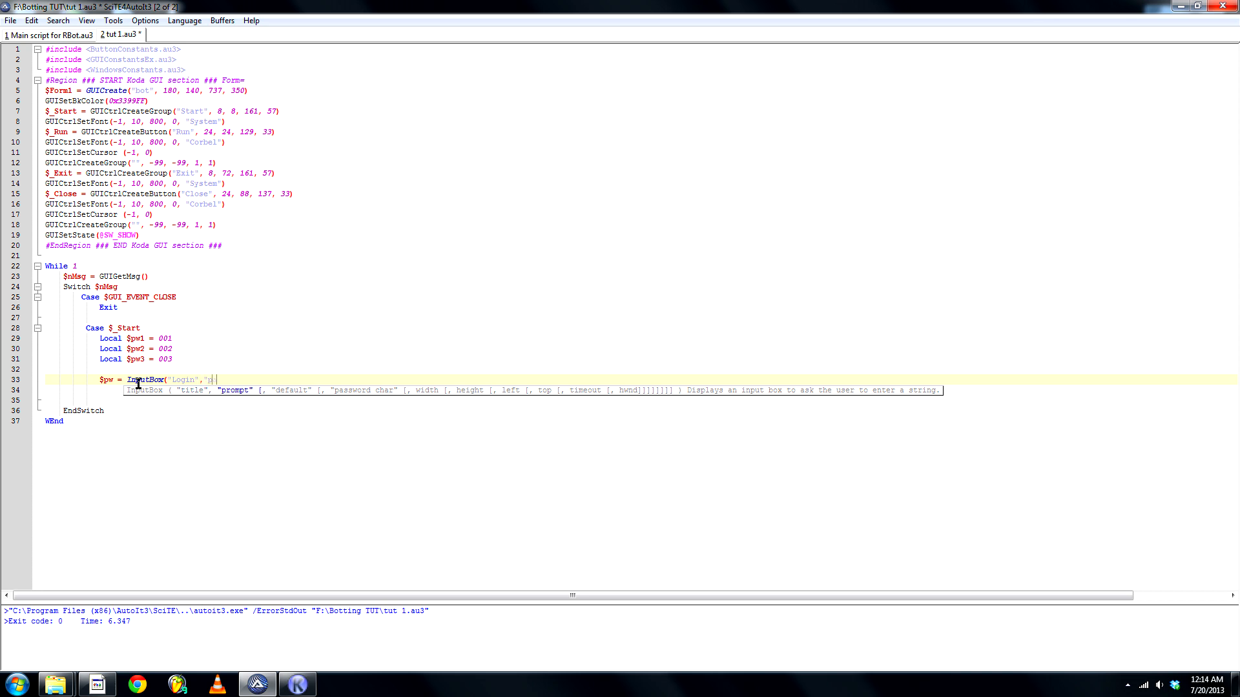
text(pass)
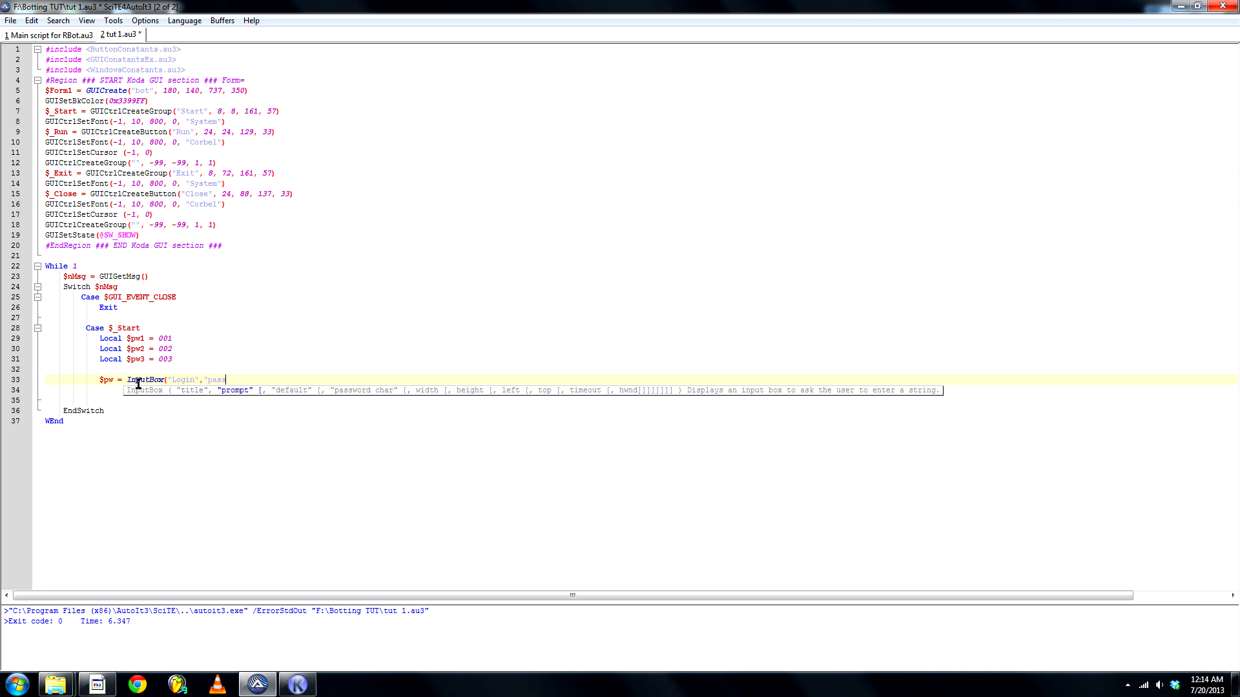
text(word)
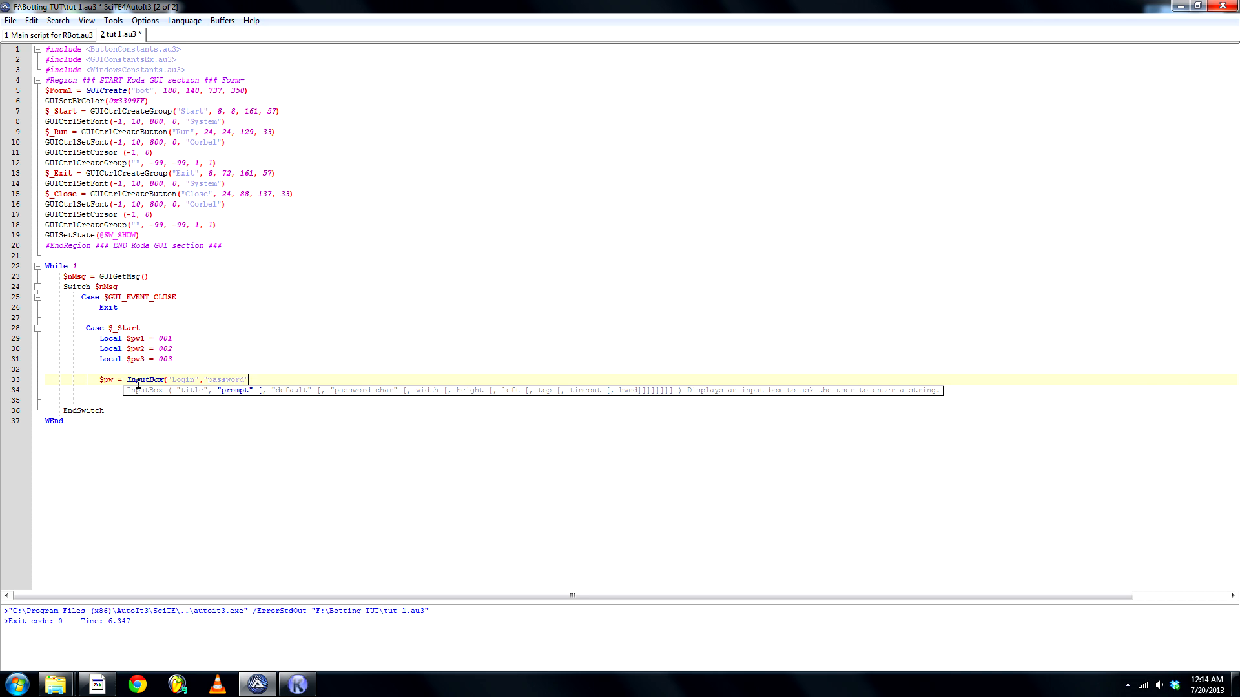
text(","",)
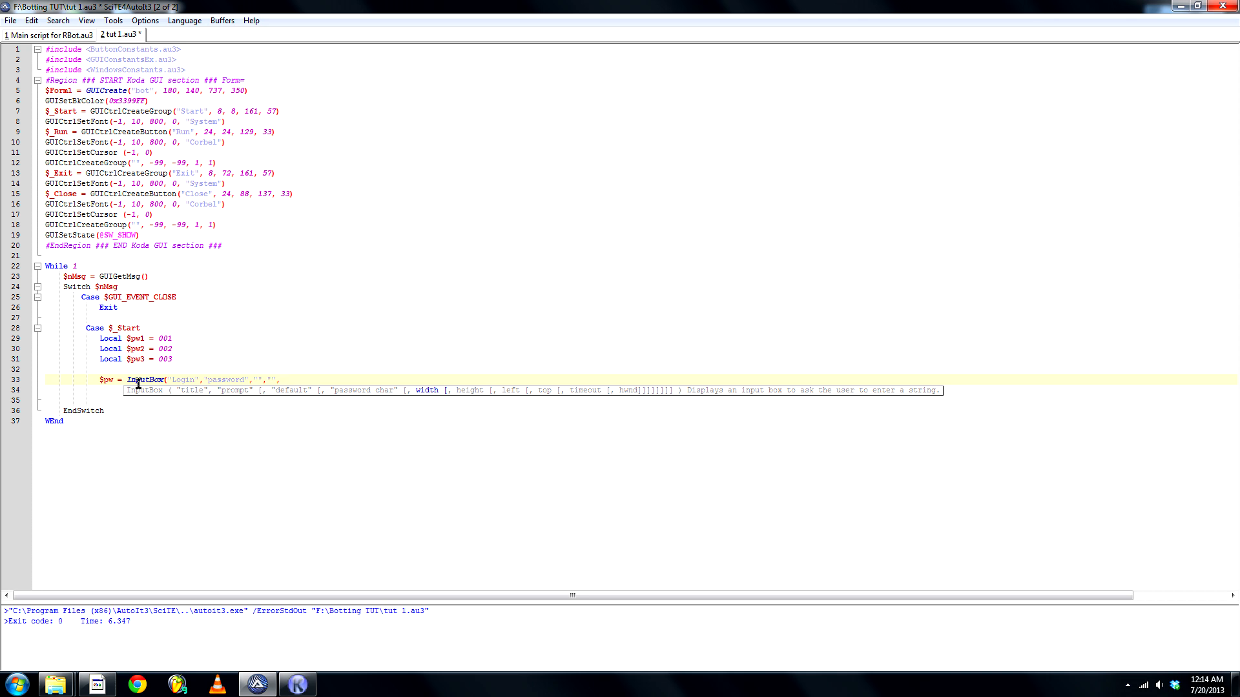
text(230,)
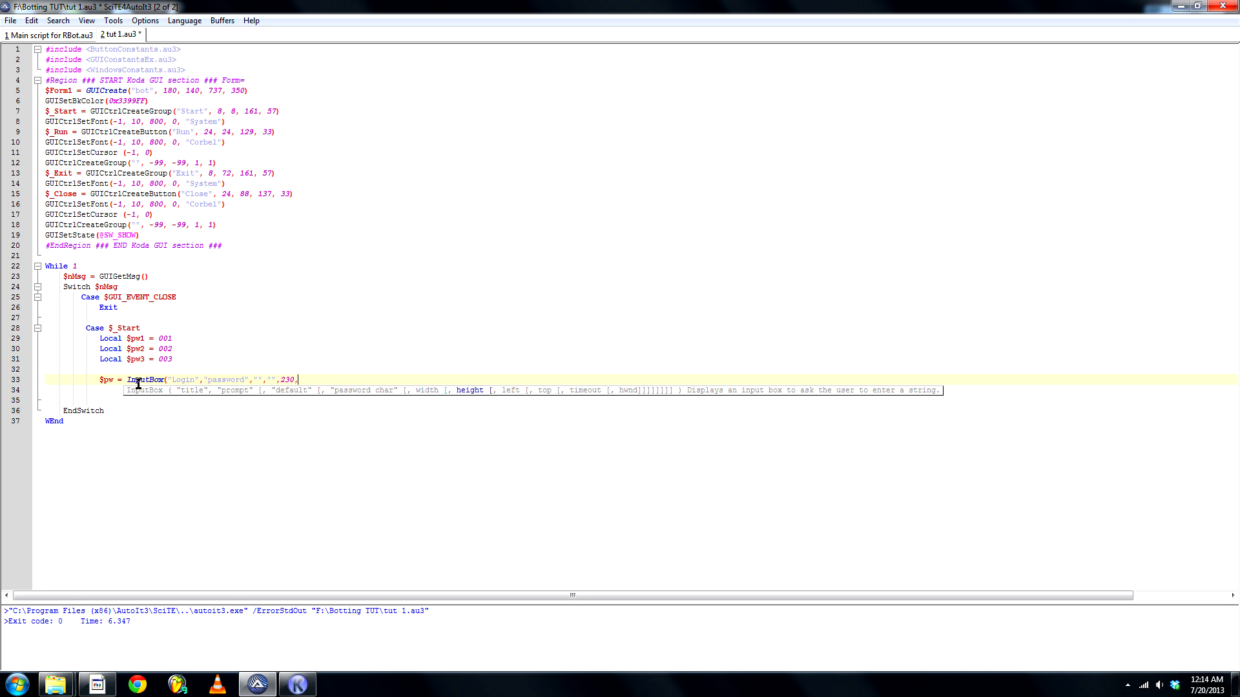
text(120)
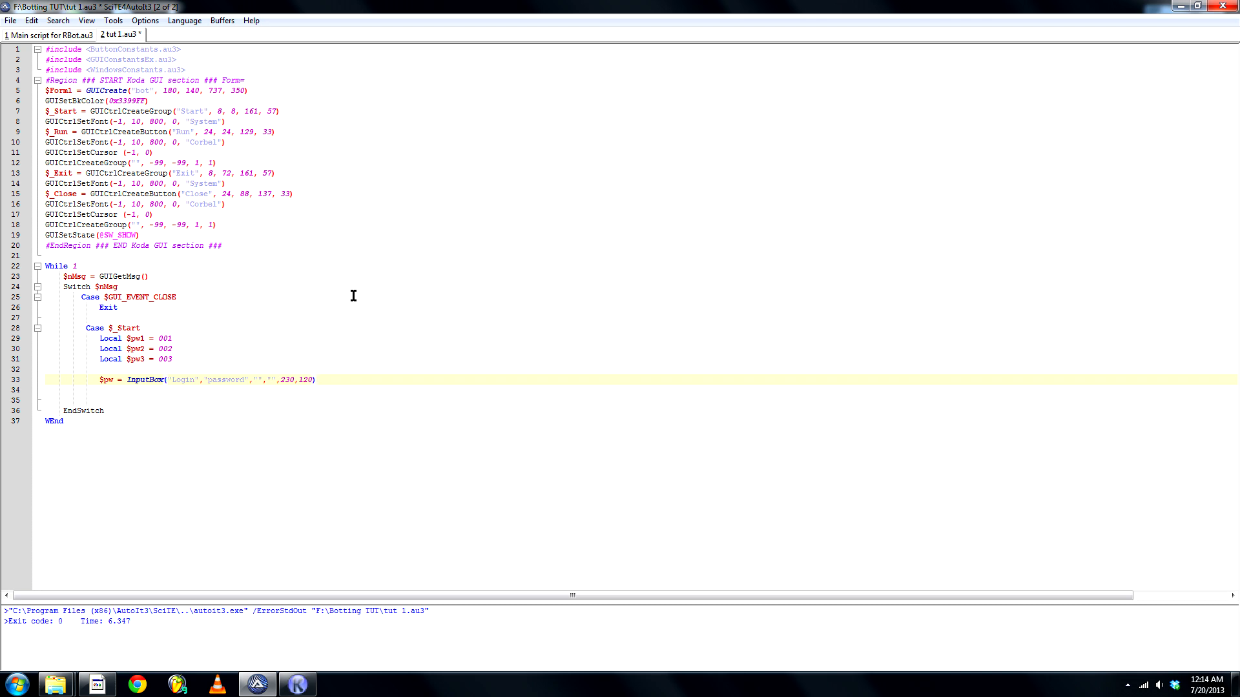
key(Return)
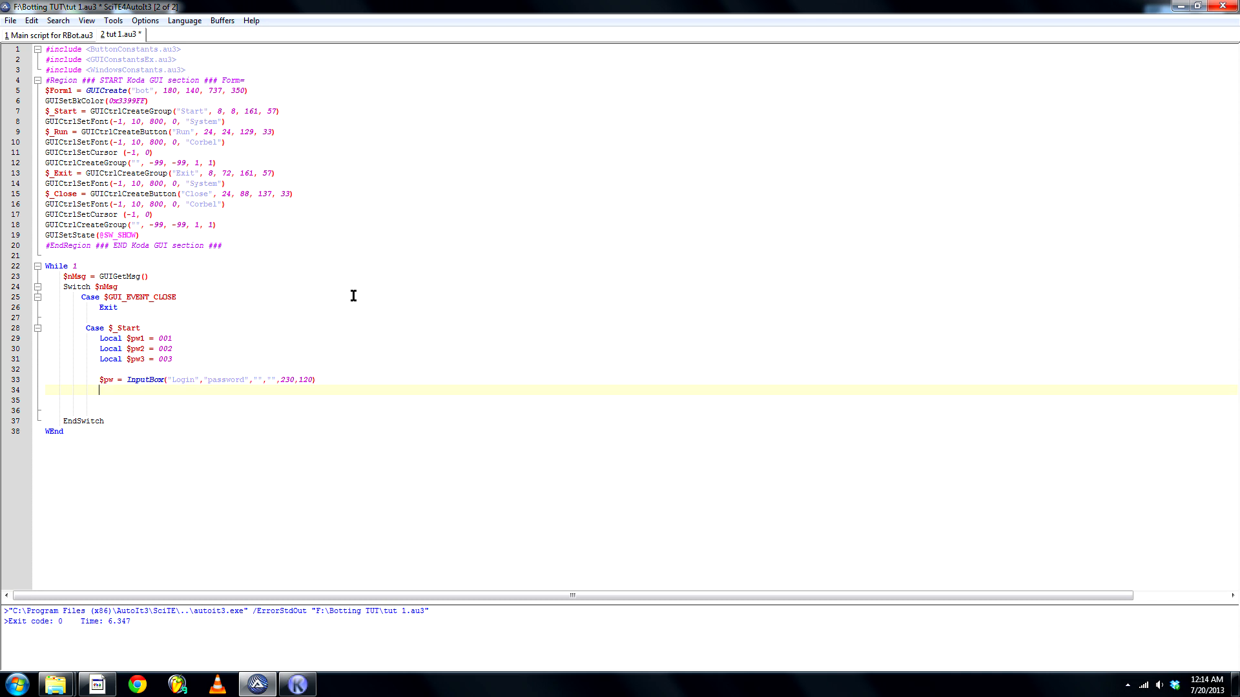
Step: Write If $pw = $pw1 or $pw = $pw2 or $pw = $pw3 Then
text(If)
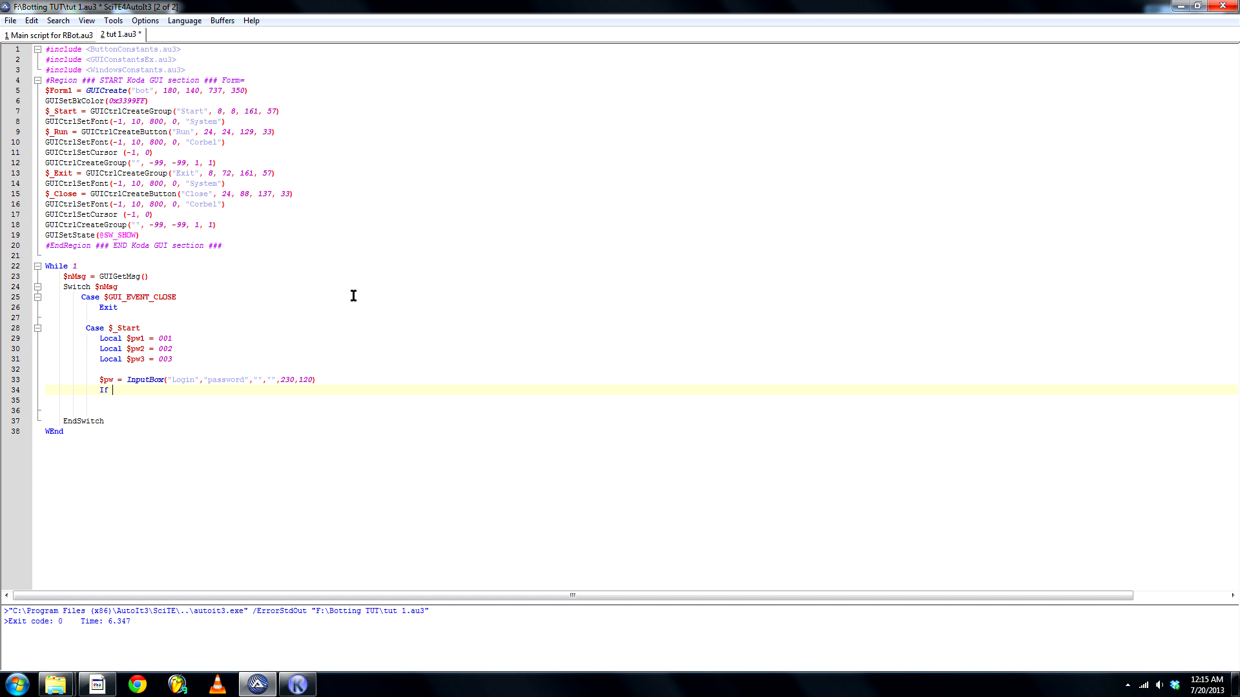
text($pw)
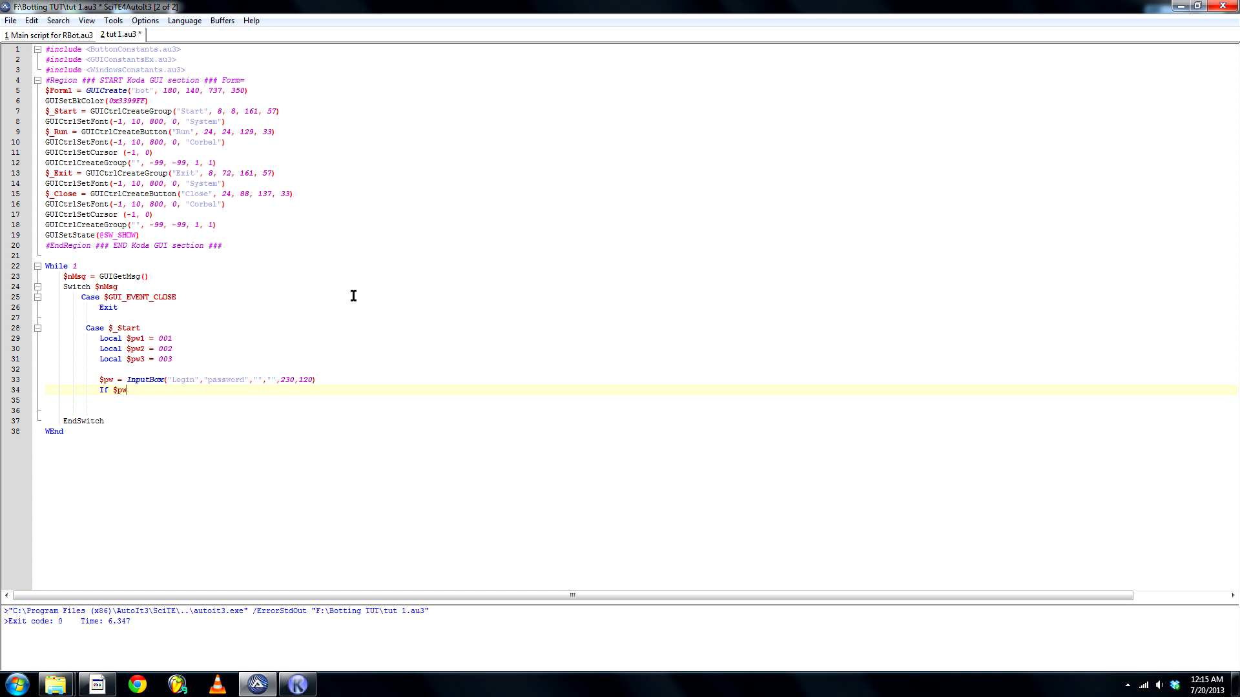
text(= $pw)
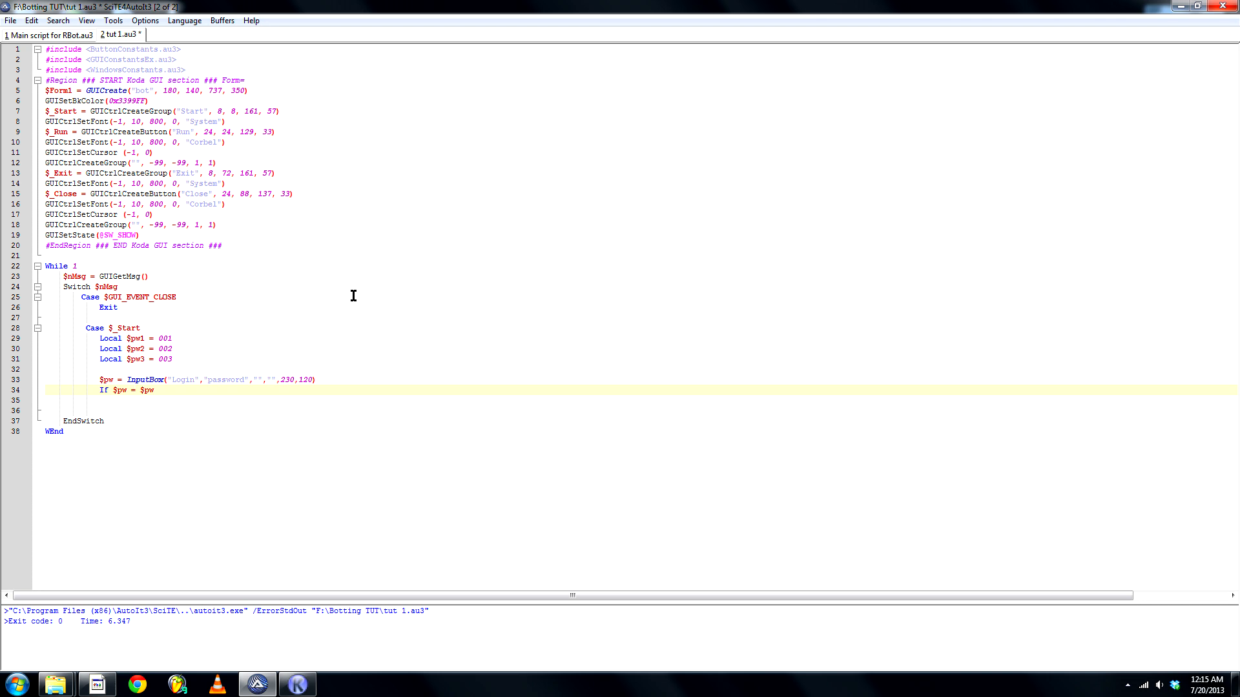
text(o)
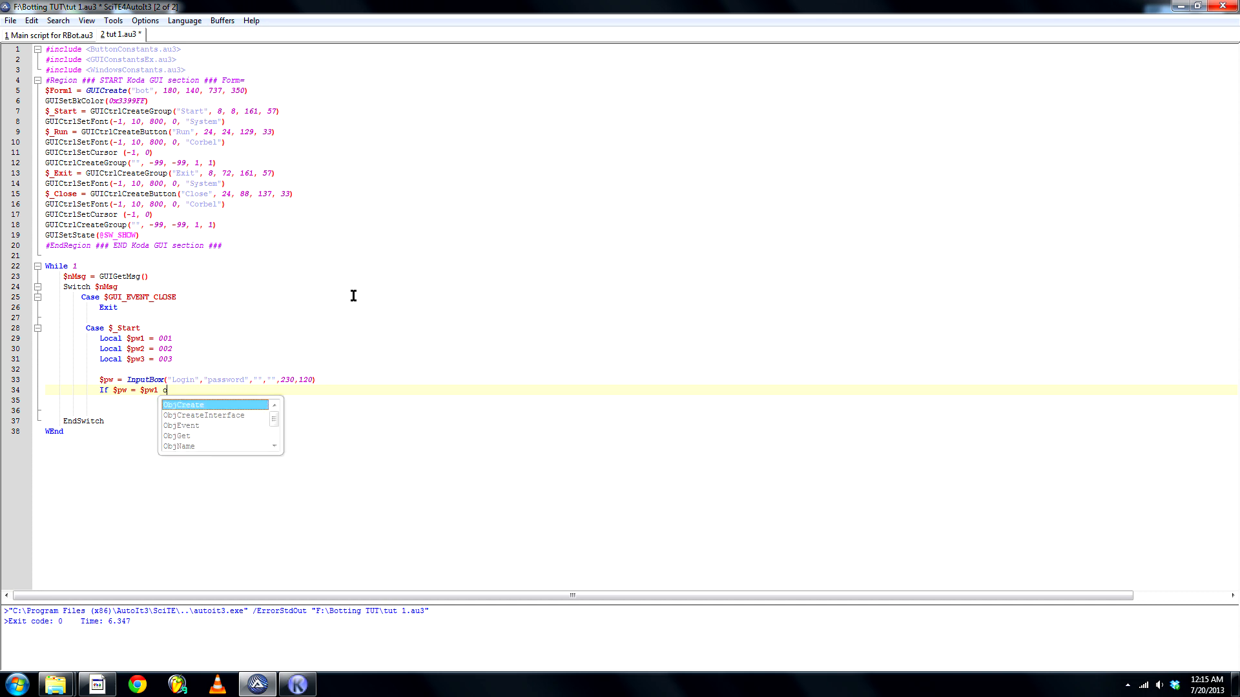
text(or)
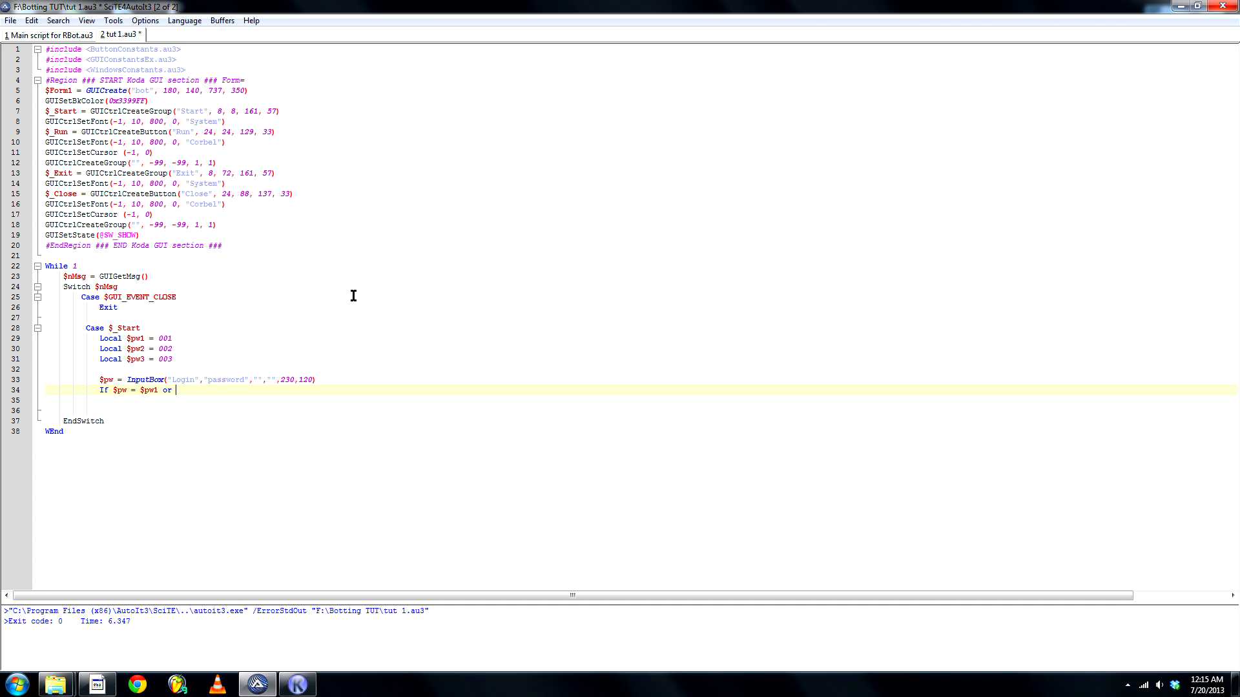
text($pw =)
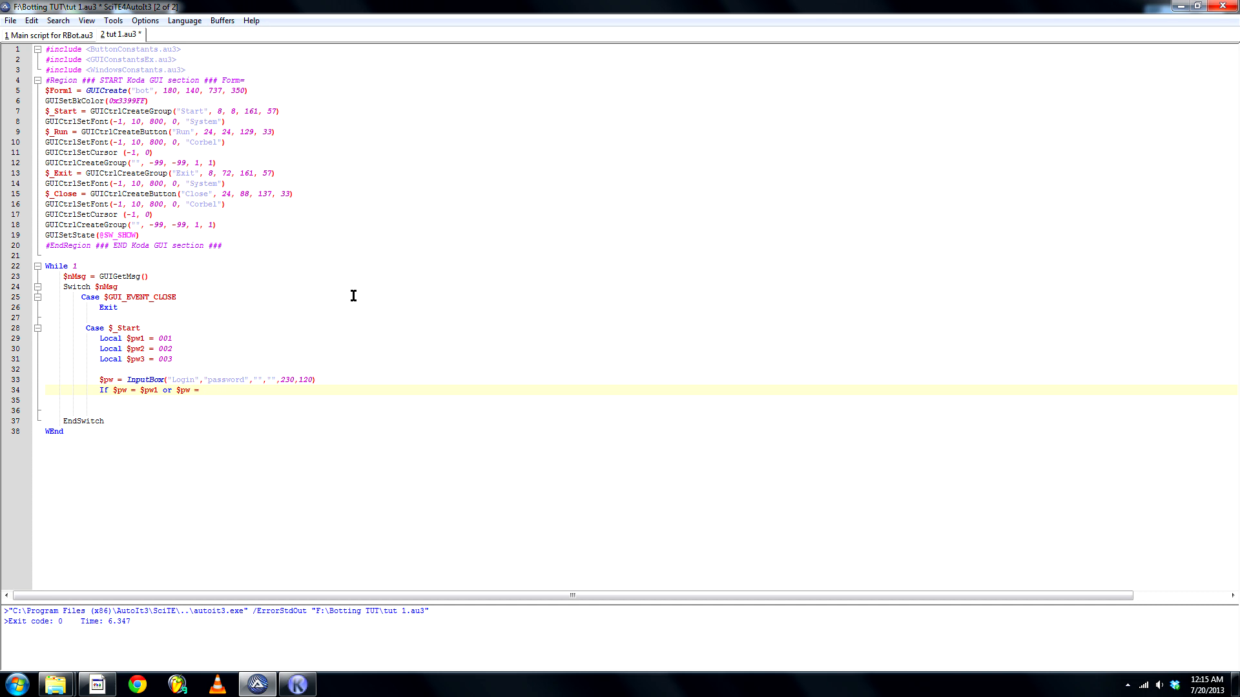
text($pw)
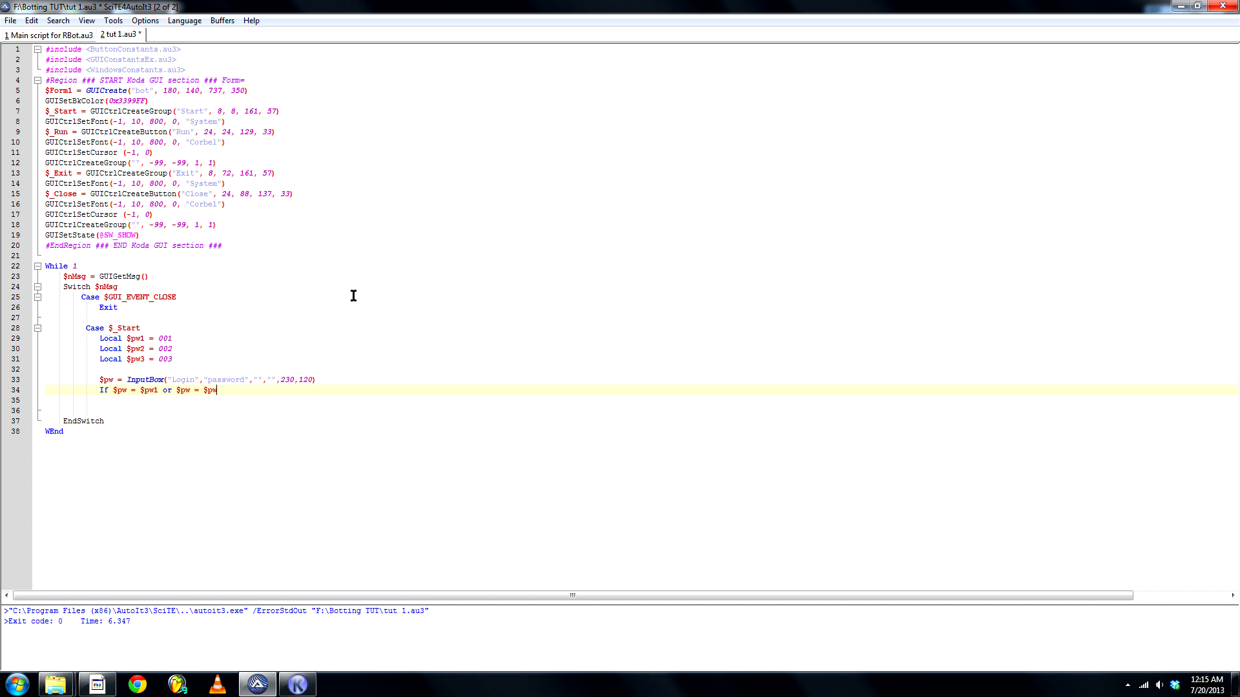
text(2)
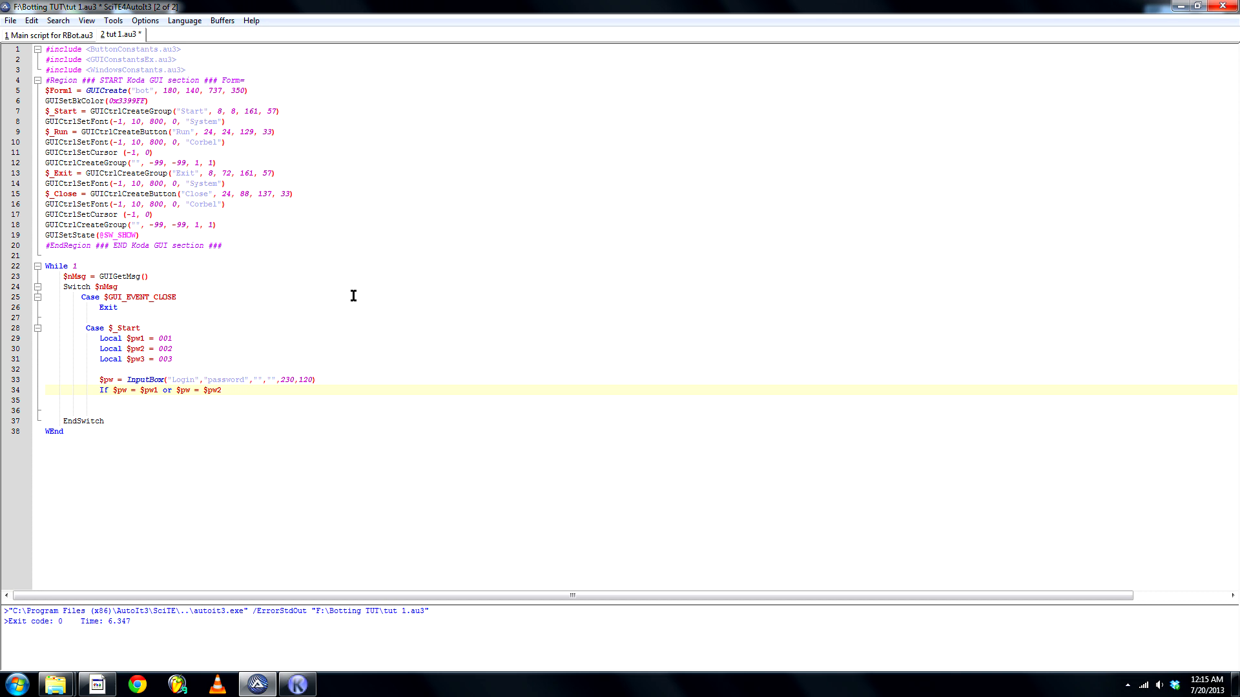
text(or)
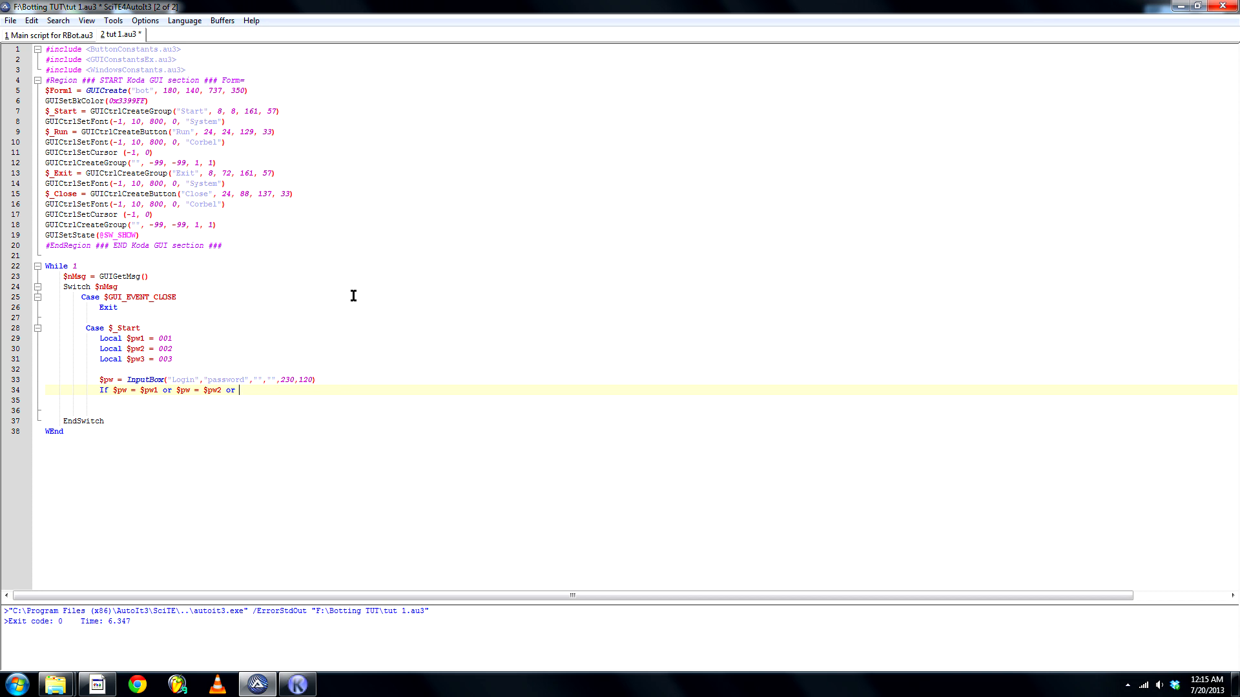
text($pw =)
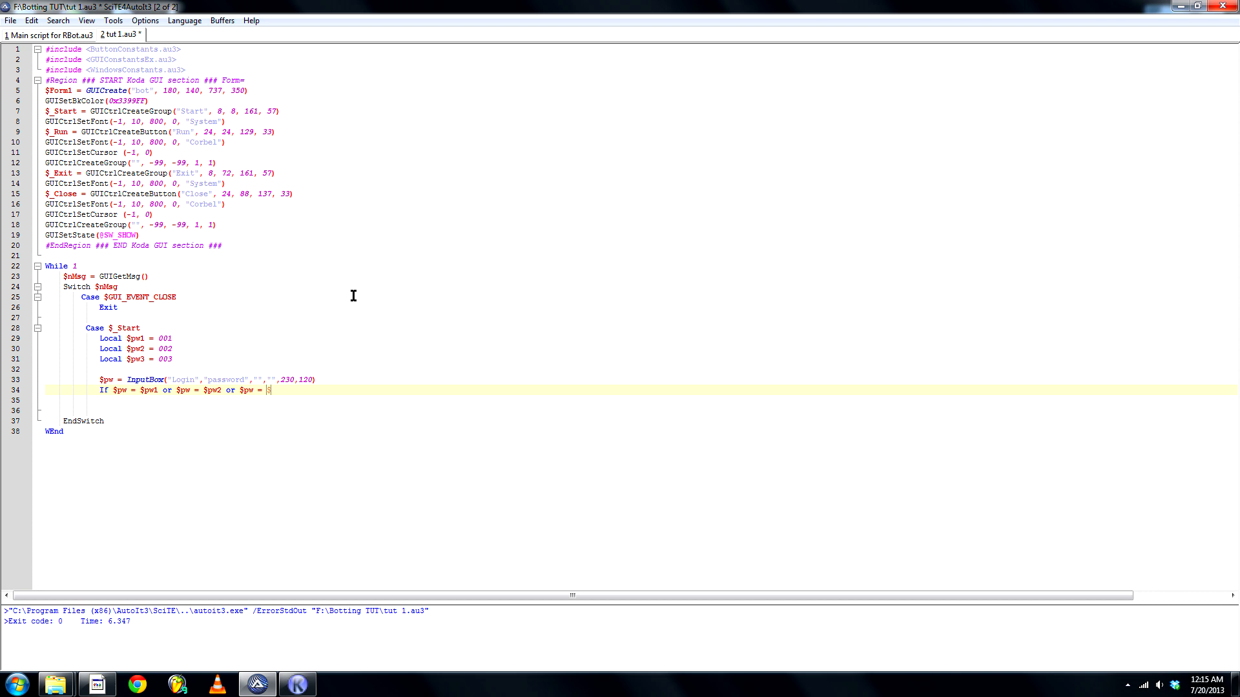
text($pw)
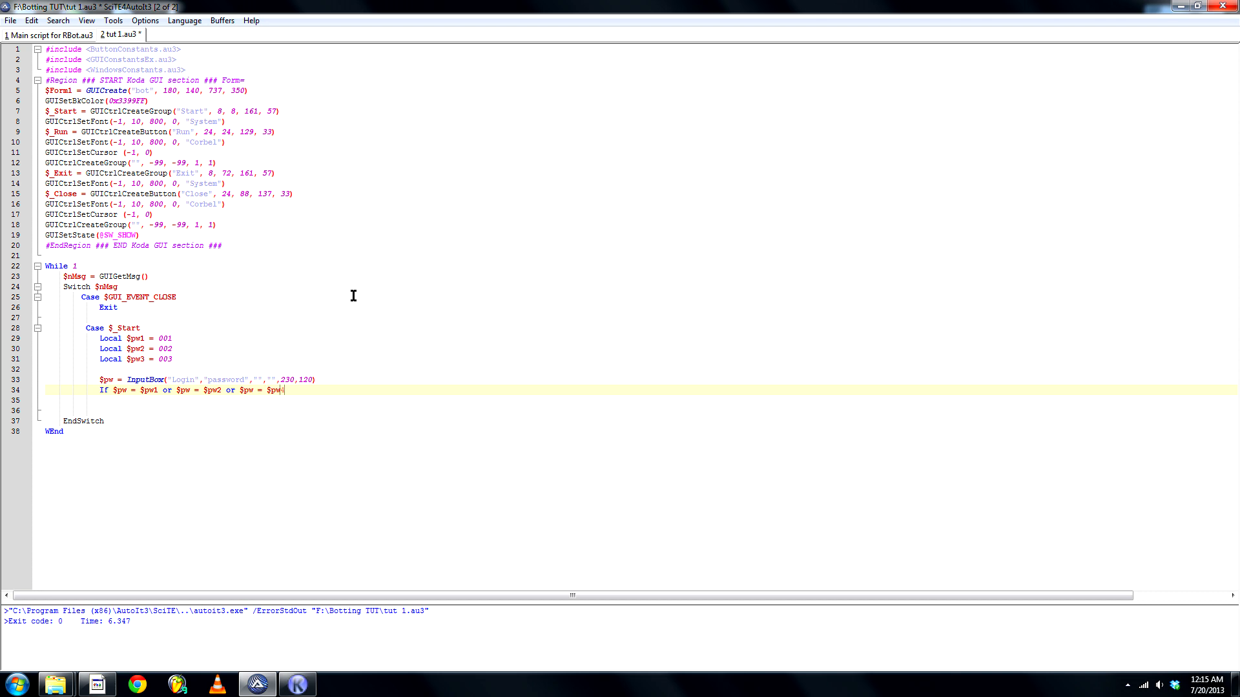
text(3)
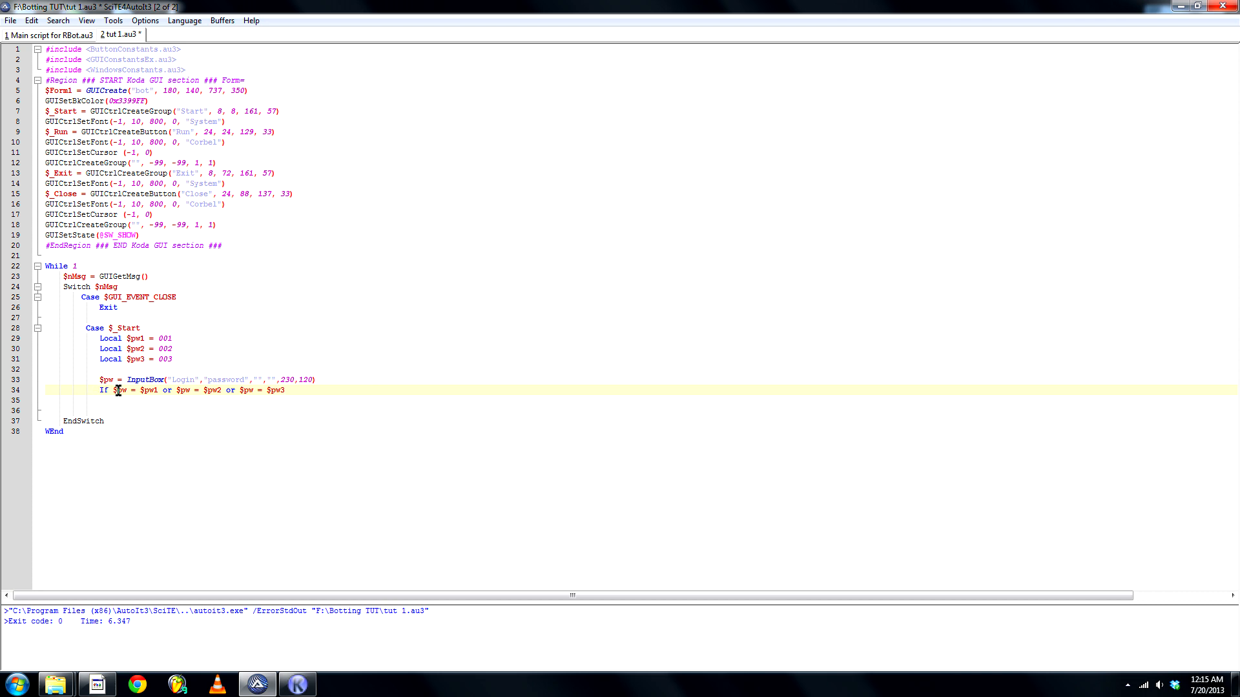
mouse_move(159, 403)
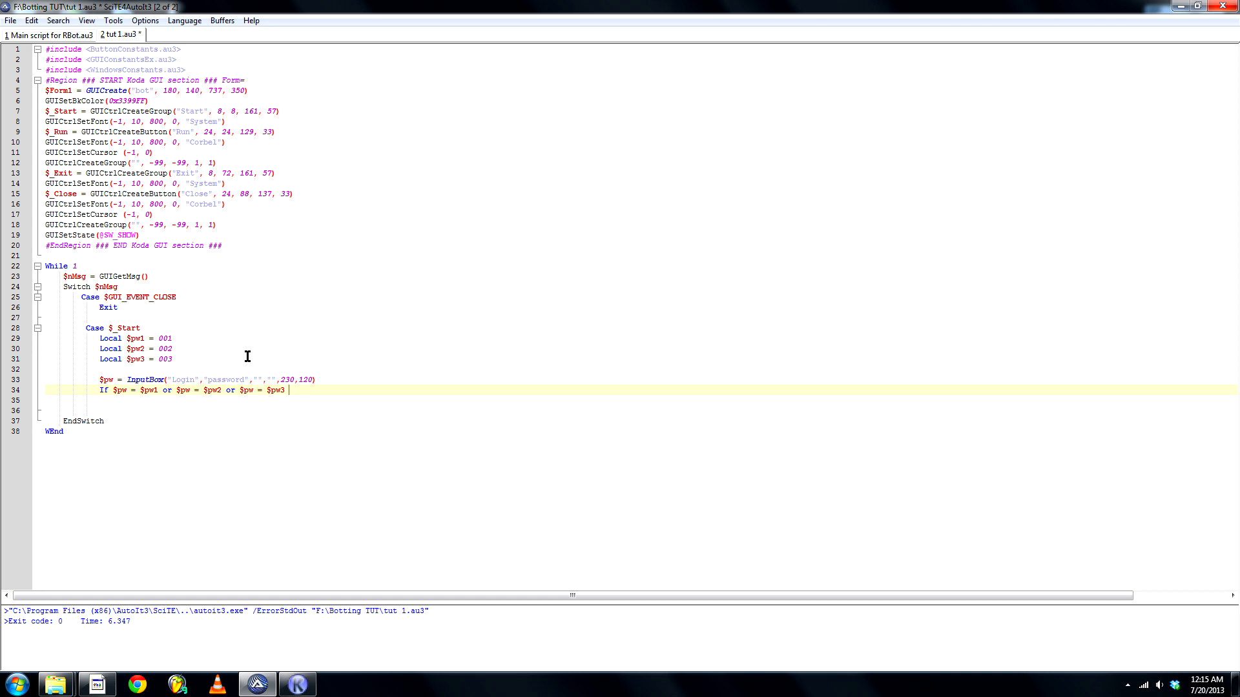
text(Then)
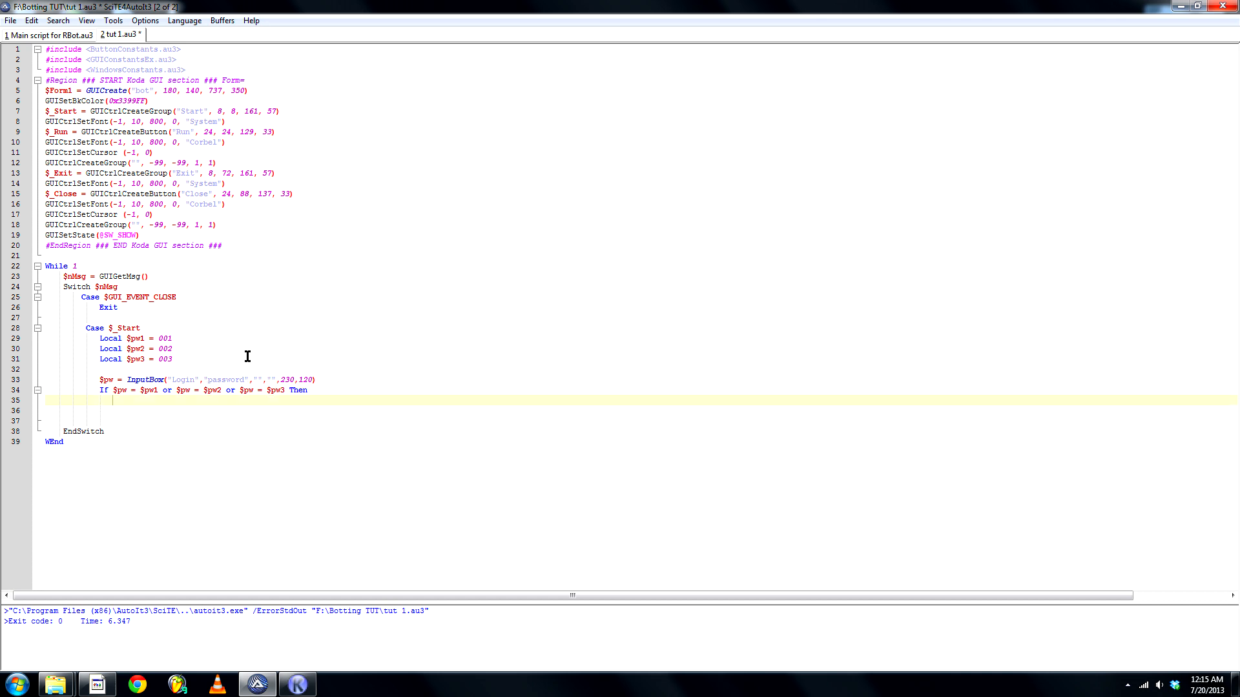
Step: Begin MsgBox(4096, $pw & "Correct", …) in the Then branch
text(MsgBox)
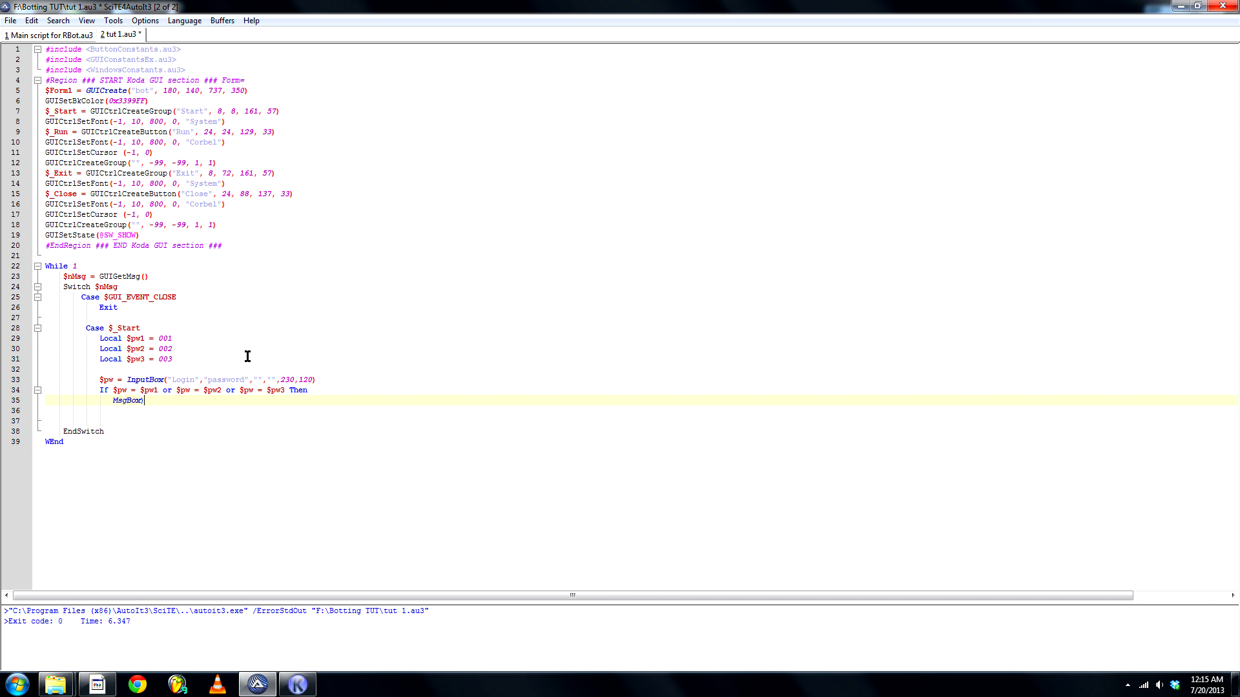
text(()
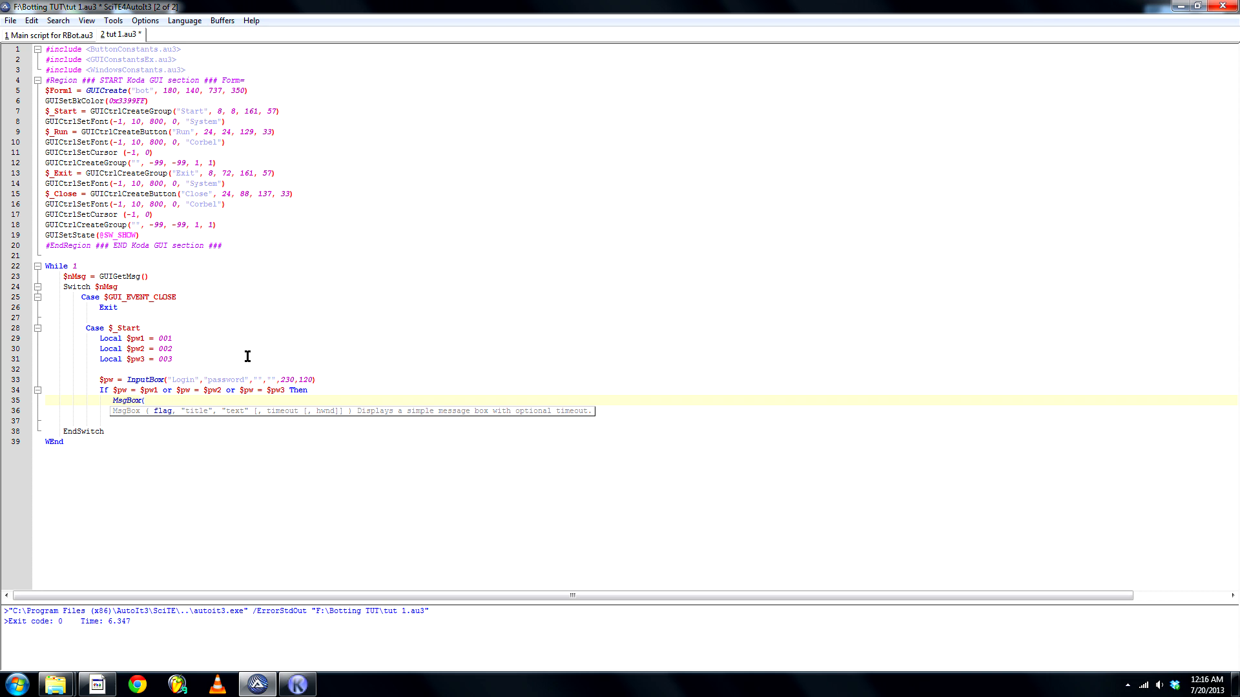
text(40)
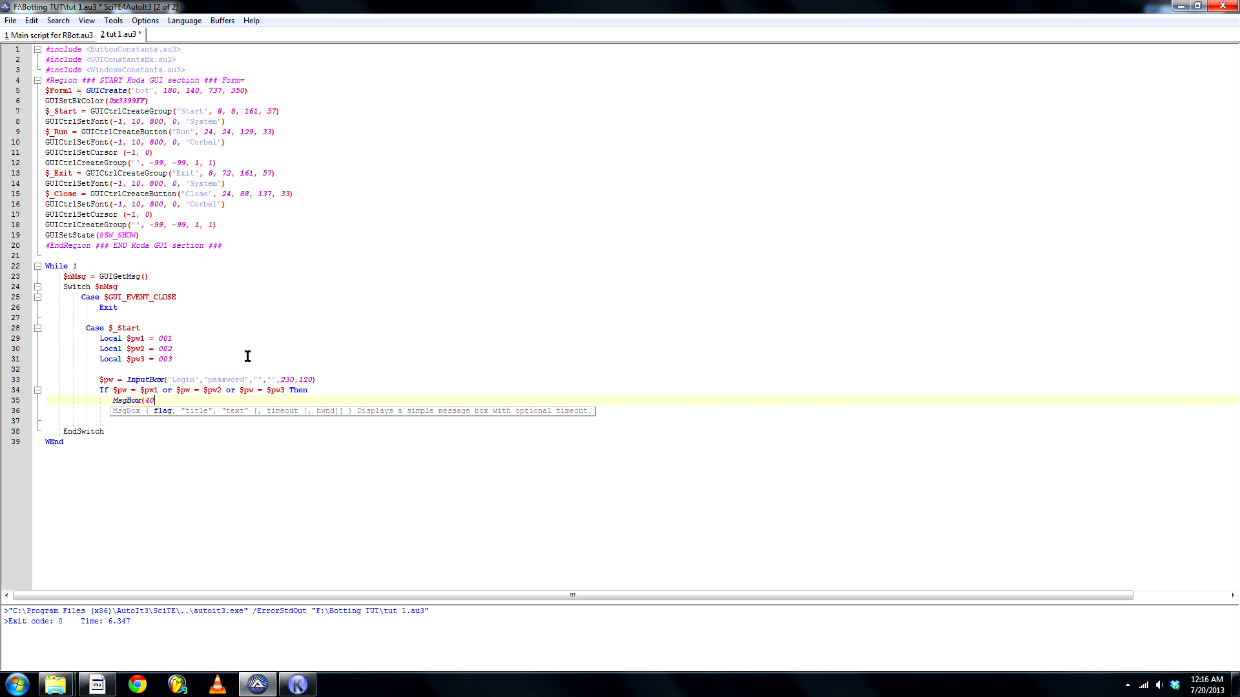
text(96,)
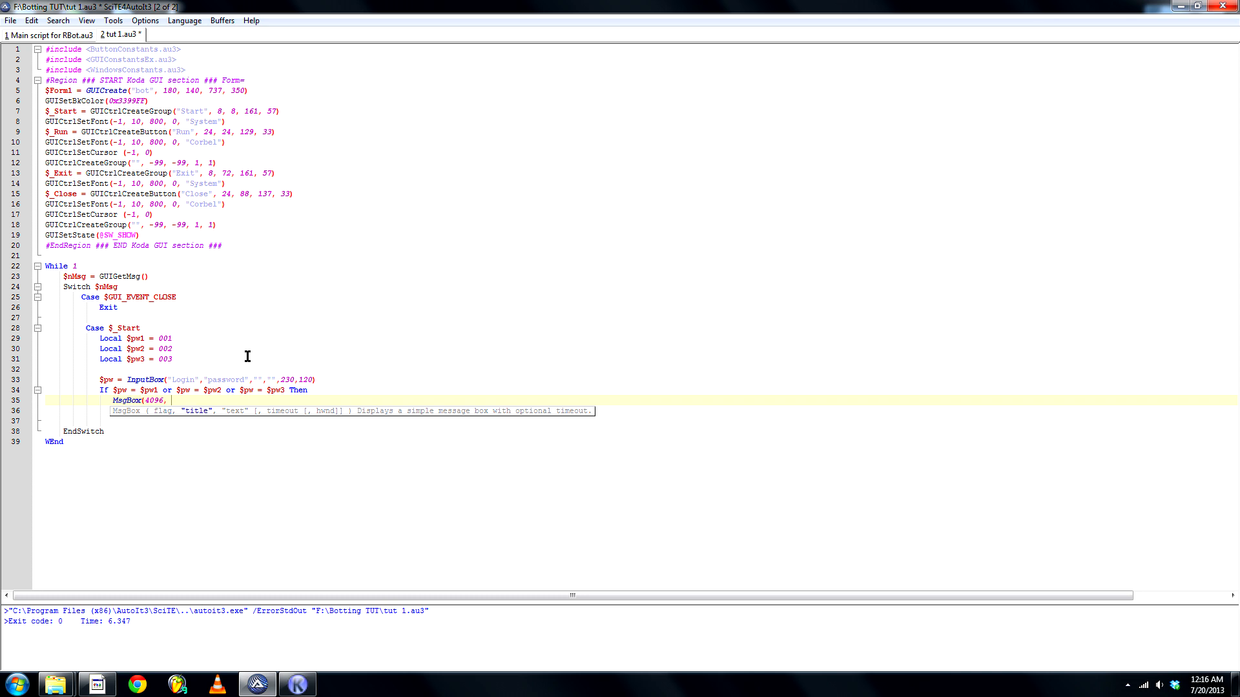
text(4)
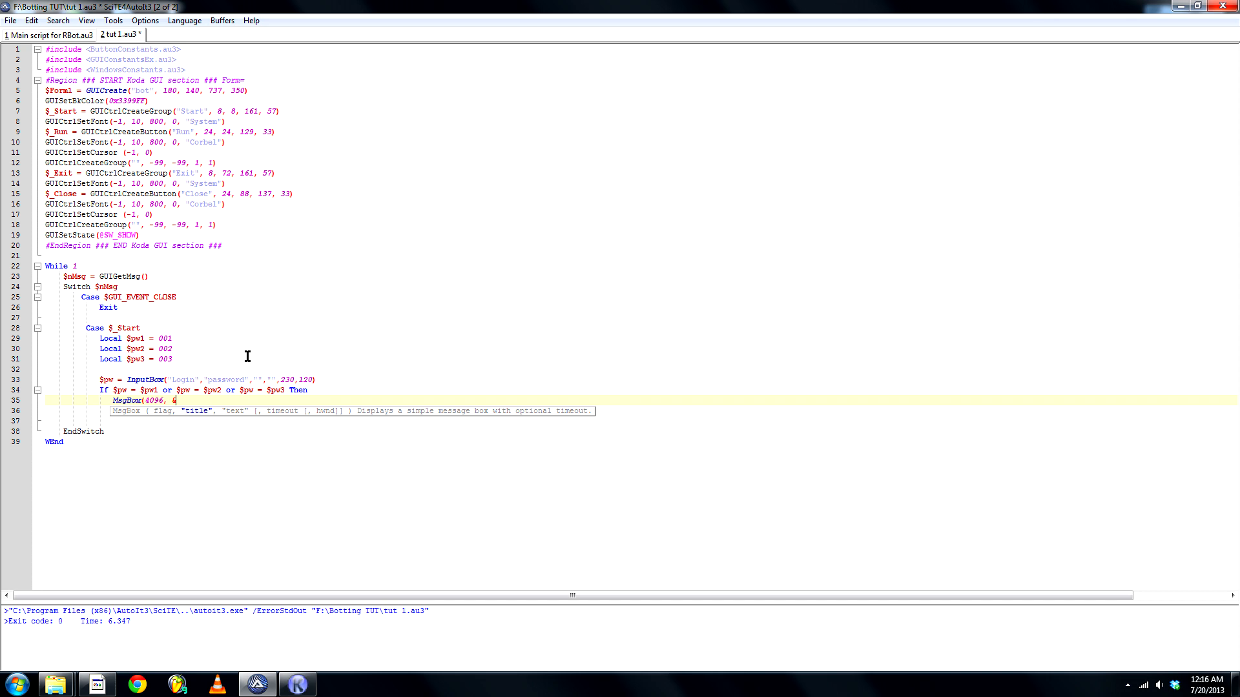
text(&)
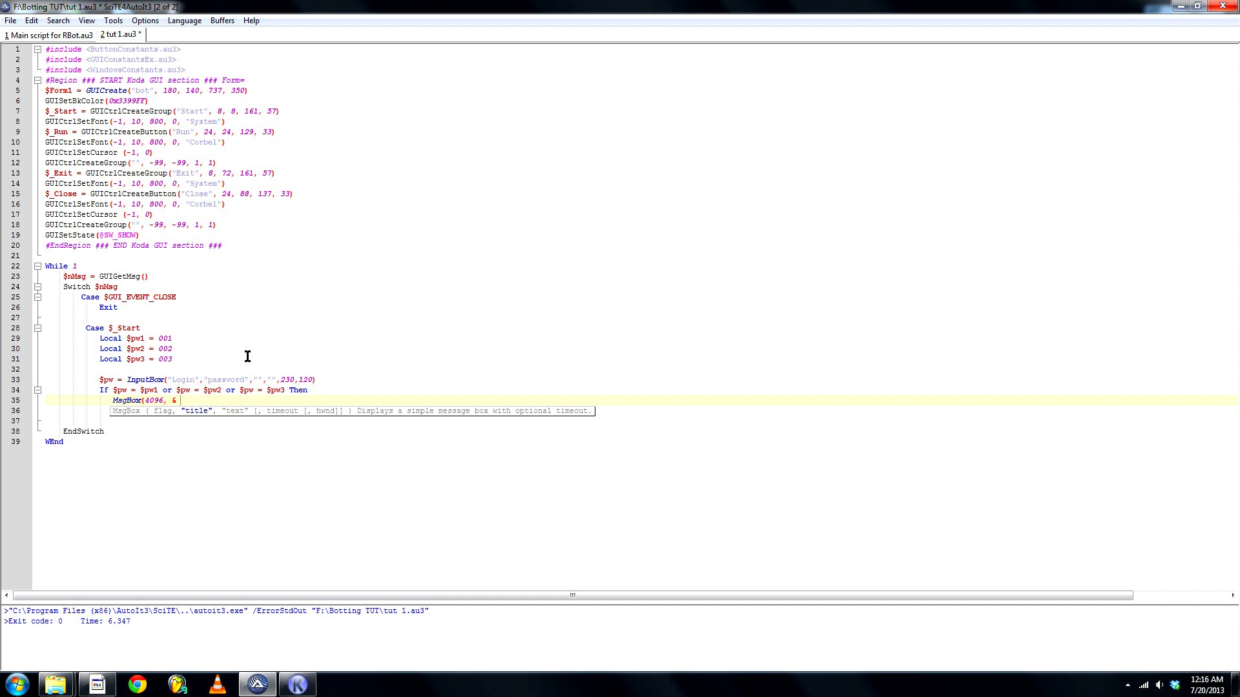
text($p)
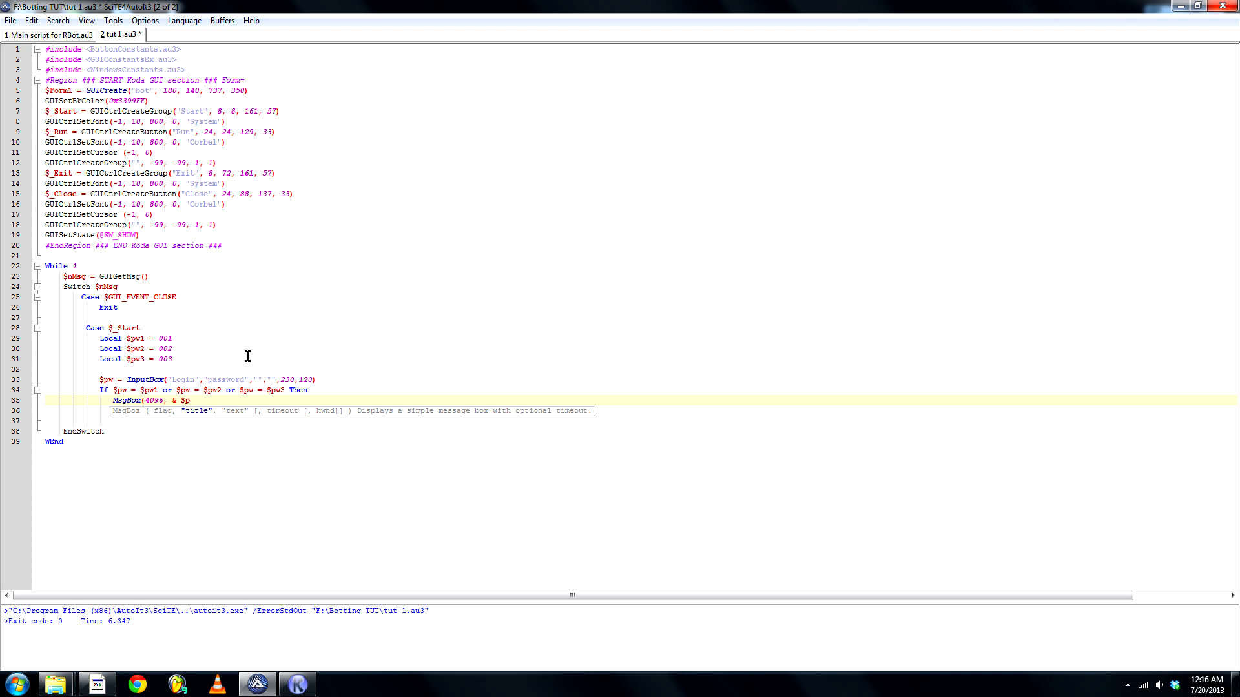
text(w)
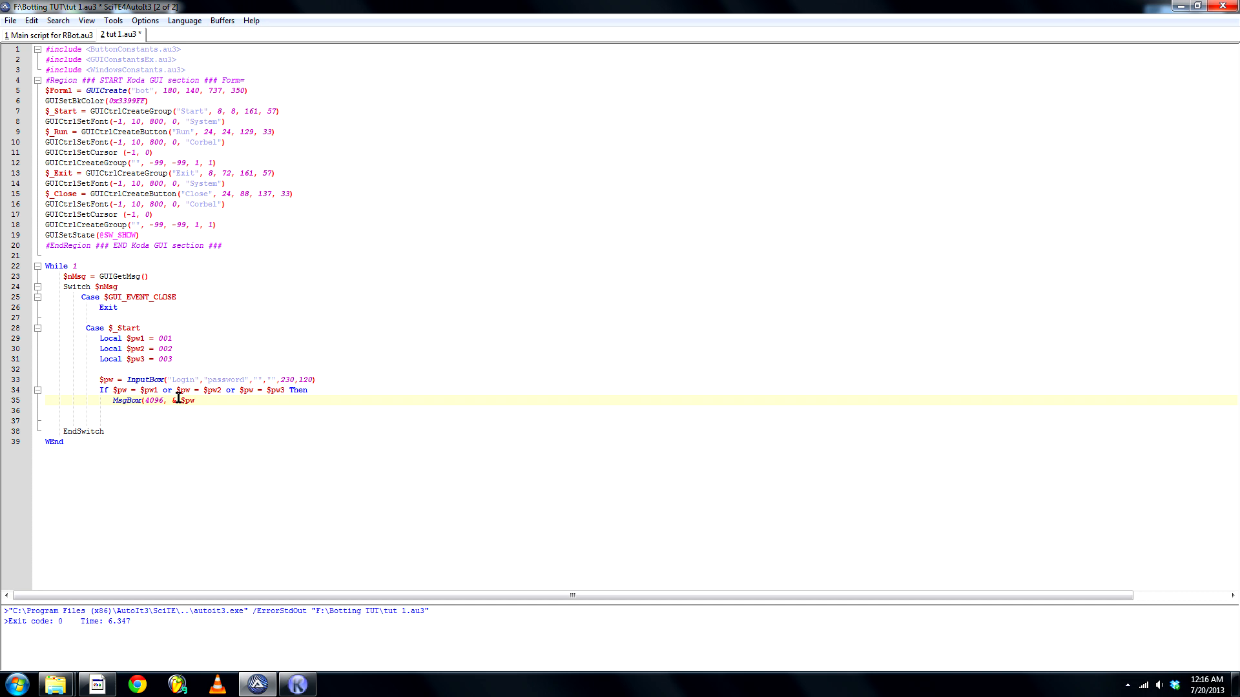
mouse_move(176, 414)
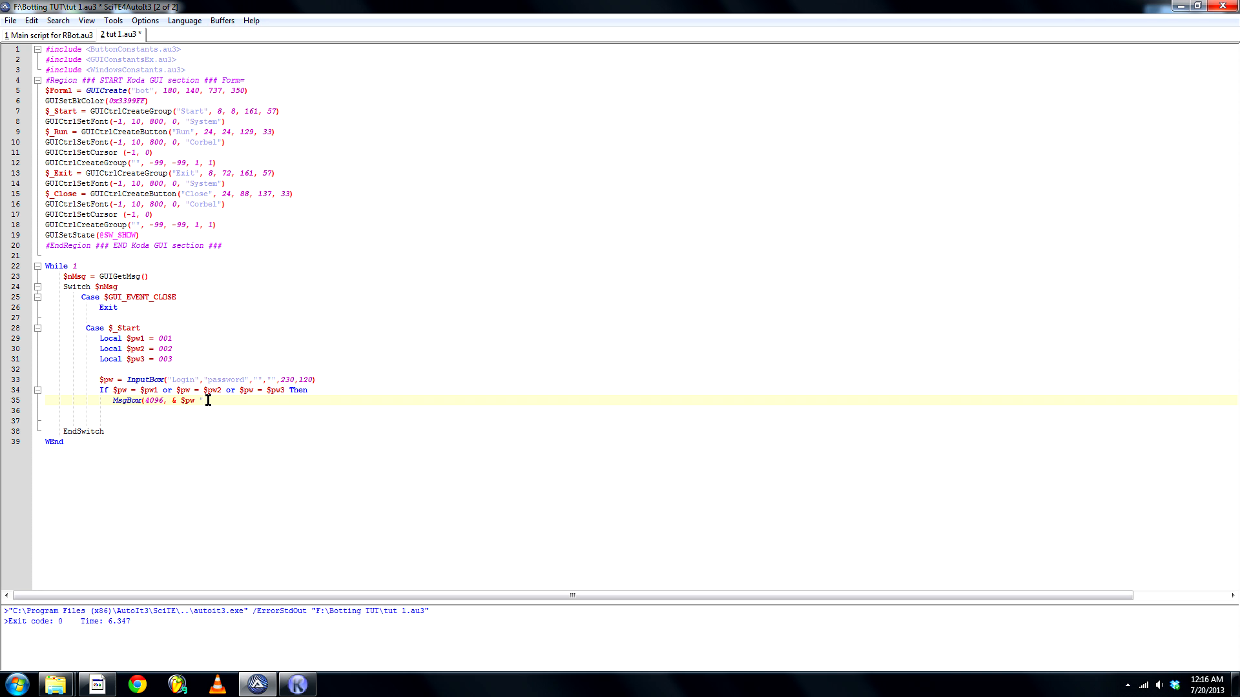
text(c)
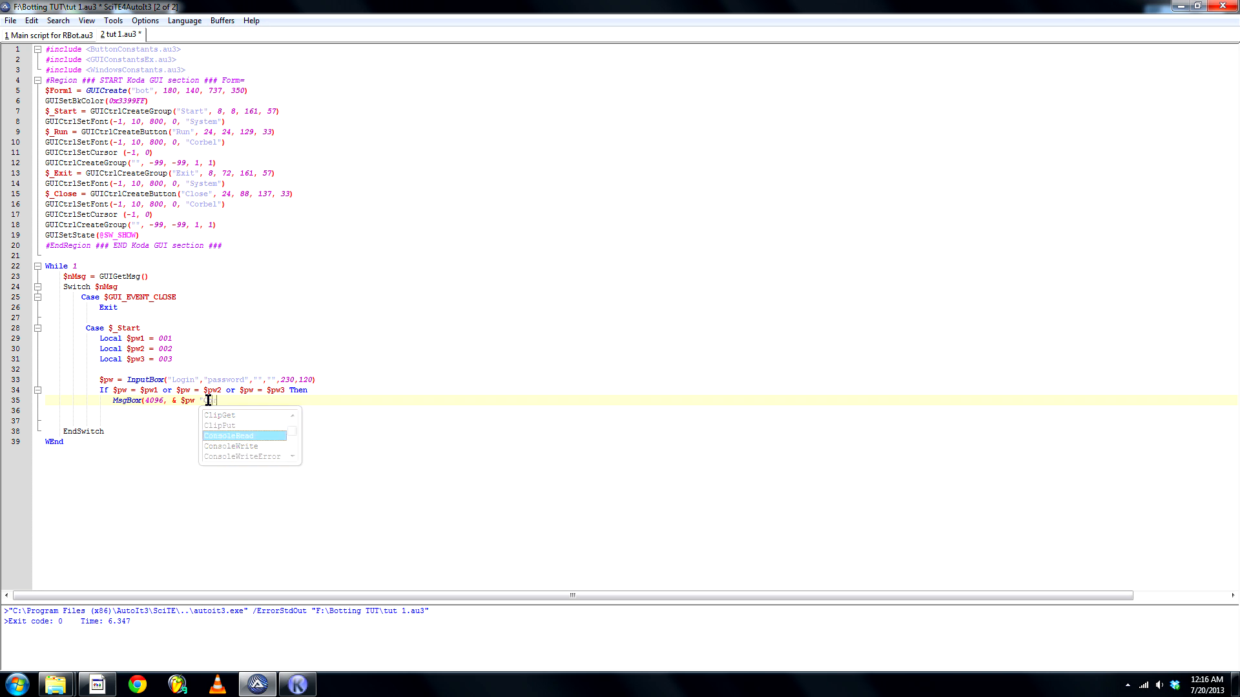
text("Correct")
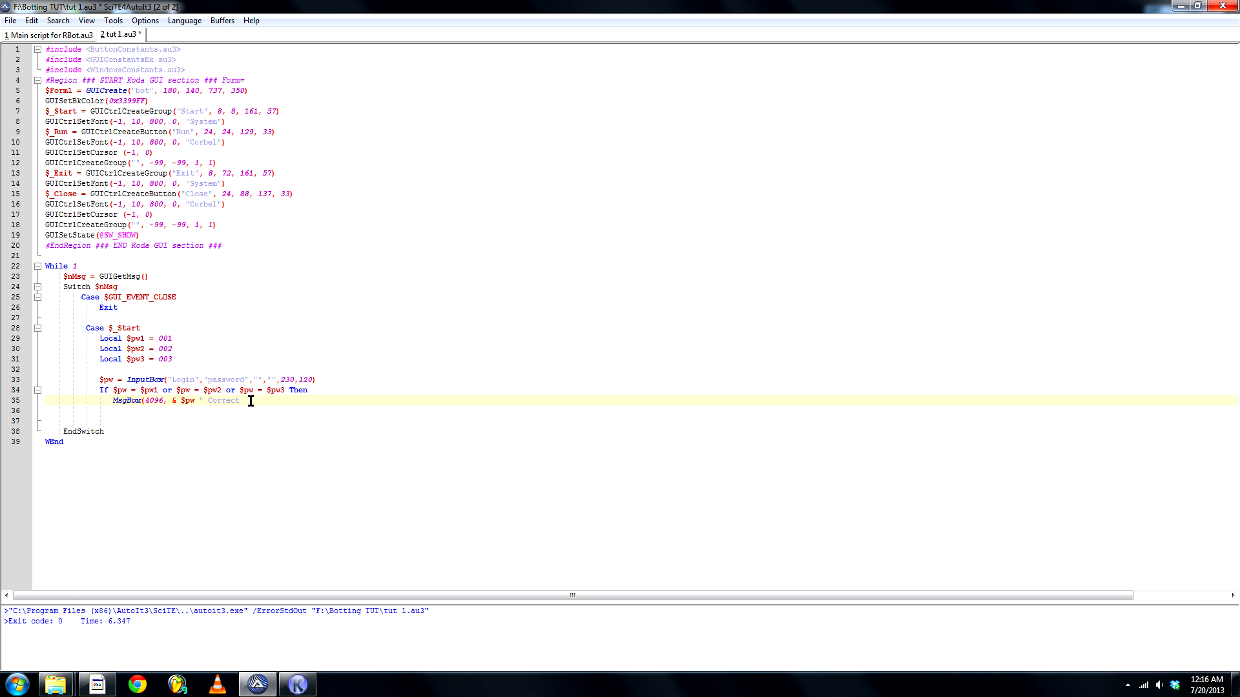
Step: Finish the MsgBox with the text "the pw is correct!" and start a new line
key(Return)
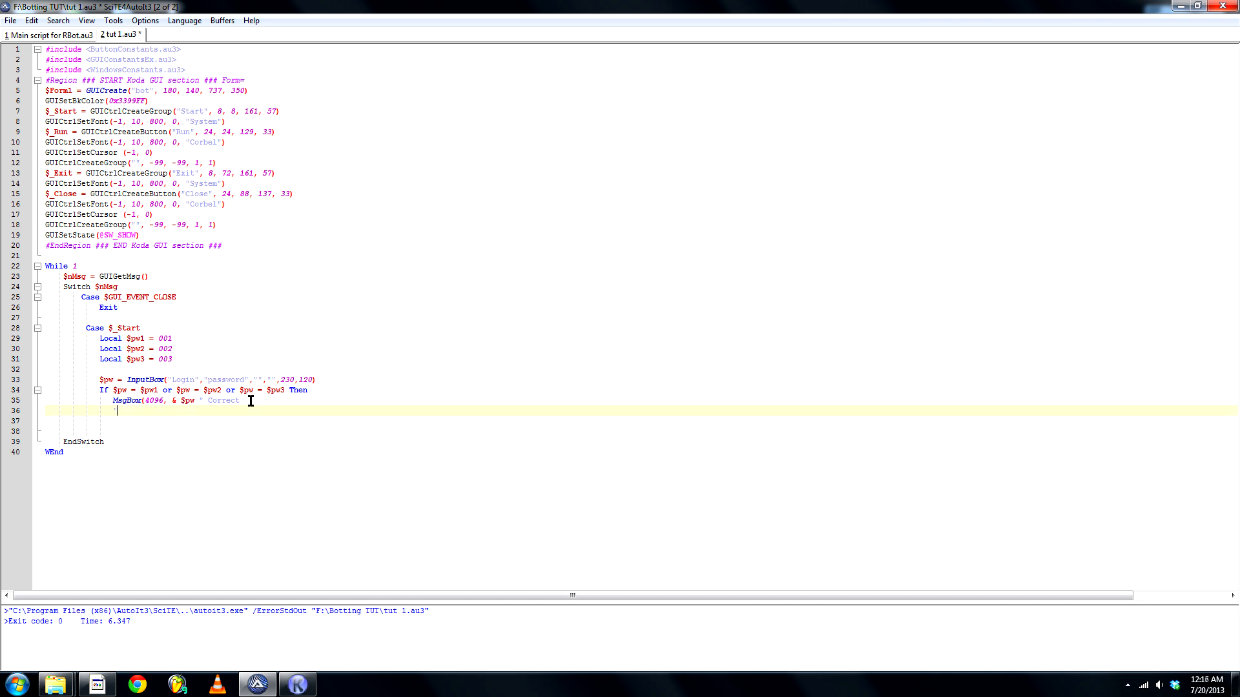
key(Backspace)
text(", "Th)
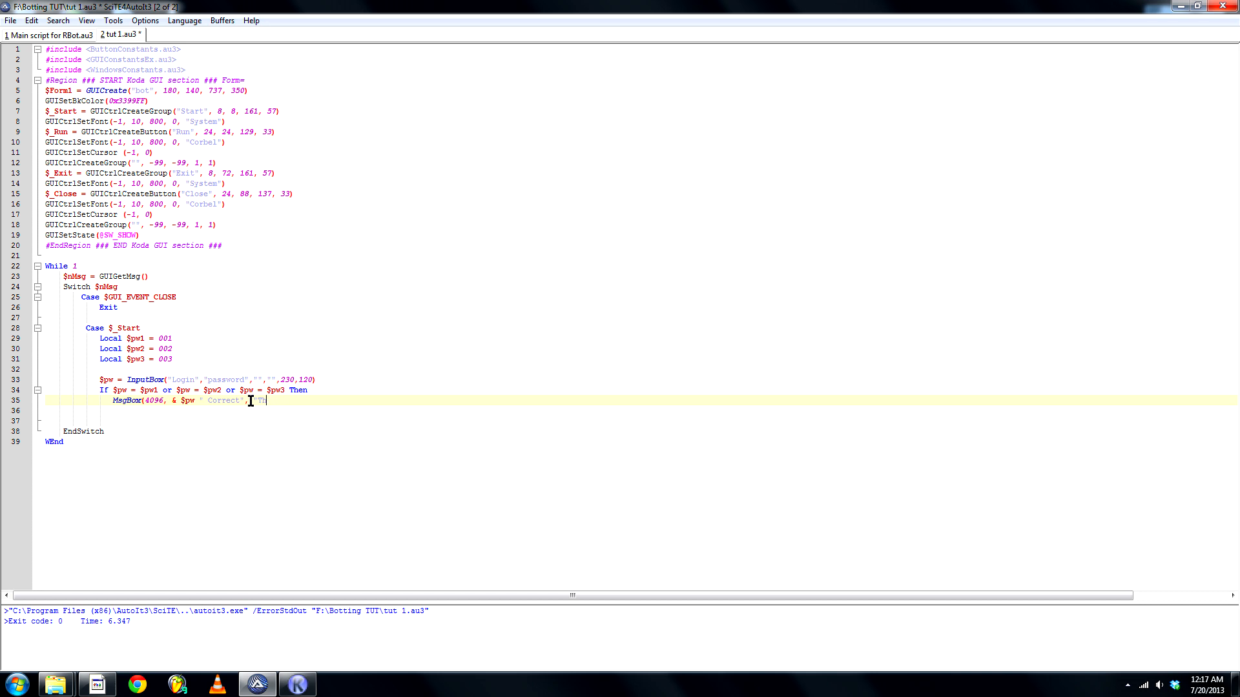
text(the)
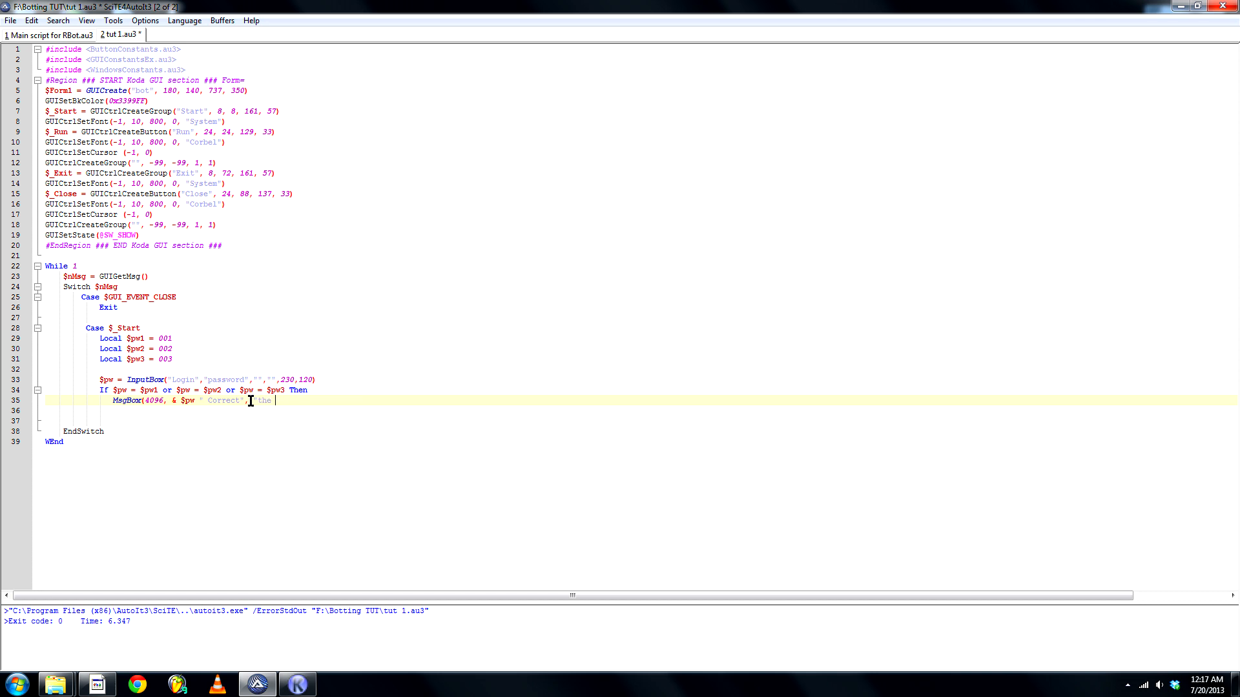
text(pw is correct)
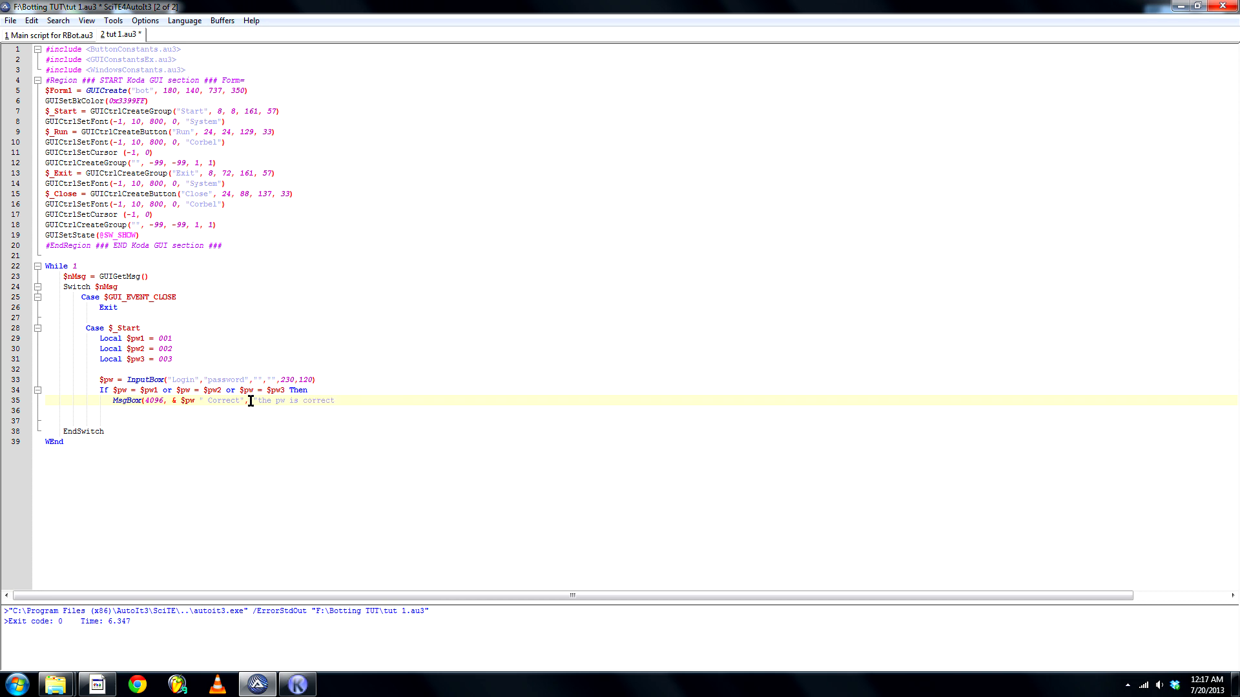
text(!")
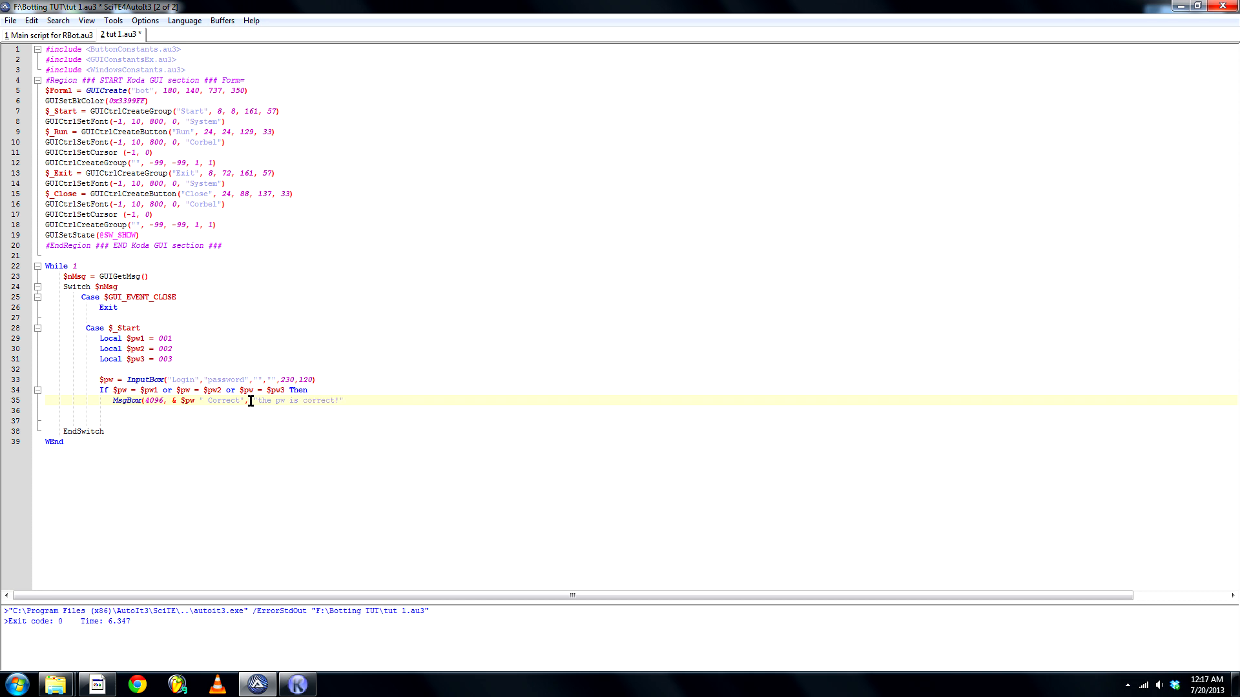
key(Return)
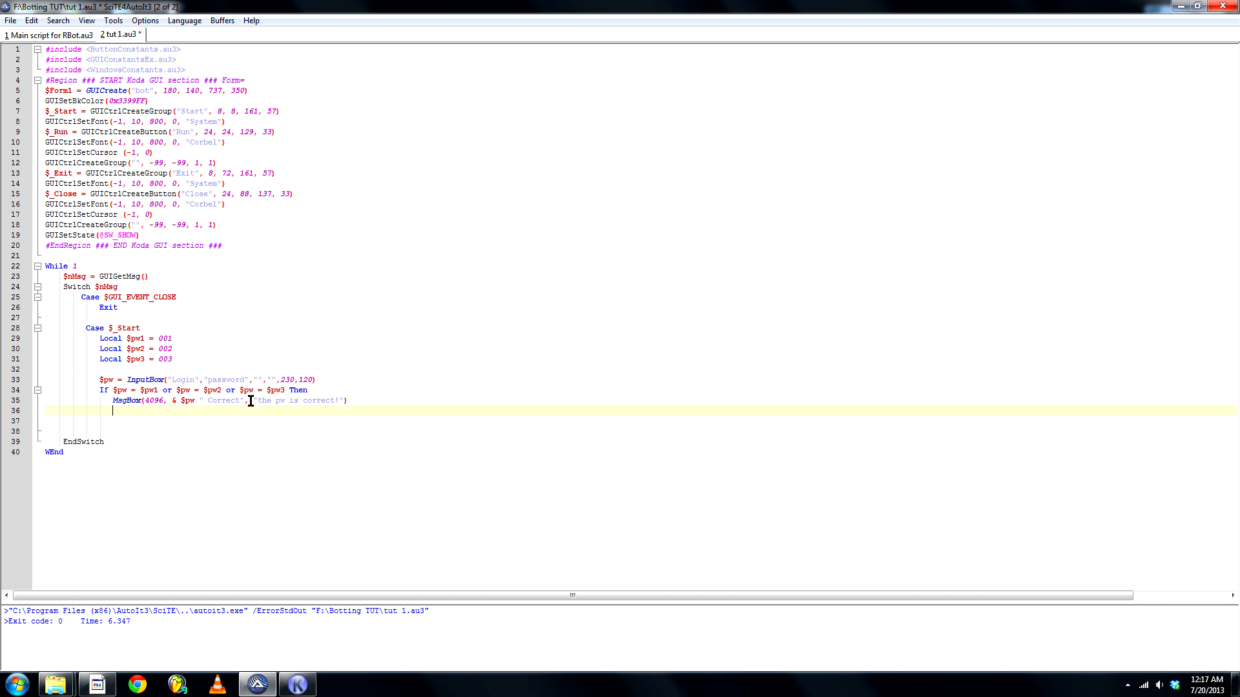
mouse_move(233, 412)
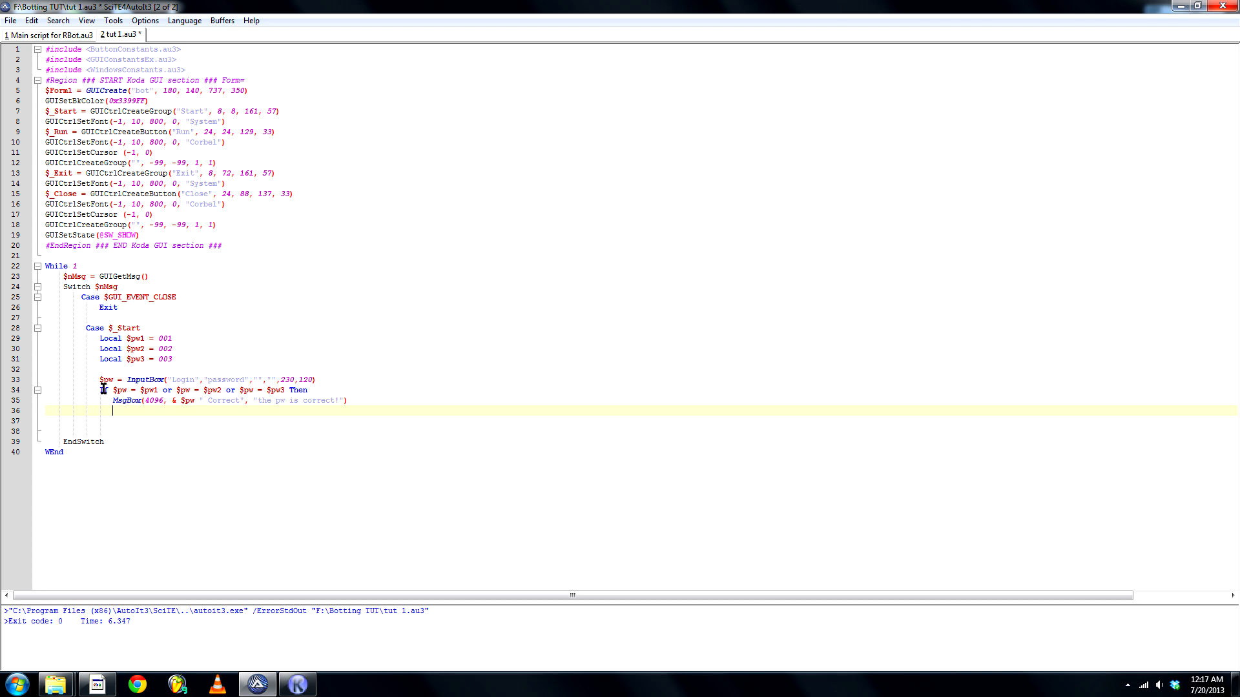
Step: Add Sleep(300), _Bot() and an Else line after the success message
click(138, 327)
text(Else)
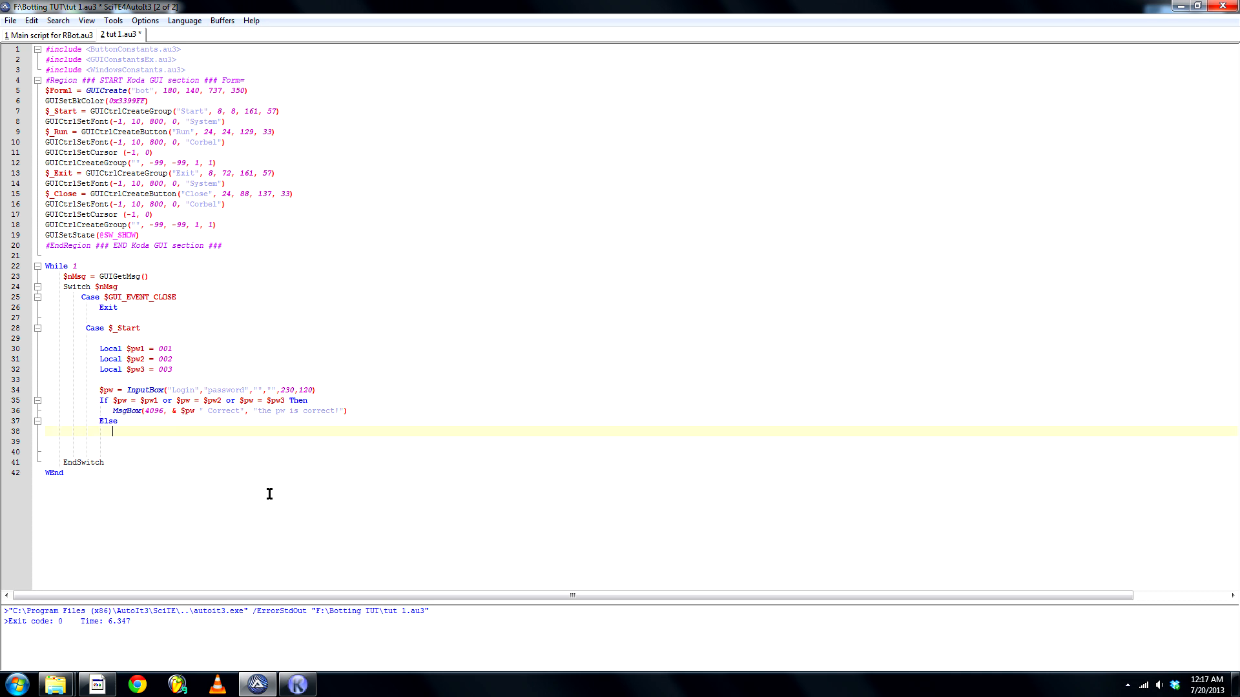
click(350, 406)
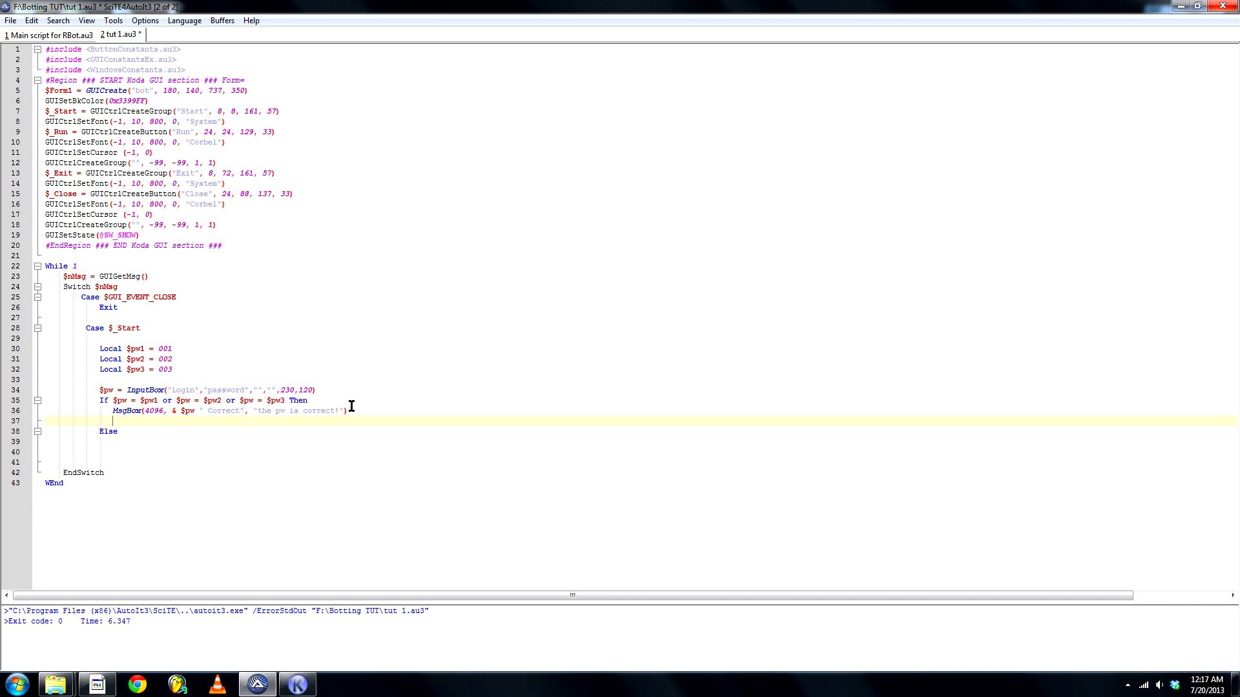
text(Sleep(300)
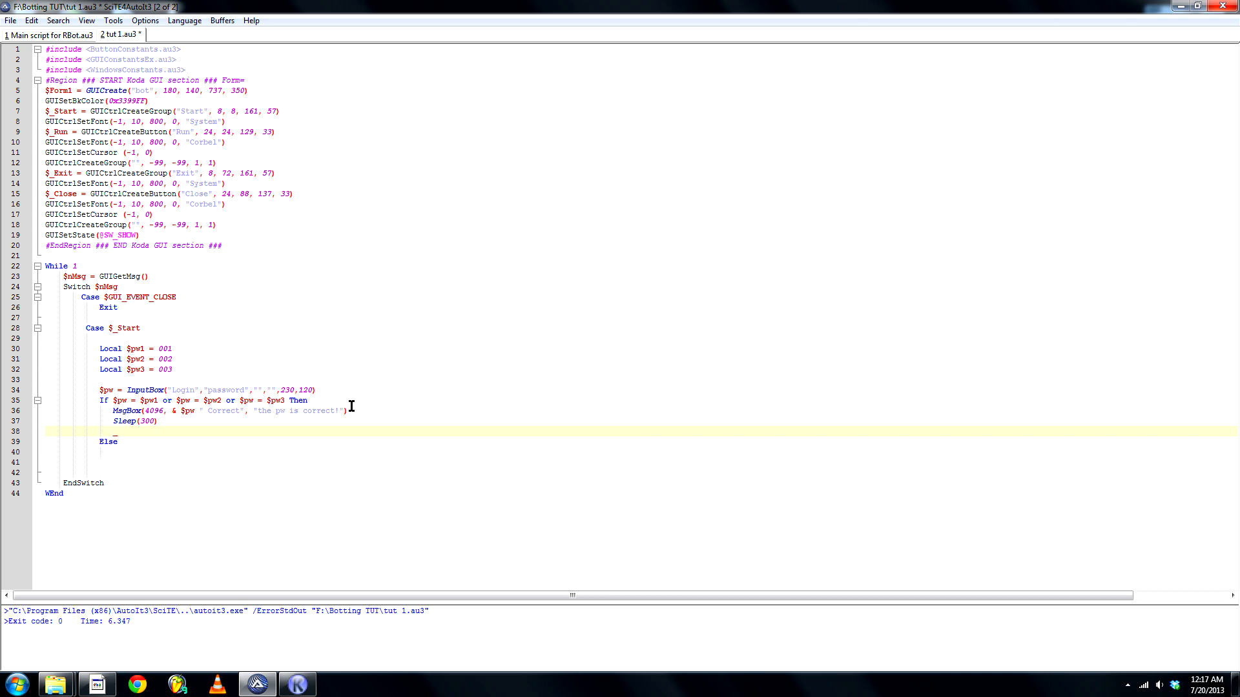
click(116, 430)
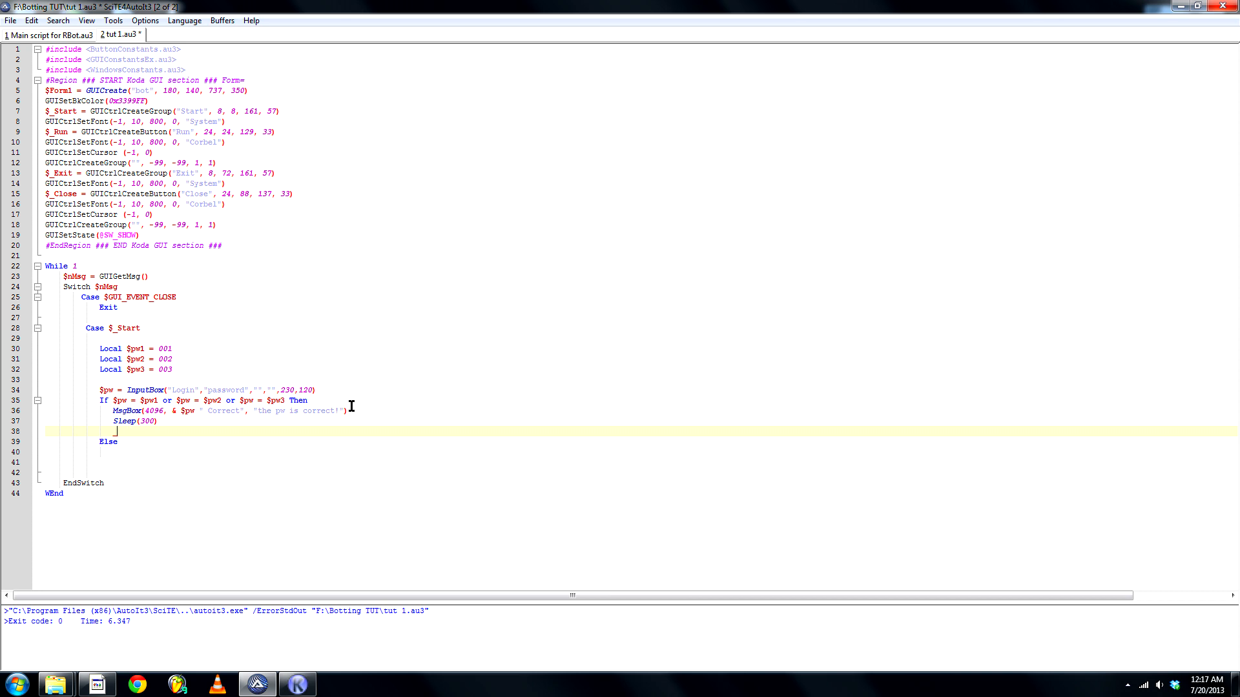
text(Bot)
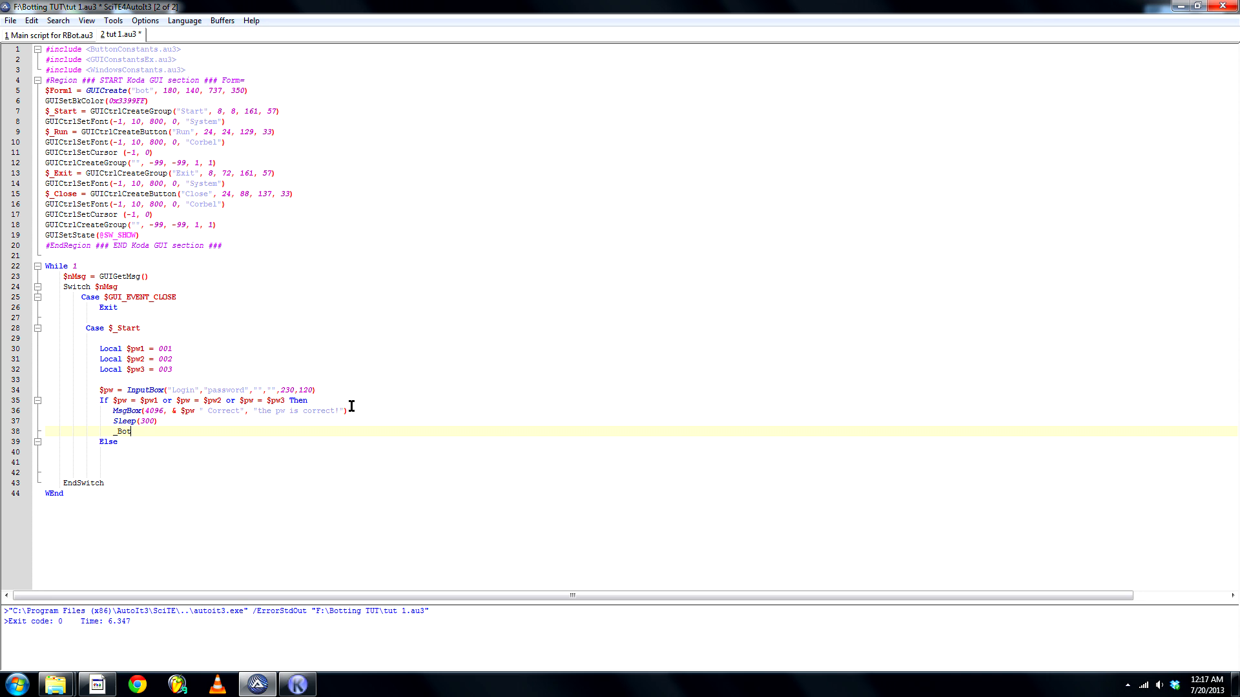
text(())
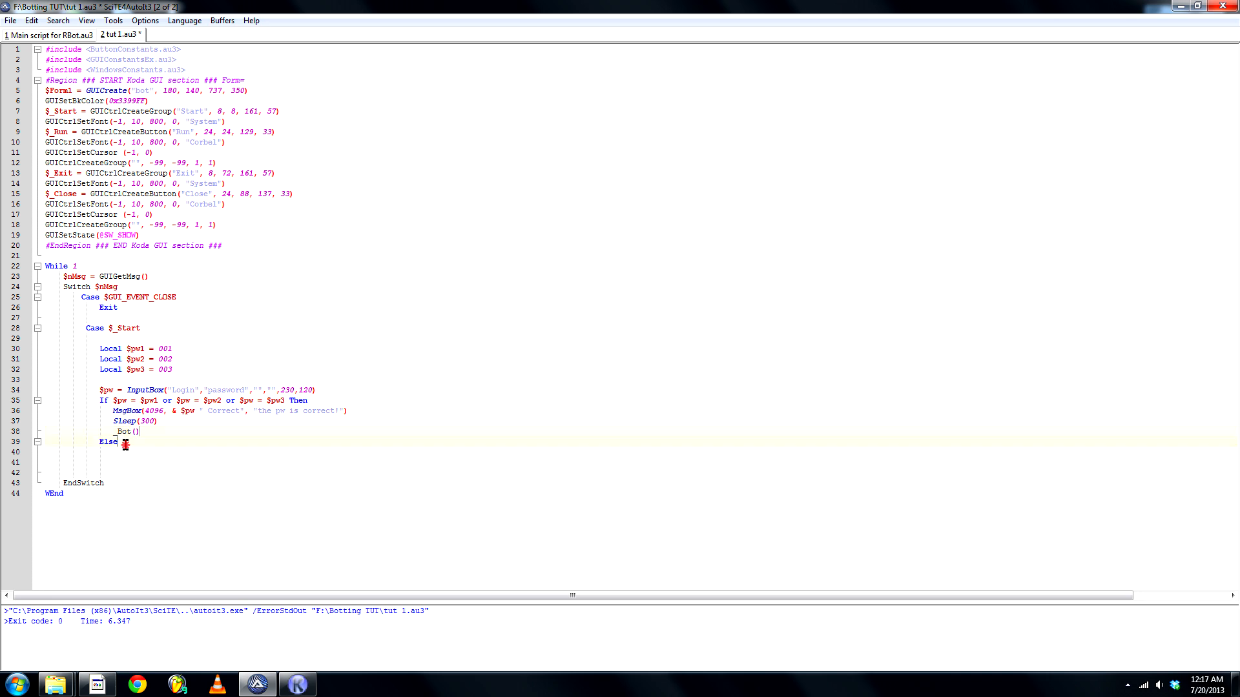
key(Return)
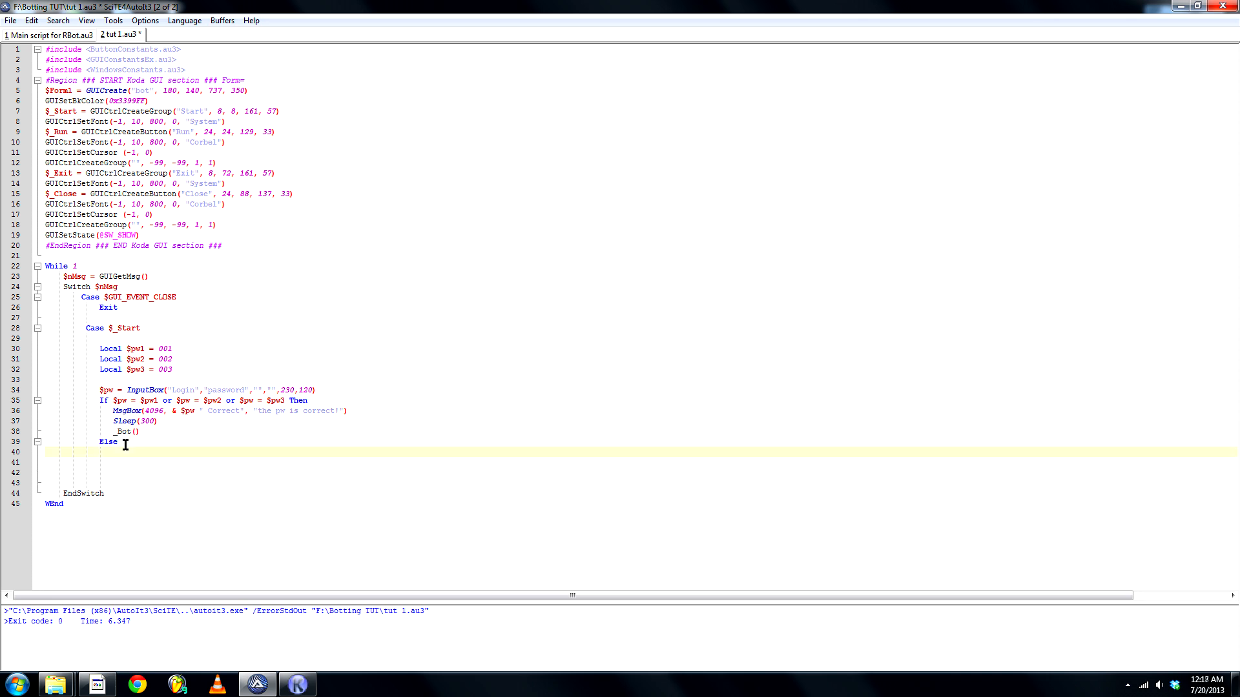
Step: Show MsgBox(48, $pw & "Incorrect", "This pw is incorrect") in the Else branch
text(M)
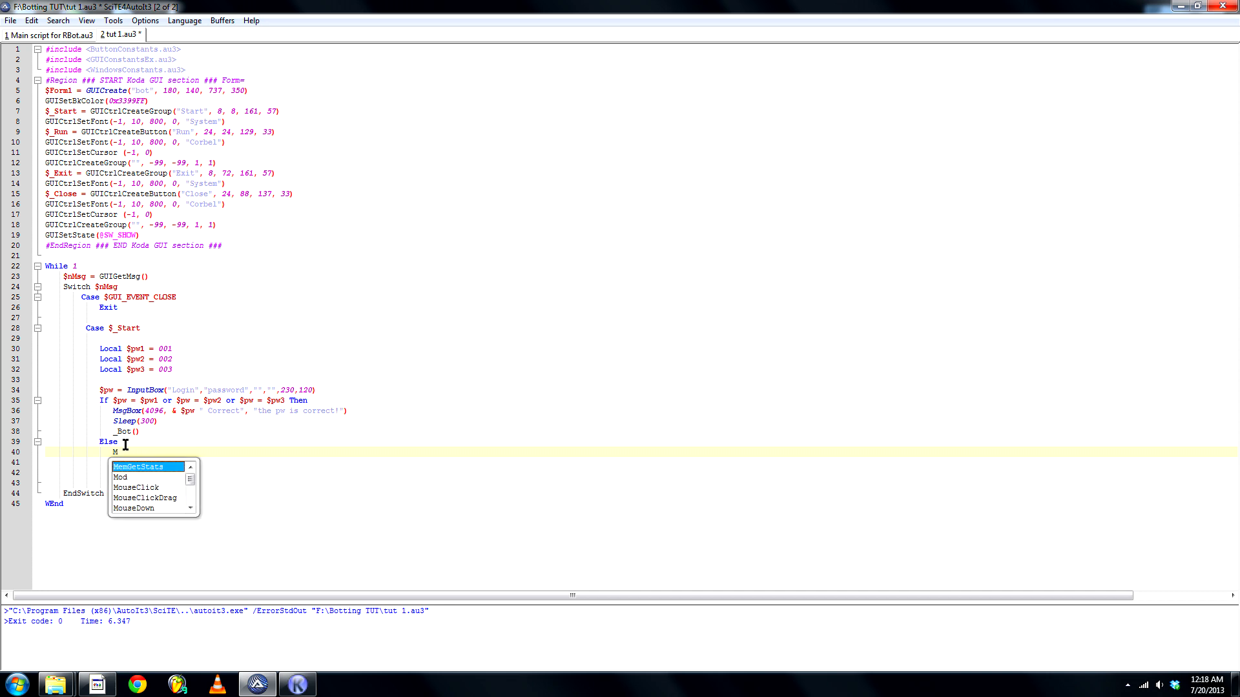
text(sgBox)
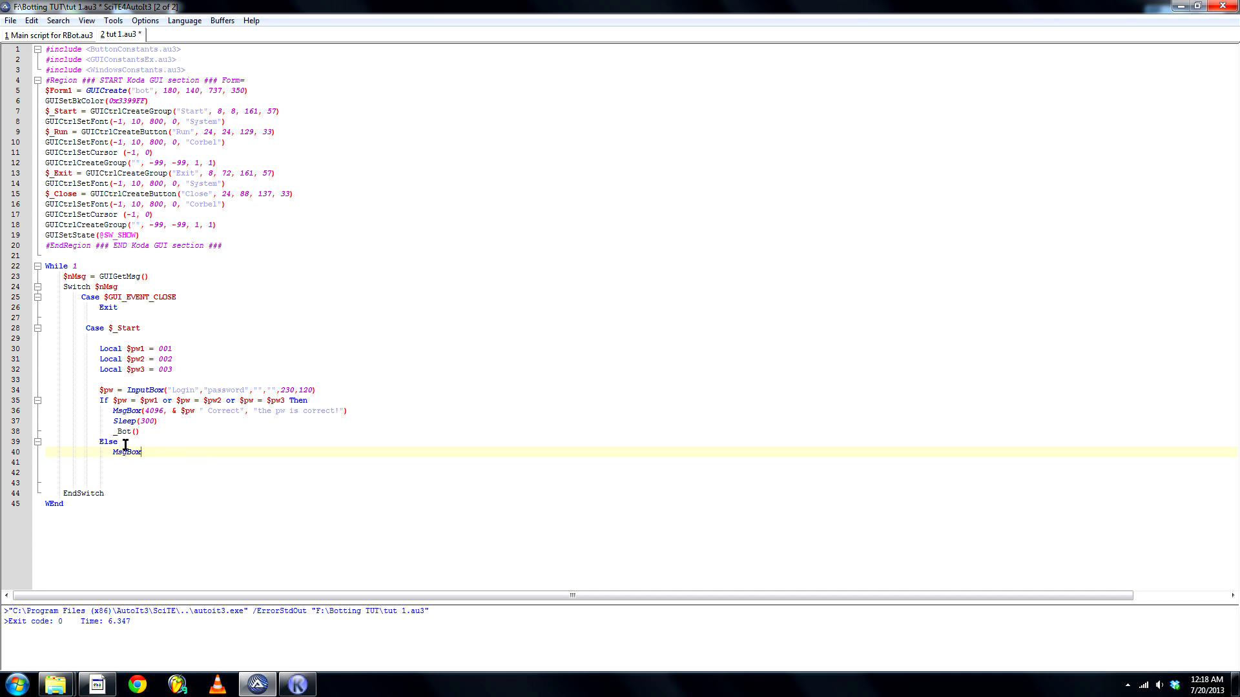
text(()
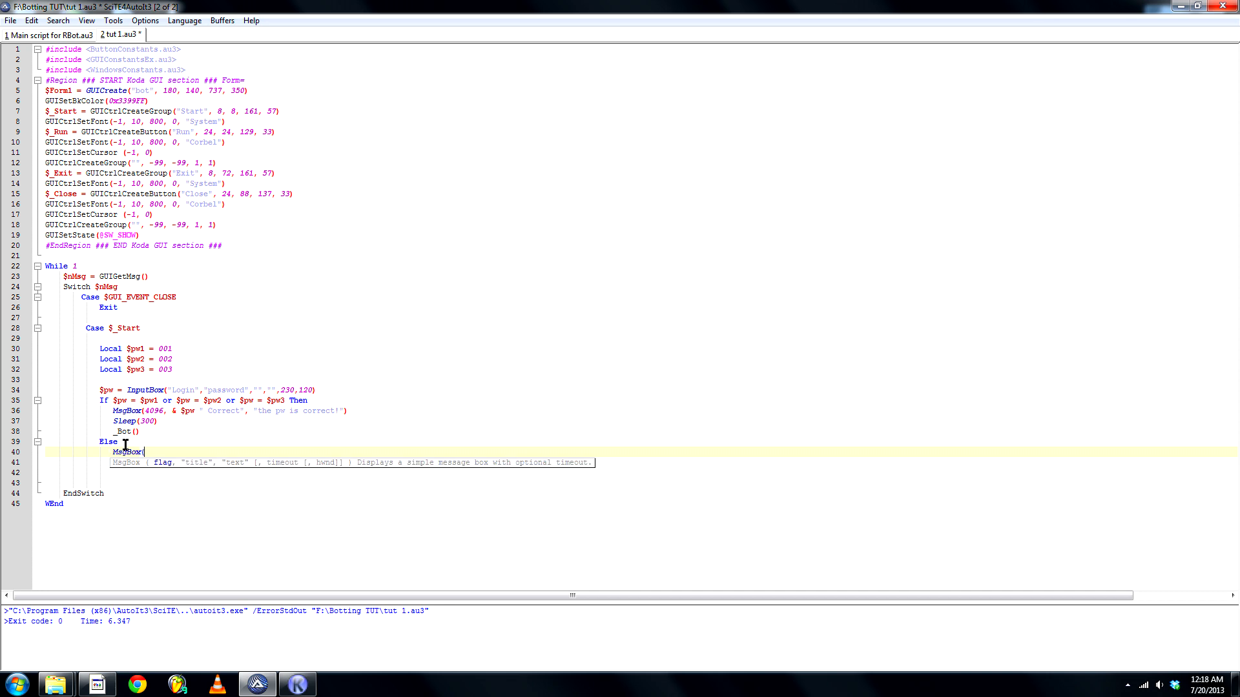
text((48)
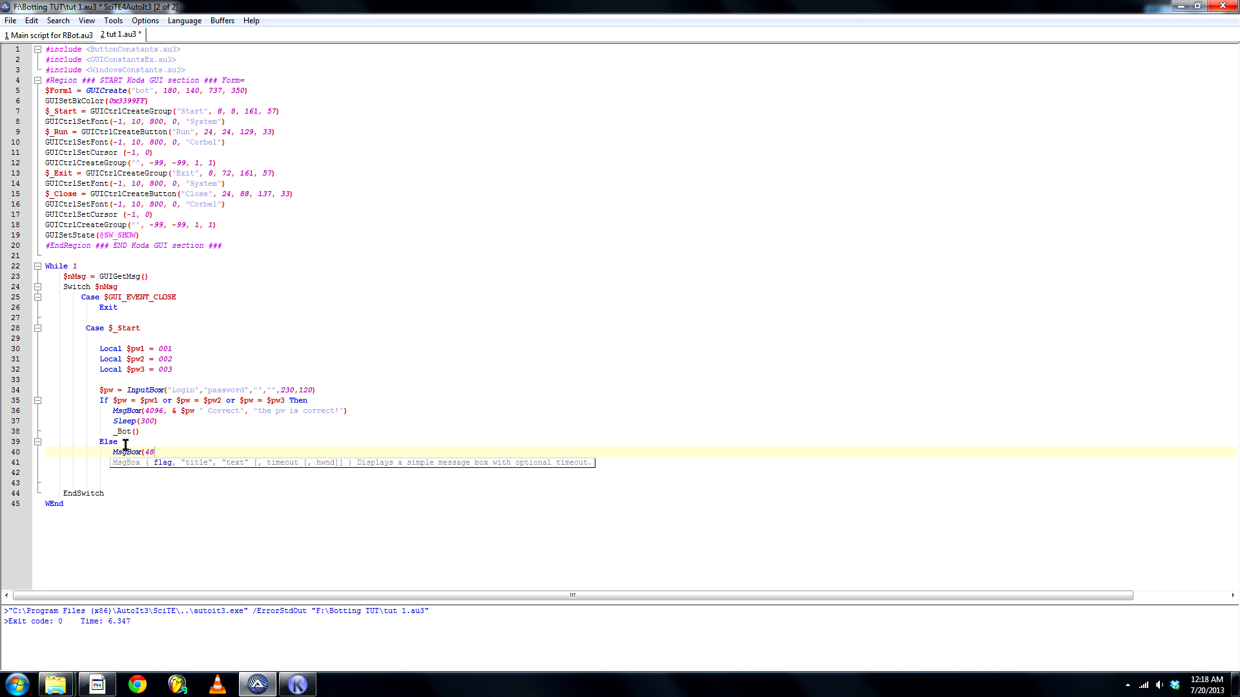
text(,)
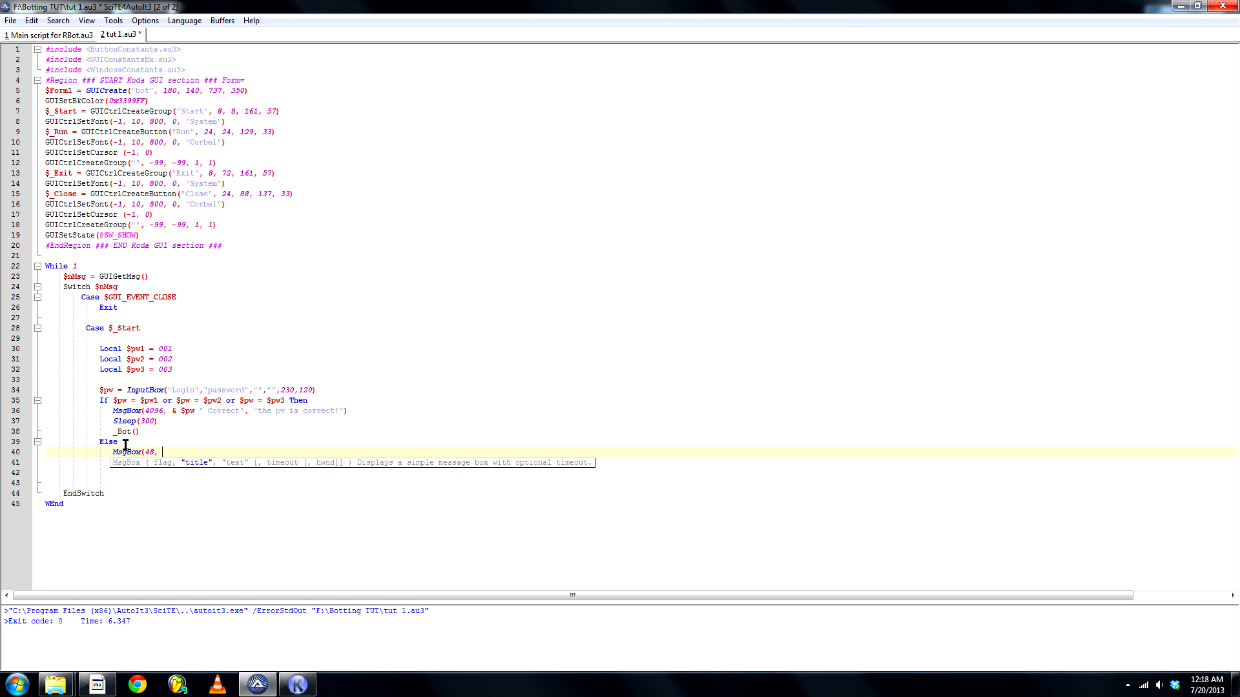
text(& $)
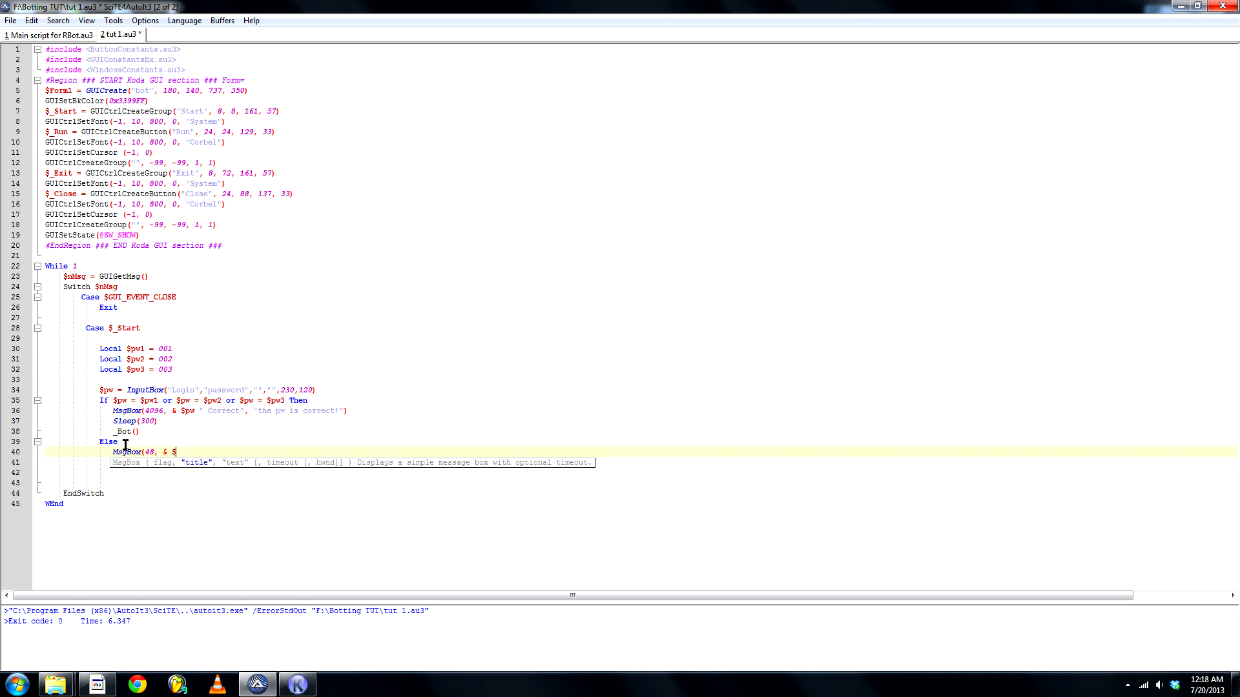
text(pw " Incorrect)
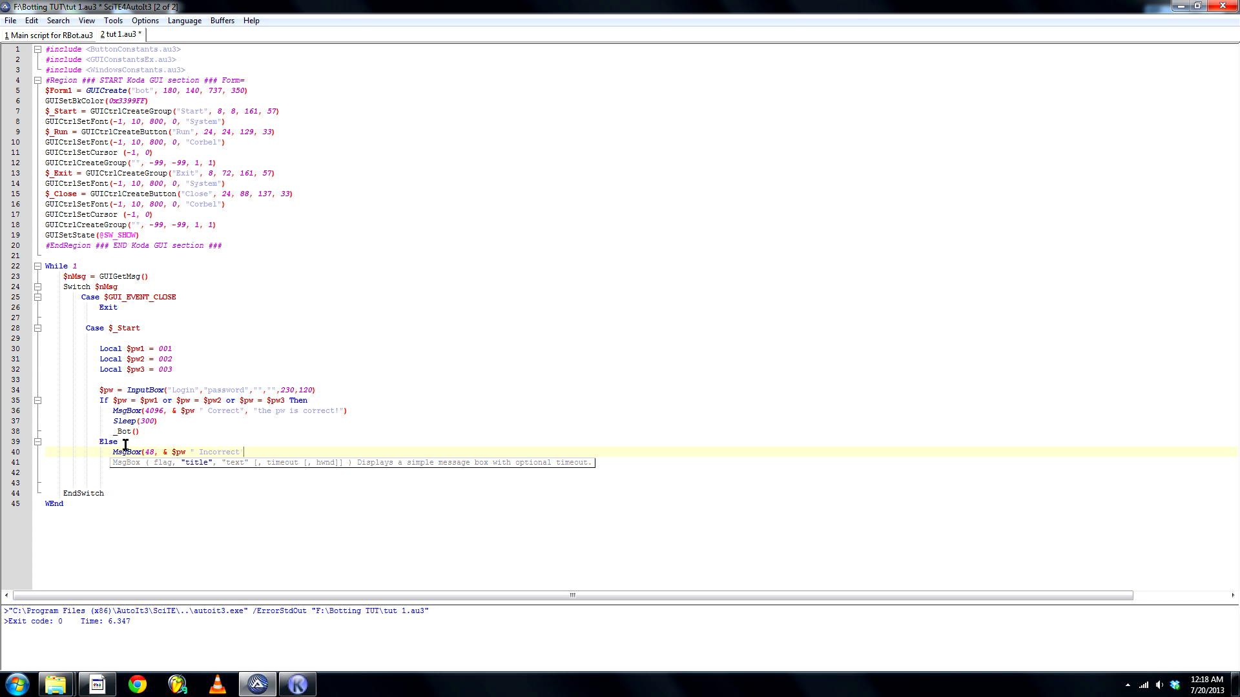
text(,)
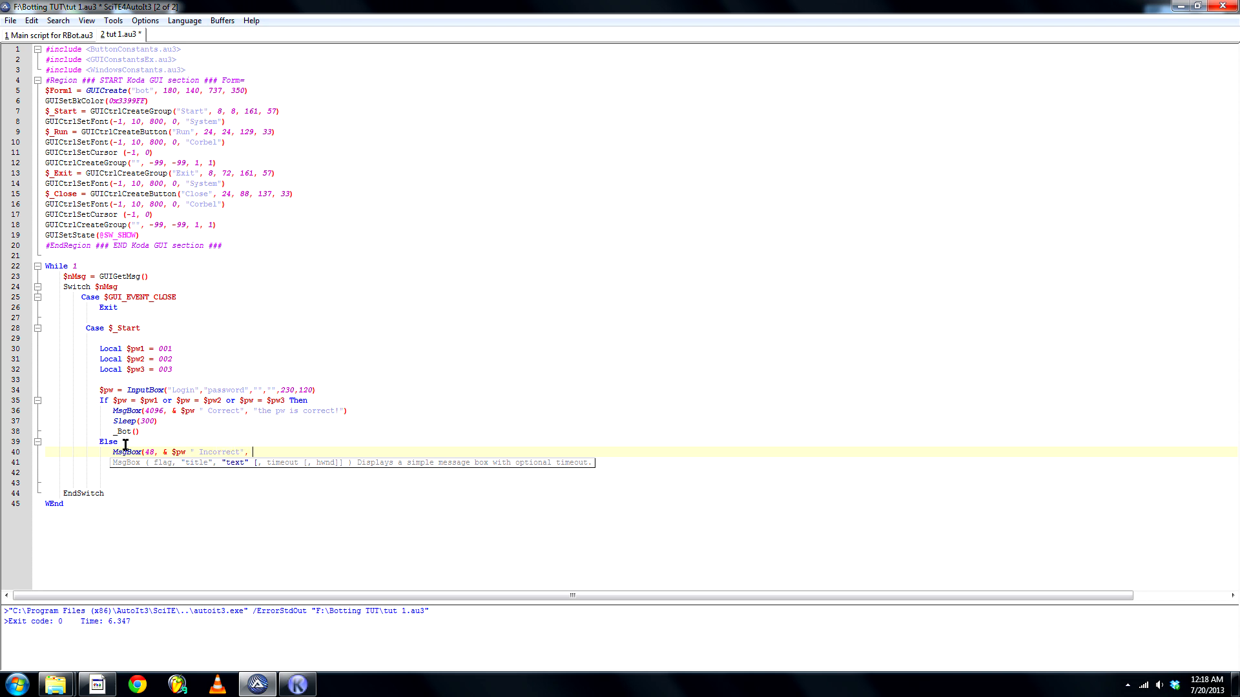
text("This pw is)
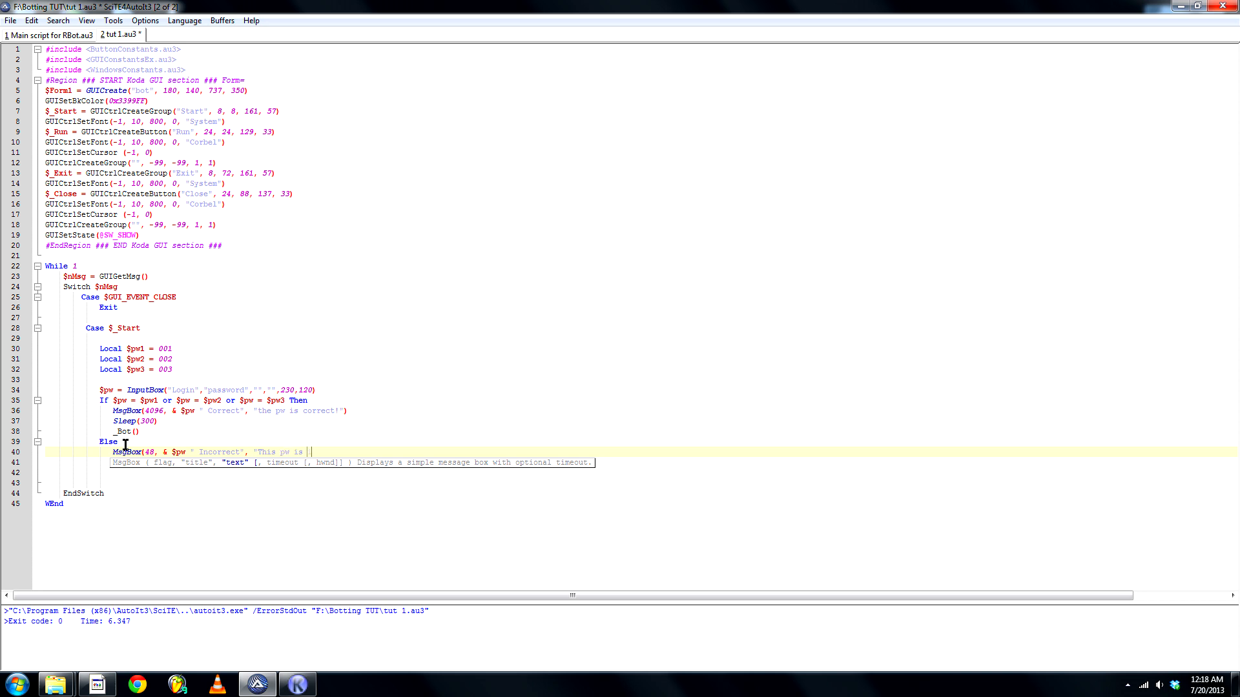
text(incoreect)
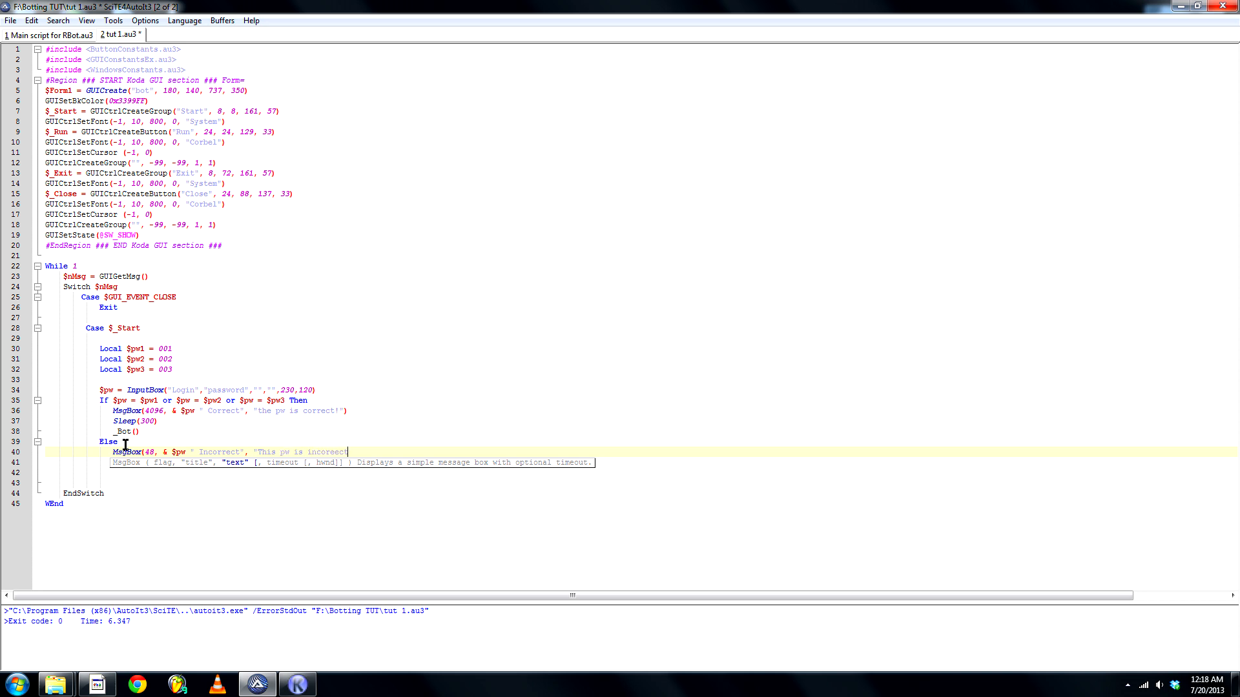
text())
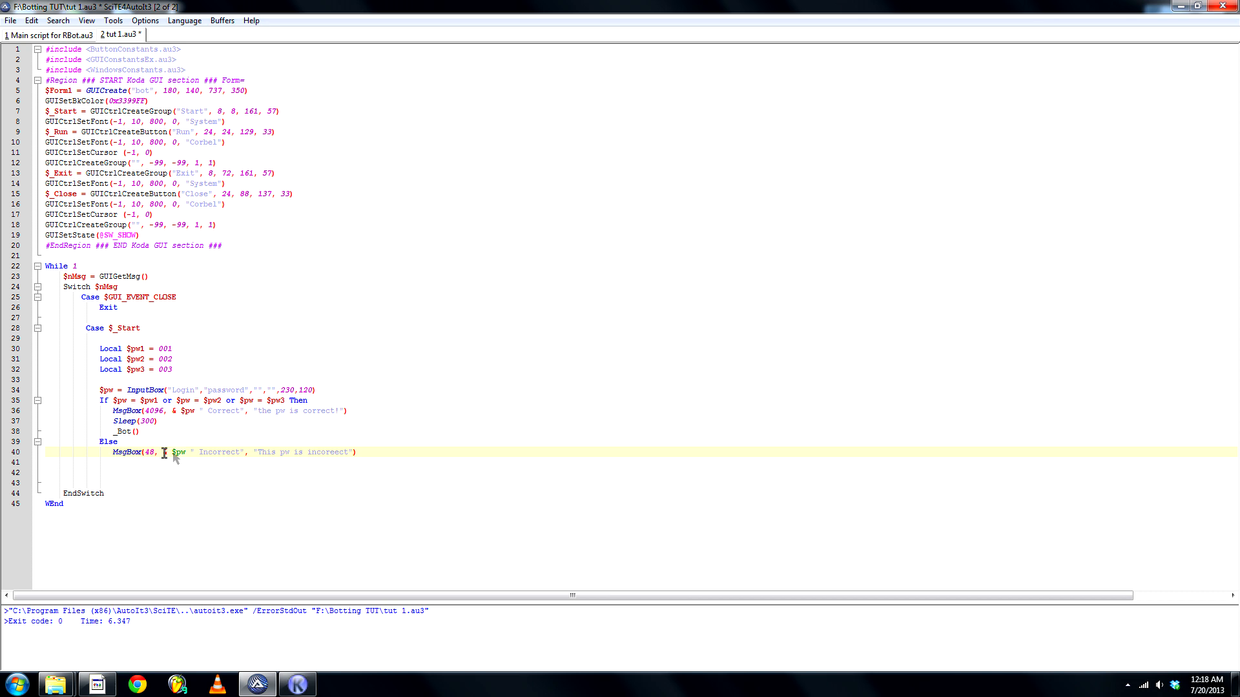
text(&)
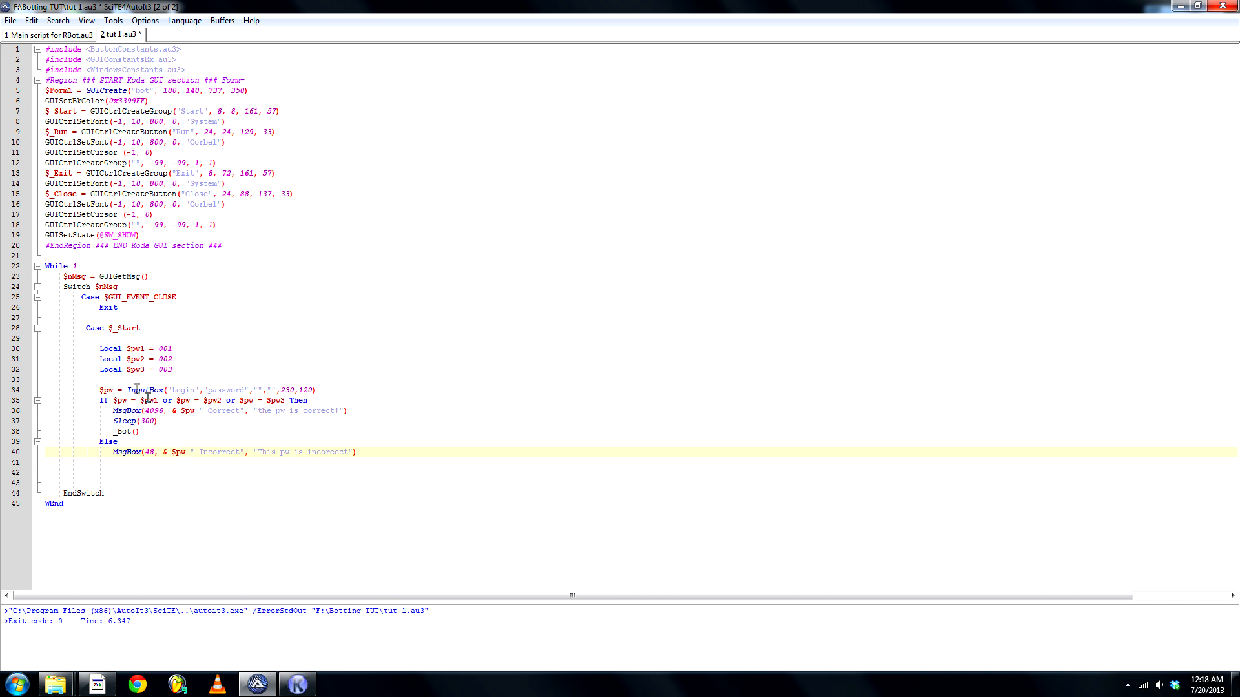
mouse_move(188, 461)
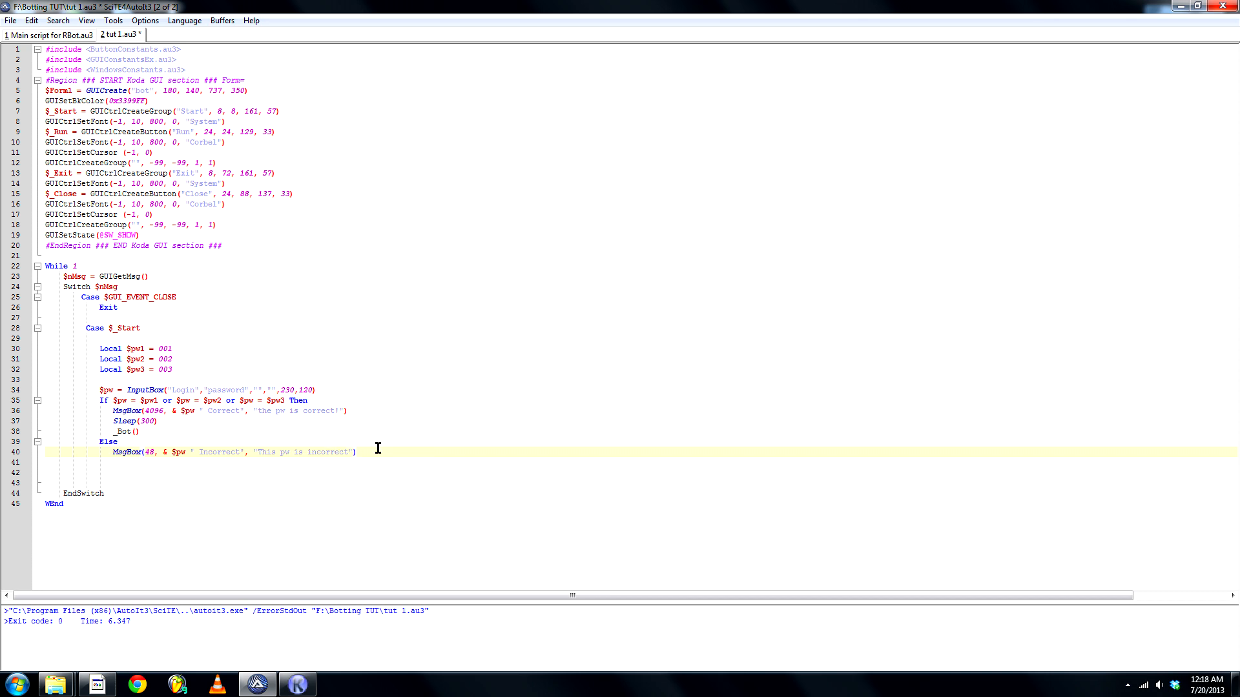
Step: Follow the incorrect-password message with Sleep(300) and Exit
text(Sleep)
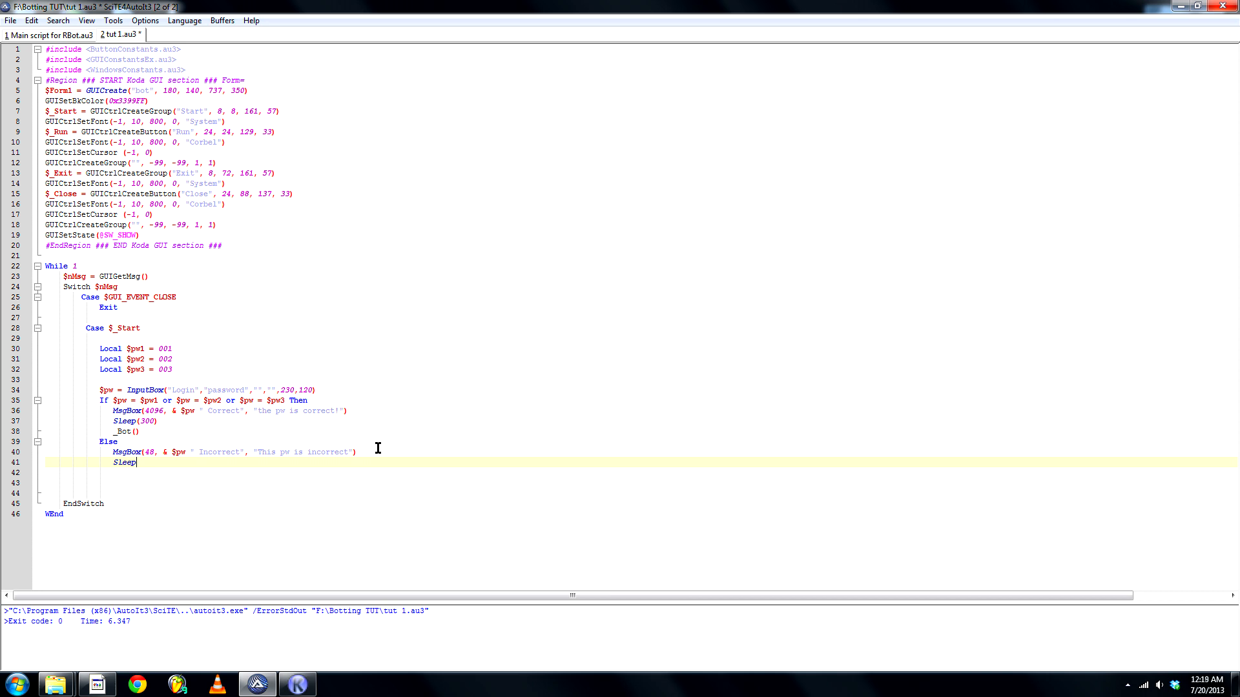
text((300))
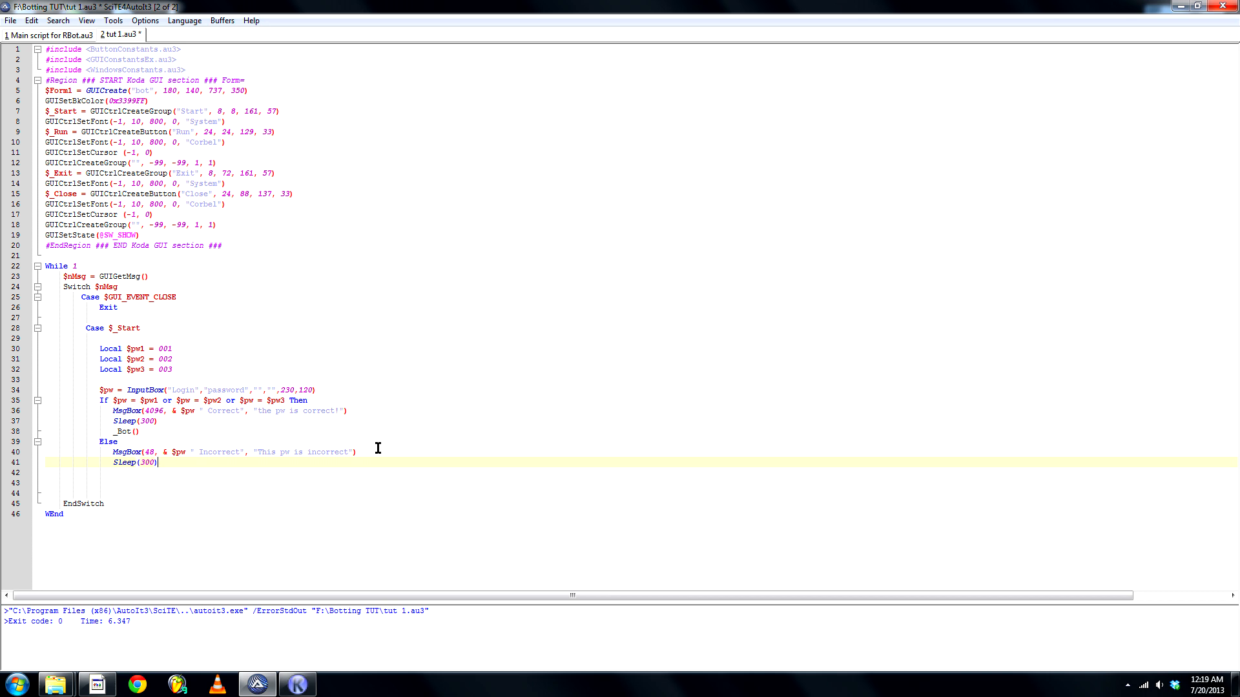
text(ex)
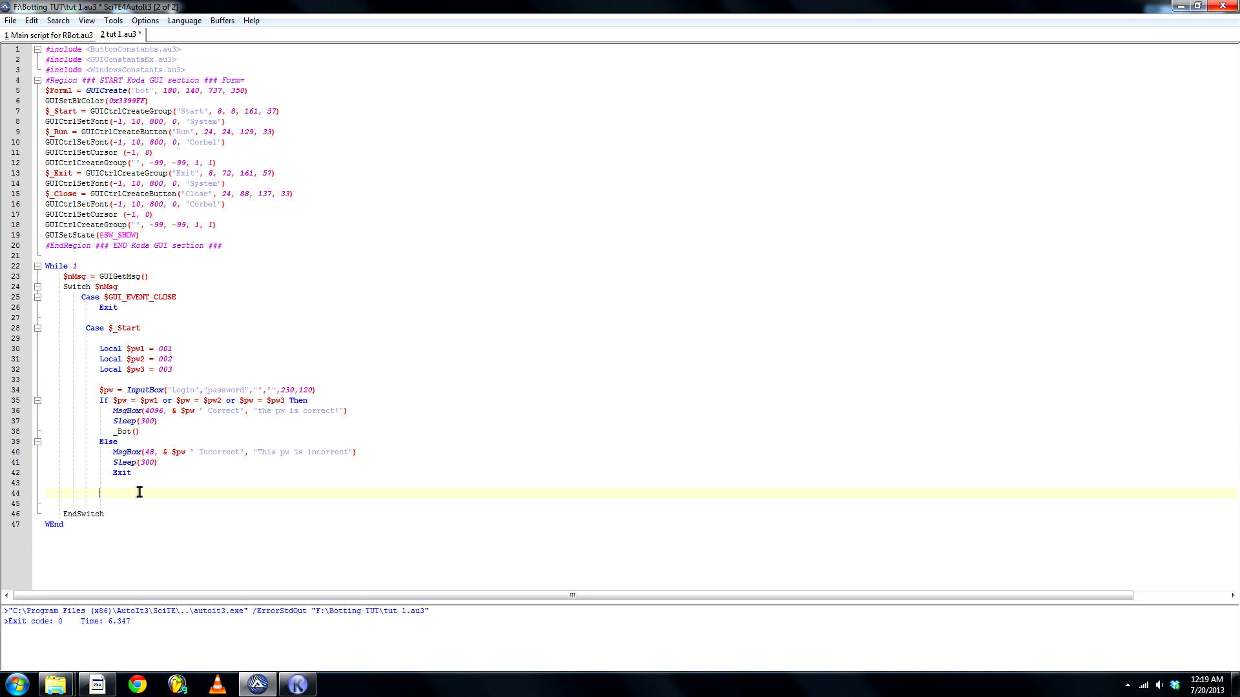
mouse_move(125, 492)
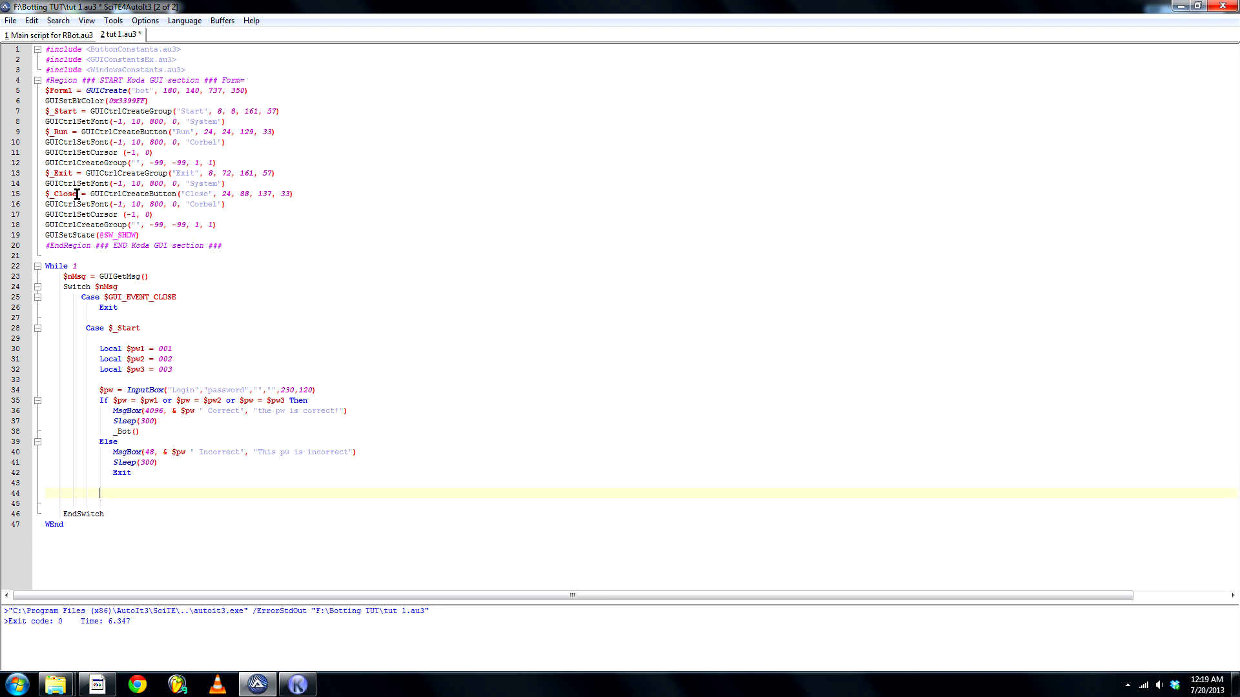
Step: Add a Case $_Close branch calling Exit and close the If block with EndIf
text(Case)
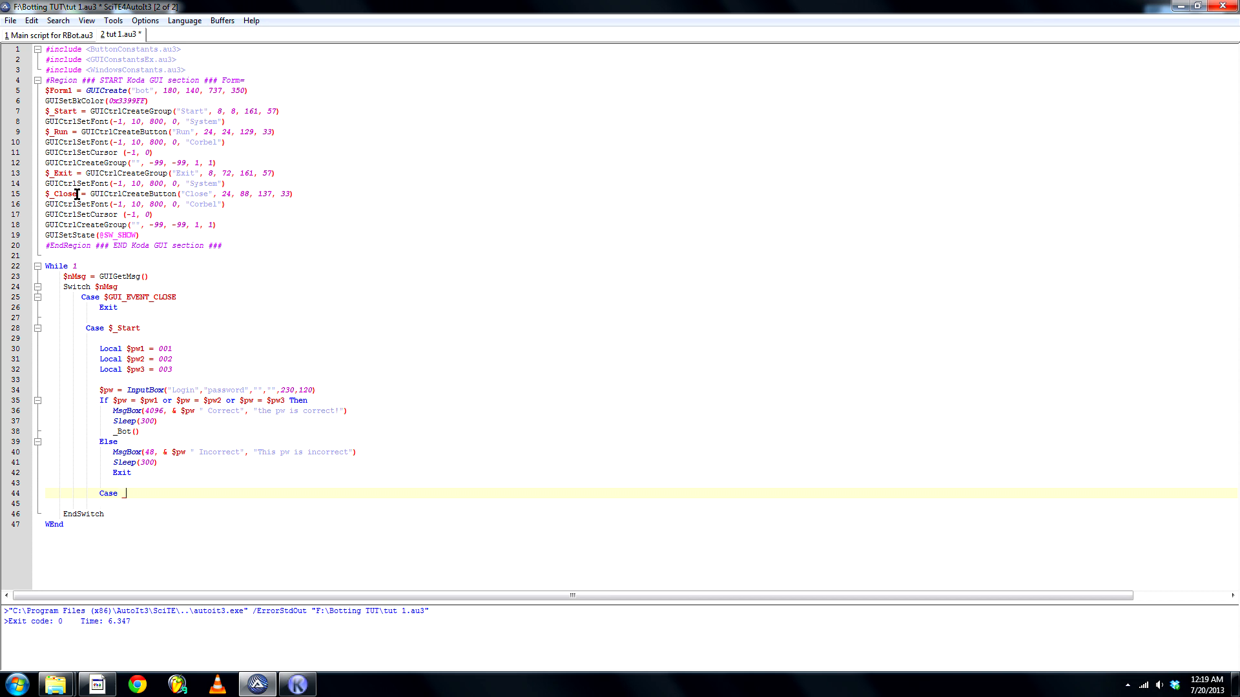
text(_Close)
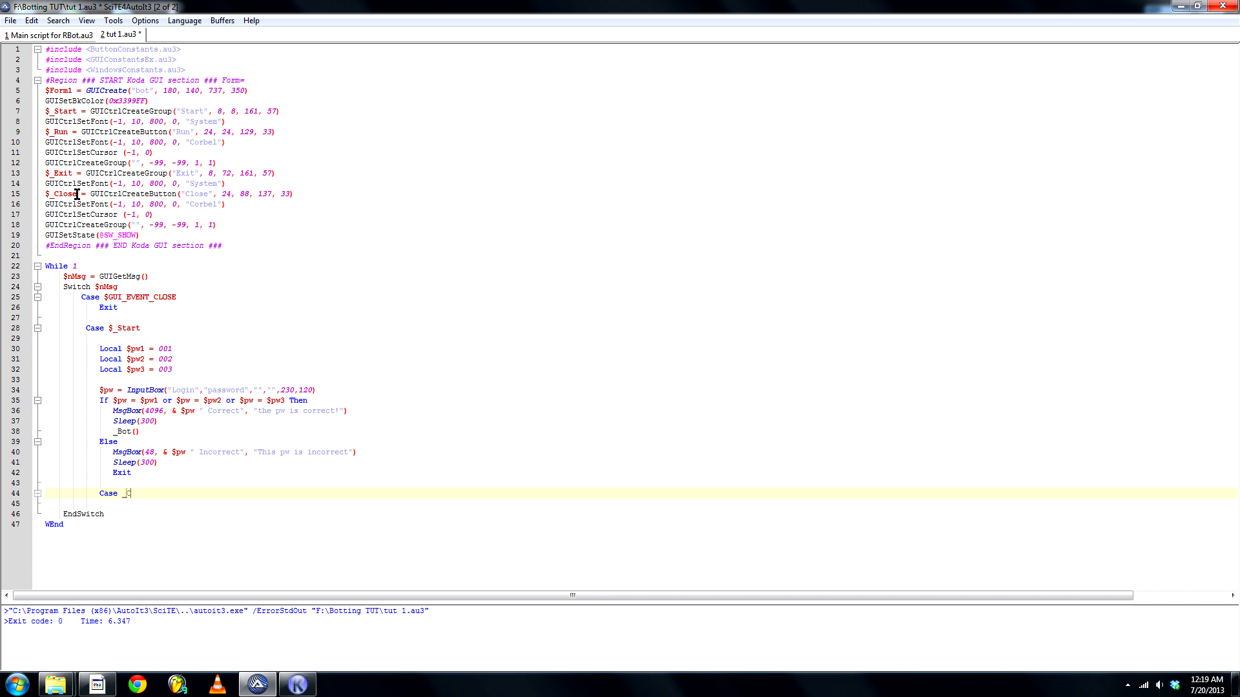
text($)
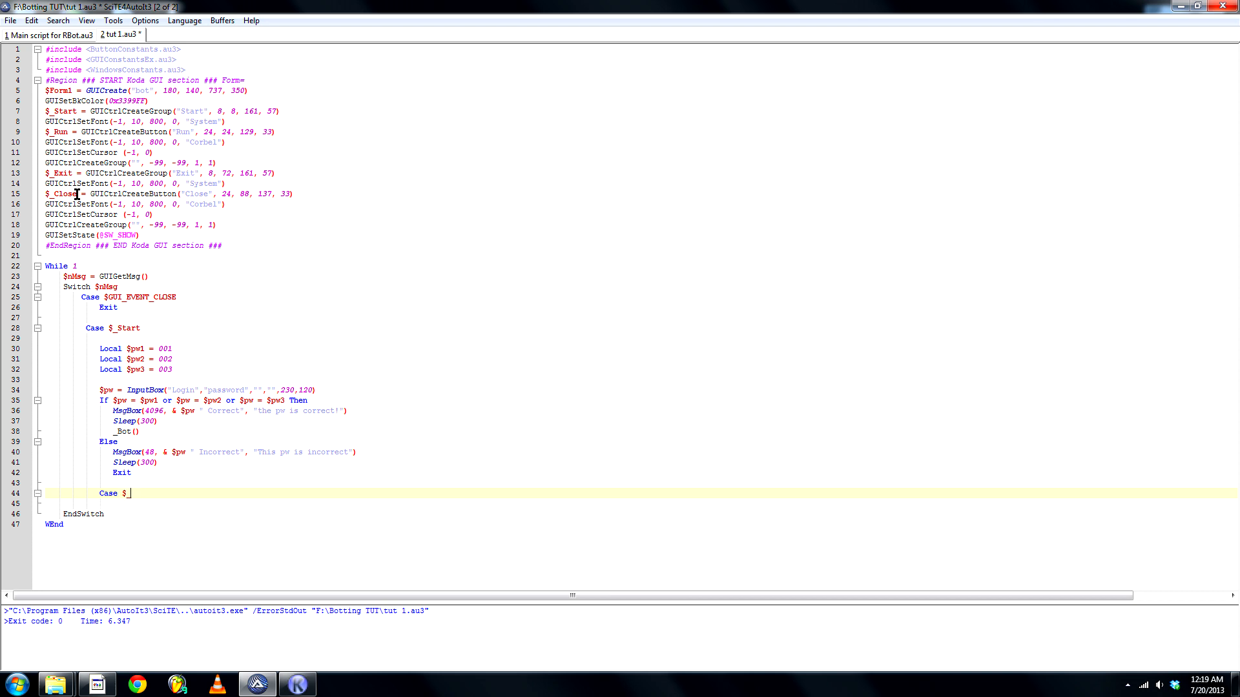
text(_Close)
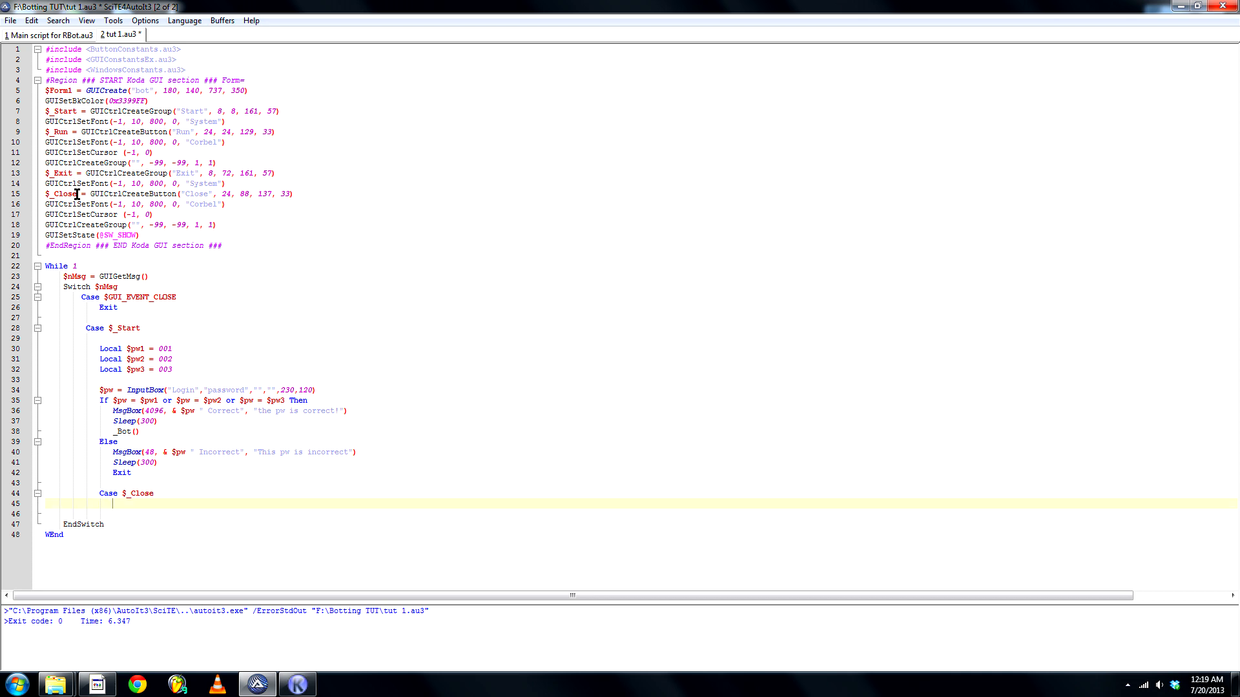
text(Exit)
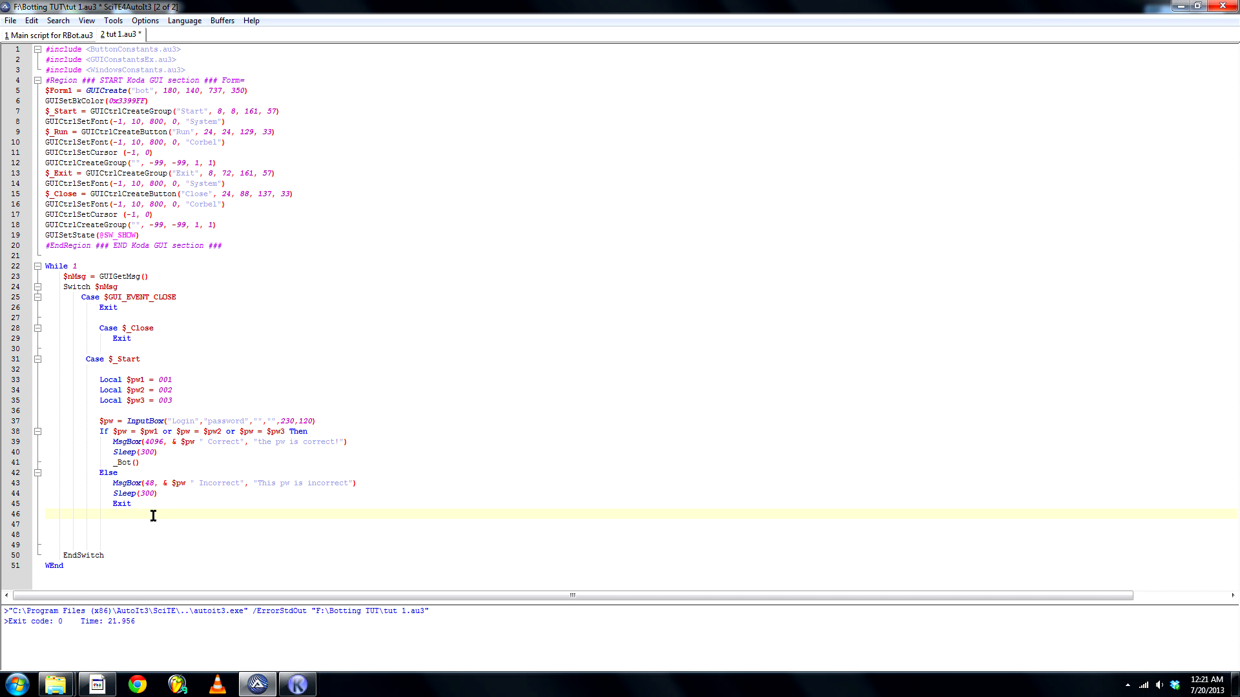
text(e)
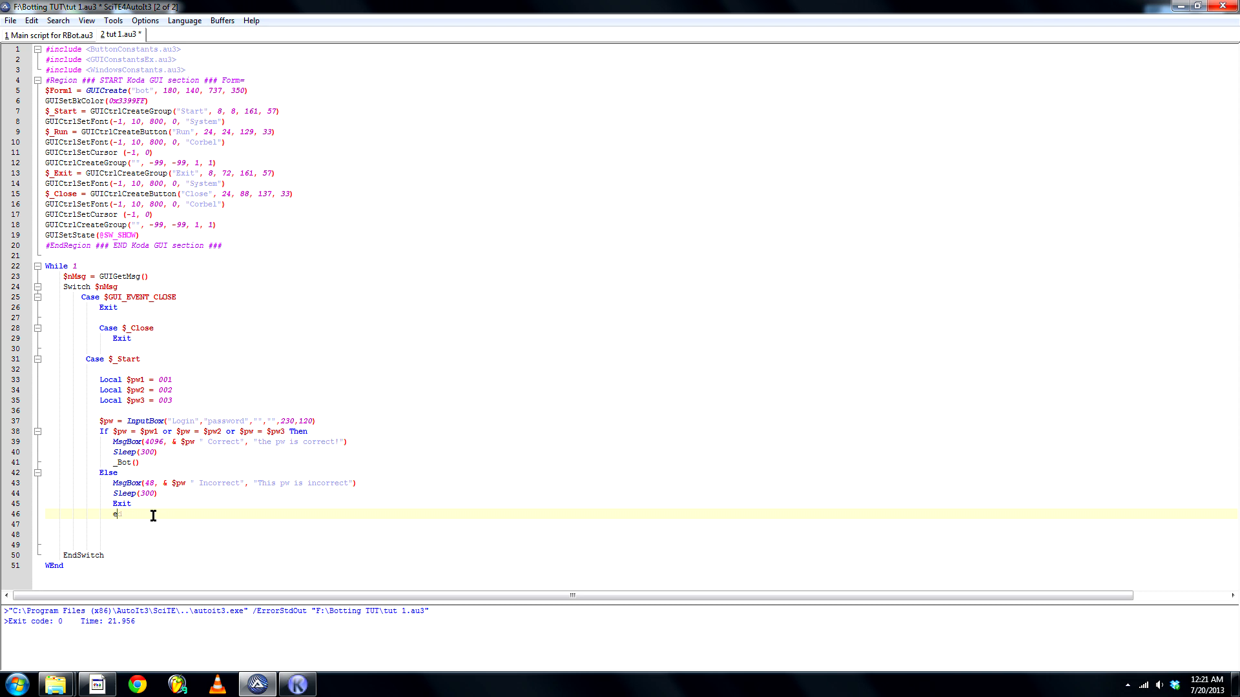
text(ndIf)
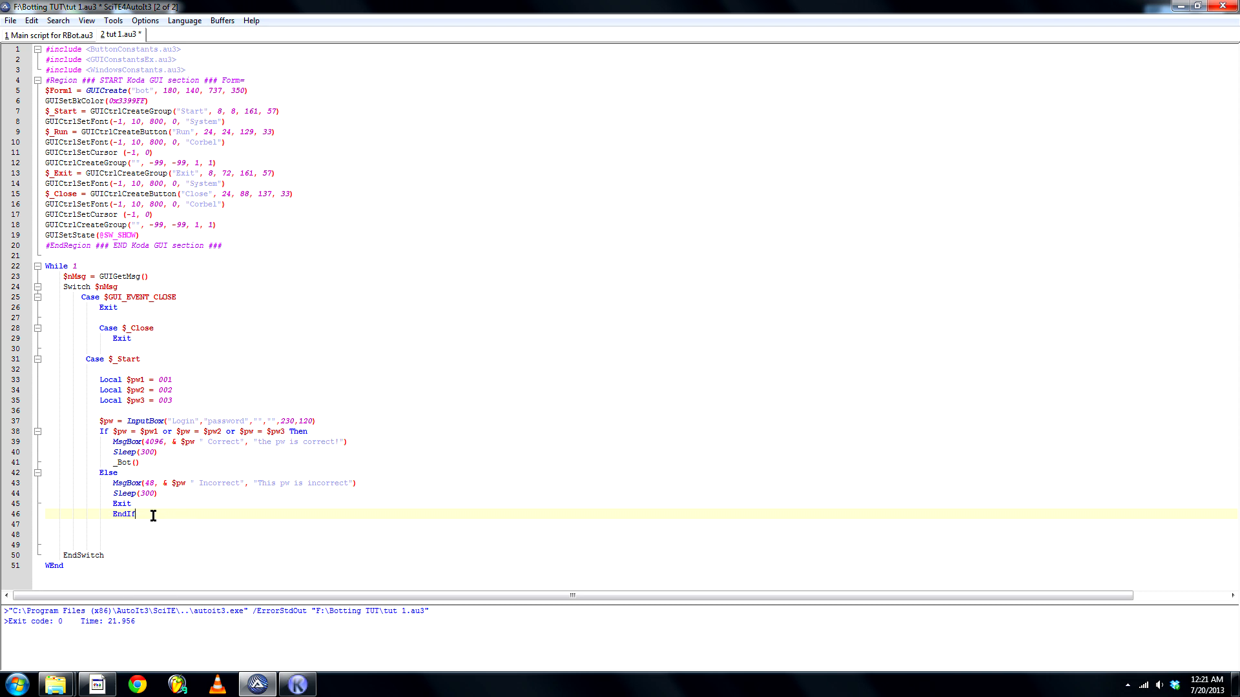
mouse_move(121, 419)
text(Run)
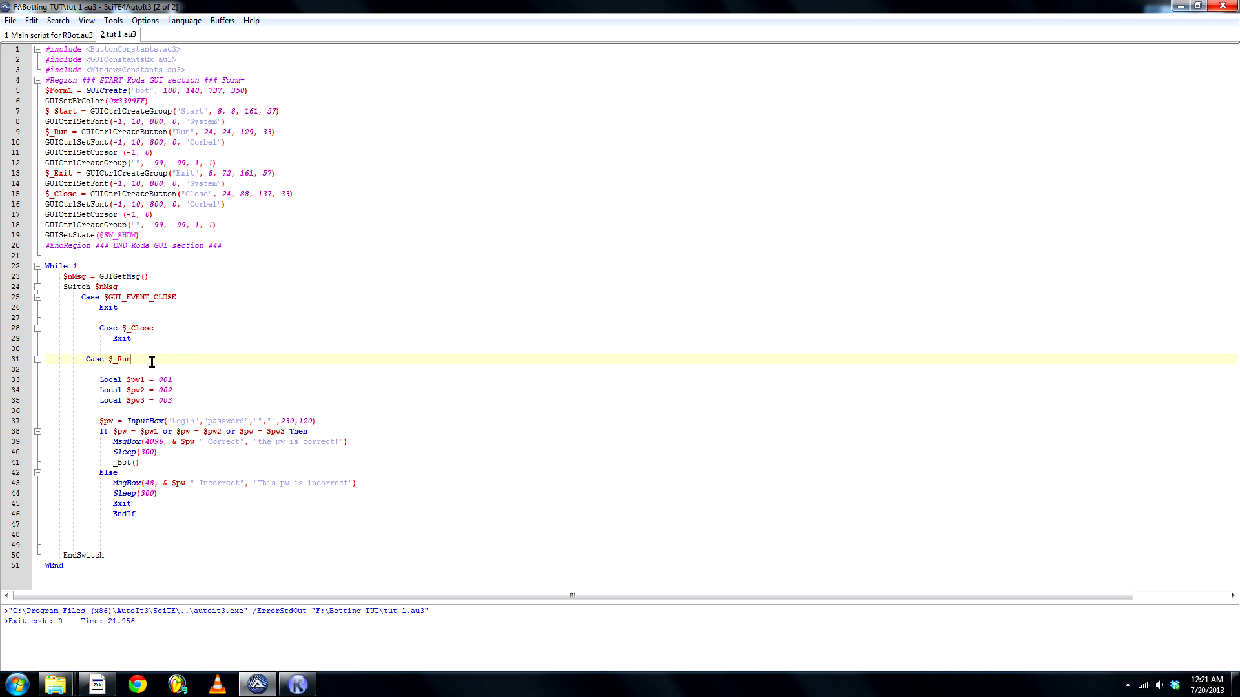
click(112, 20)
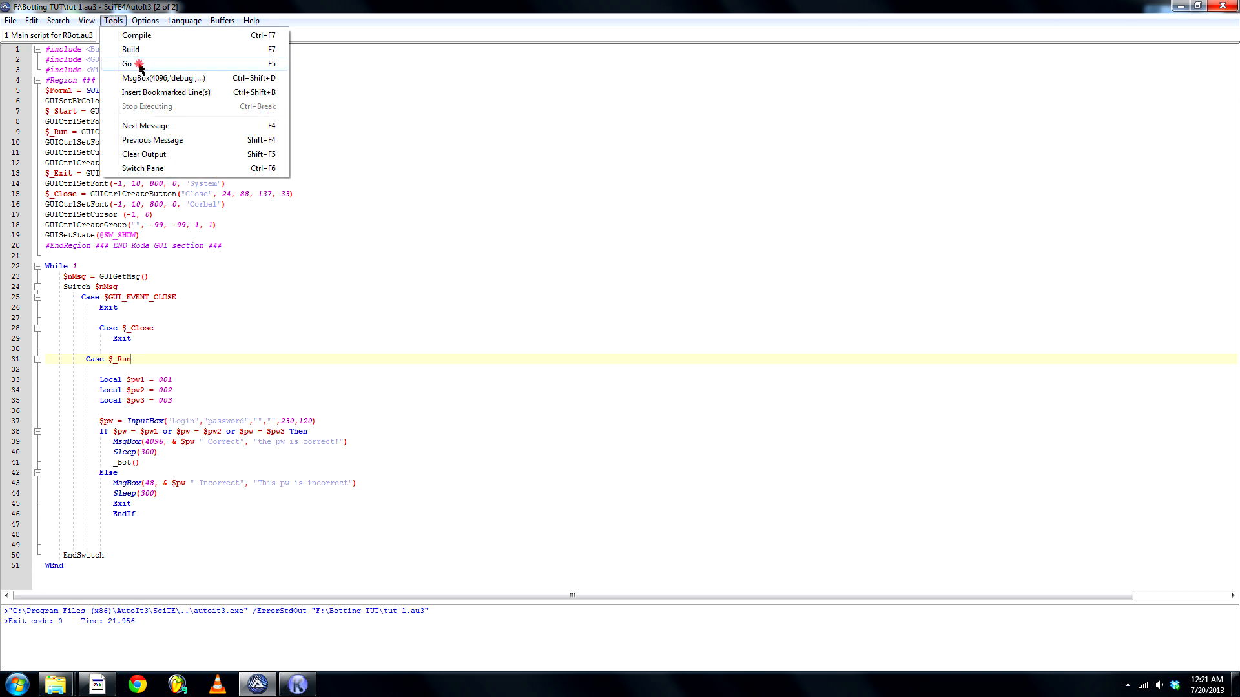
click(127, 63)
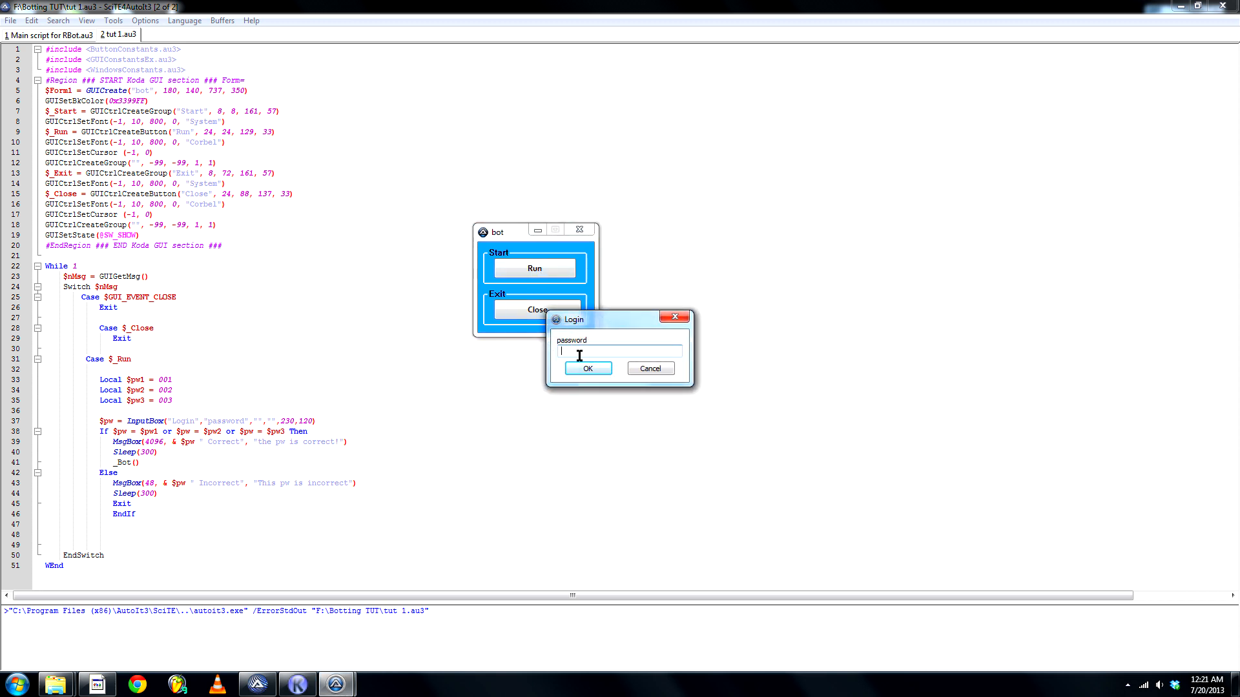
mouse_move(595, 348)
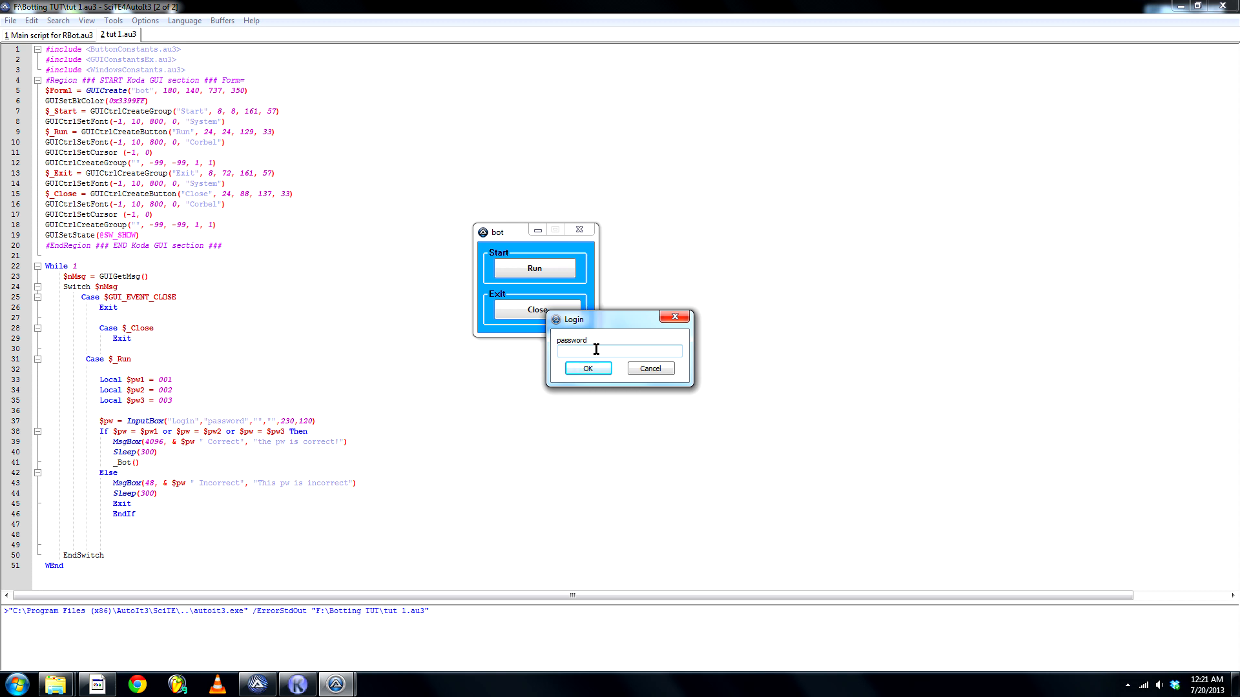
text(00)
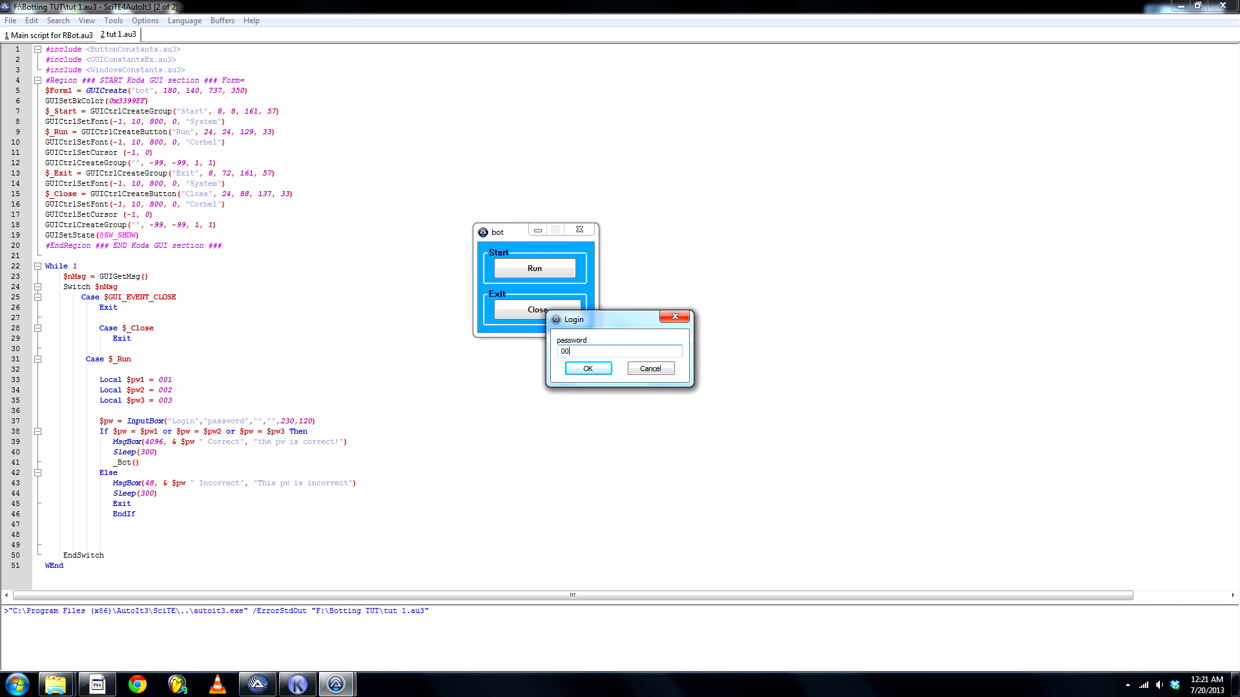
click(587, 368)
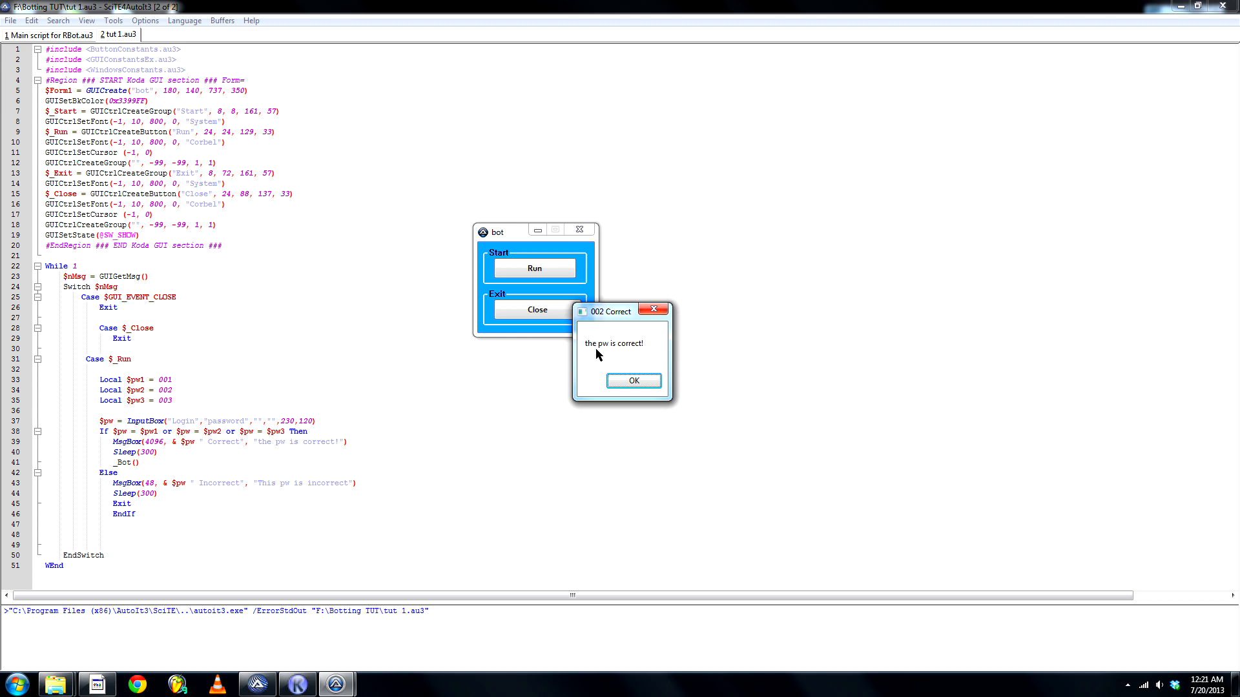
mouse_move(649, 309)
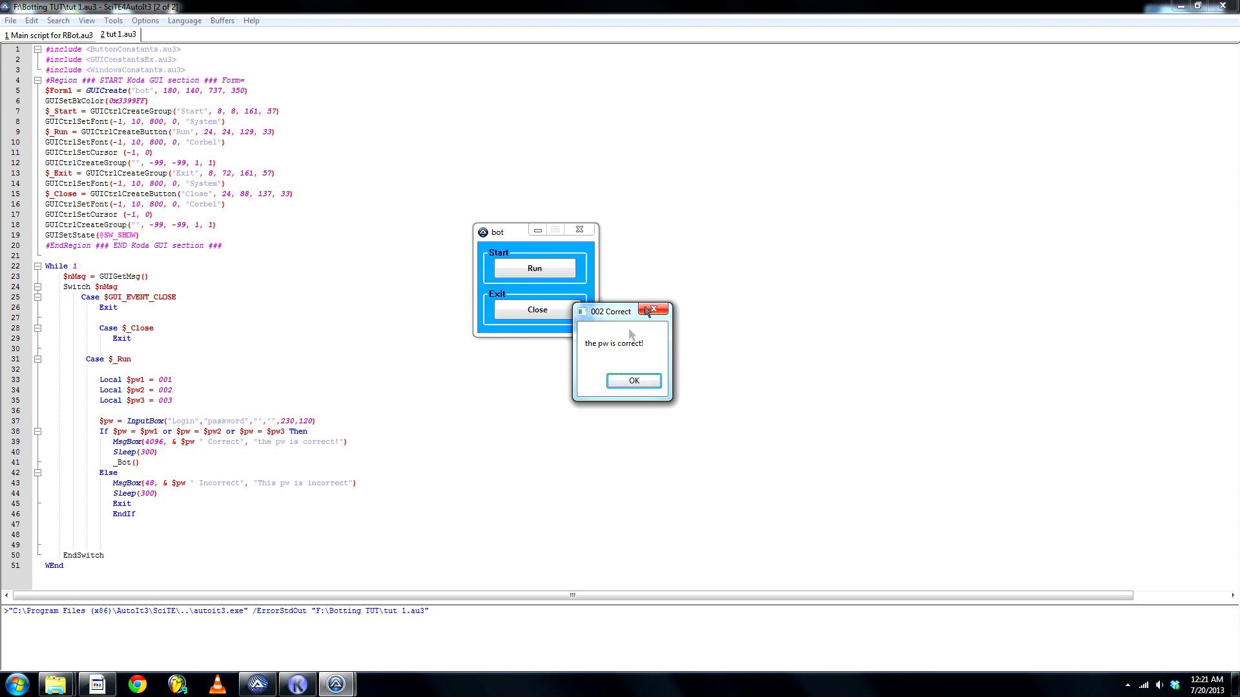
mouse_move(190, 452)
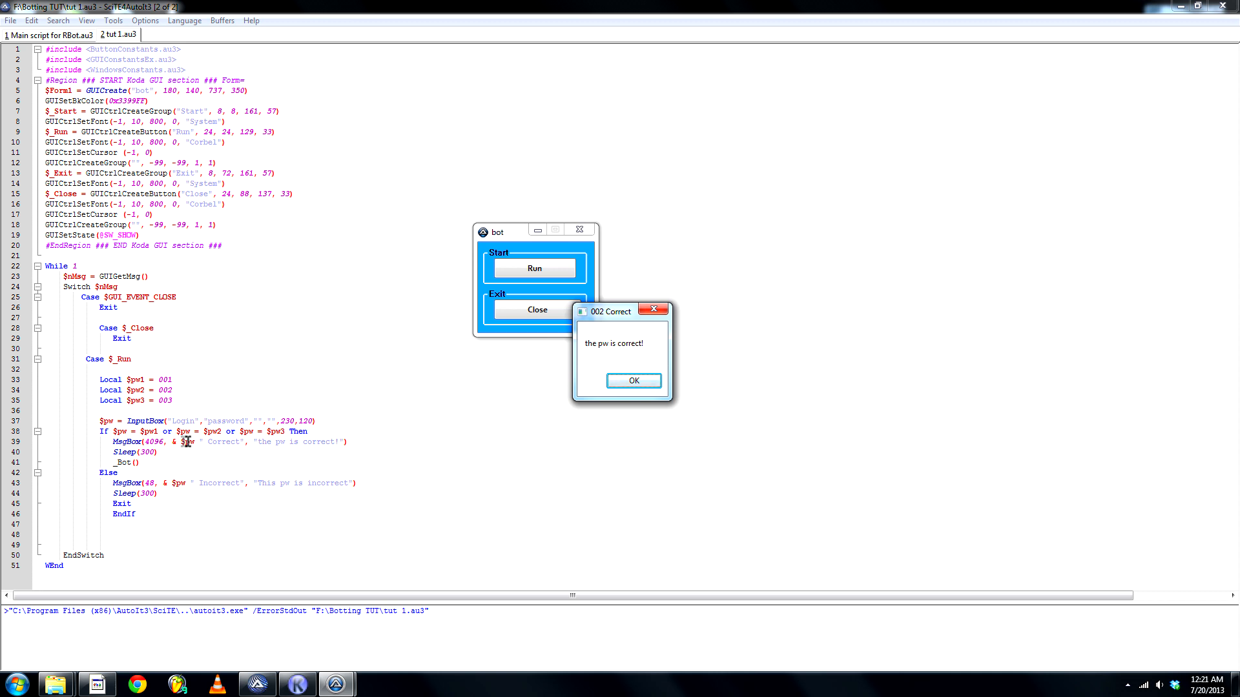
mouse_move(603, 317)
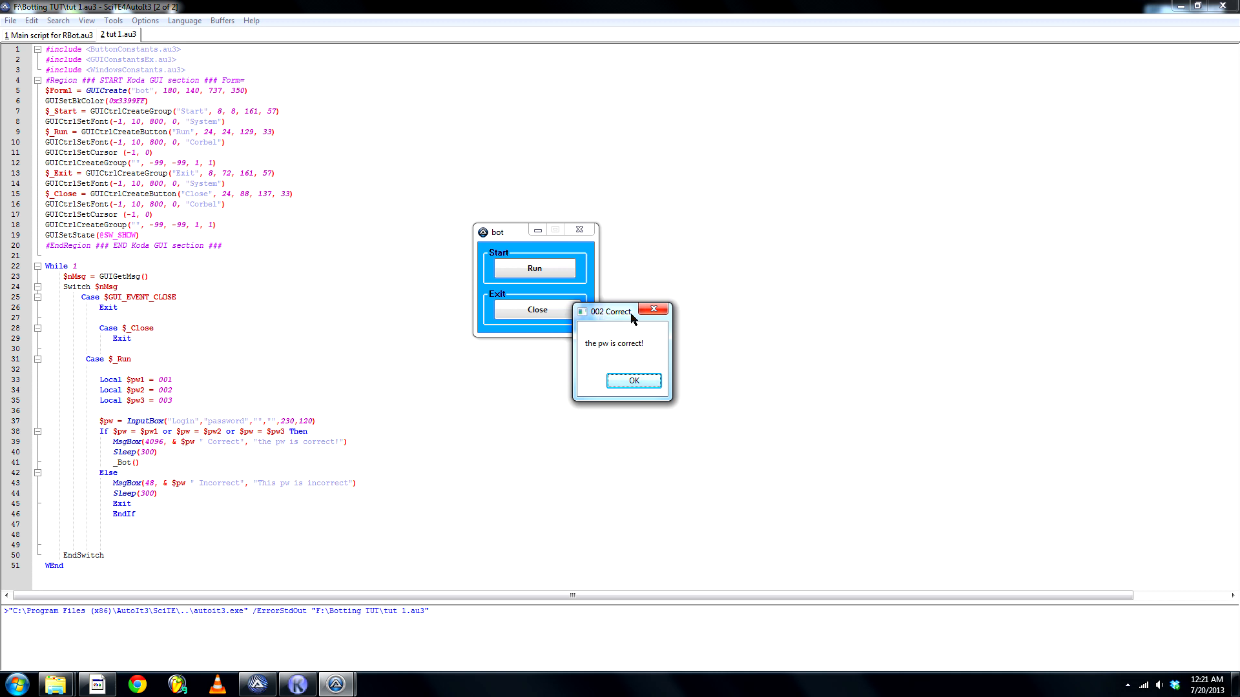
click(633, 380)
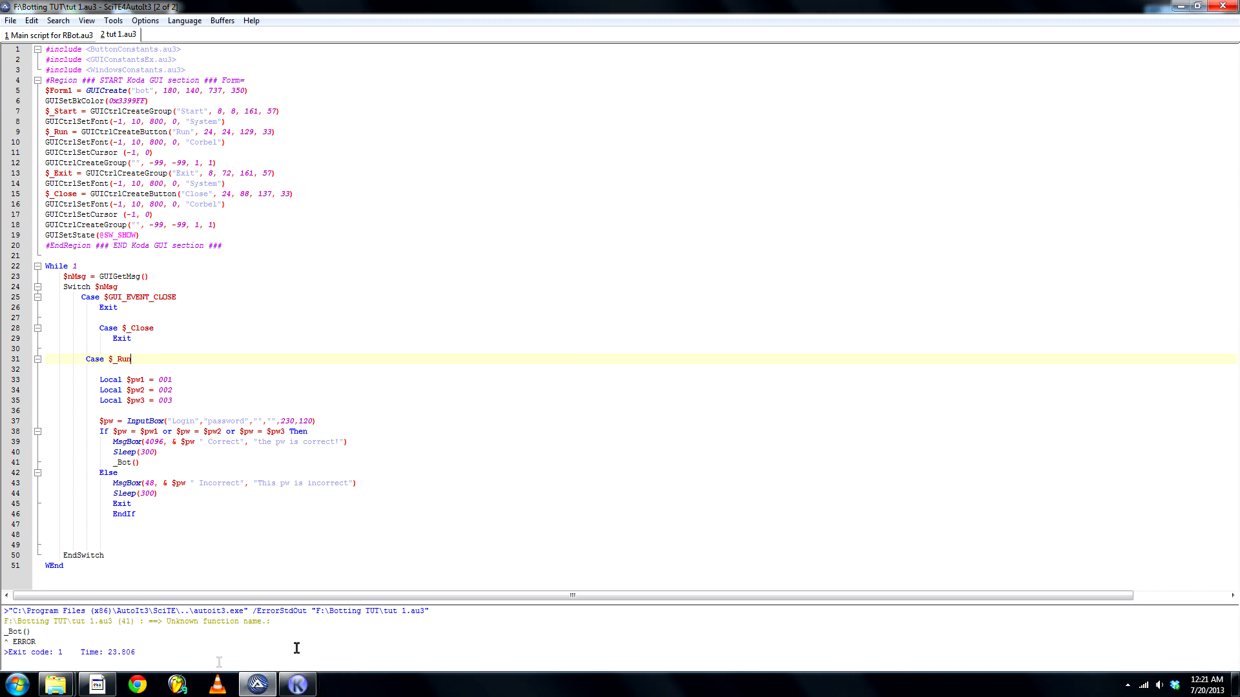
mouse_move(110, 465)
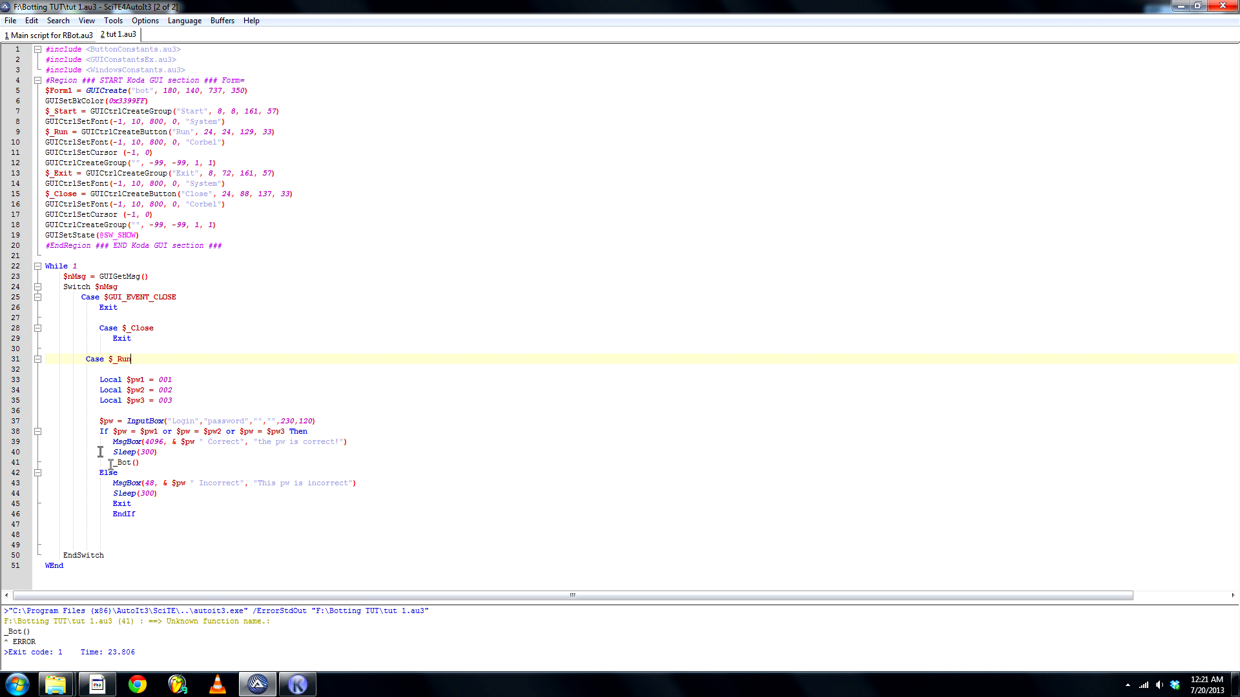
Step: Rerun the script with wrong password 004 and dismiss the incorrect-password warning
click(155, 472)
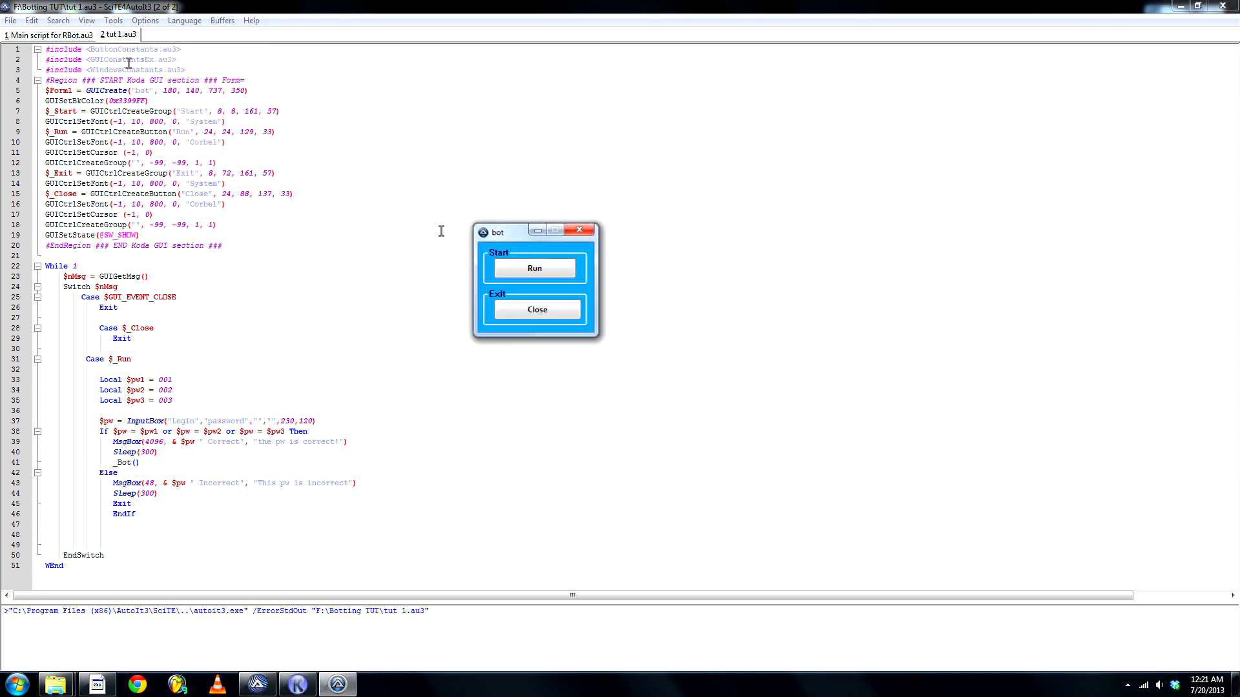
click(533, 268)
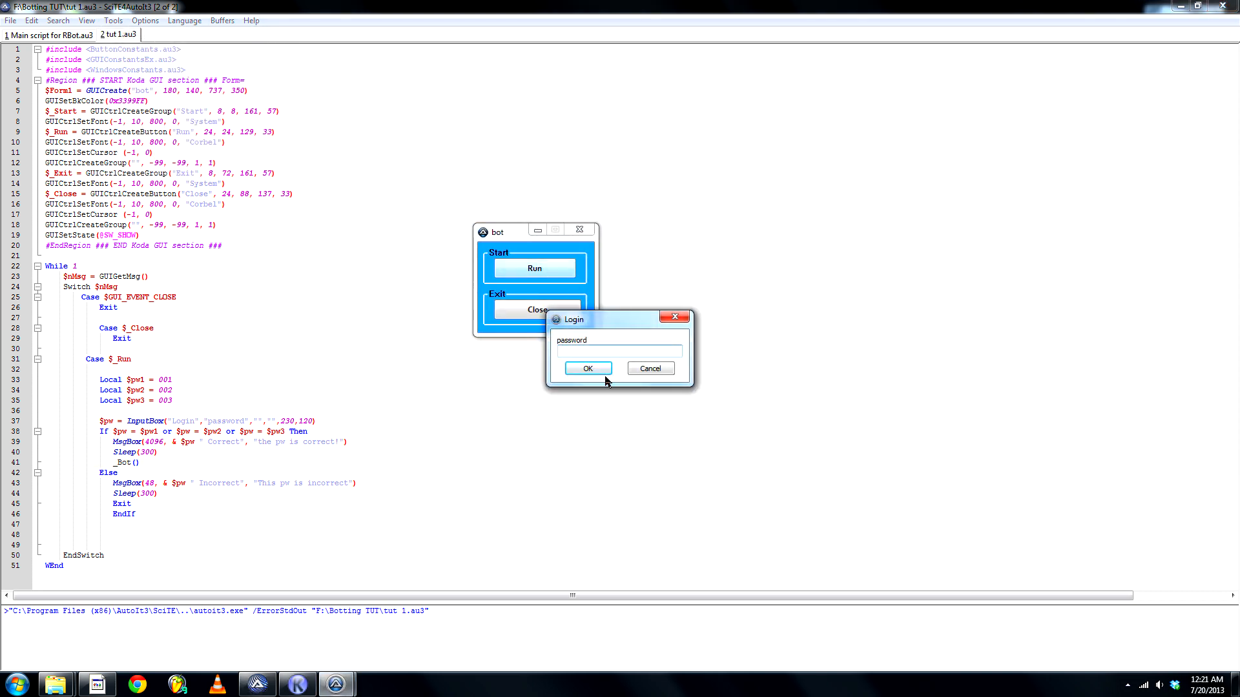
text(004)
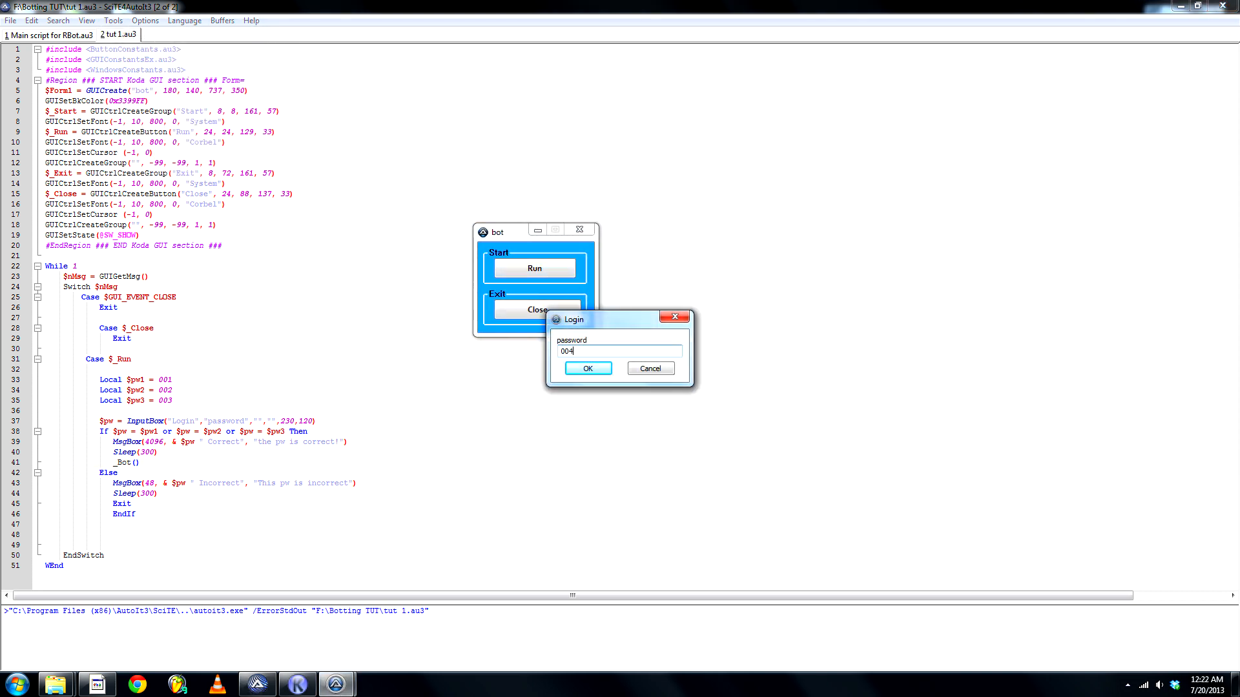
click(586, 368)
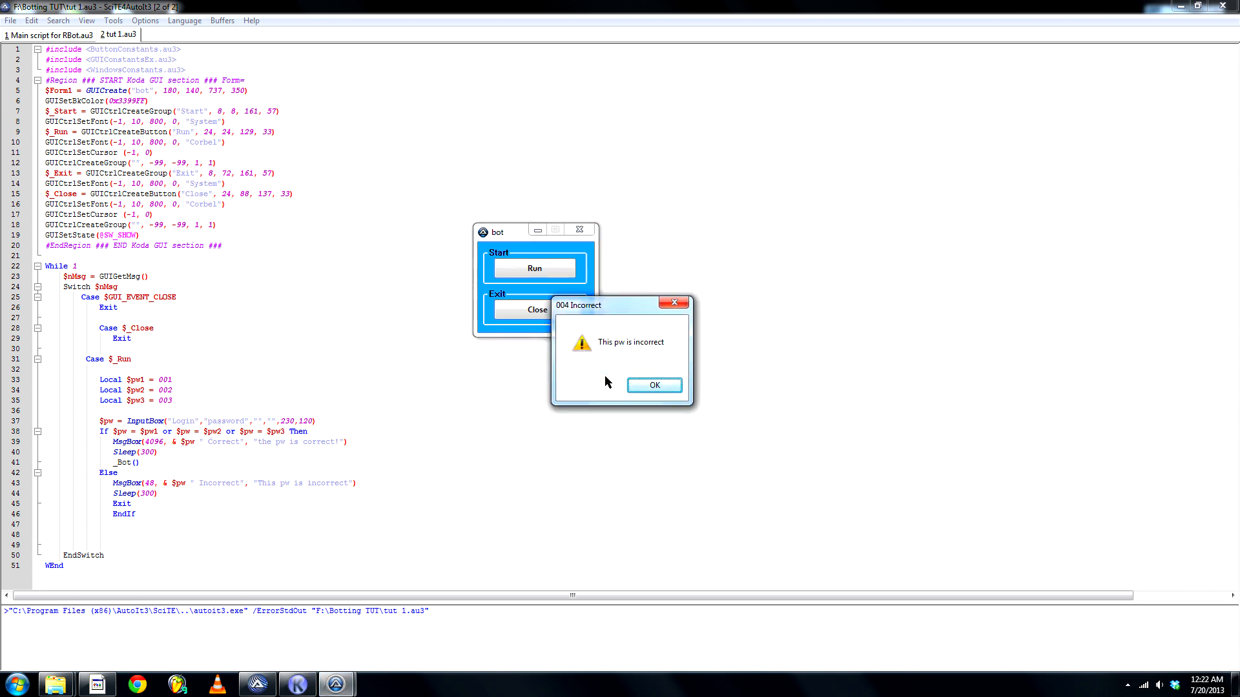
click(652, 385)
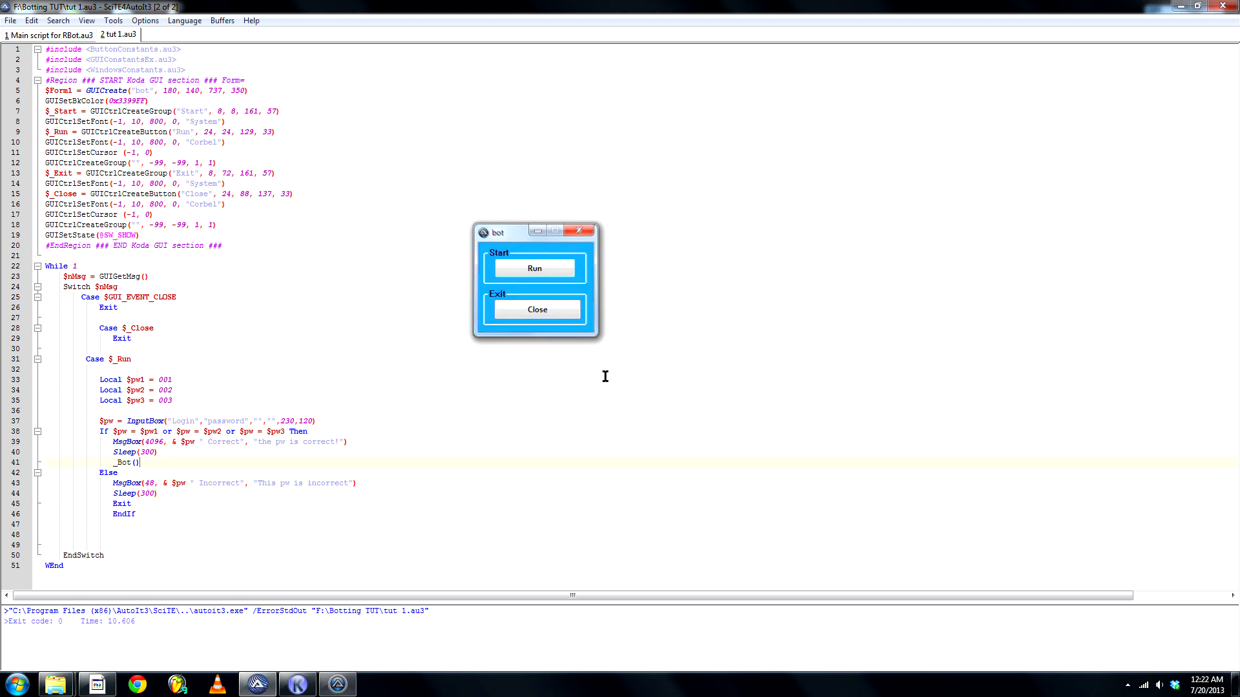
click(577, 229)
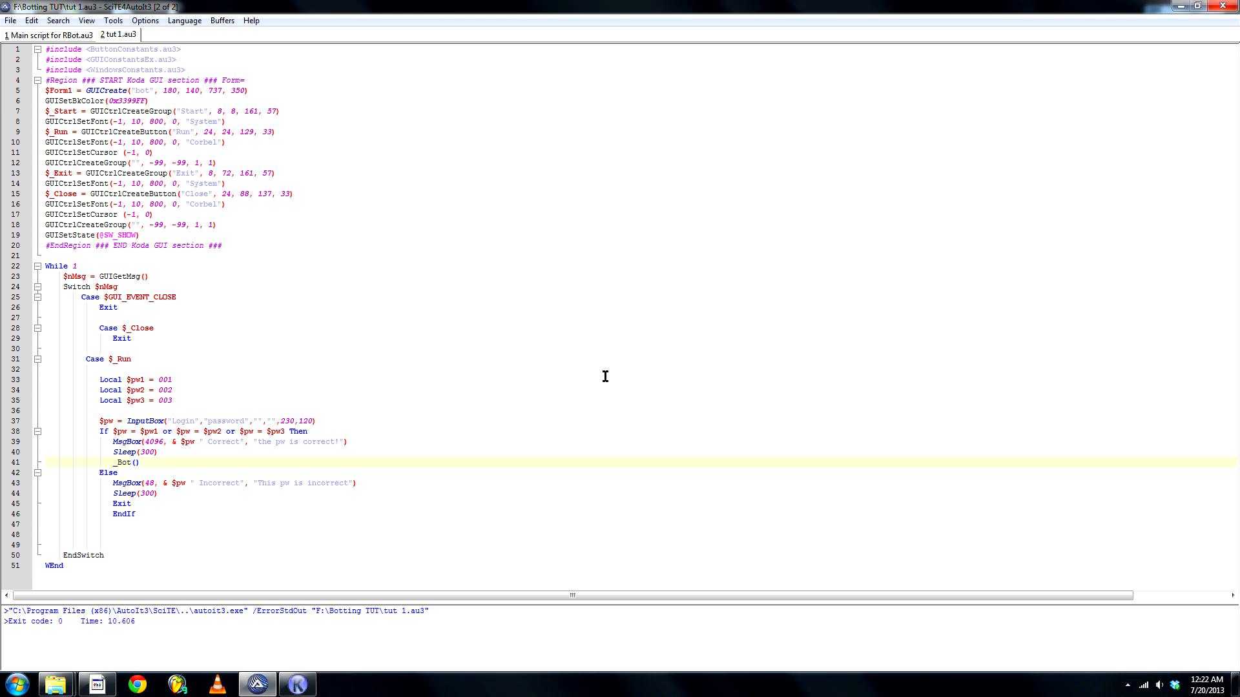
mouse_move(177, 546)
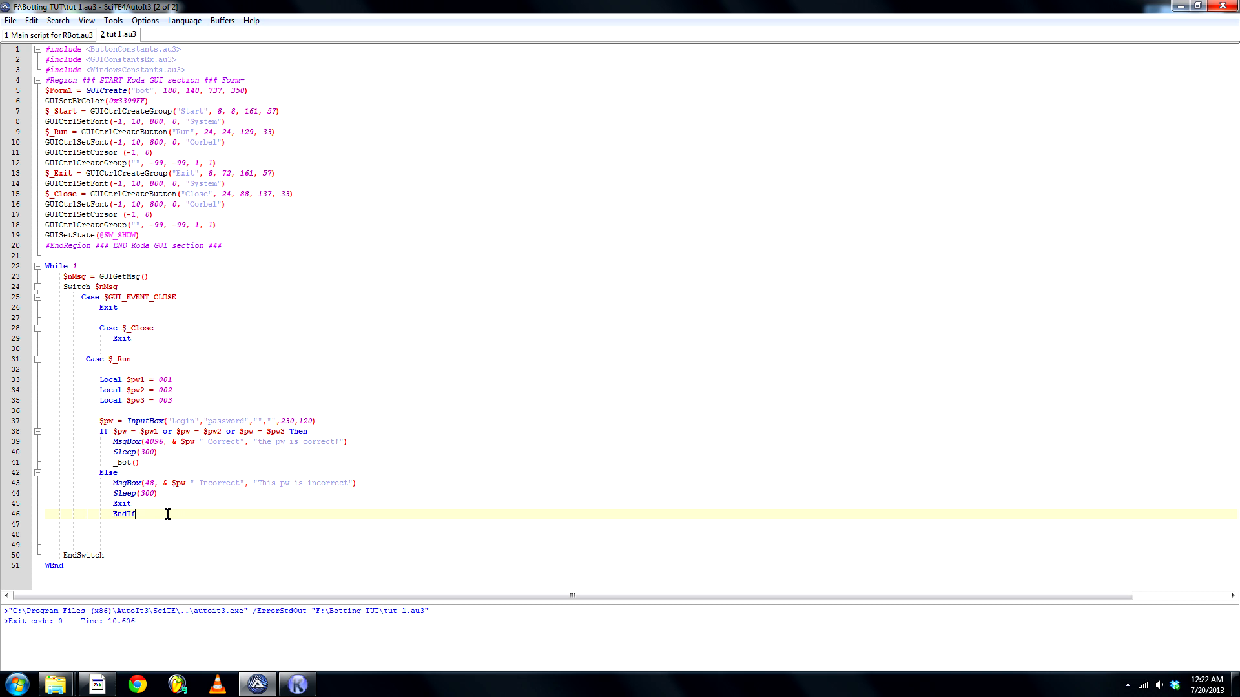
Step: Add a Func _Bot() line after the If block
key(Return)
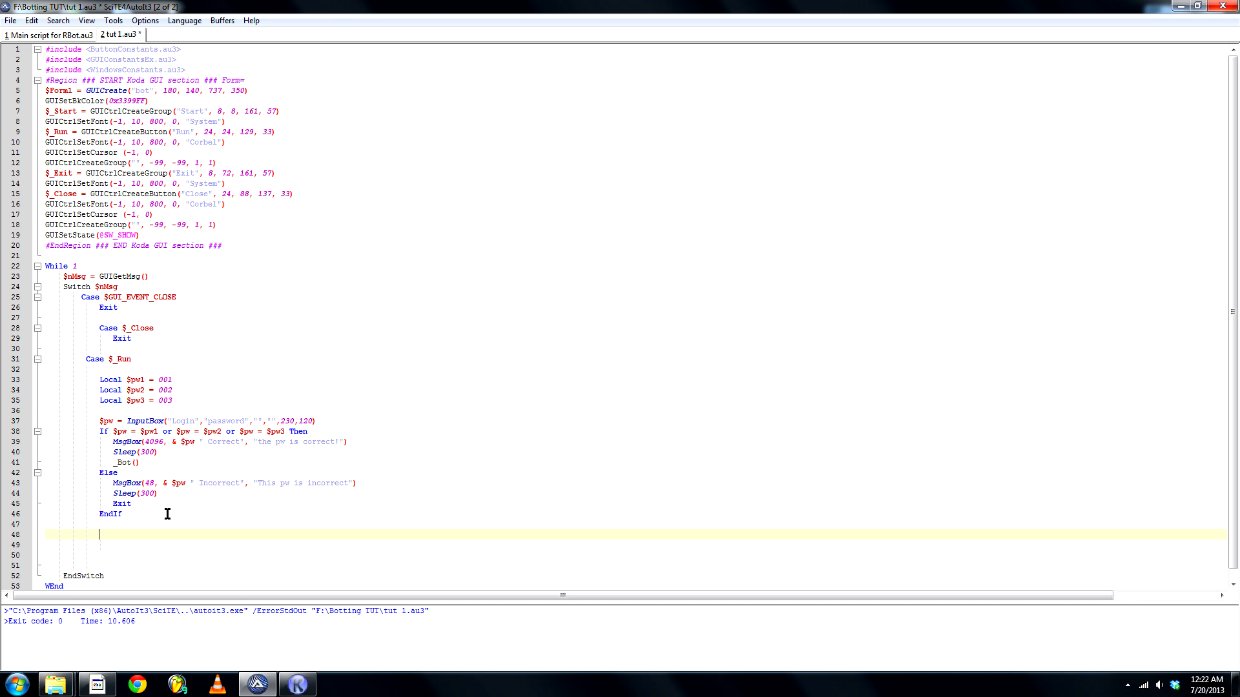
text(Func)
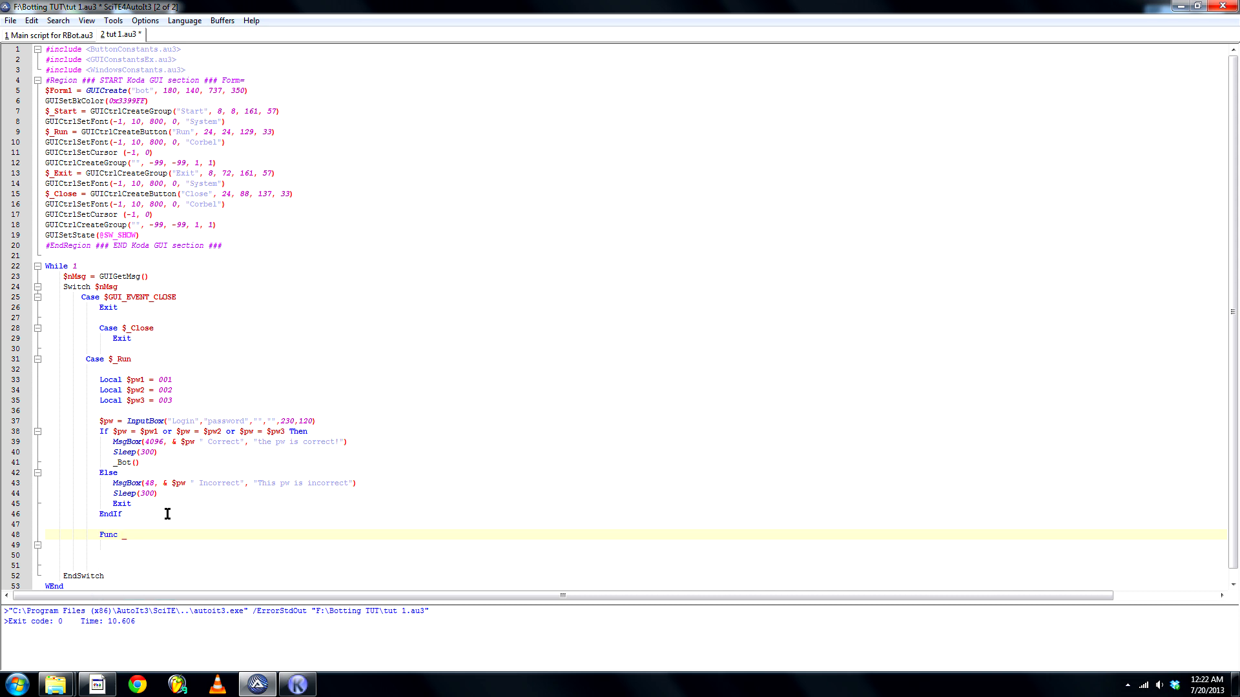
text(_Bot())
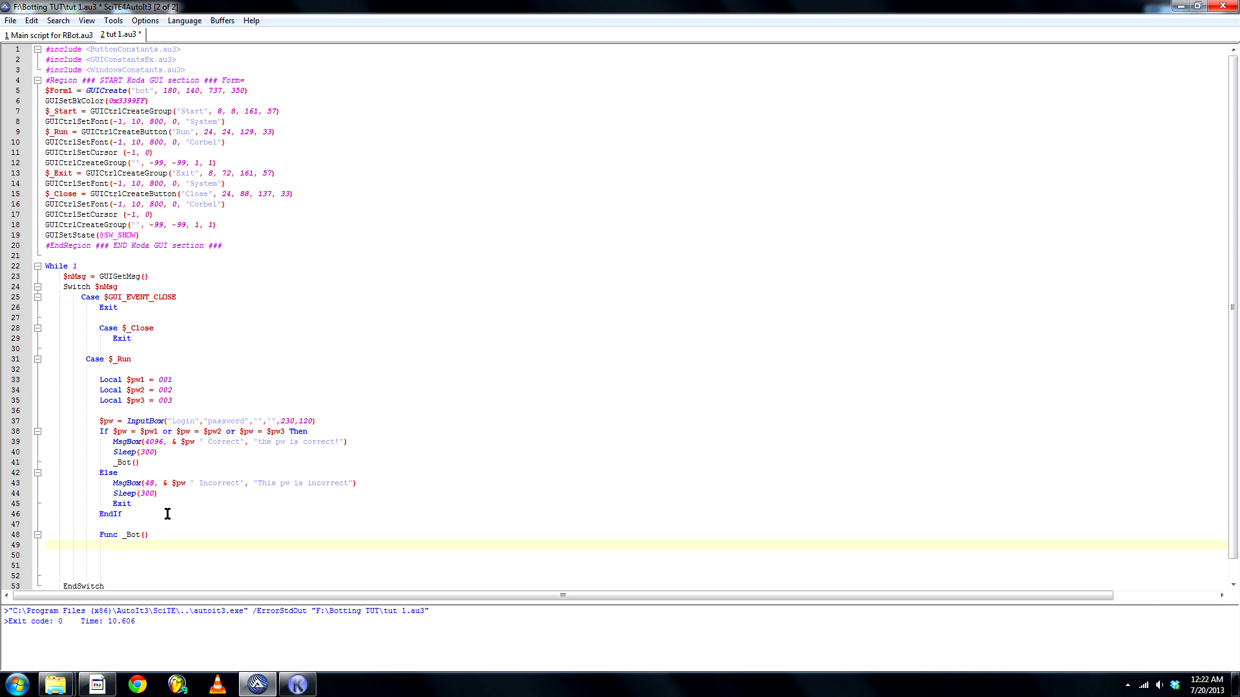
Step: Begin a MouseMove( call inside _Bot using autocomplete
click(115, 545)
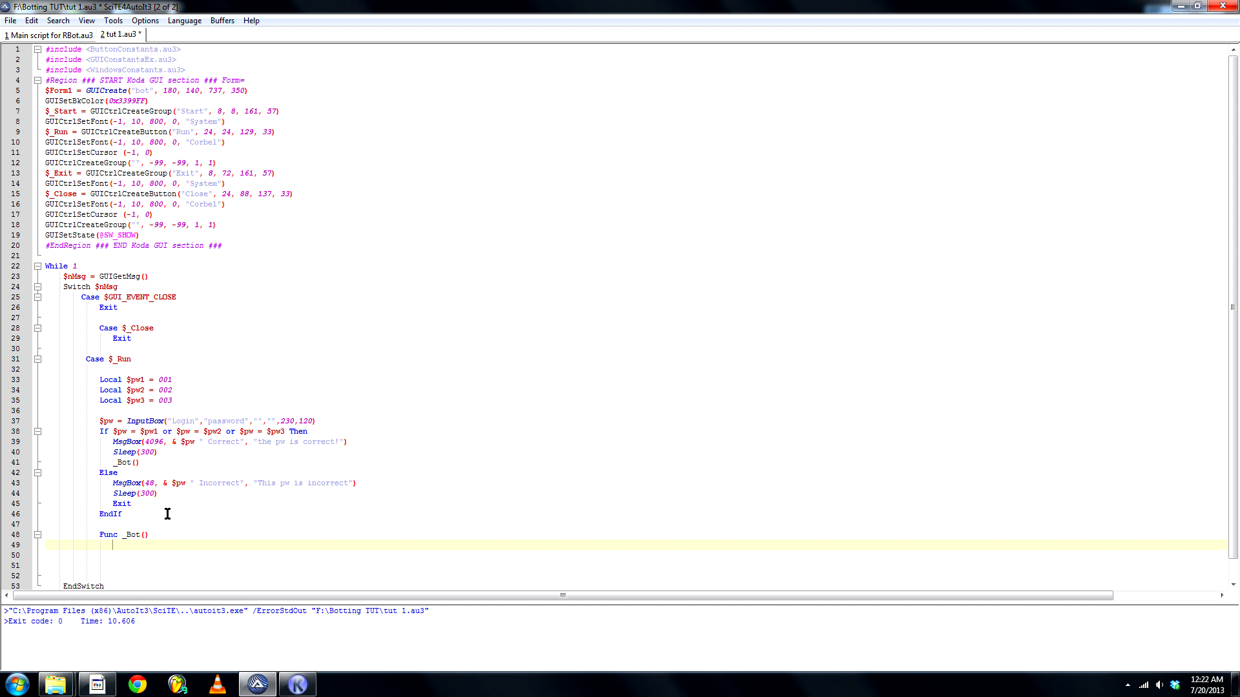
text(mou)
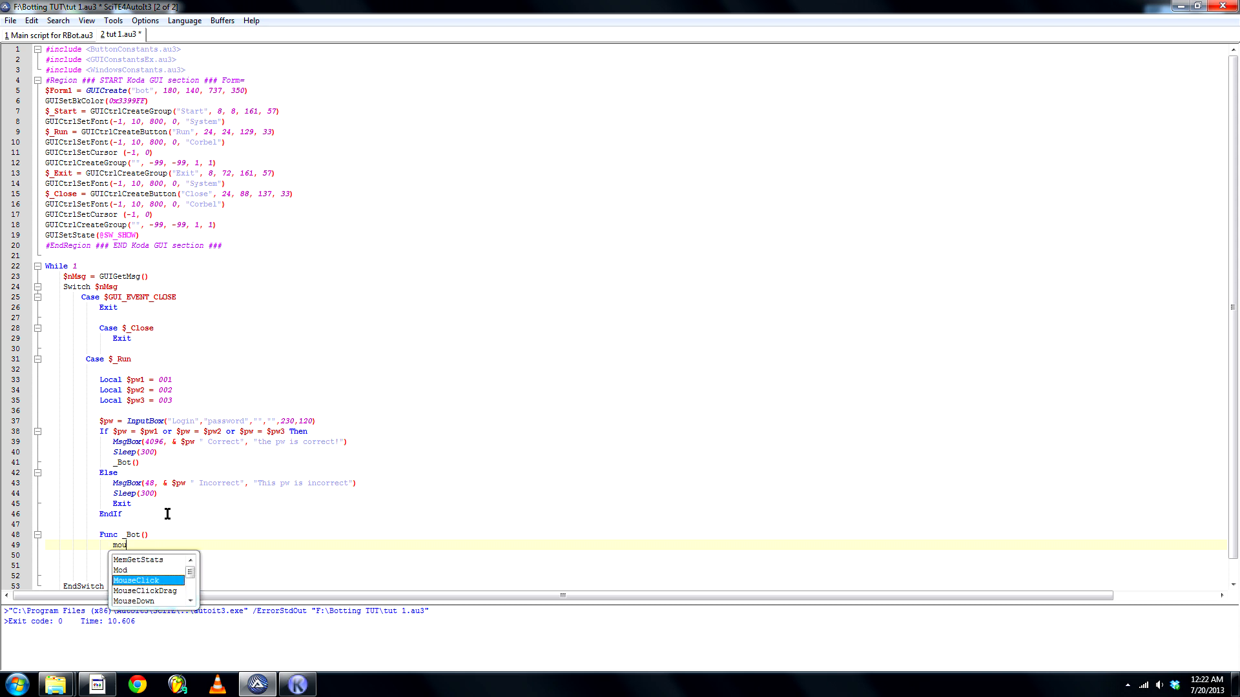
key(Escape)
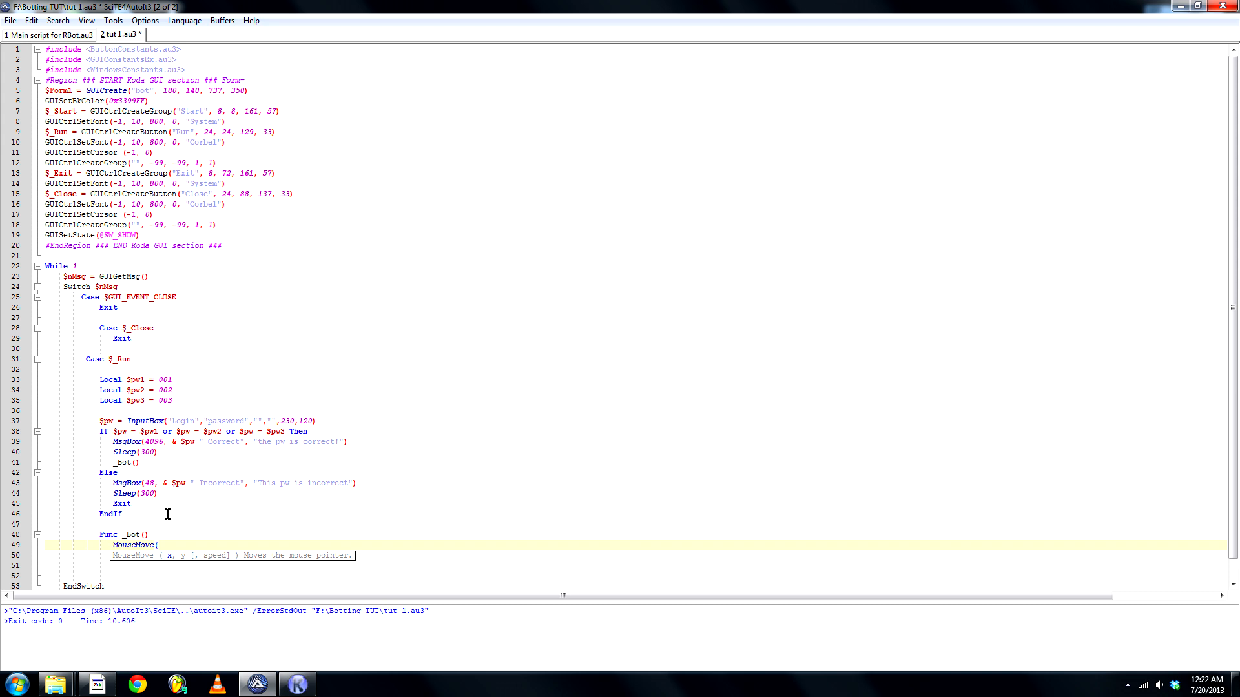
click(14, 681)
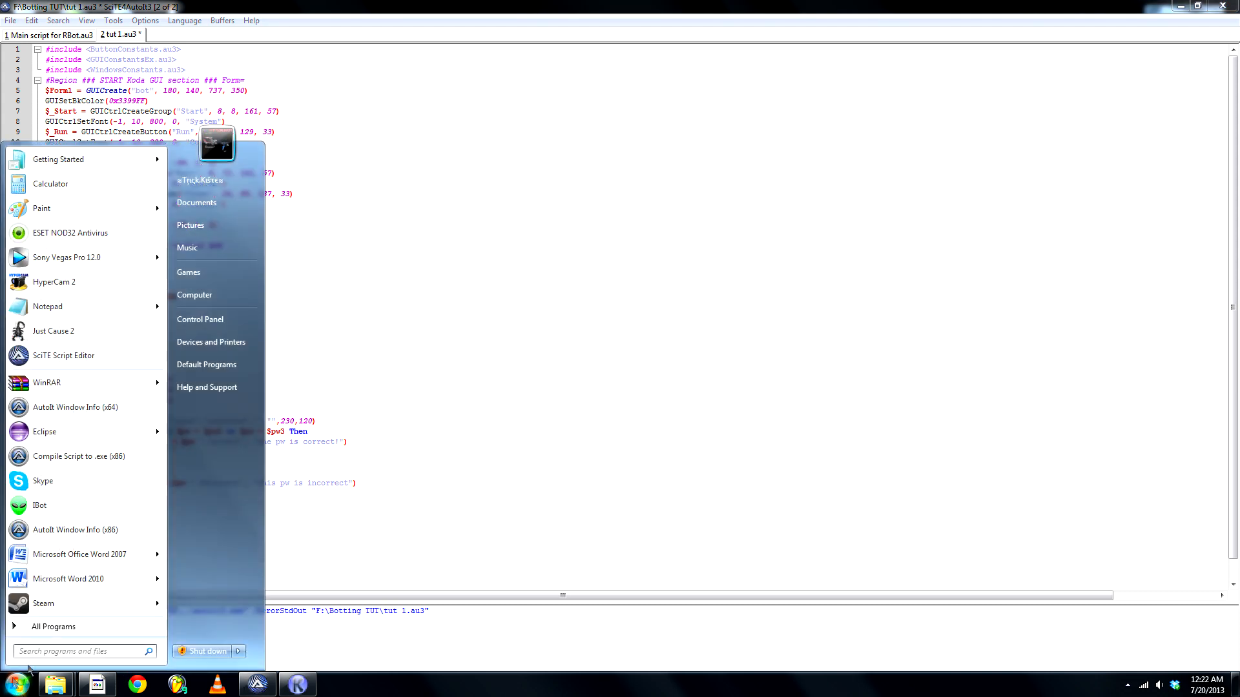
mouse_move(75, 534)
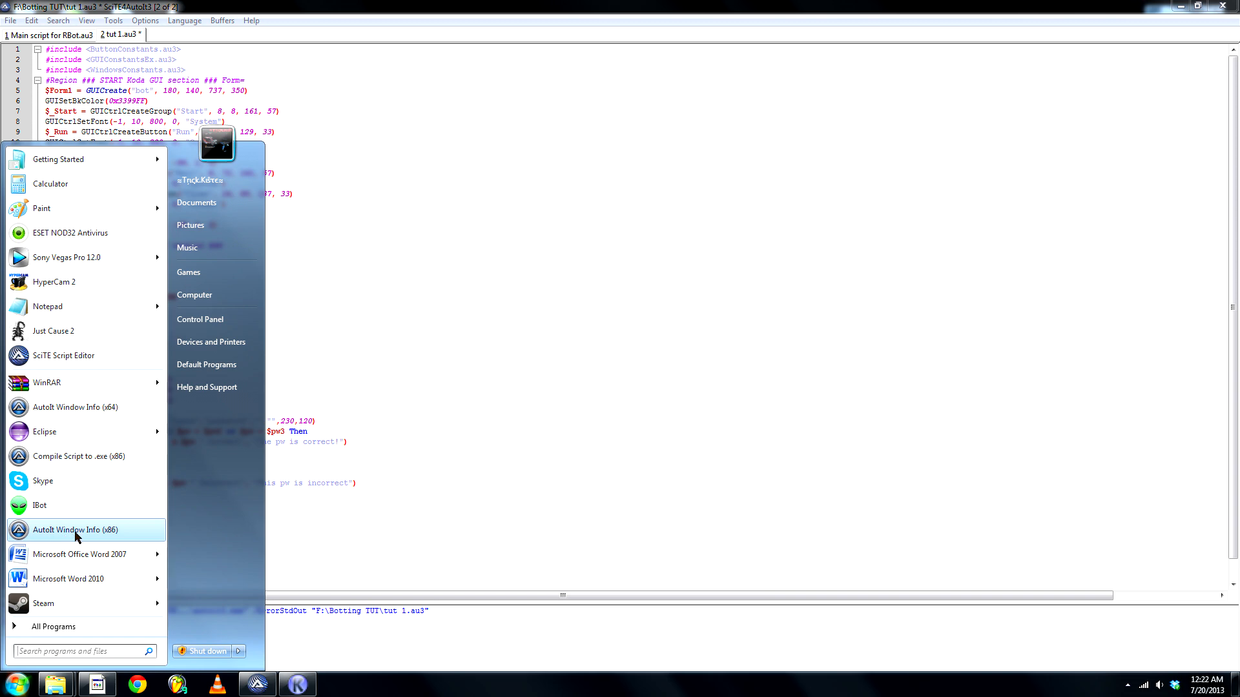
Step: Launch AutoIt Window Info (x86) to read target position 571, 253, then return to the script
click(77, 529)
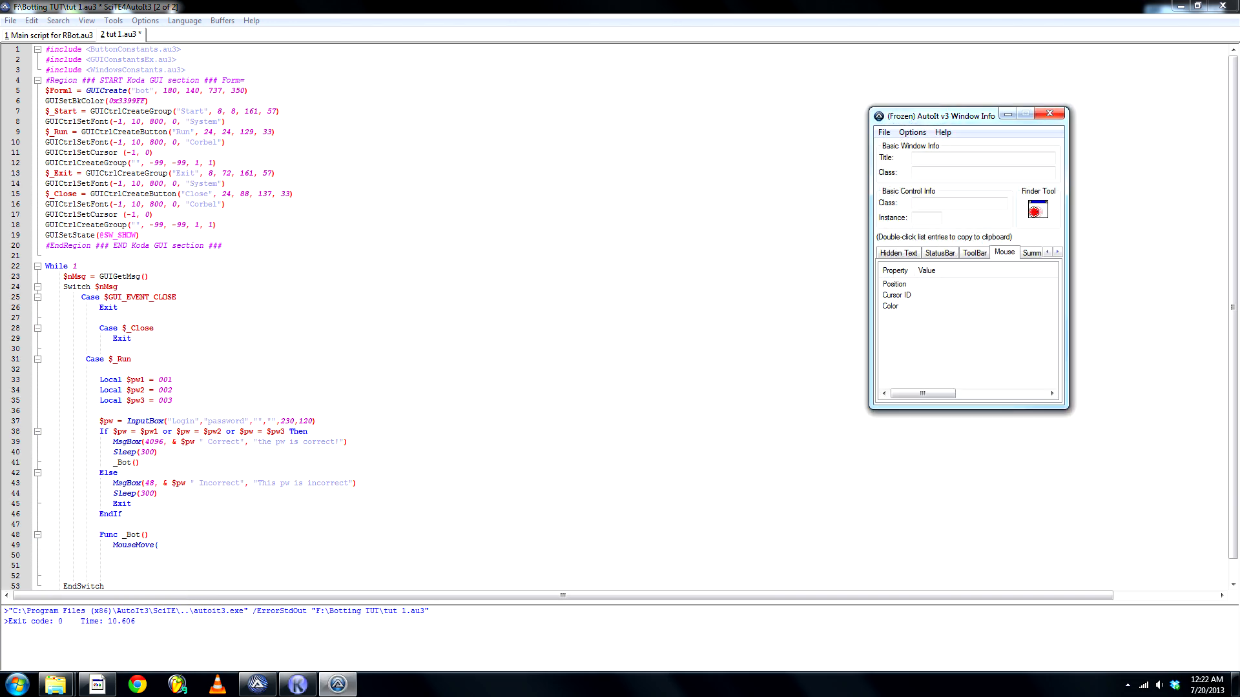
mouse_move(423, 37)
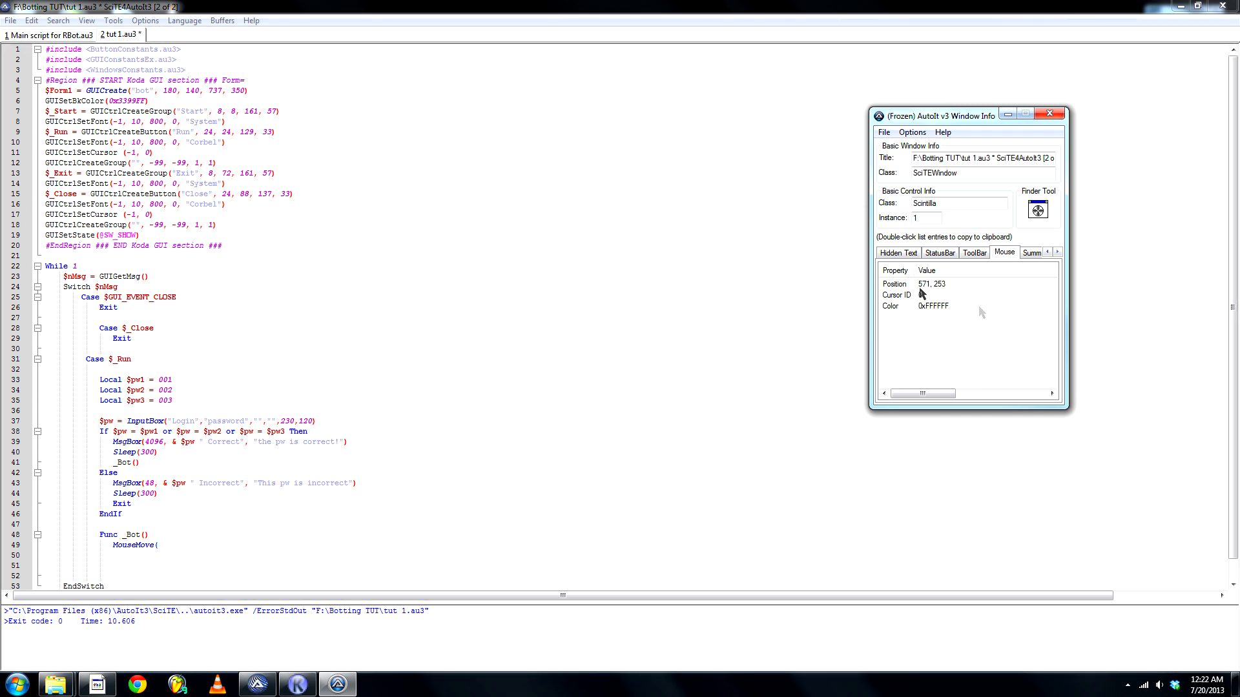
mouse_move(997, 328)
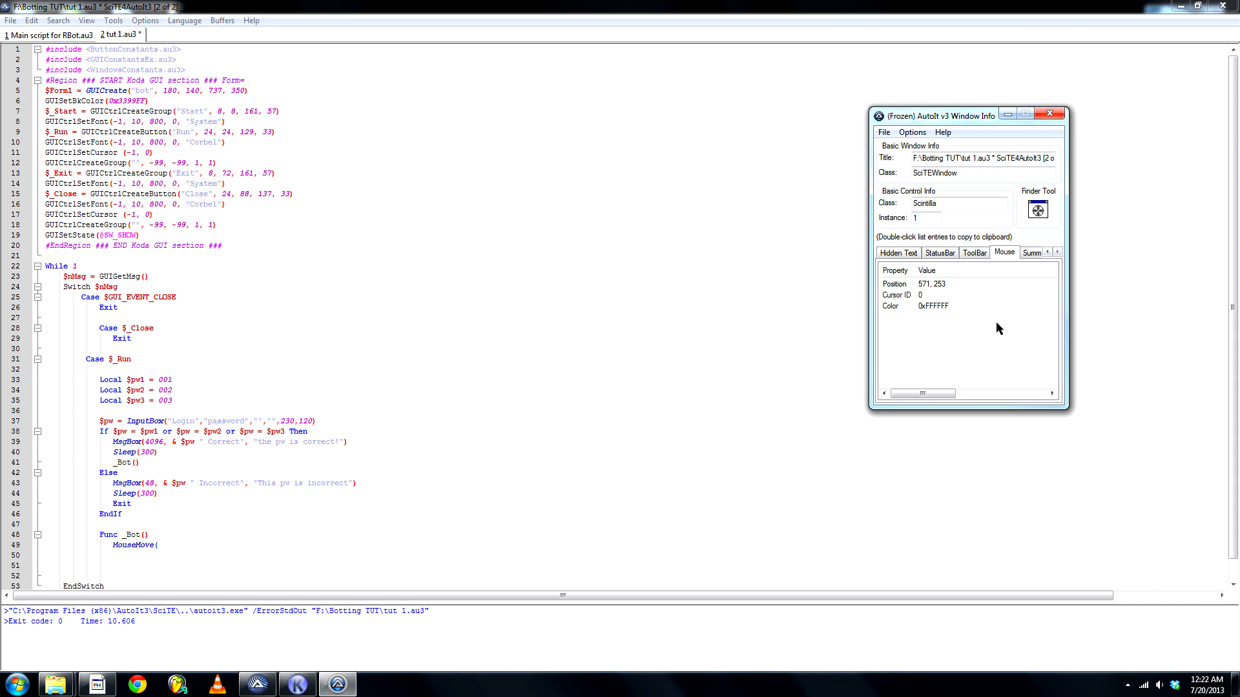
click(183, 546)
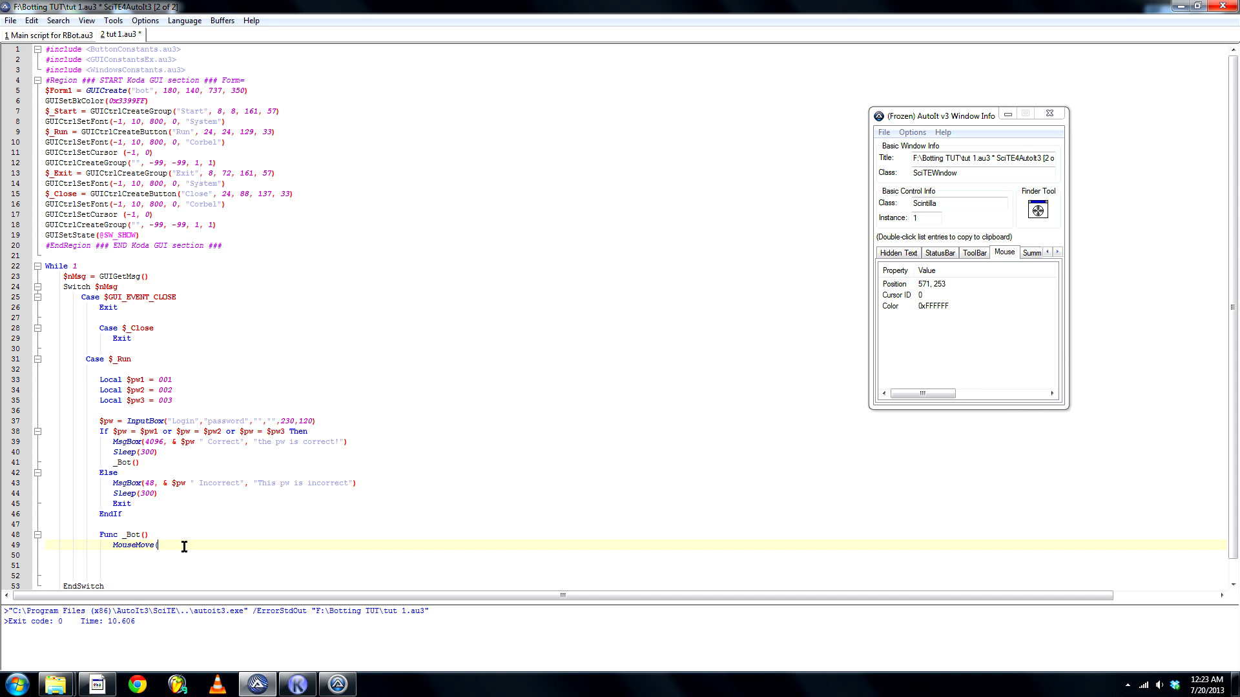
Step: Complete the call as MouseMove(571,253,10)
text(5)
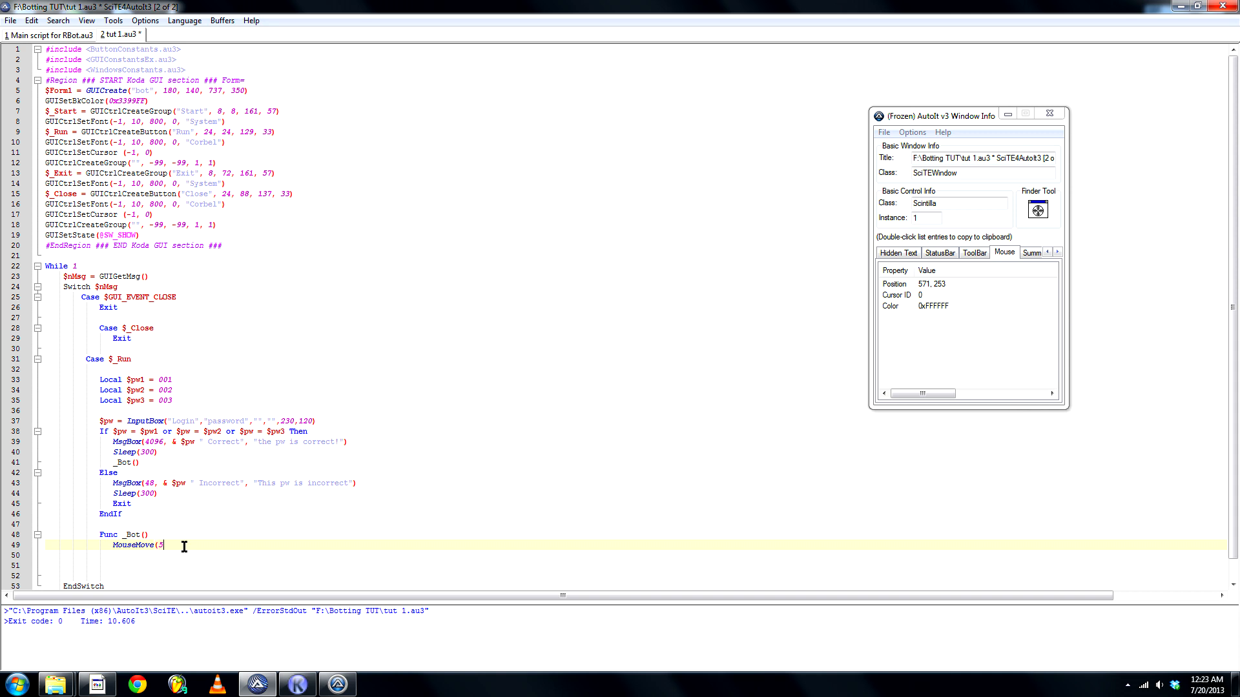
text(71.)
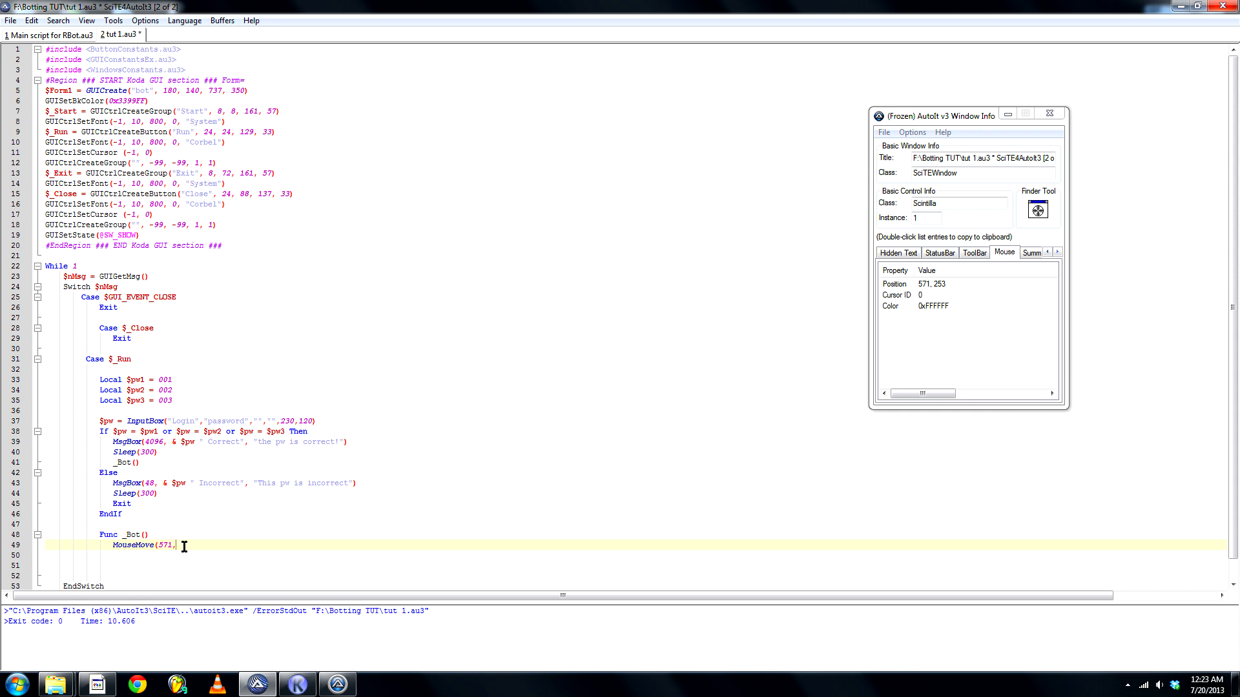
text(253)
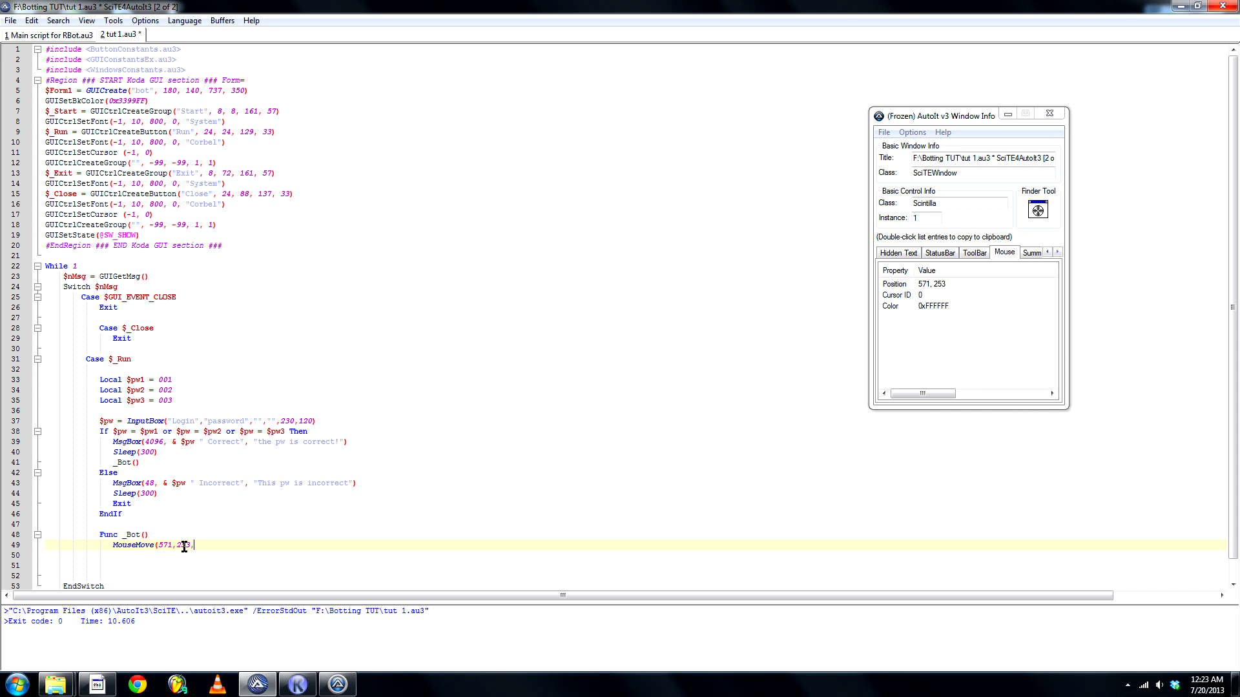
text(,10))
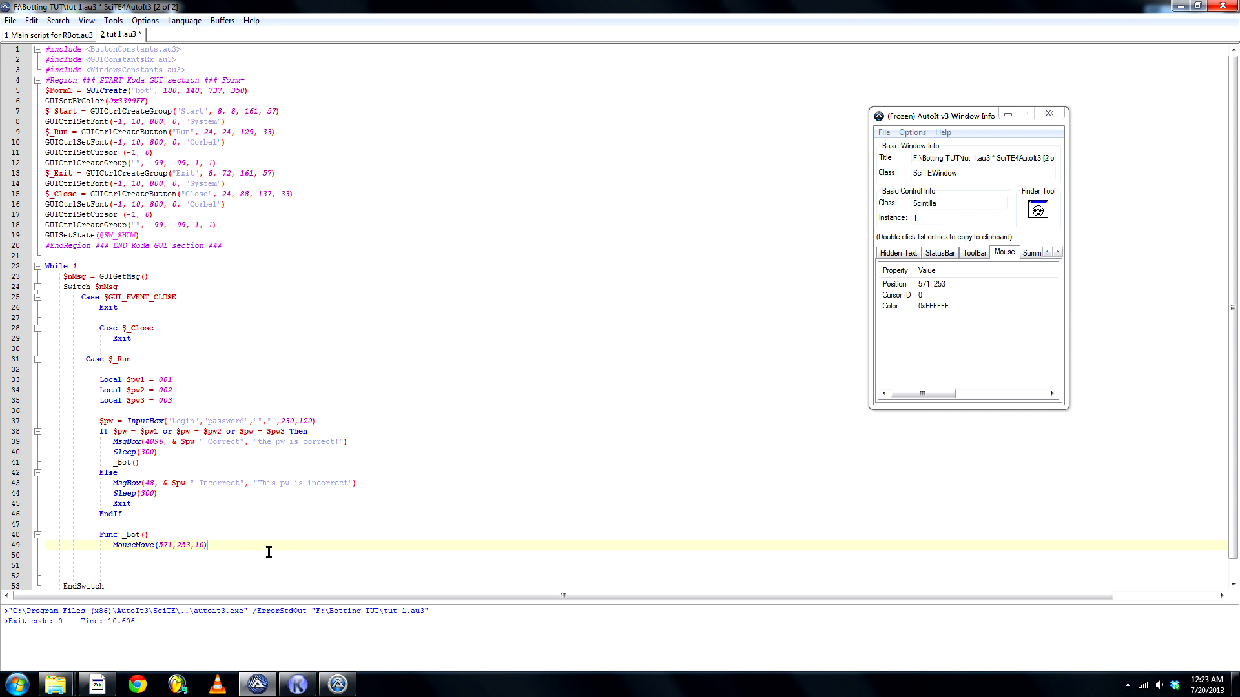
Step: Add Sleep(500), MouseClick("left") and EndFunc, then open blank lines below Func _Bot()
text(Sleep)
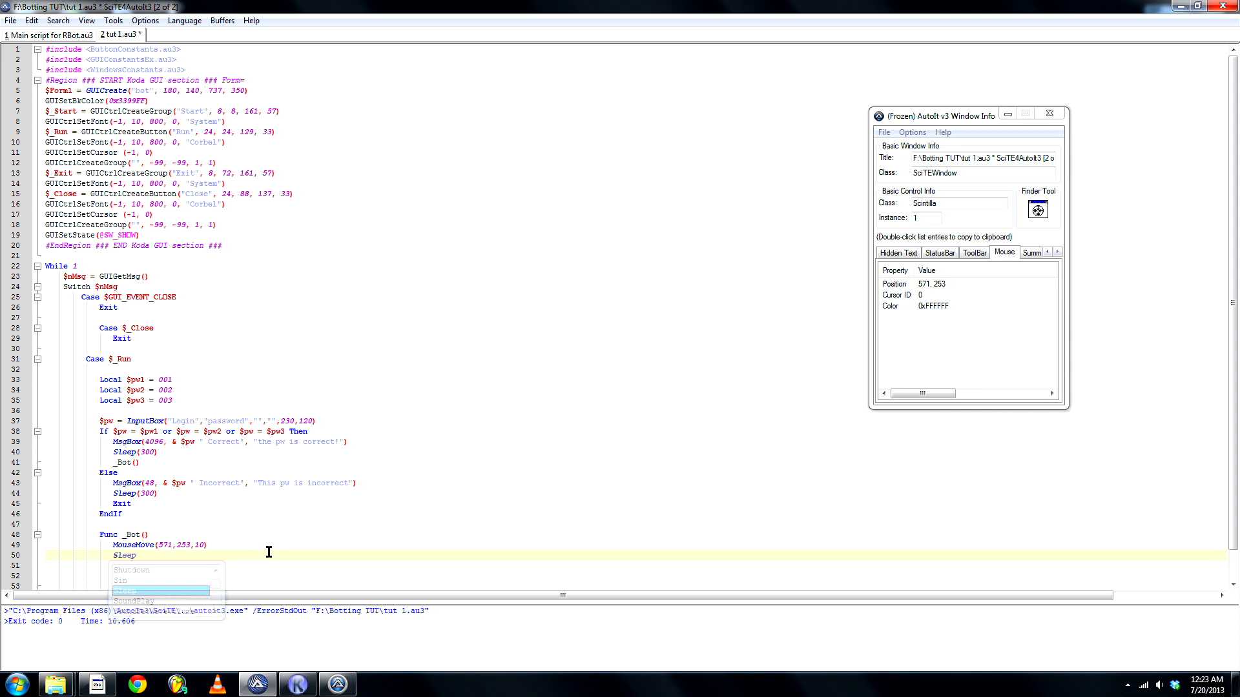
text((500)
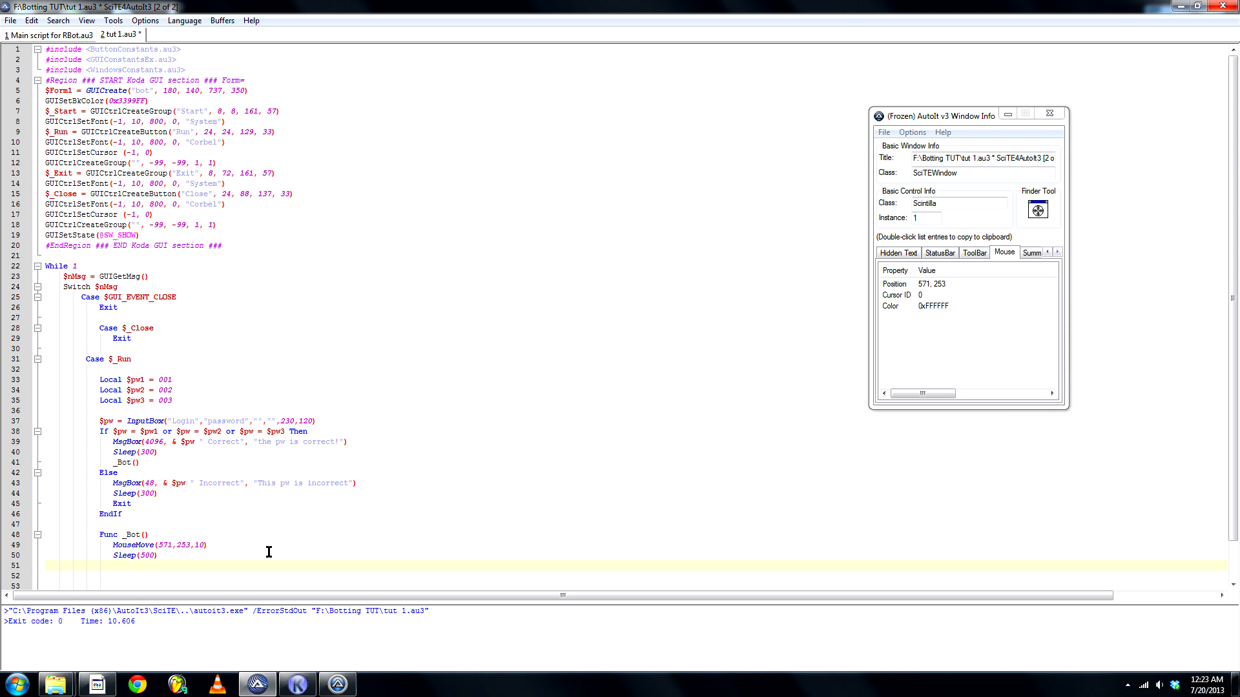
text(MouseClick)
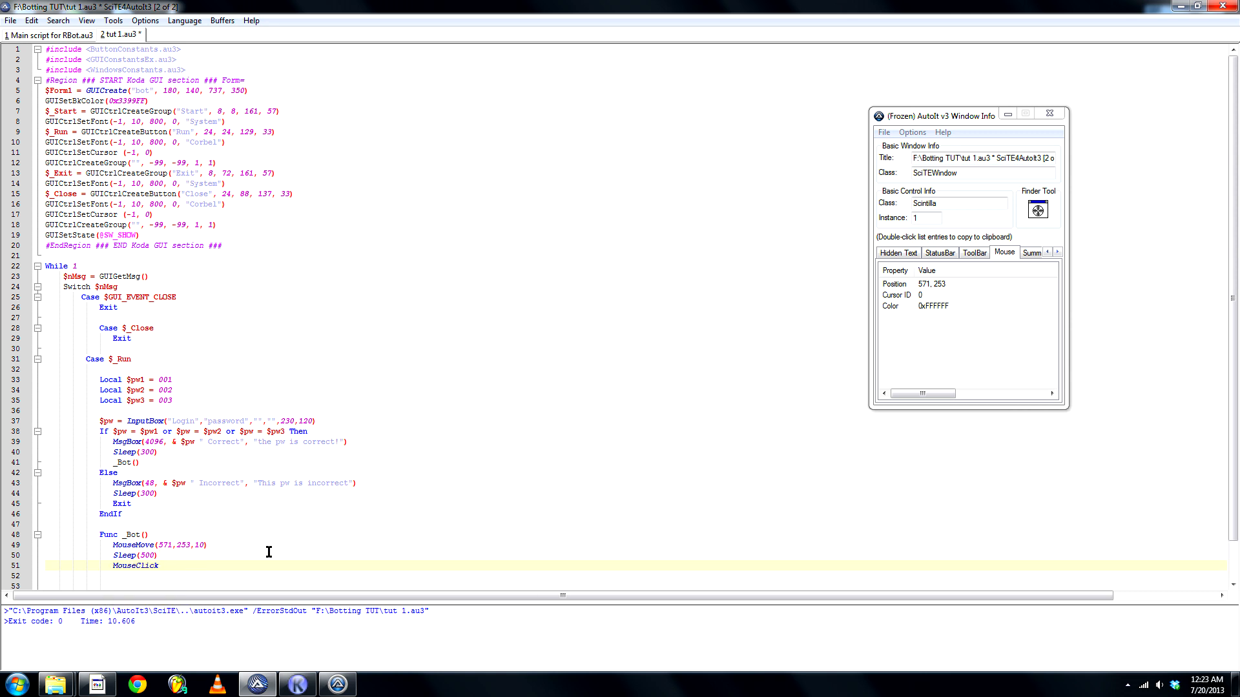
text(("left)
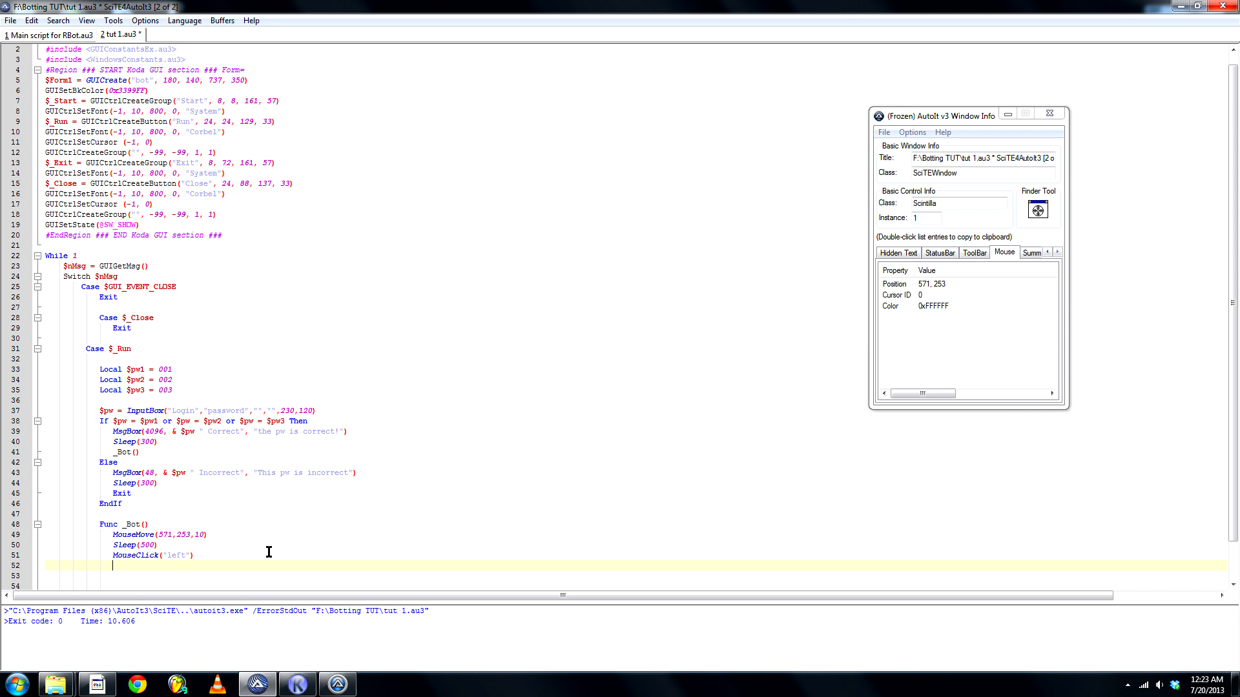
text(EndFunc)
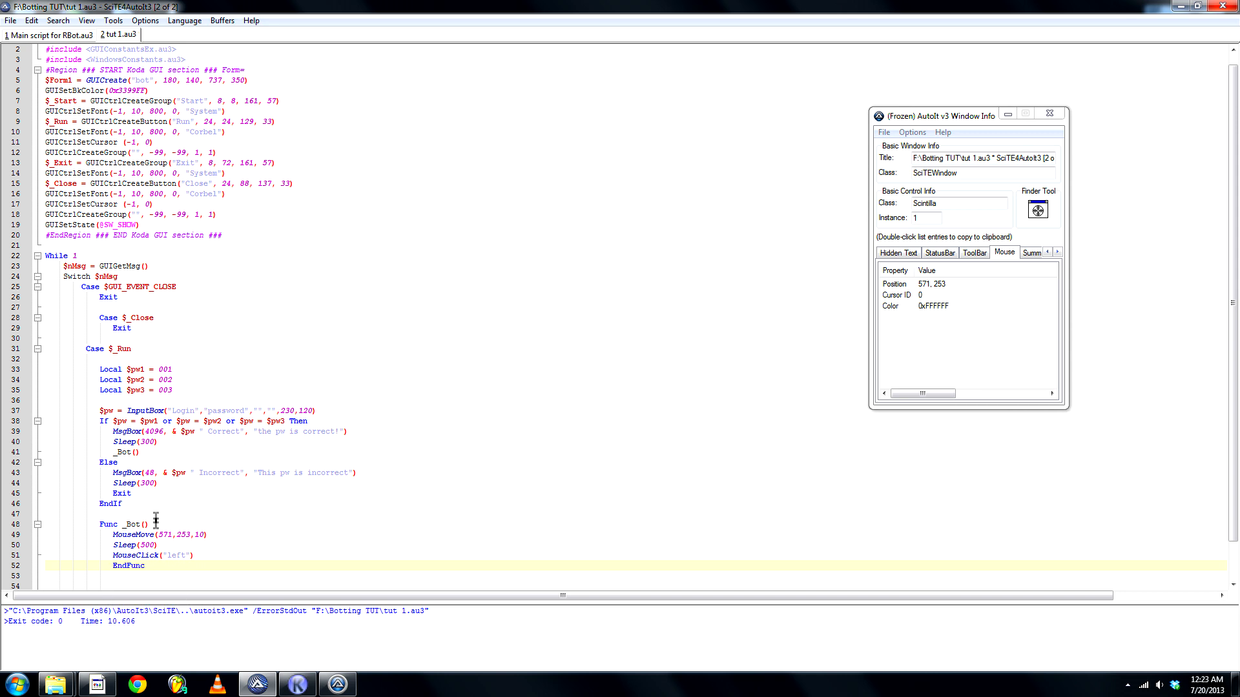
click(166, 524)
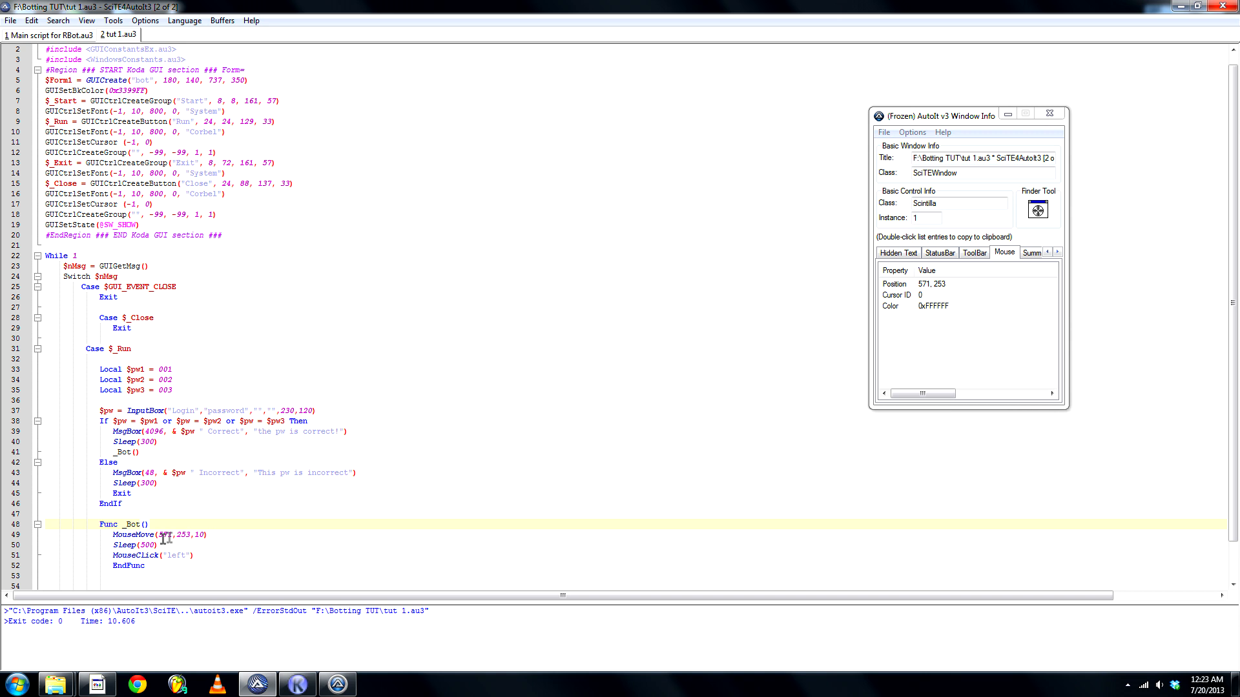
mouse_move(166, 528)
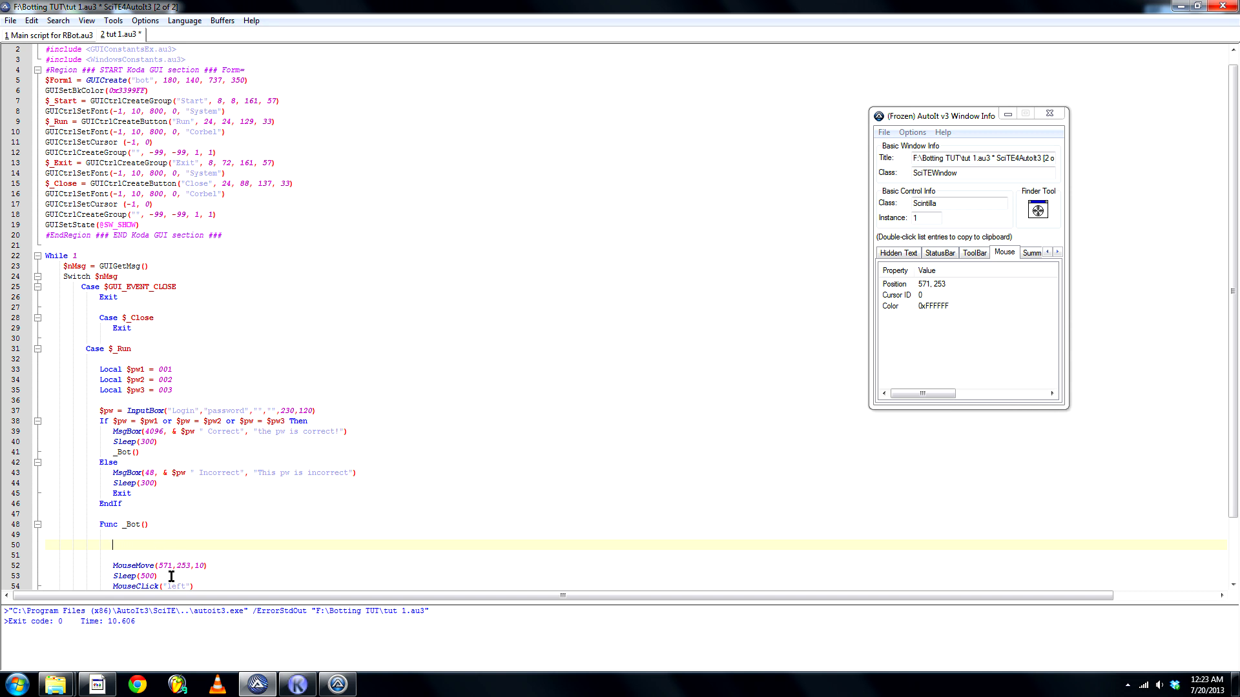
Step: Declare Local $coord1 = 571 and $coord2 = 253 at the top of _Bot
click(182, 566)
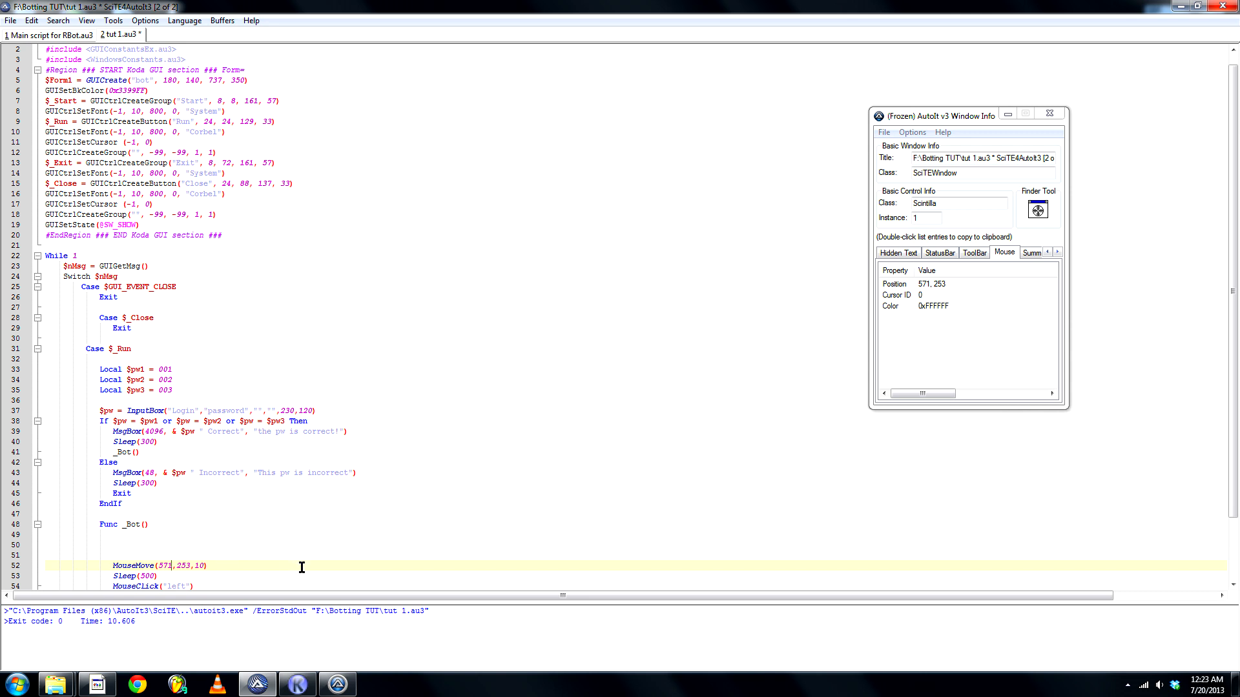
scroll(down, 3)
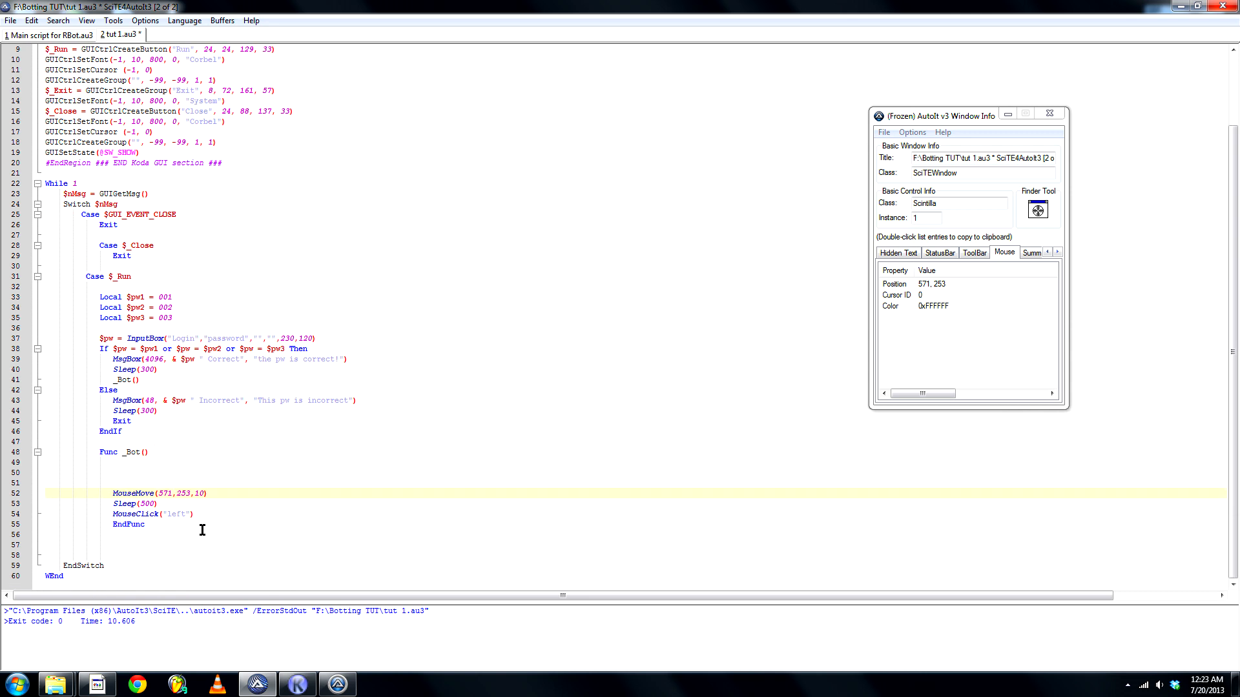
click(122, 473)
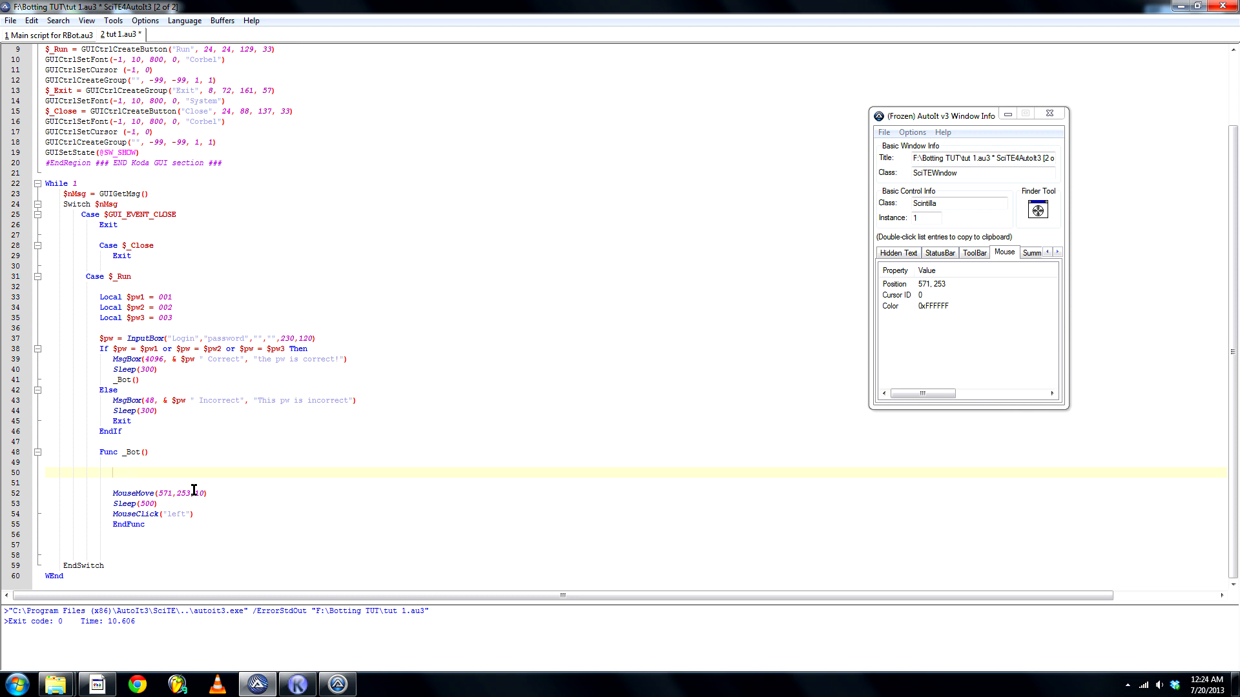
text(lo)
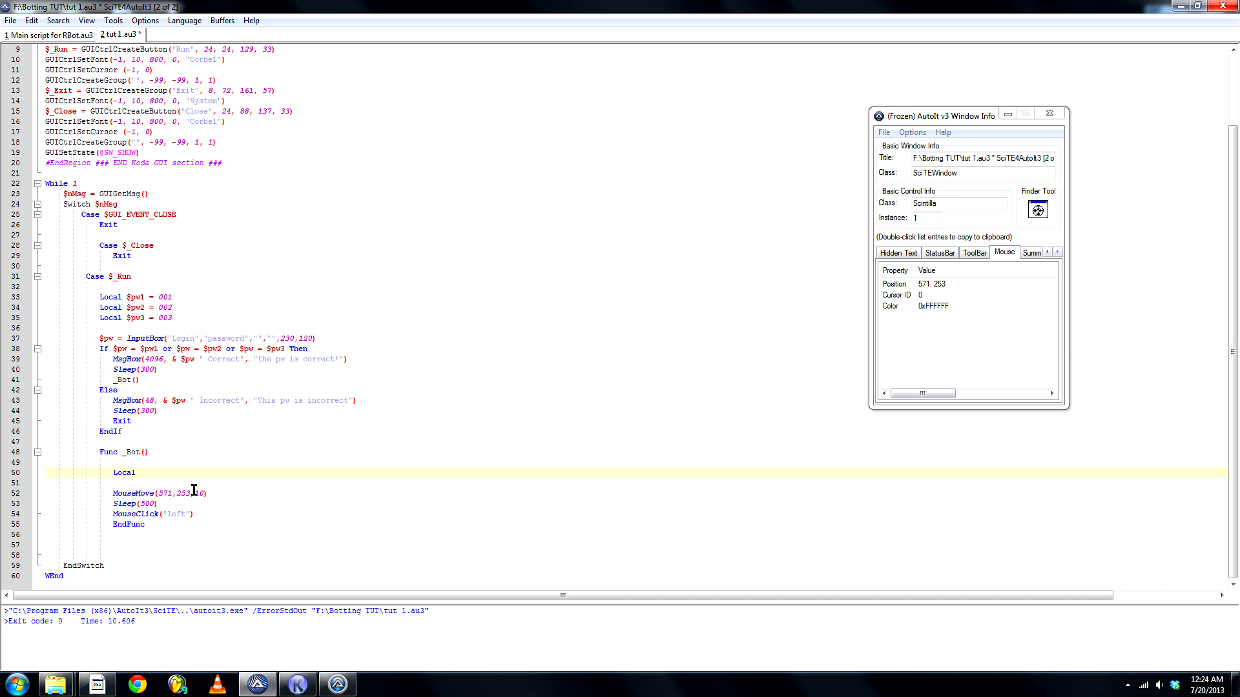
text($coord)
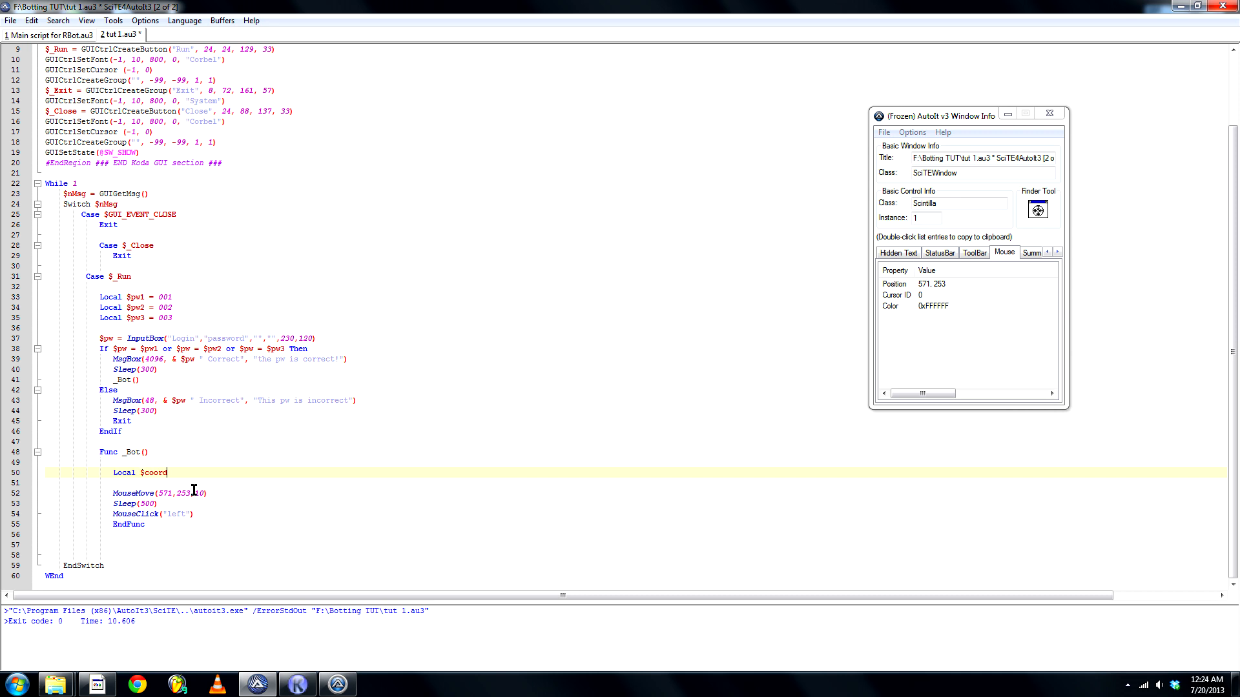
text(1 =)
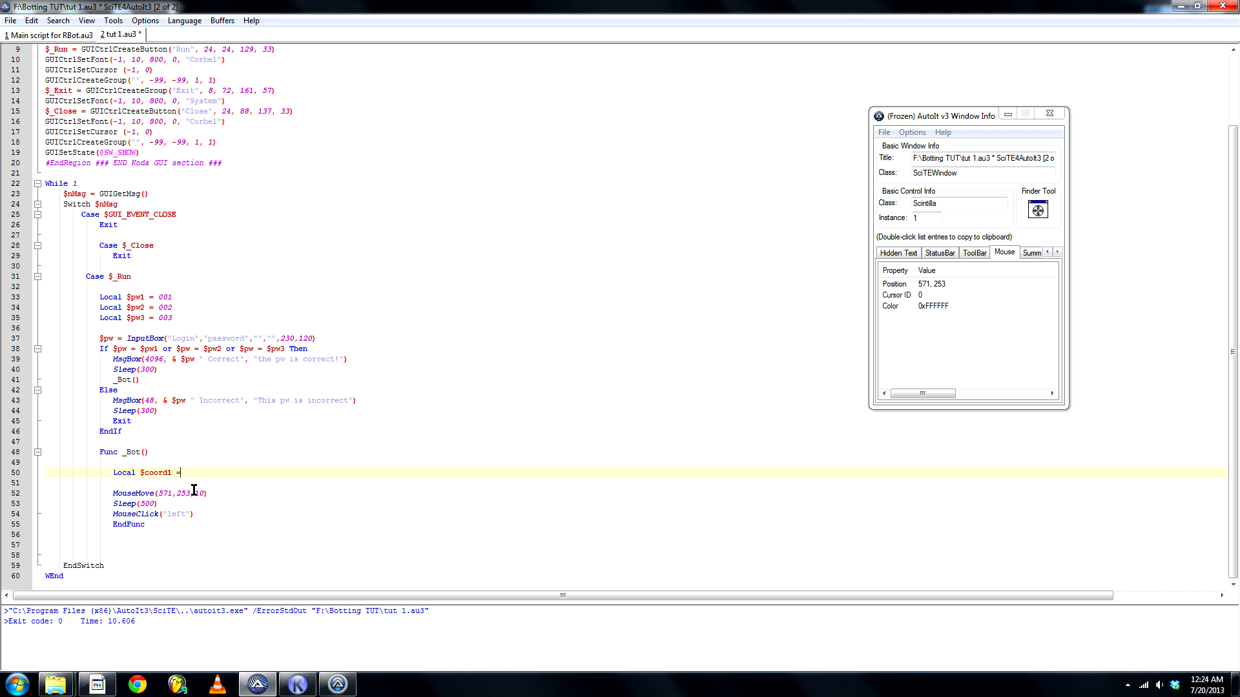
text(5)
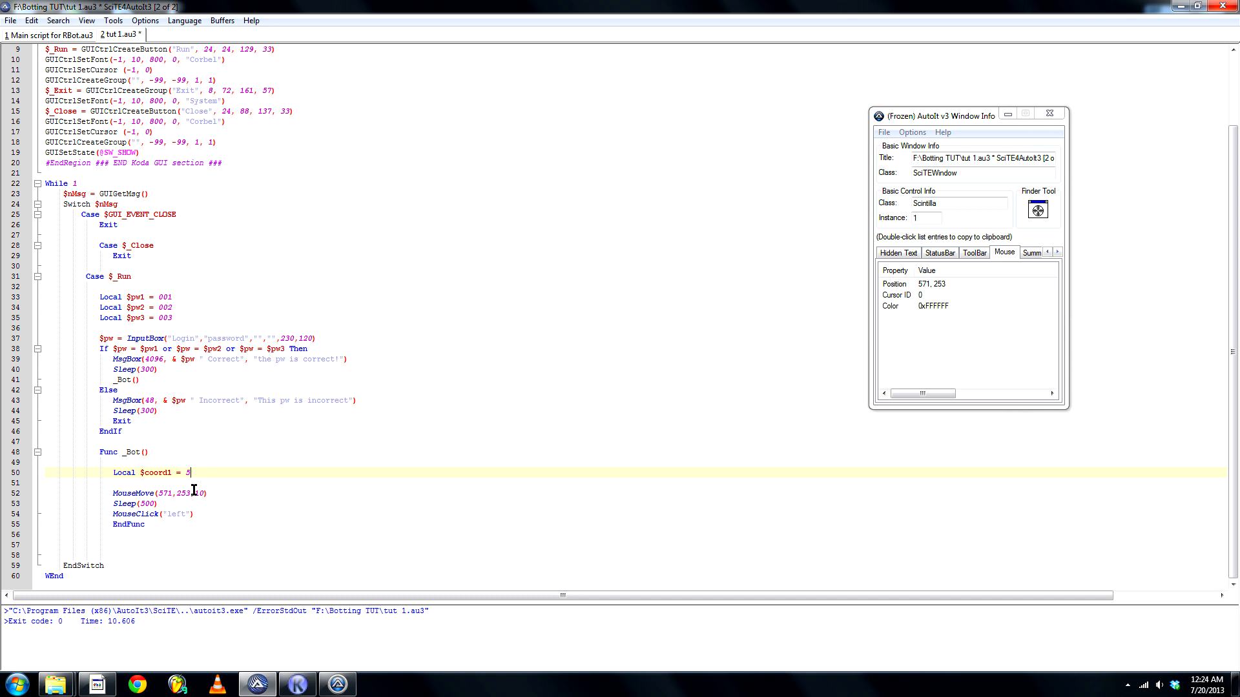
text(71)
text(Local)
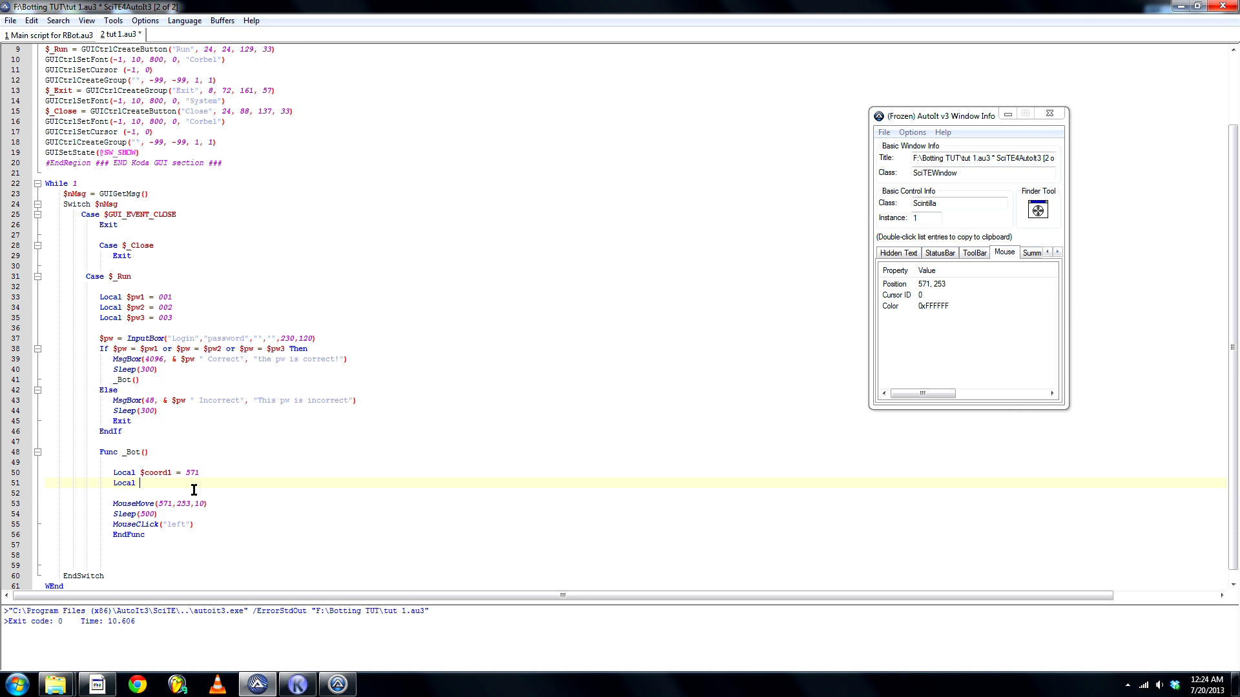
text($coord)
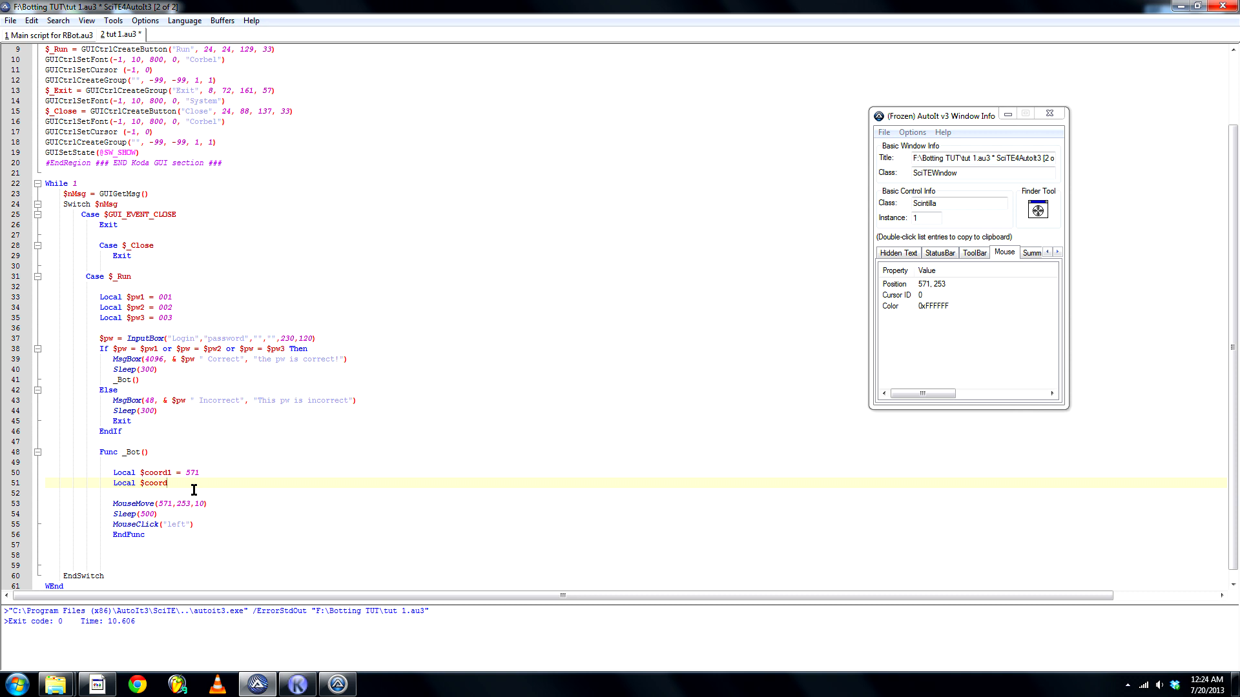
text(2 =)
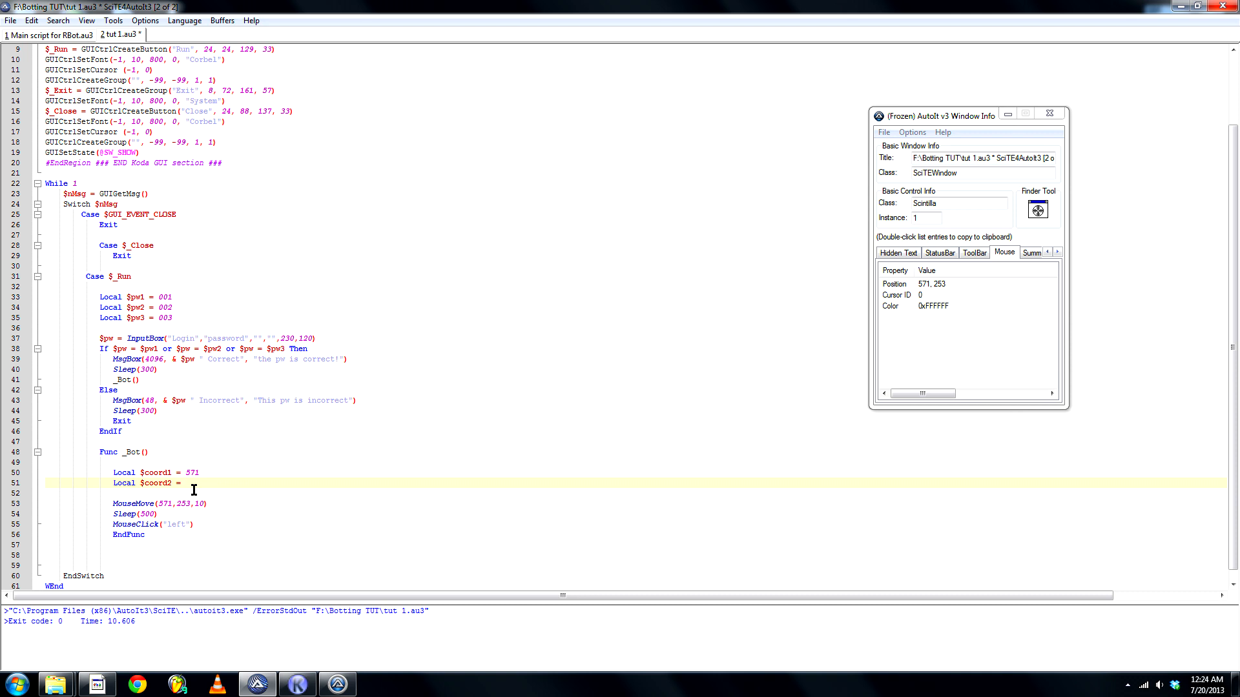
text(253)
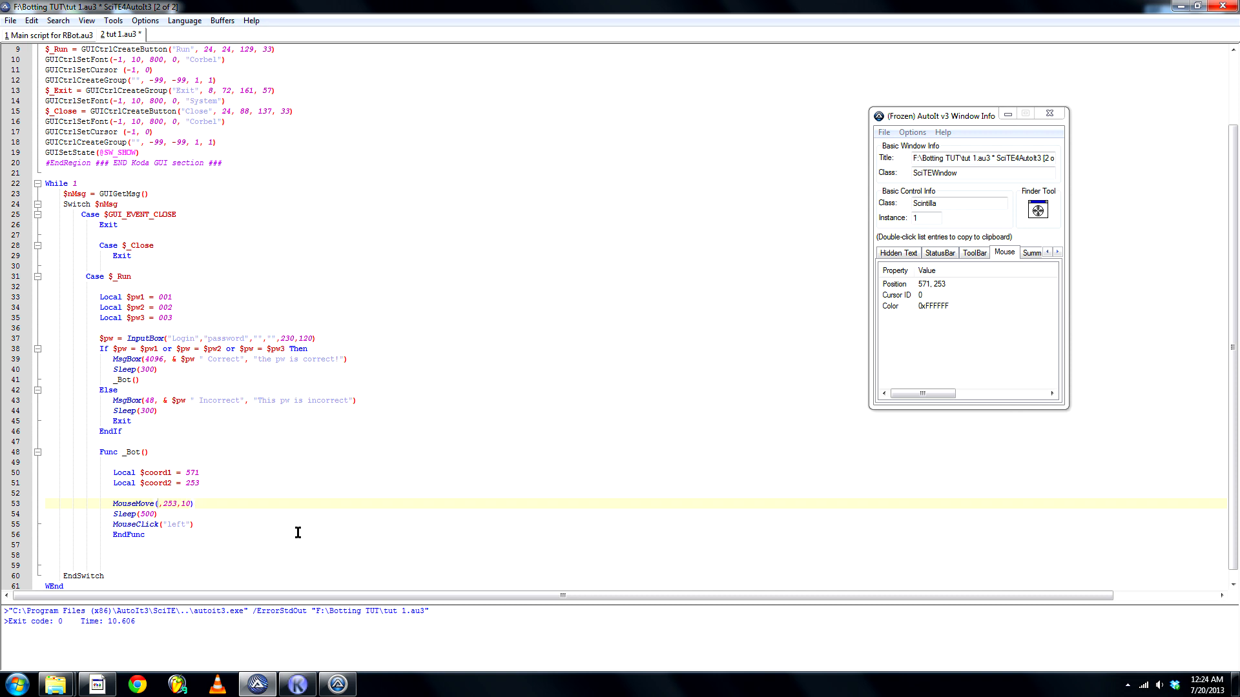
Step: Replace the MouseMove coordinates with $coord1 and $coord2
text($coord1)
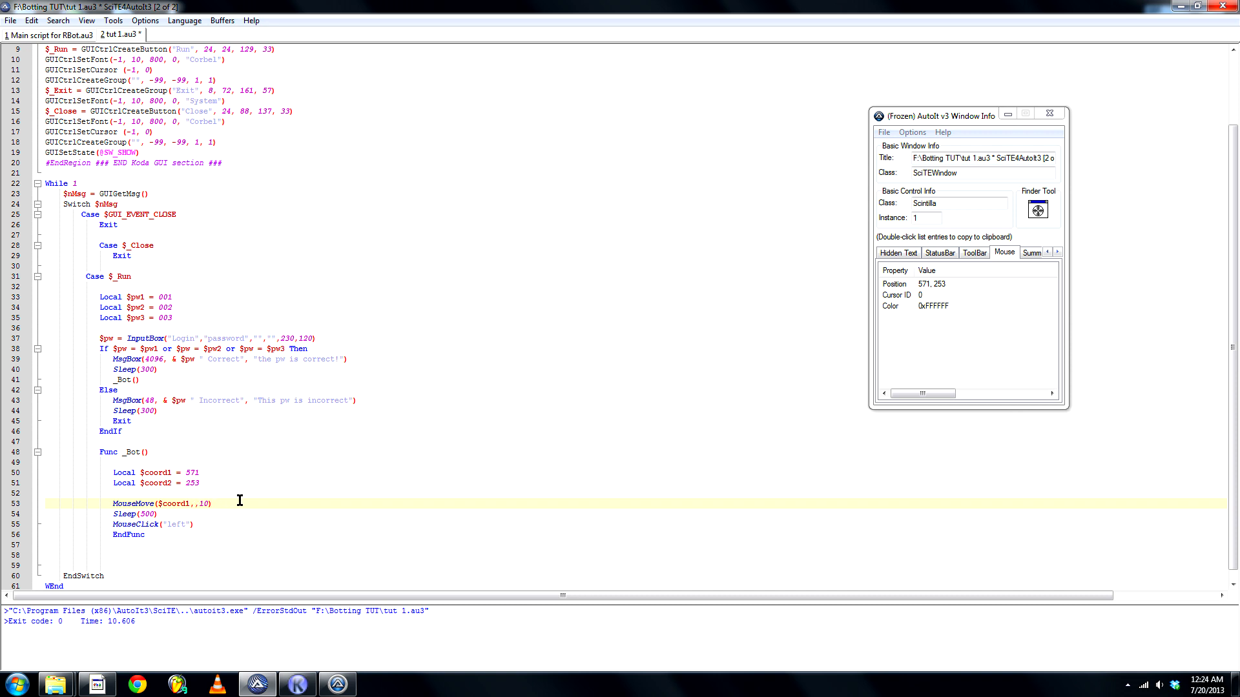
text($coord2)
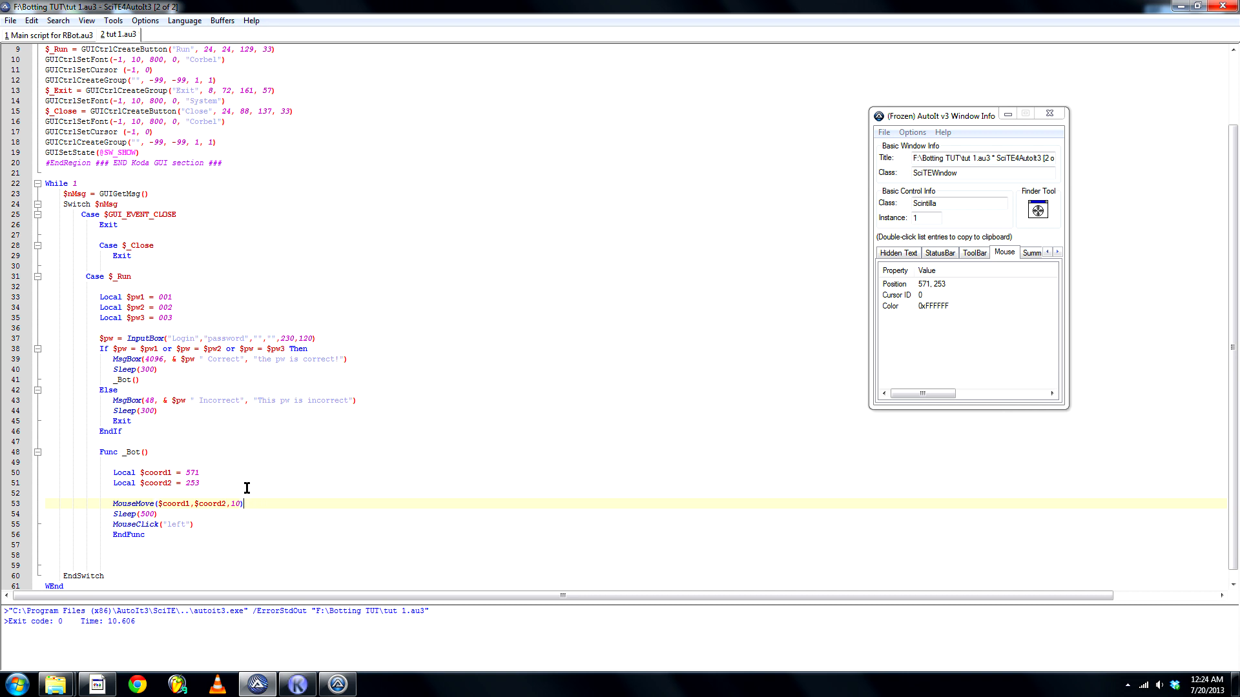
mouse_move(101, 480)
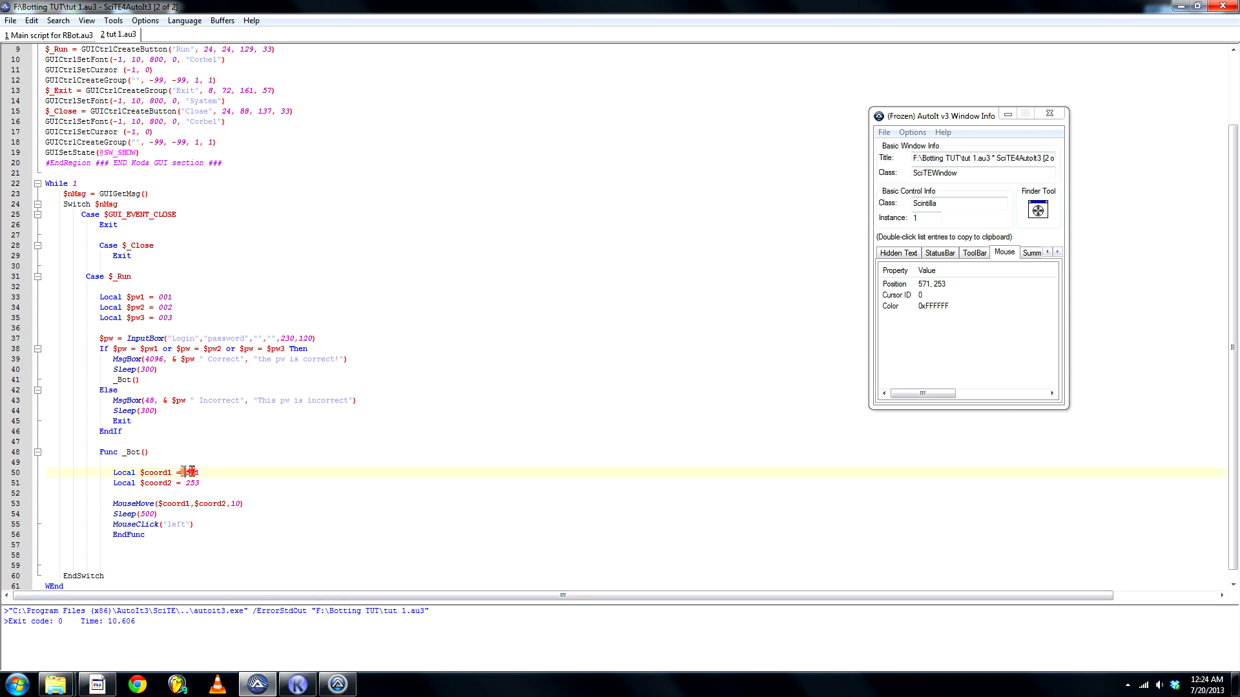
text(571)
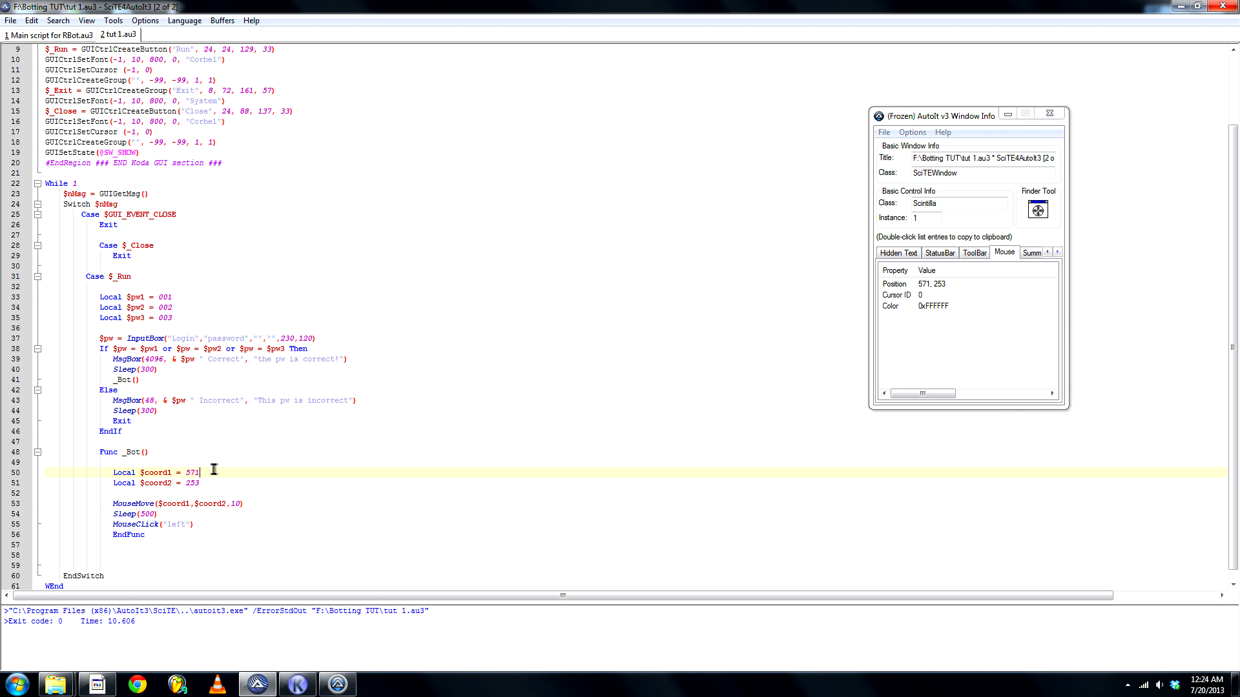
click(254, 503)
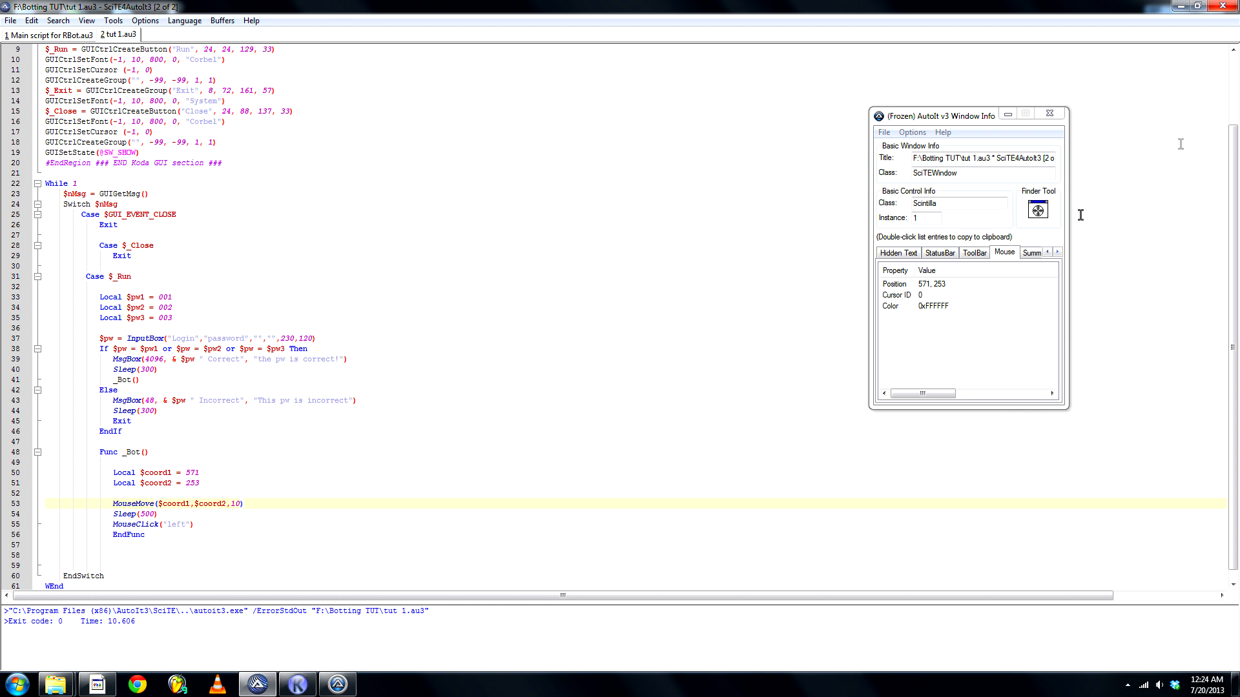
mouse_move(241, 511)
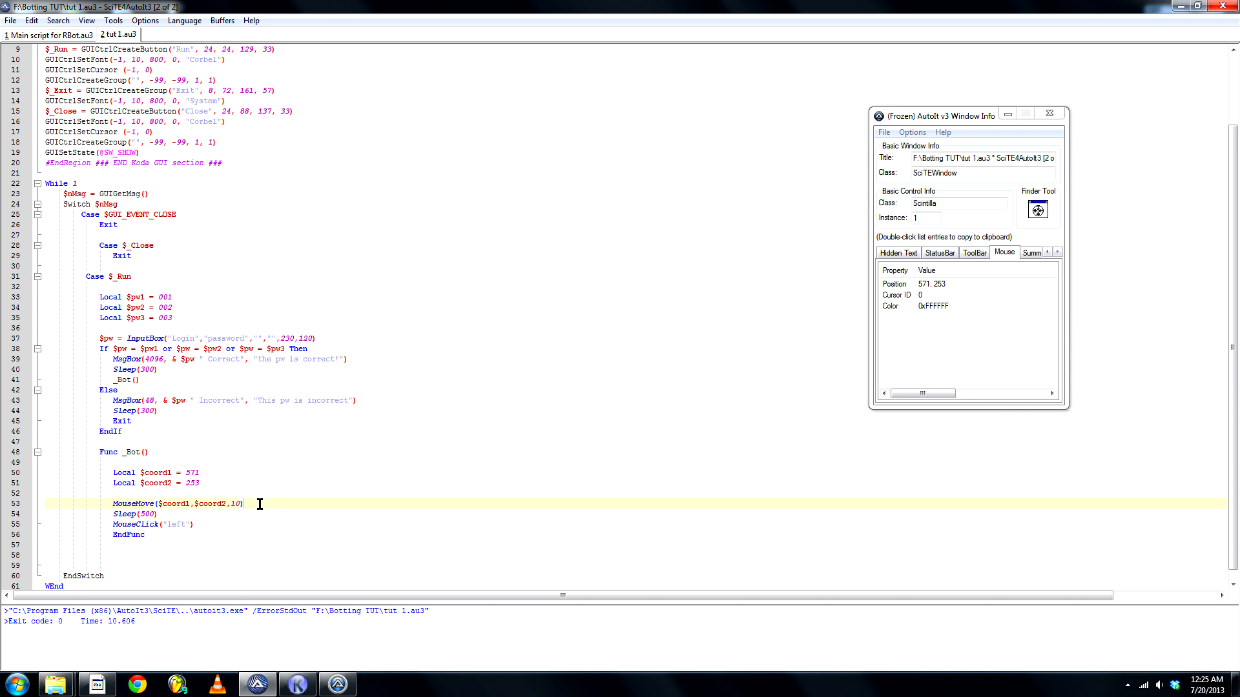
click(112, 20)
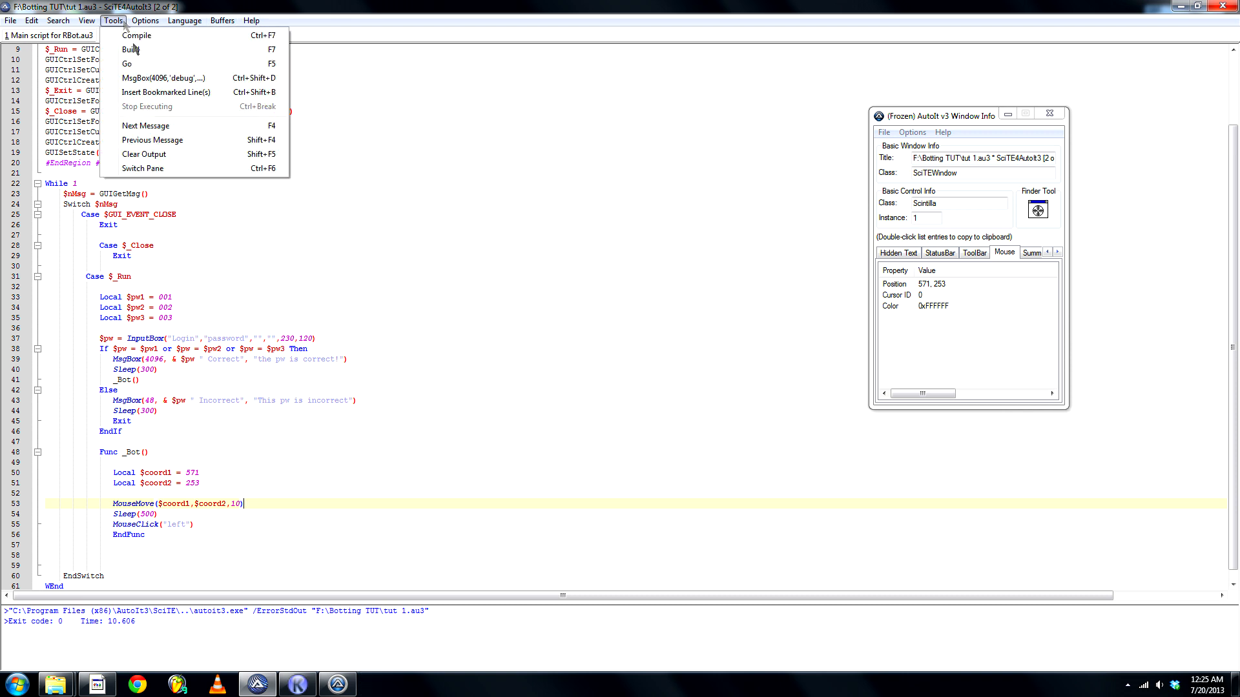
click(127, 63)
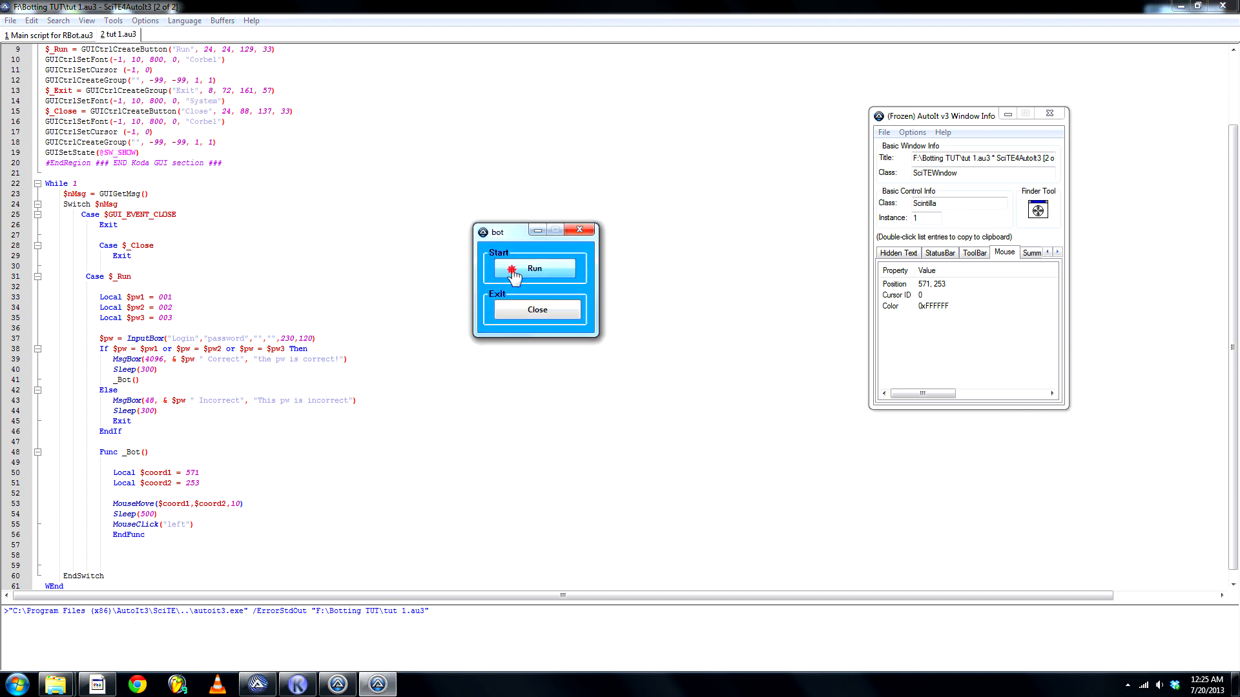
click(534, 267)
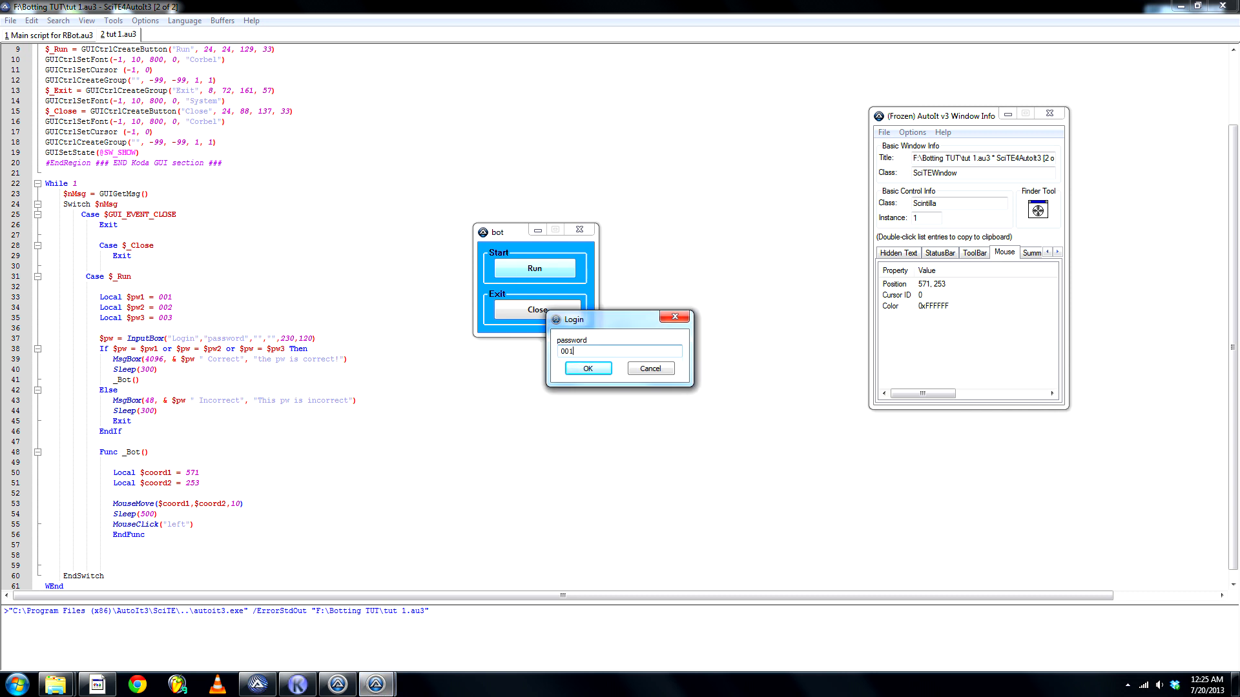
click(586, 369)
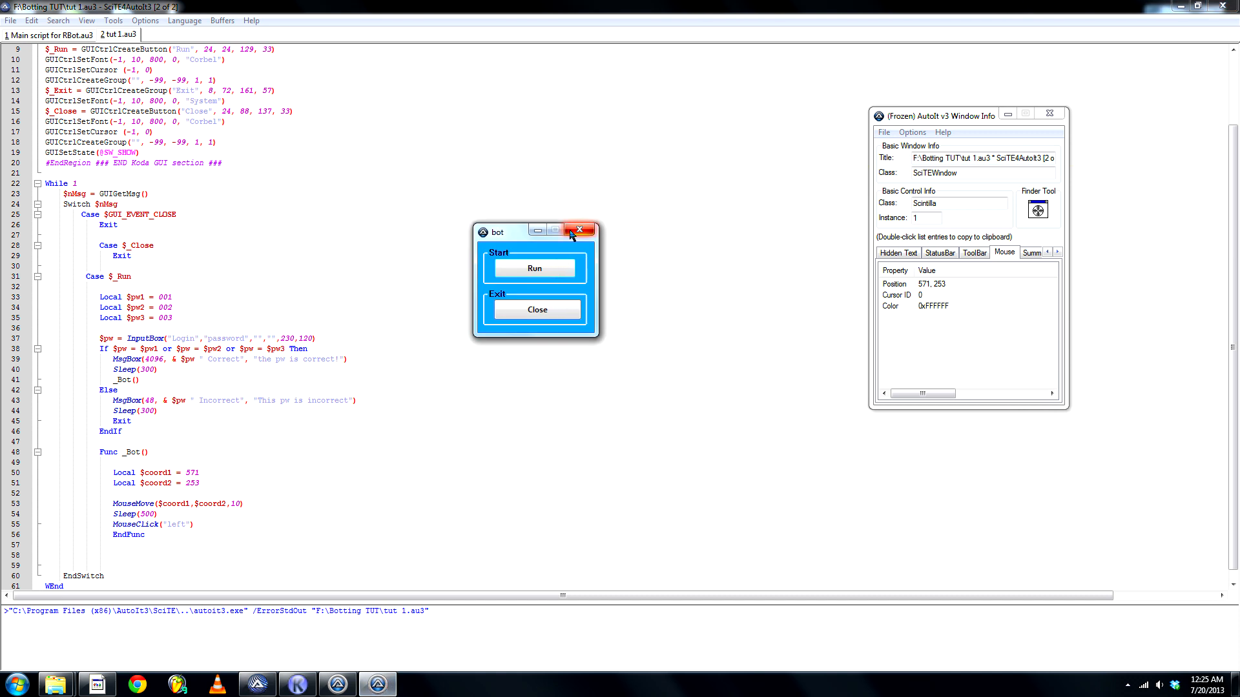
click(580, 229)
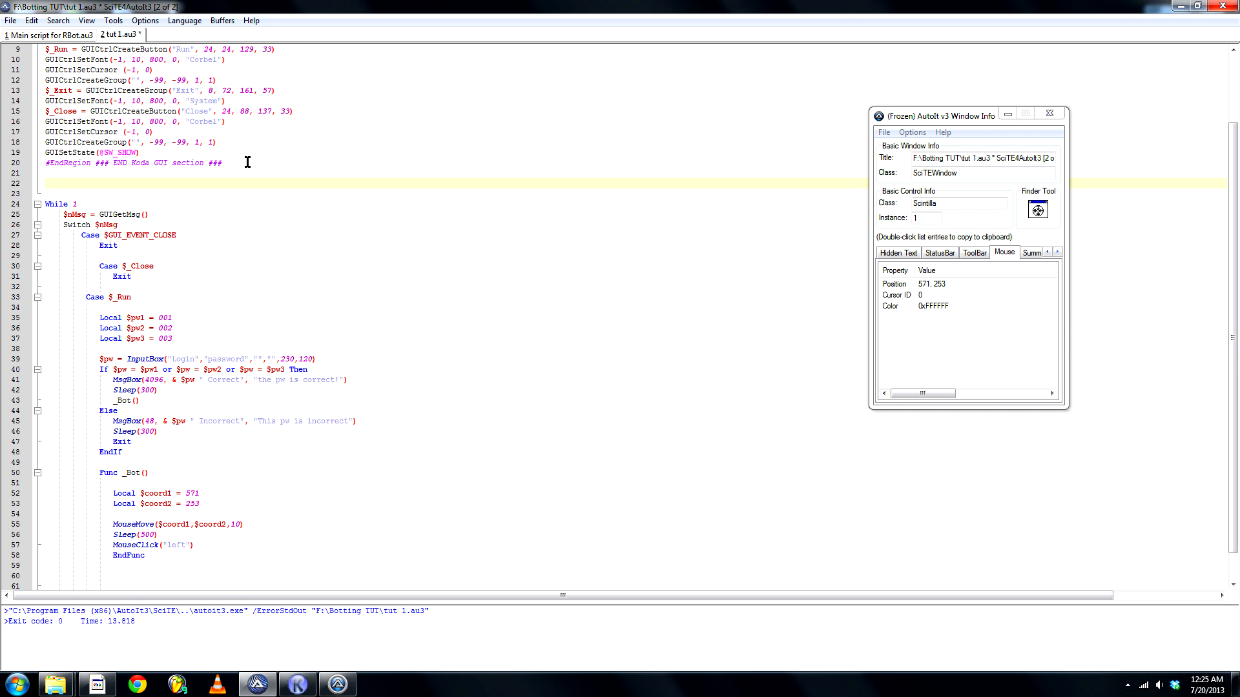
Step: Register the hotkey HotKeySet("{ESC}","Close")
text(HotKeySet)
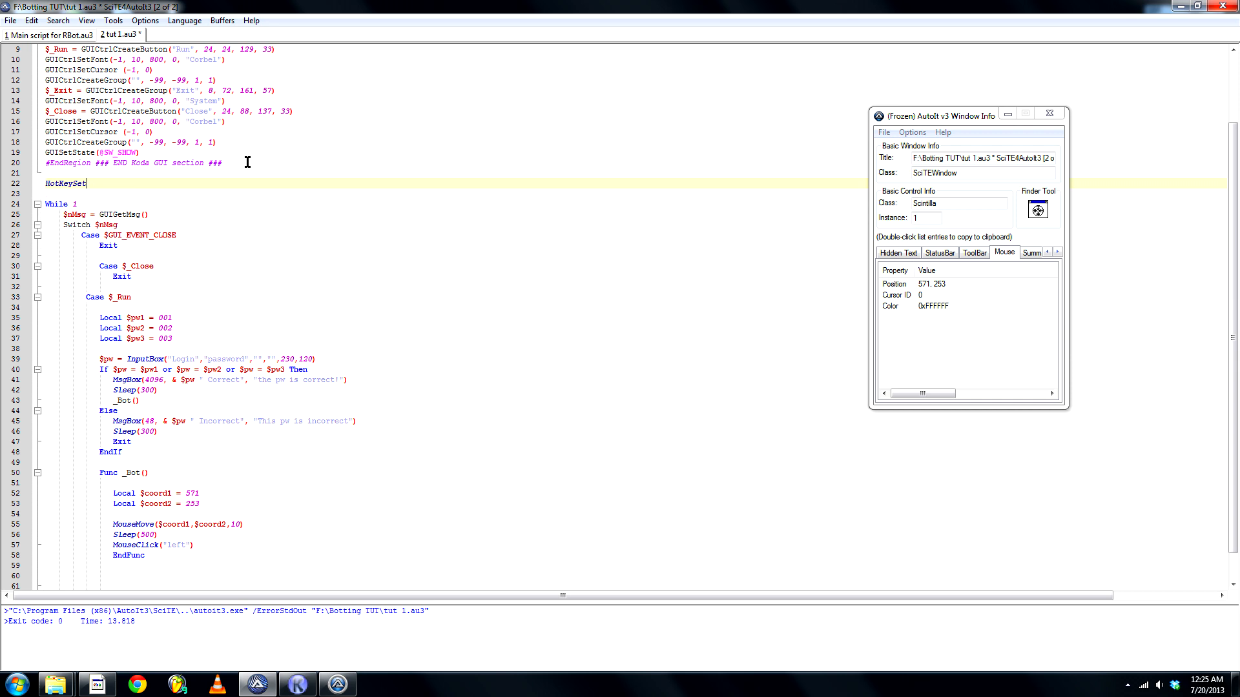
text(("{ESC)
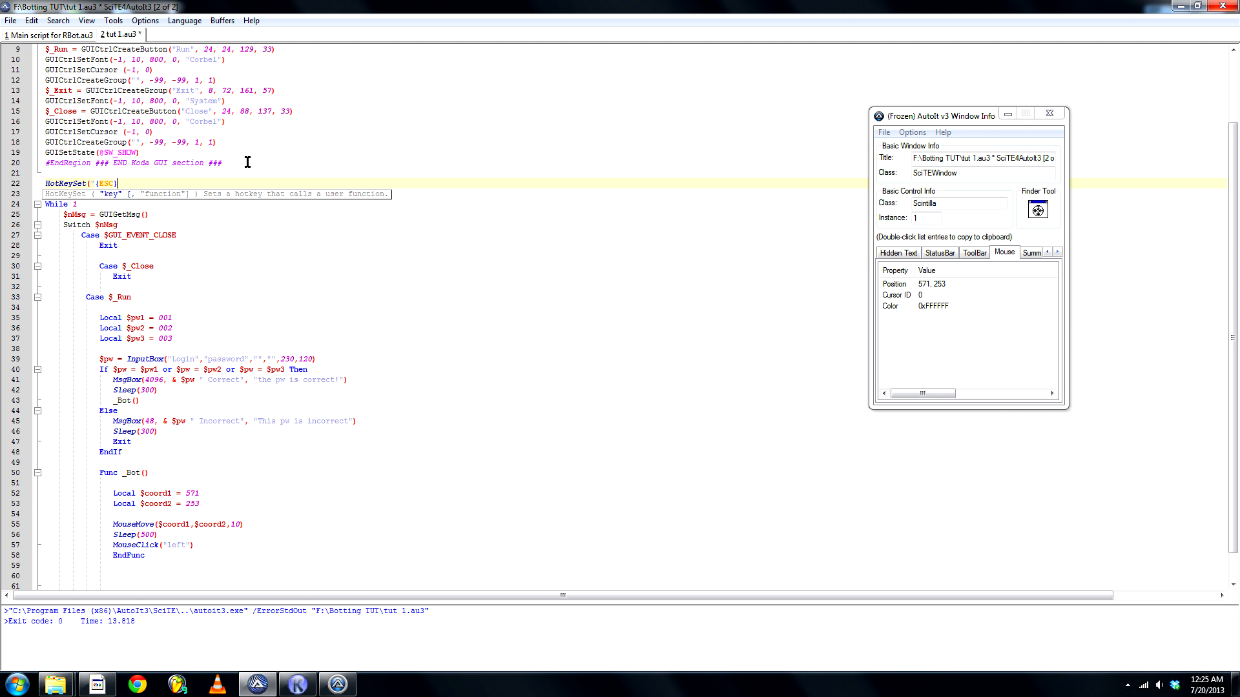
text(,)
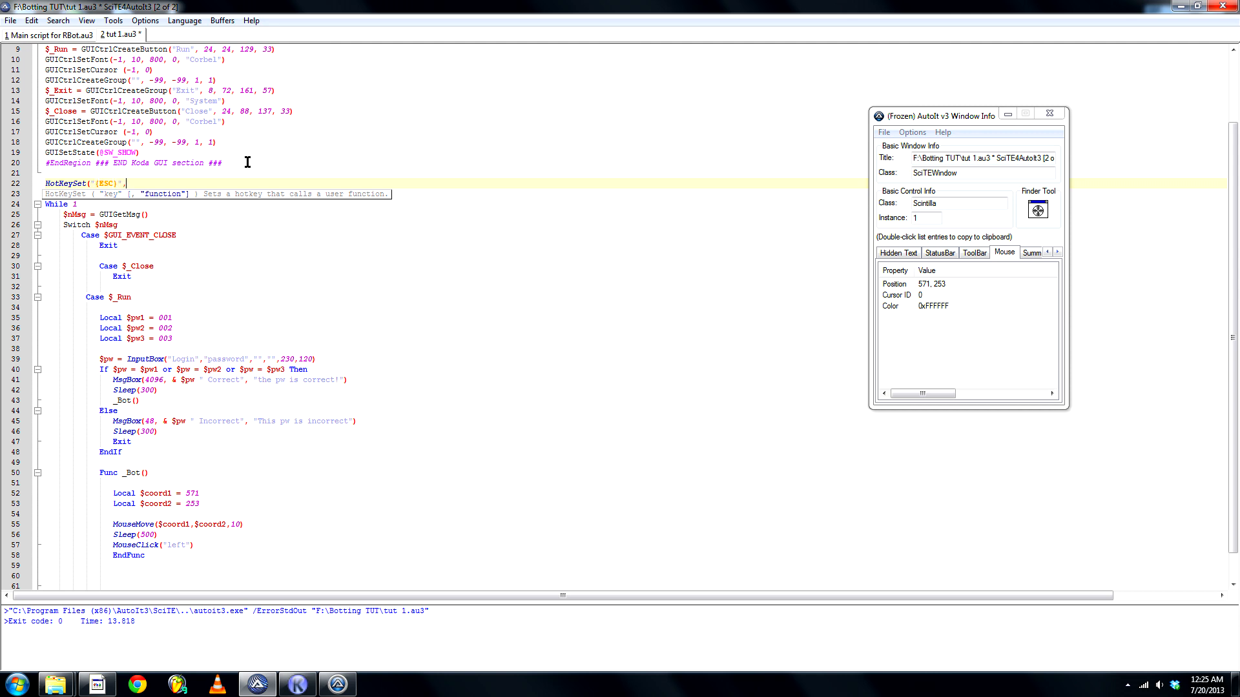
text("")
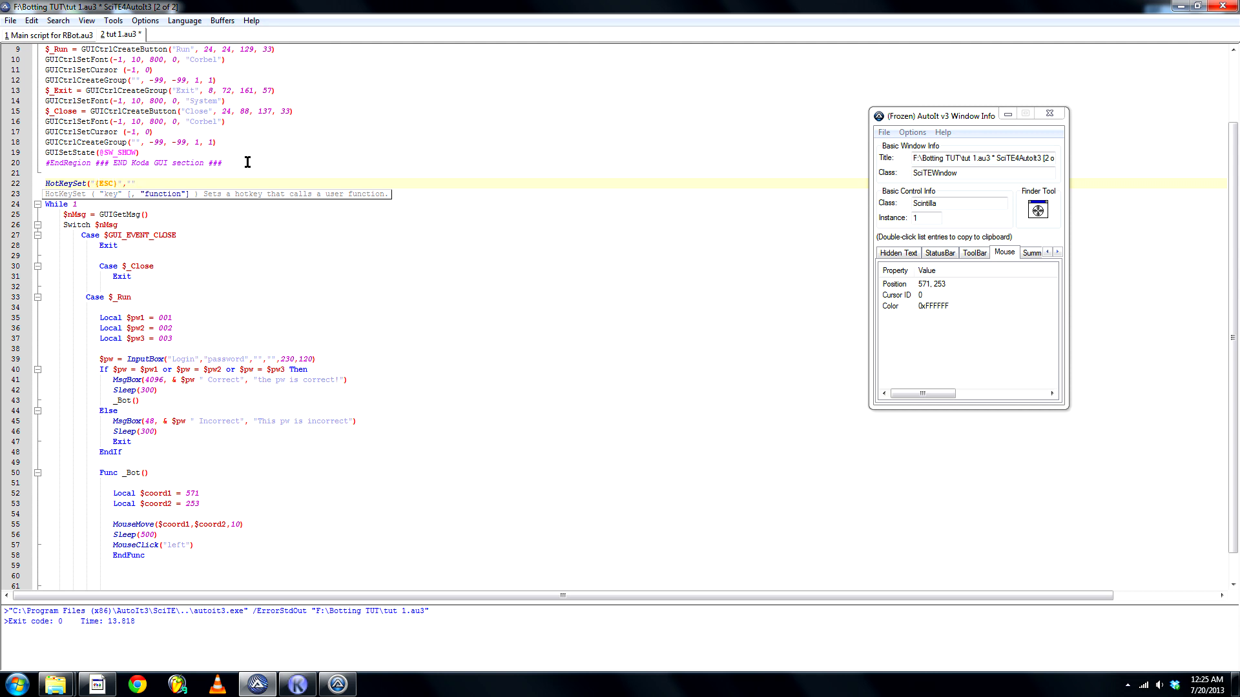
text(Close)
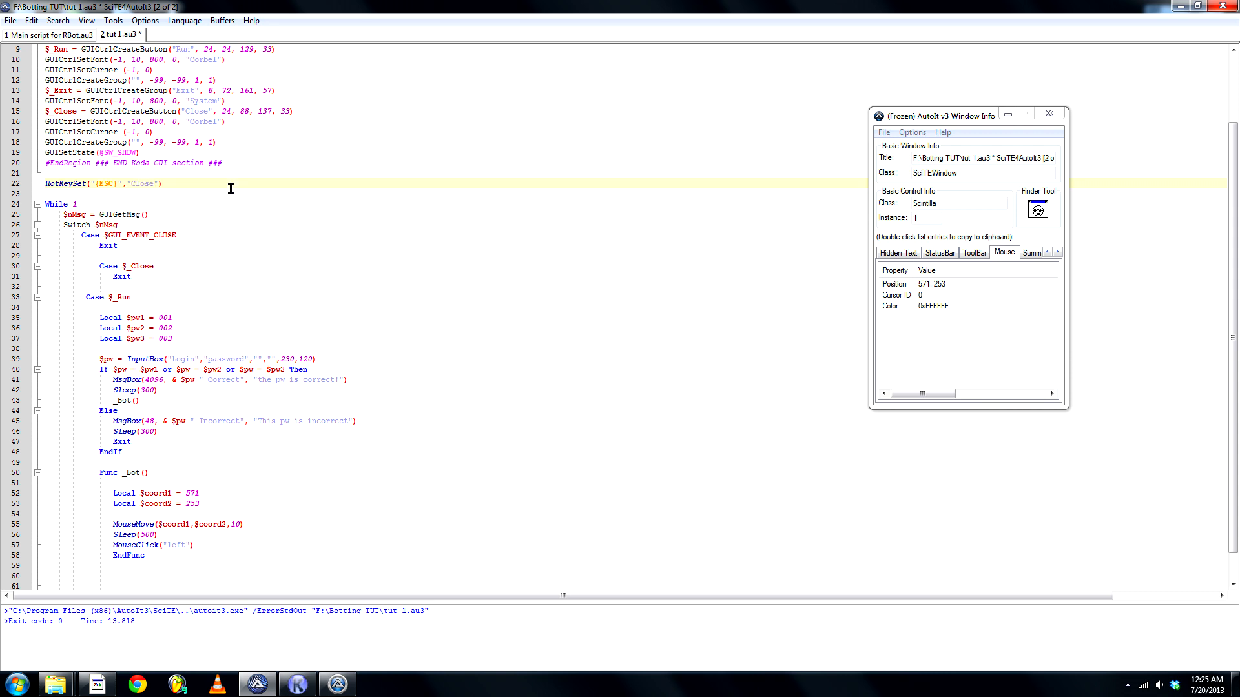
Step: Write a Func Close() function that calls Exit
scroll(down, 3)
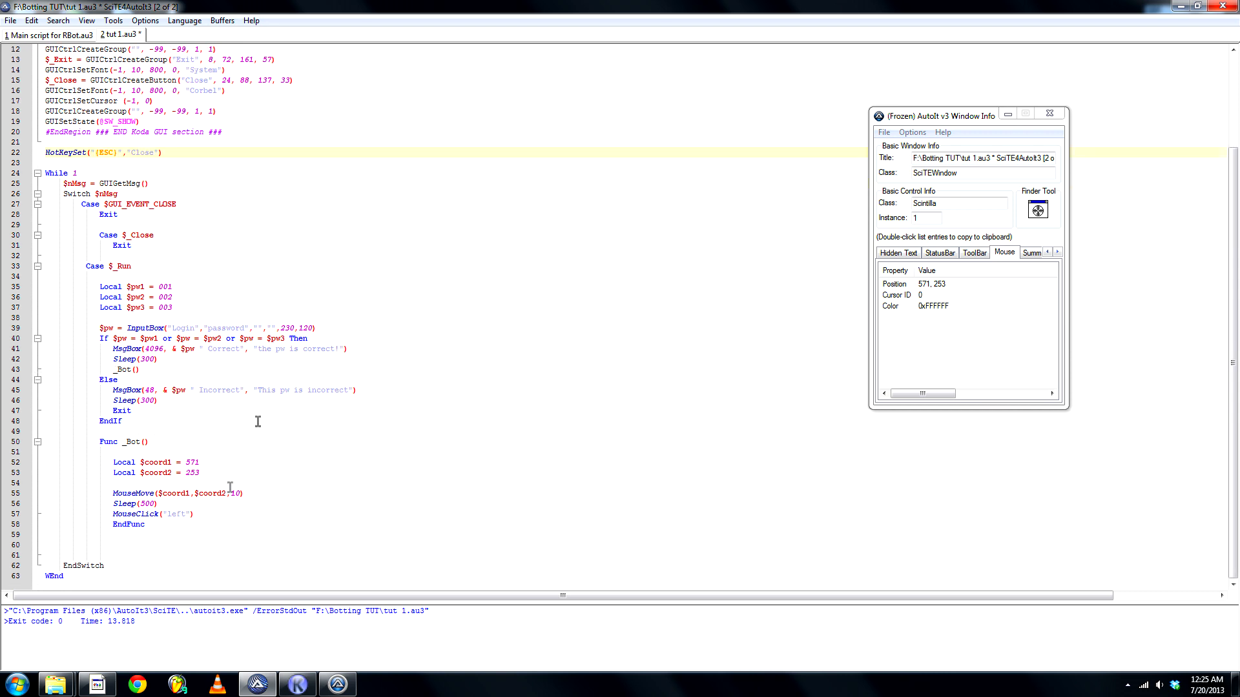
click(148, 545)
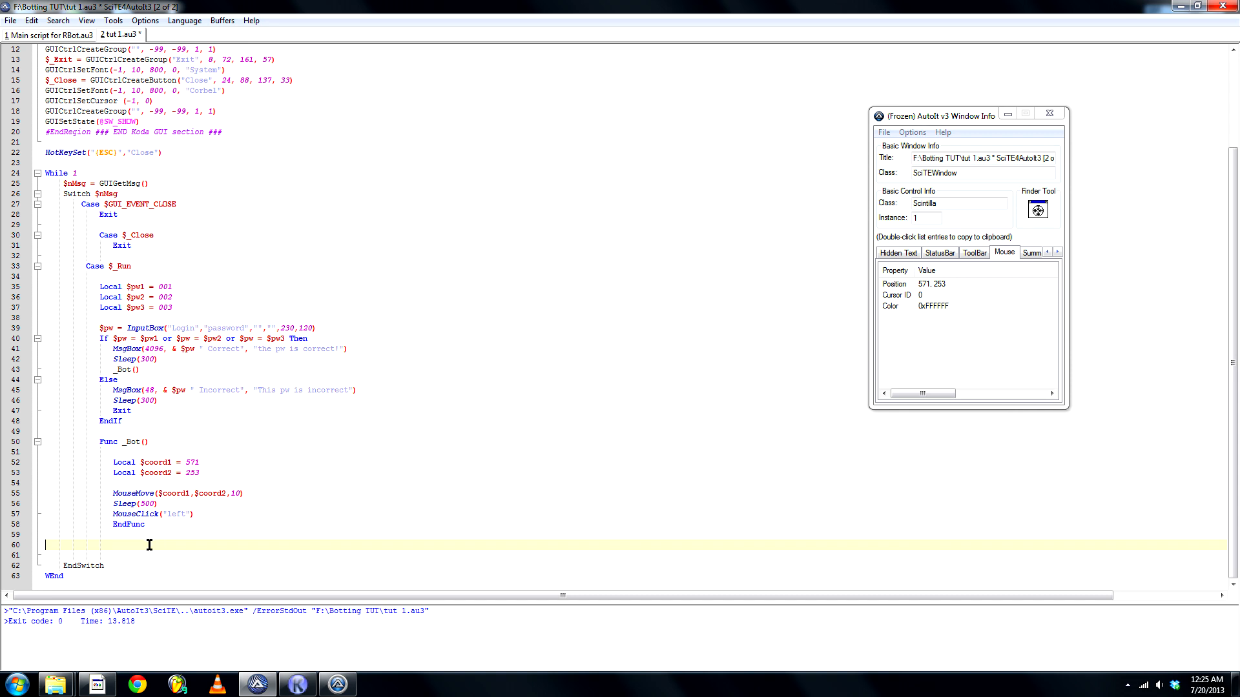
text(func)
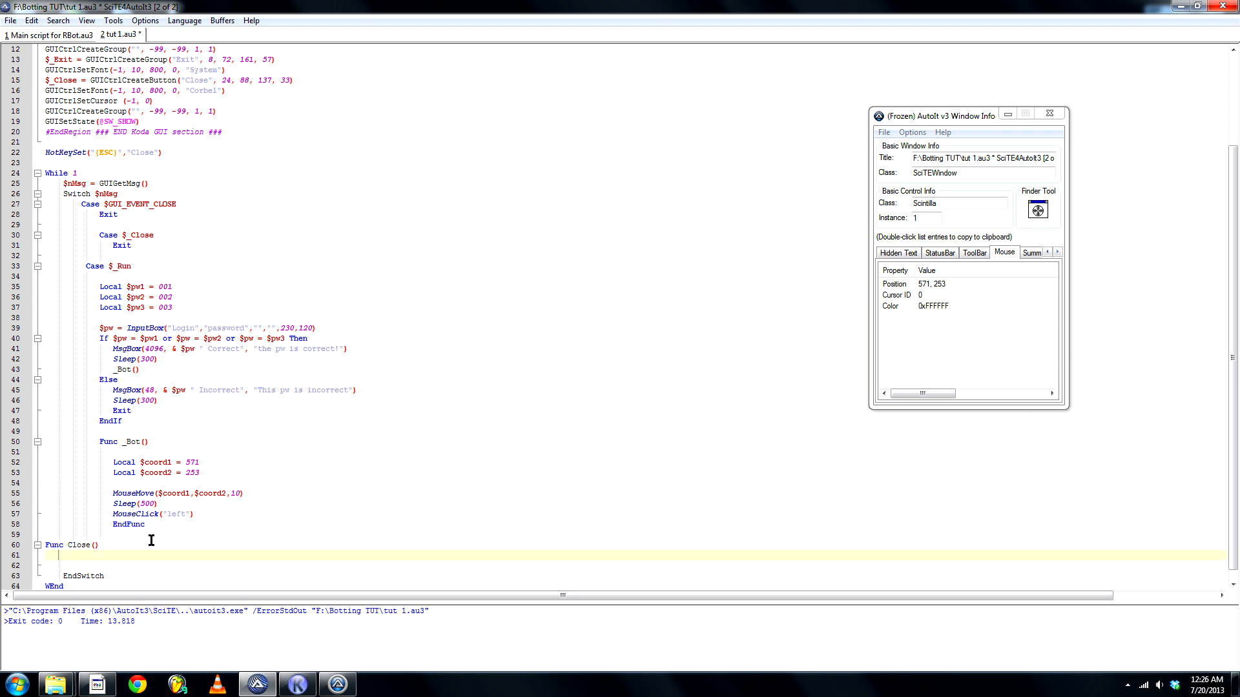
text(Exit)
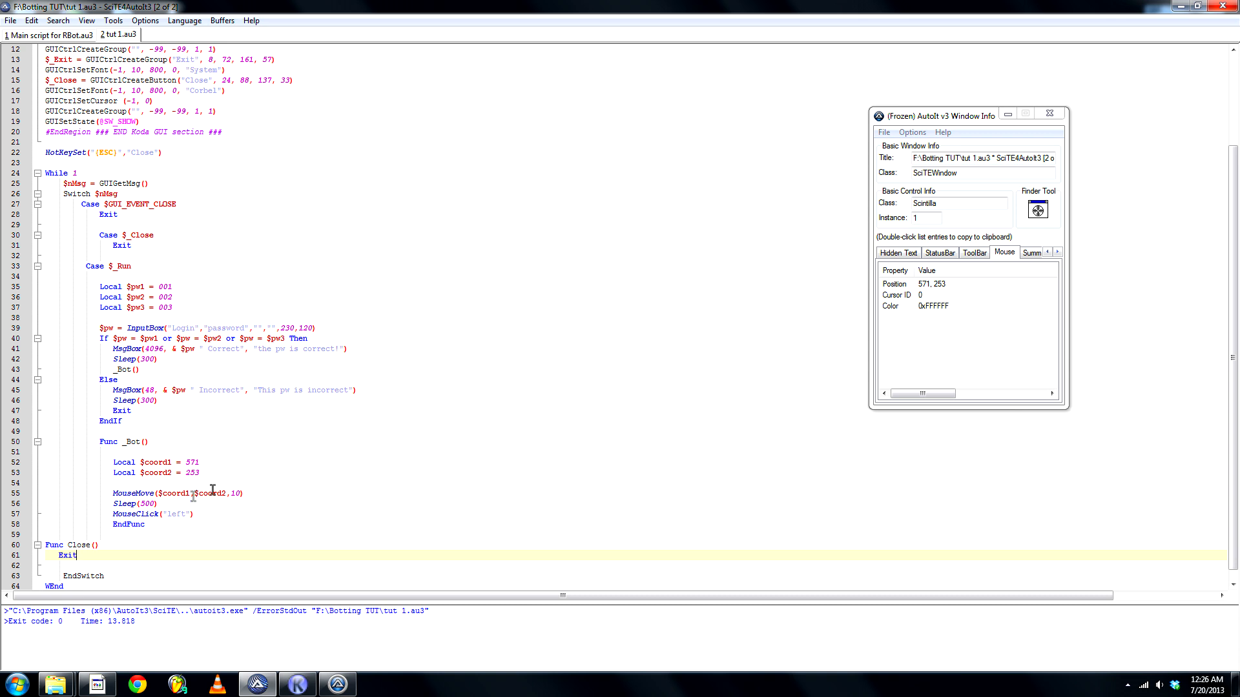
click(112, 20)
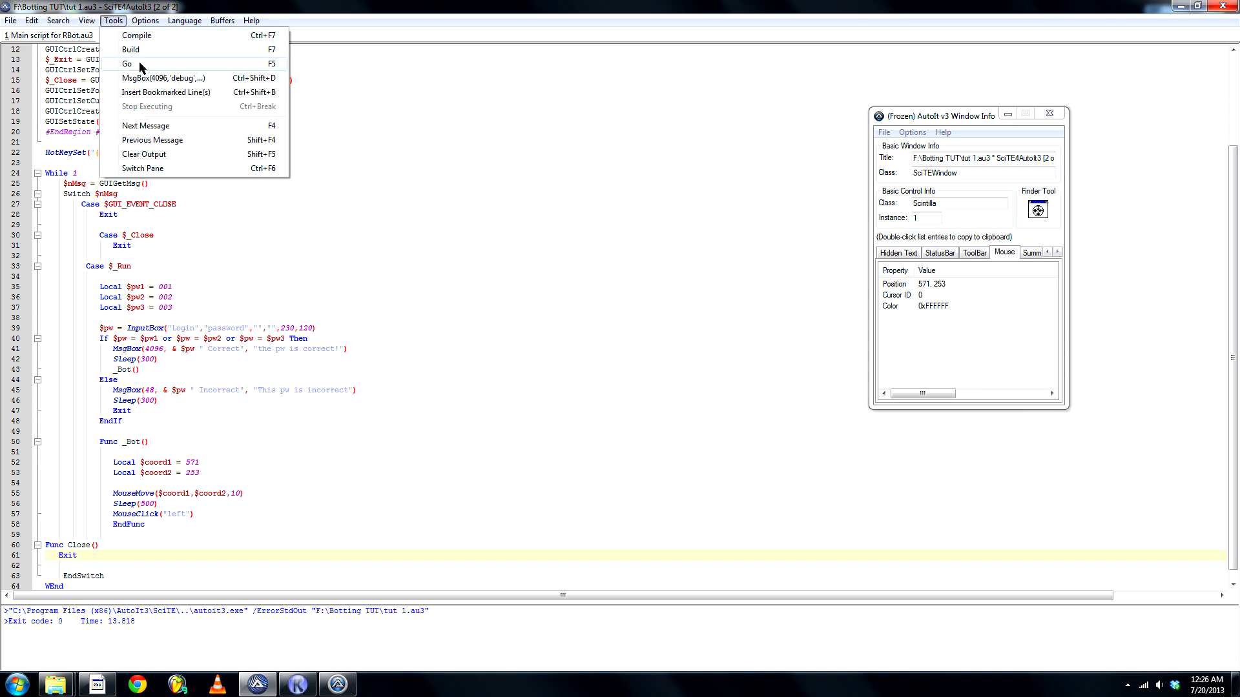
Step: Fix the missing EndFunc in Close, rerun, accept the correct-password message, and close the bot
click(127, 63)
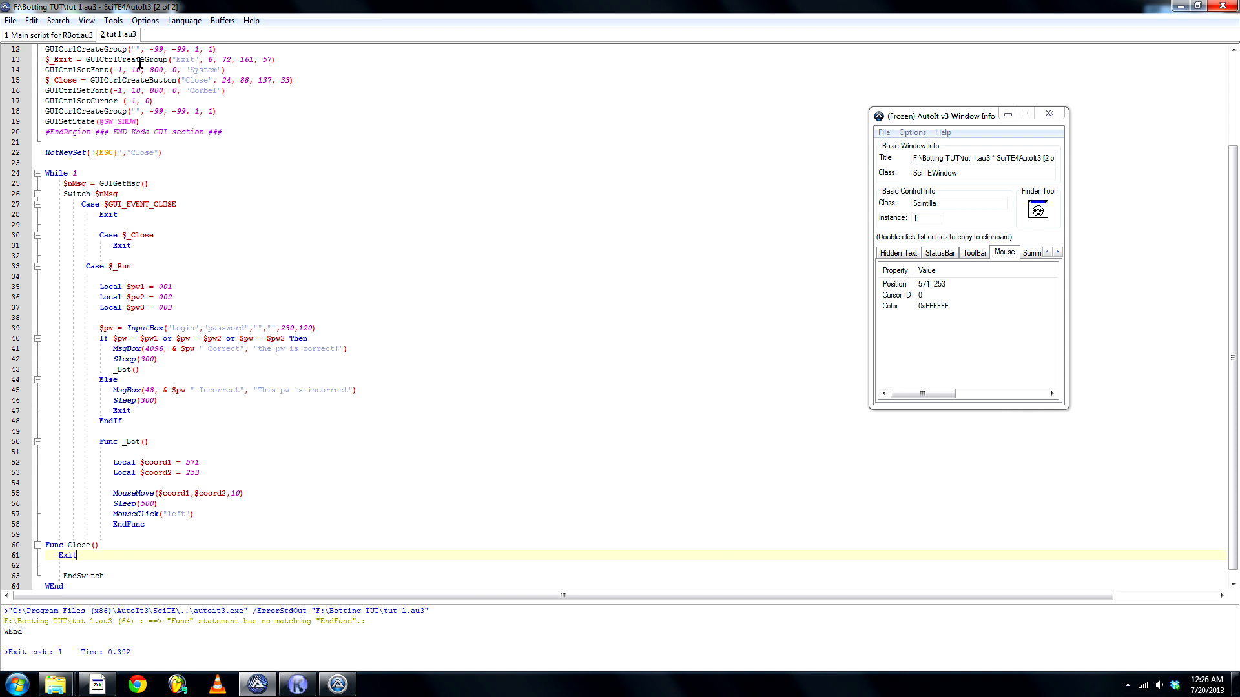
text(en)
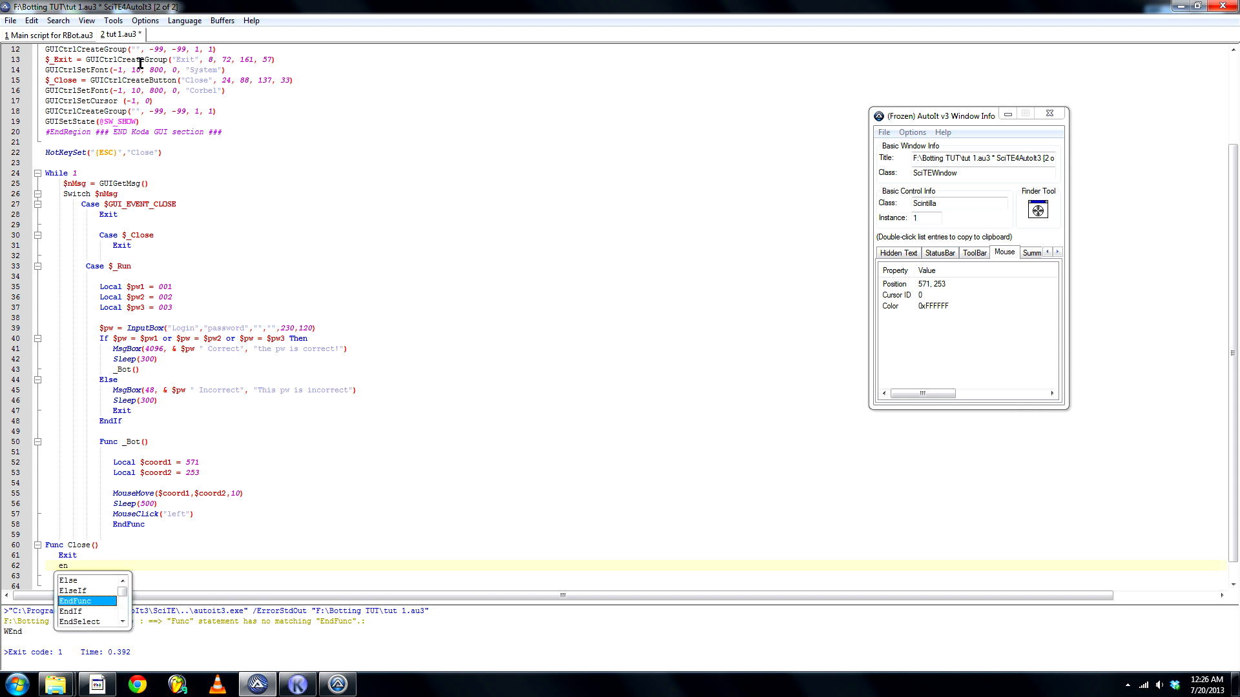
click(113, 20)
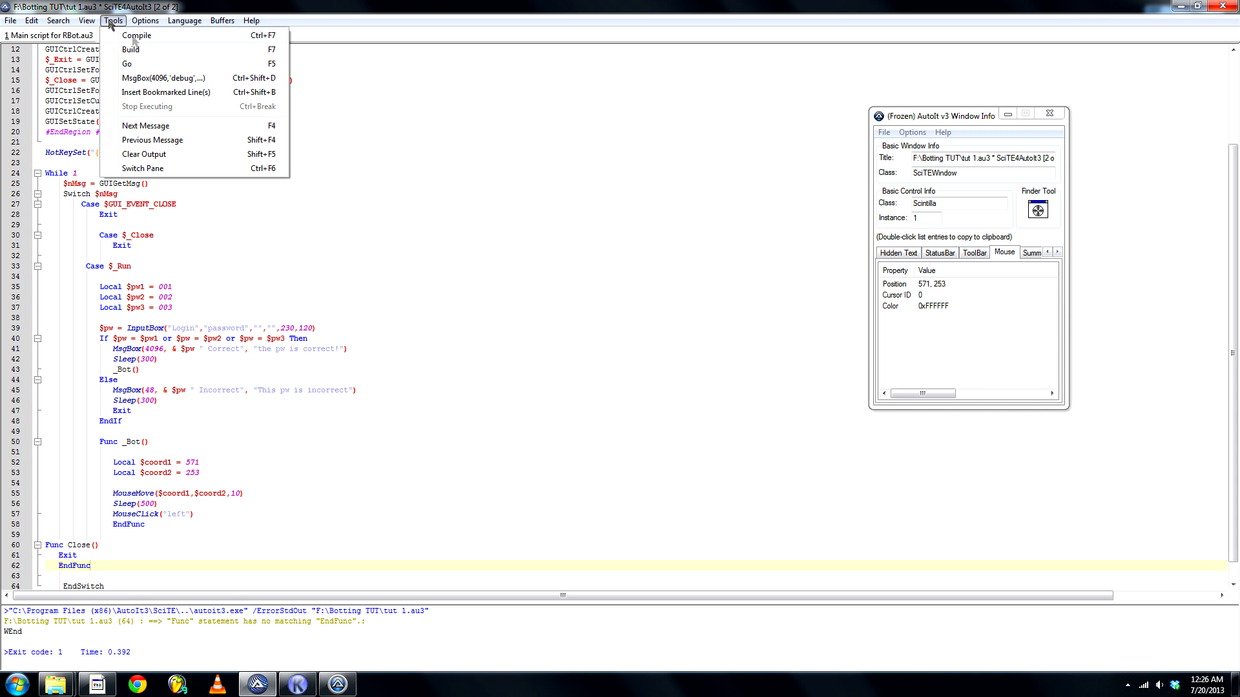
click(127, 63)
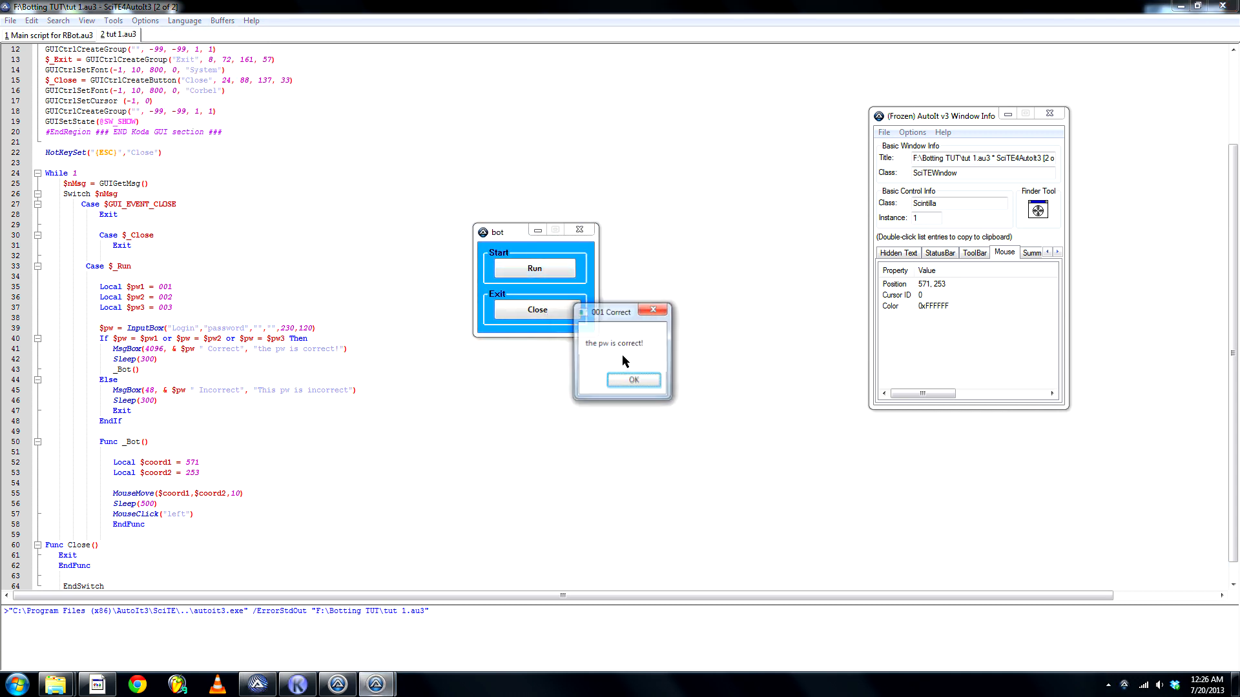
click(633, 380)
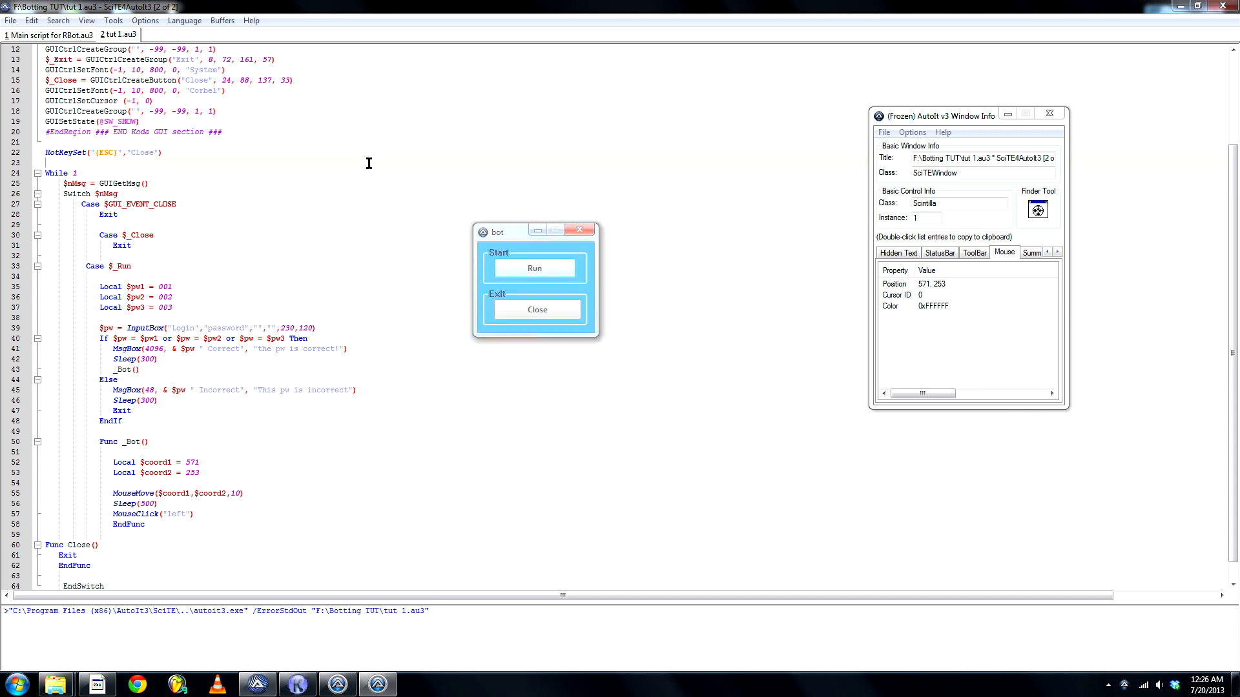
click(535, 309)
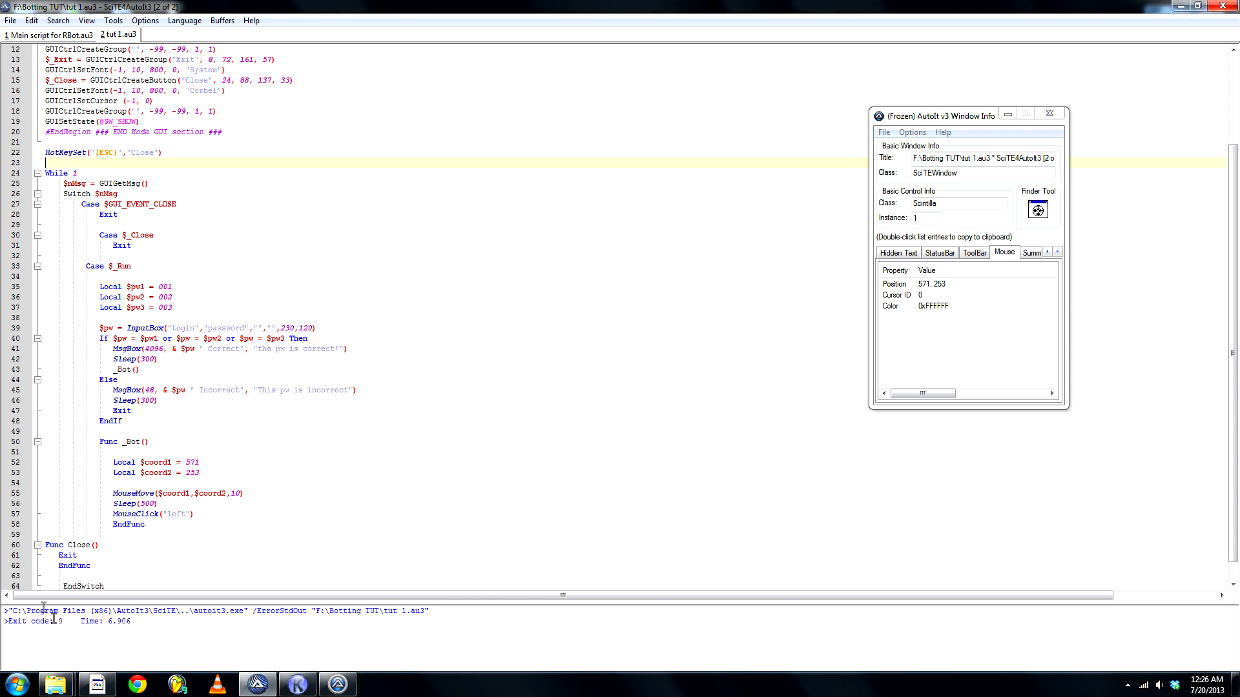
scroll(down, 3)
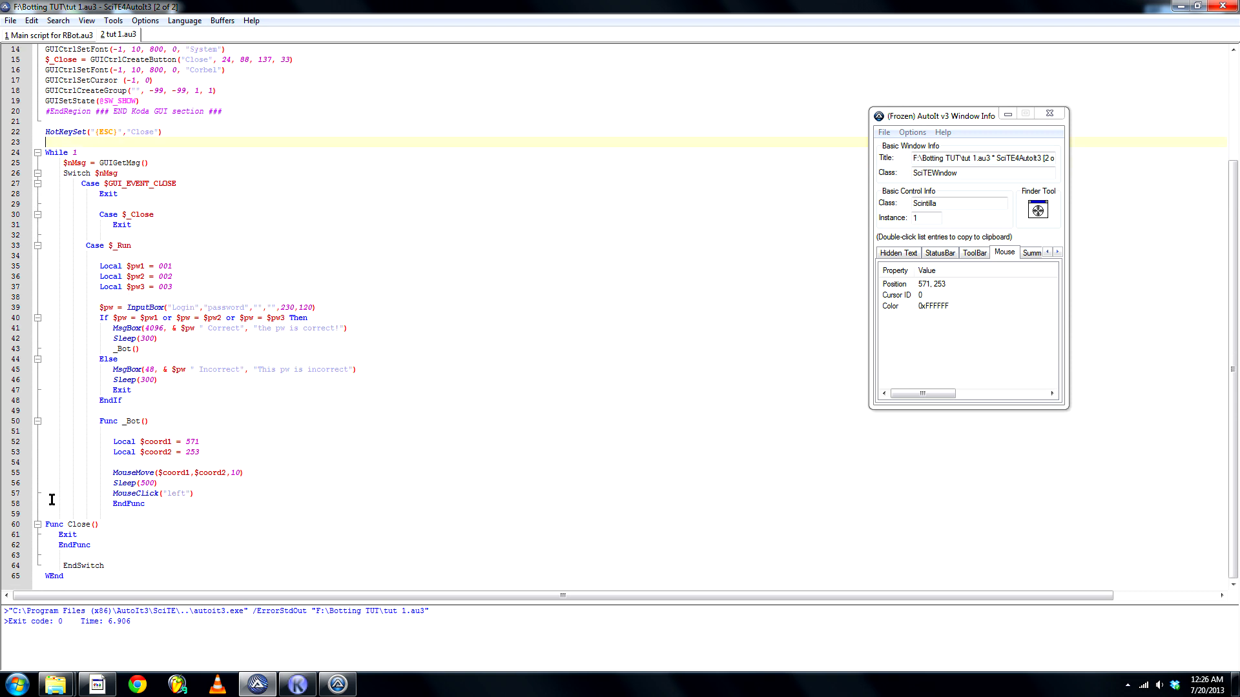
mouse_move(472, 390)
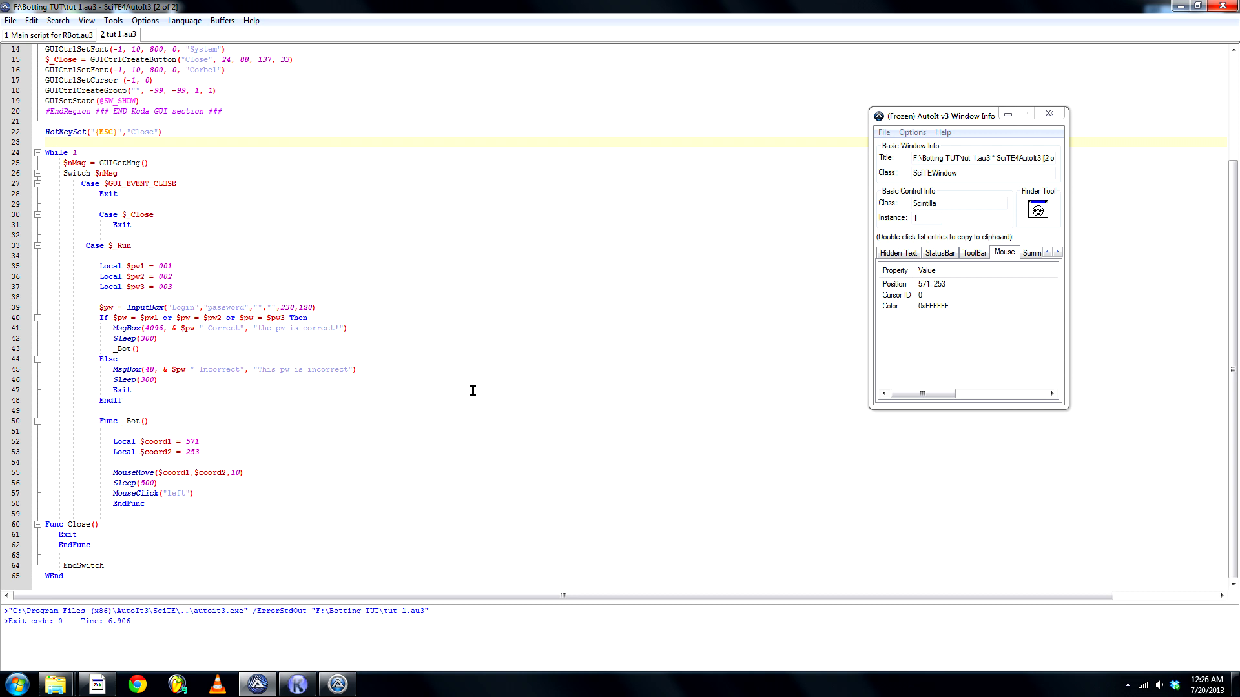